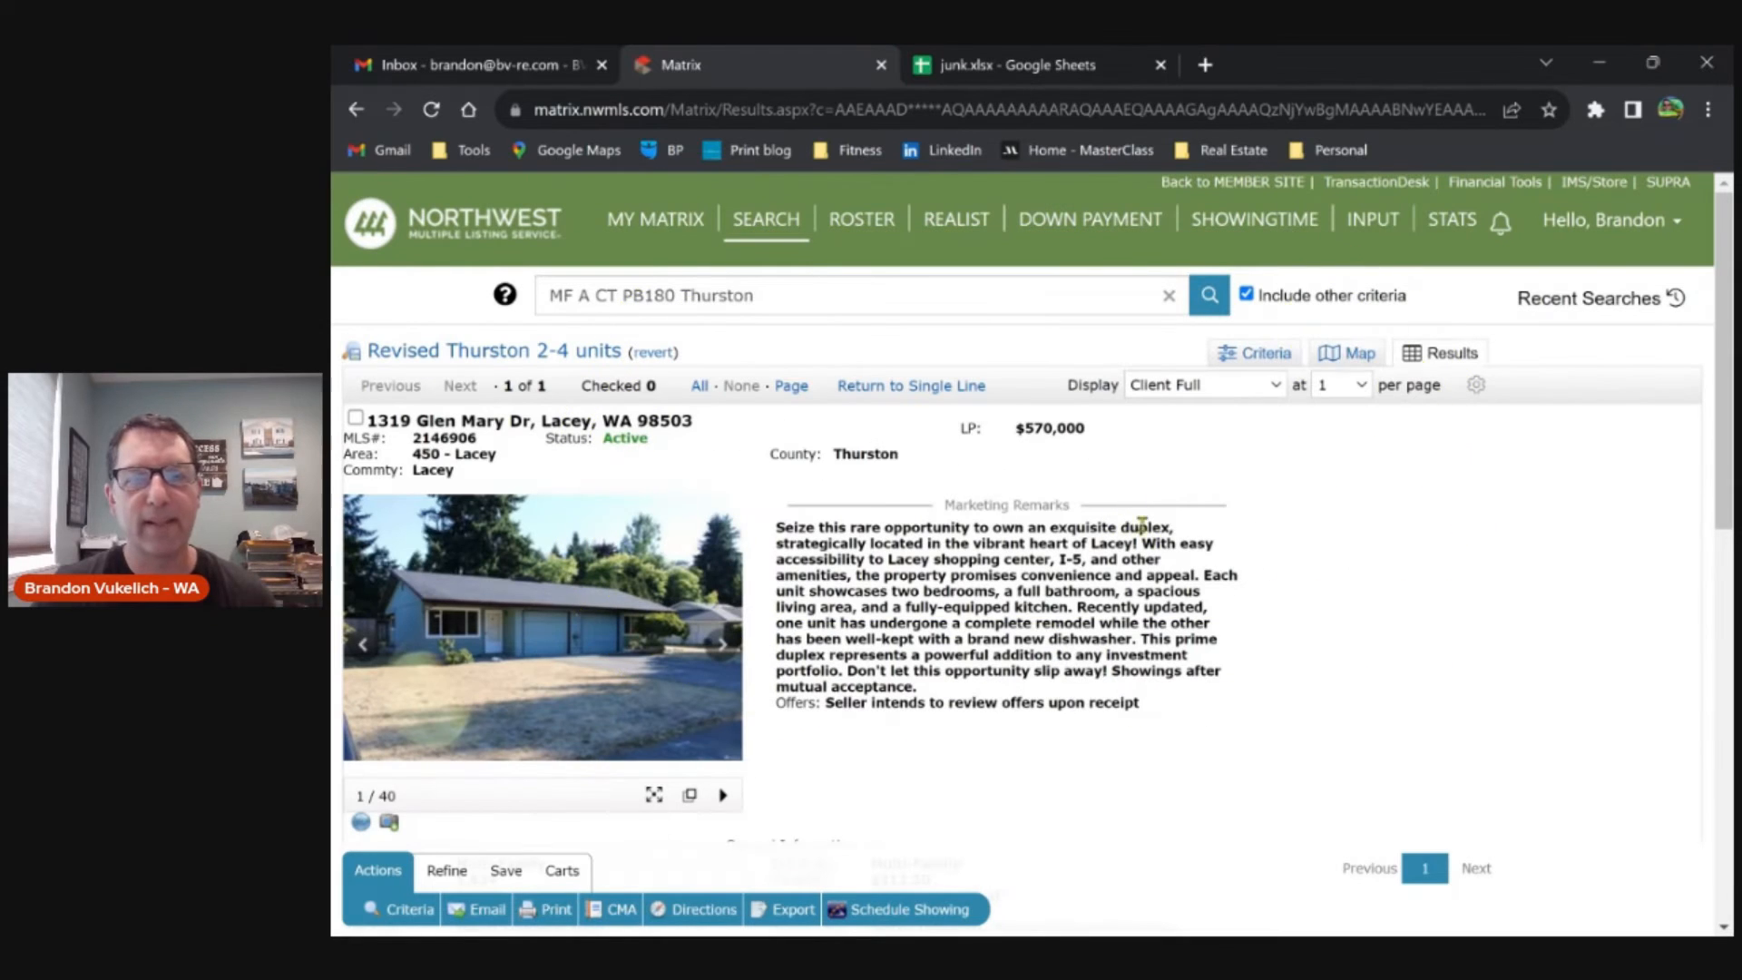
- Scroll the listing and enlarge the duplex's photos into the large viewer
{"action": "scroll", "scroll_direction": "down", "scroll_amount": 3}
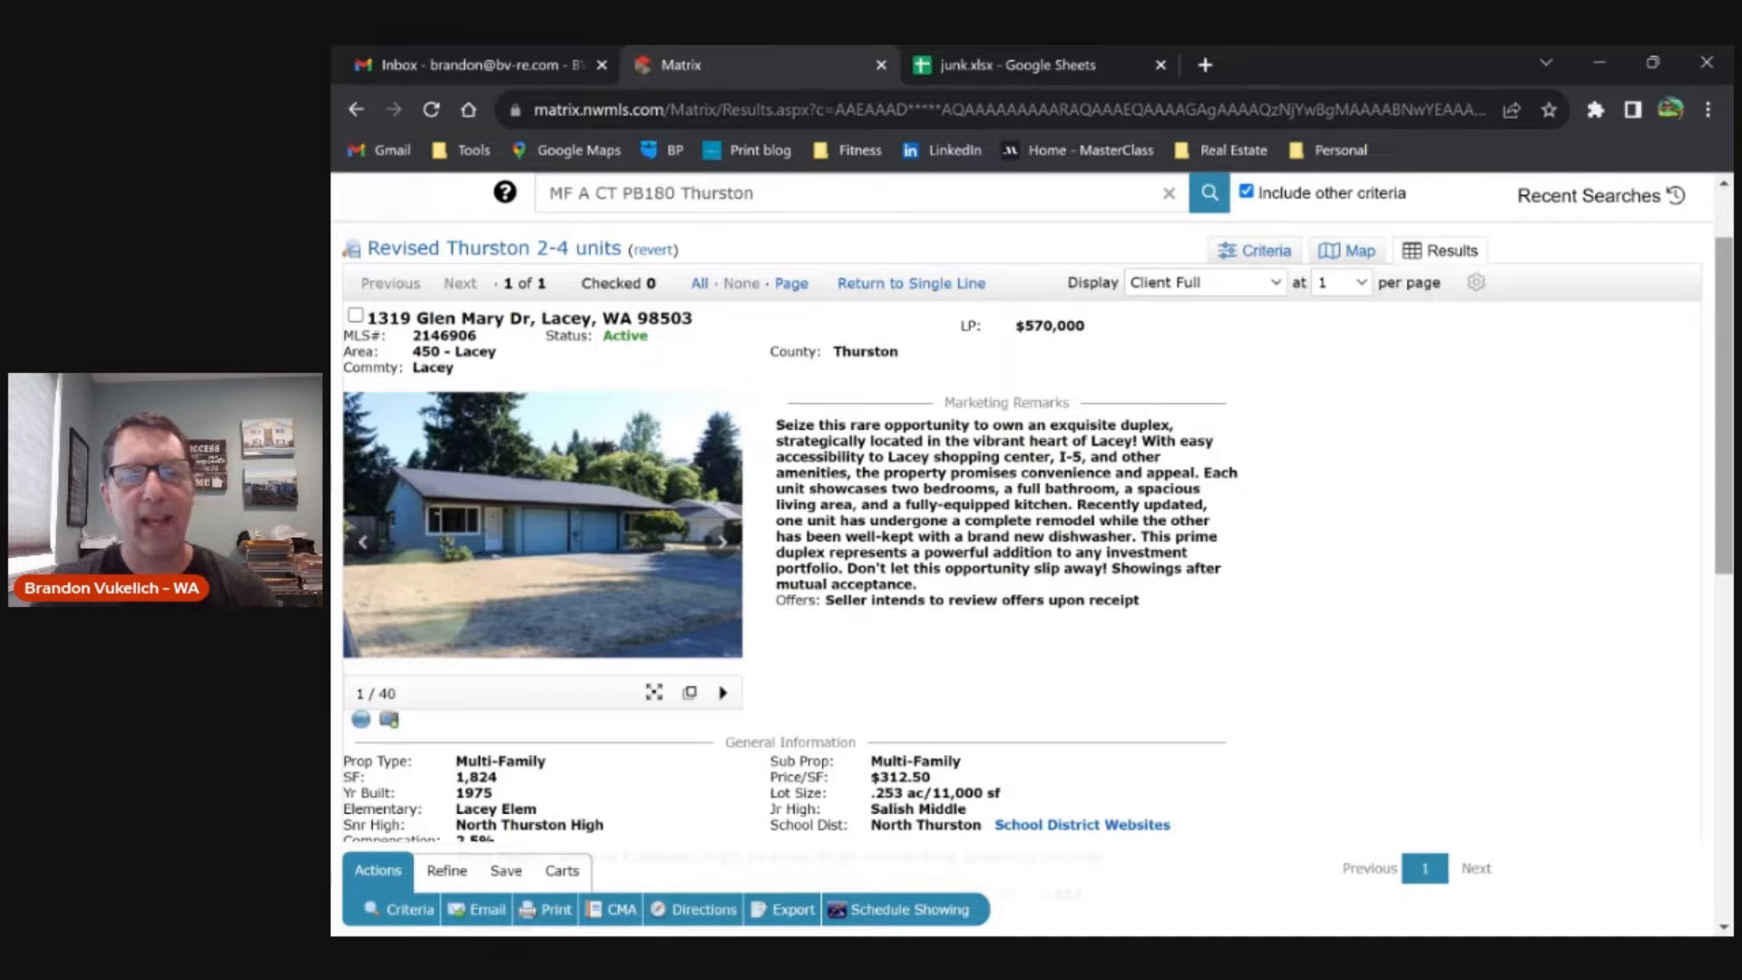
{"action": "scroll", "scroll_direction": "down", "scroll_amount": 3}
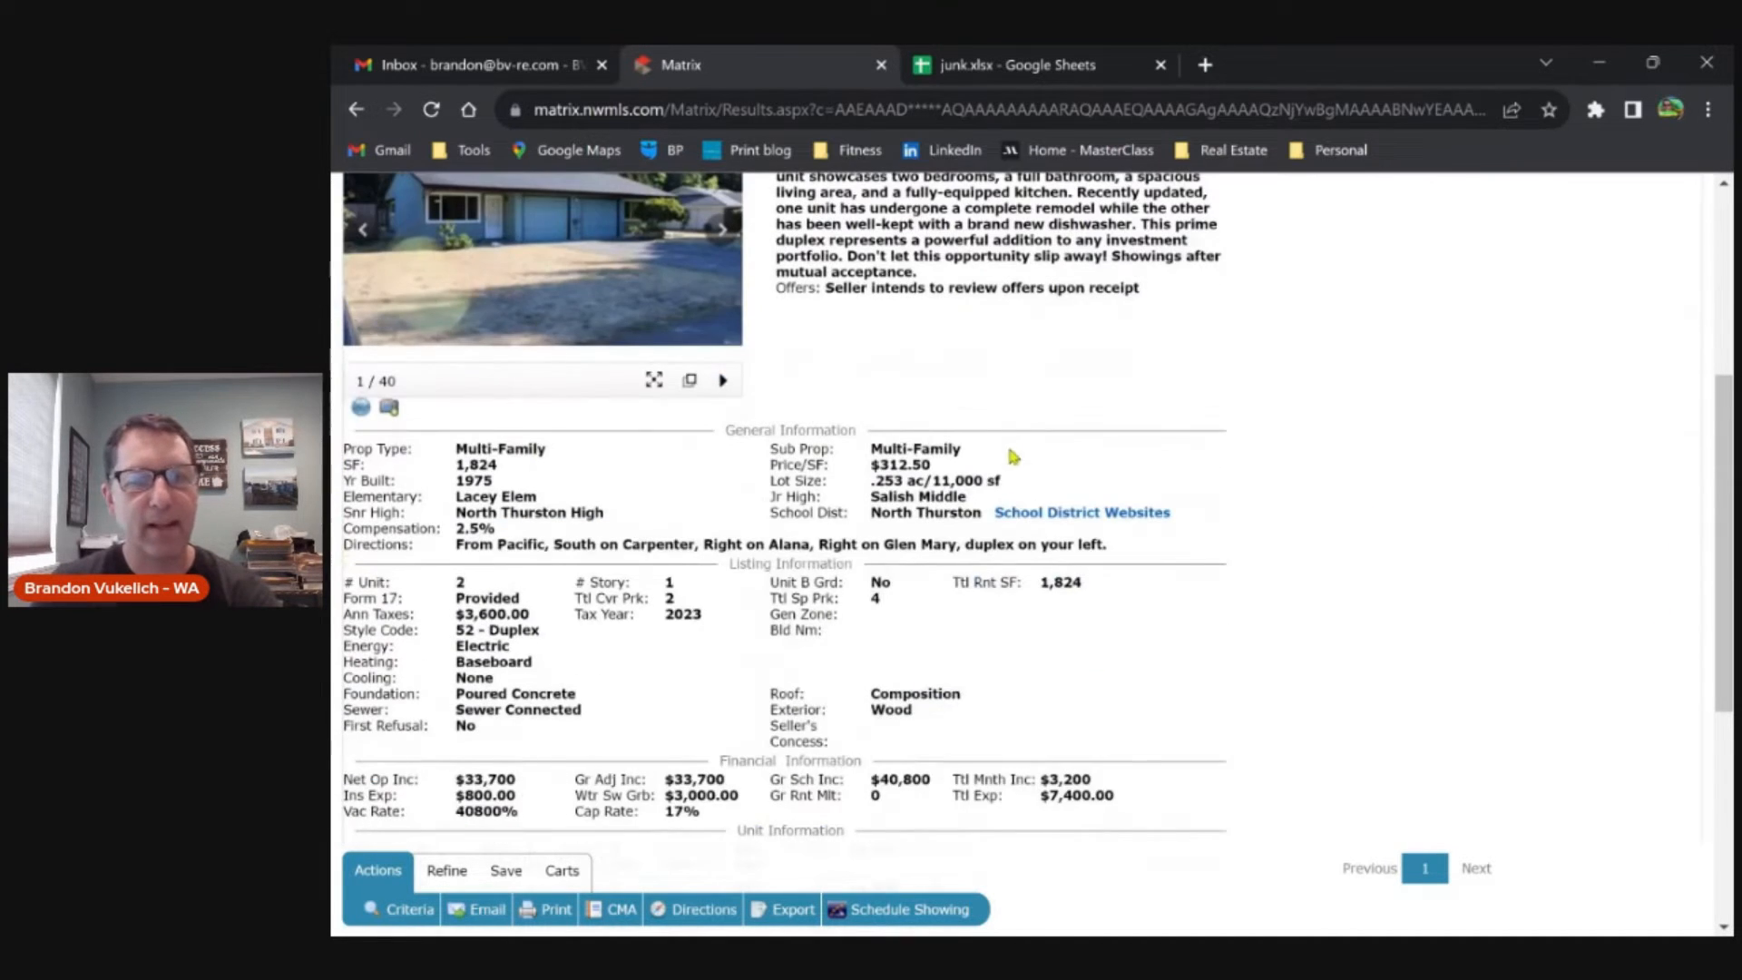
{"action": "scroll", "scroll_direction": "up", "scroll_amount": 3}
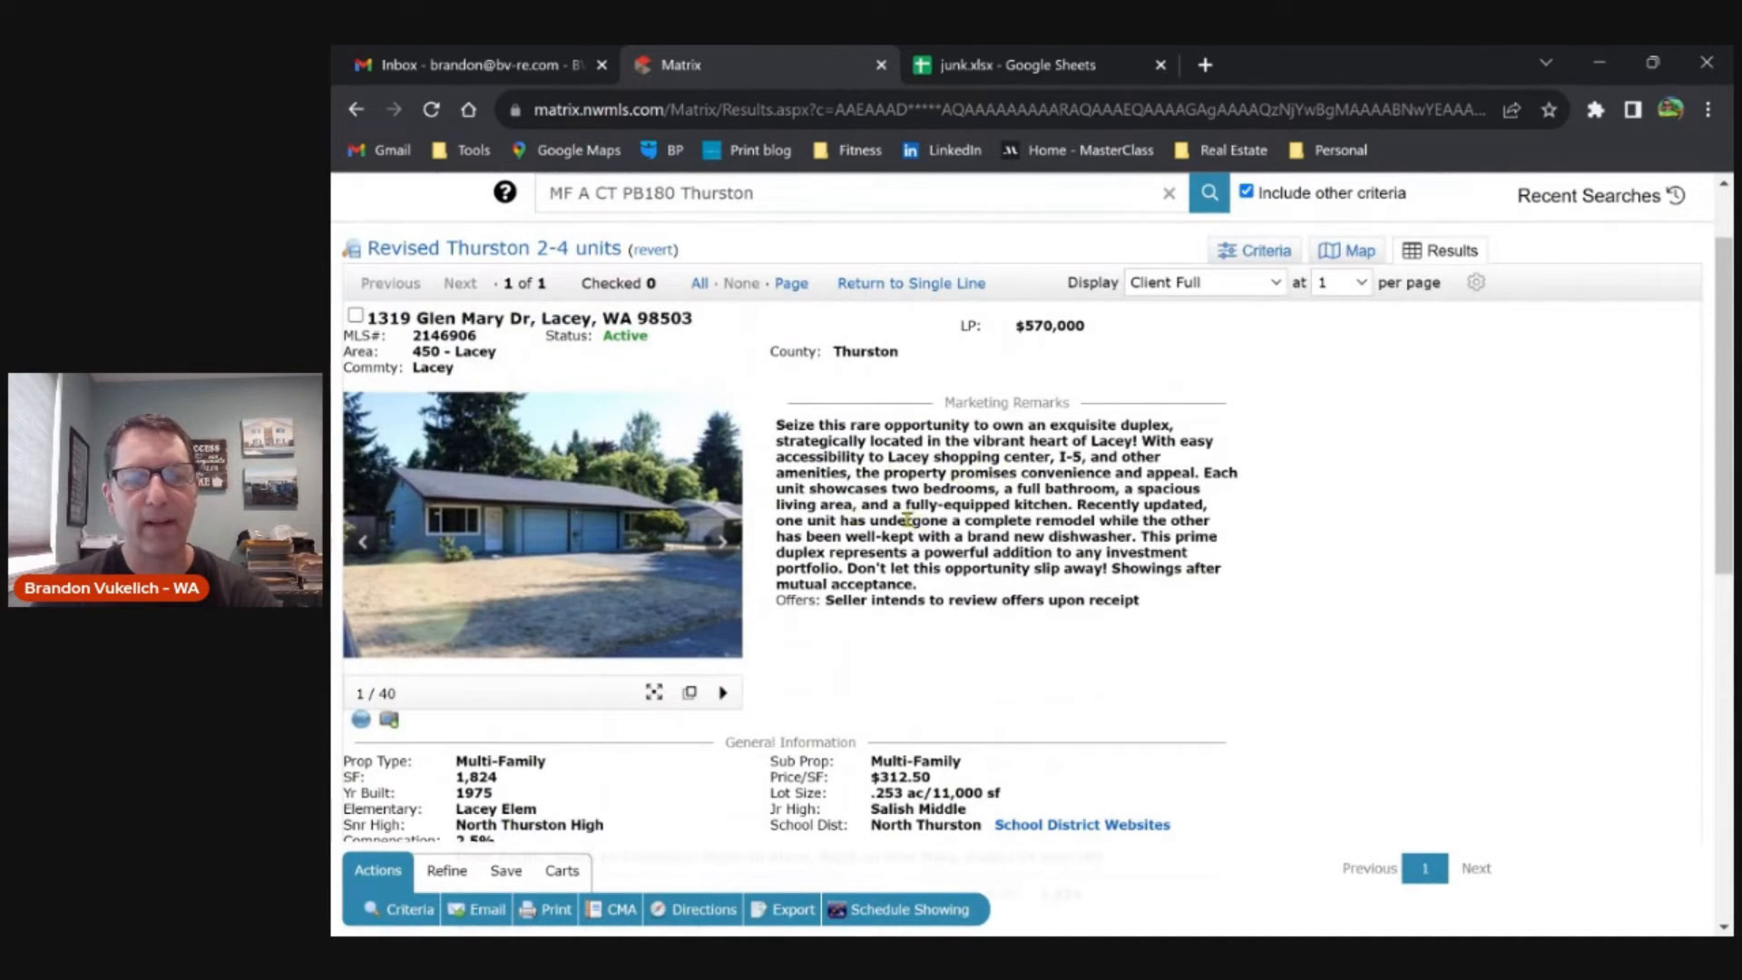
{"action": "scroll", "scroll_direction": "down", "scroll_amount": 3}
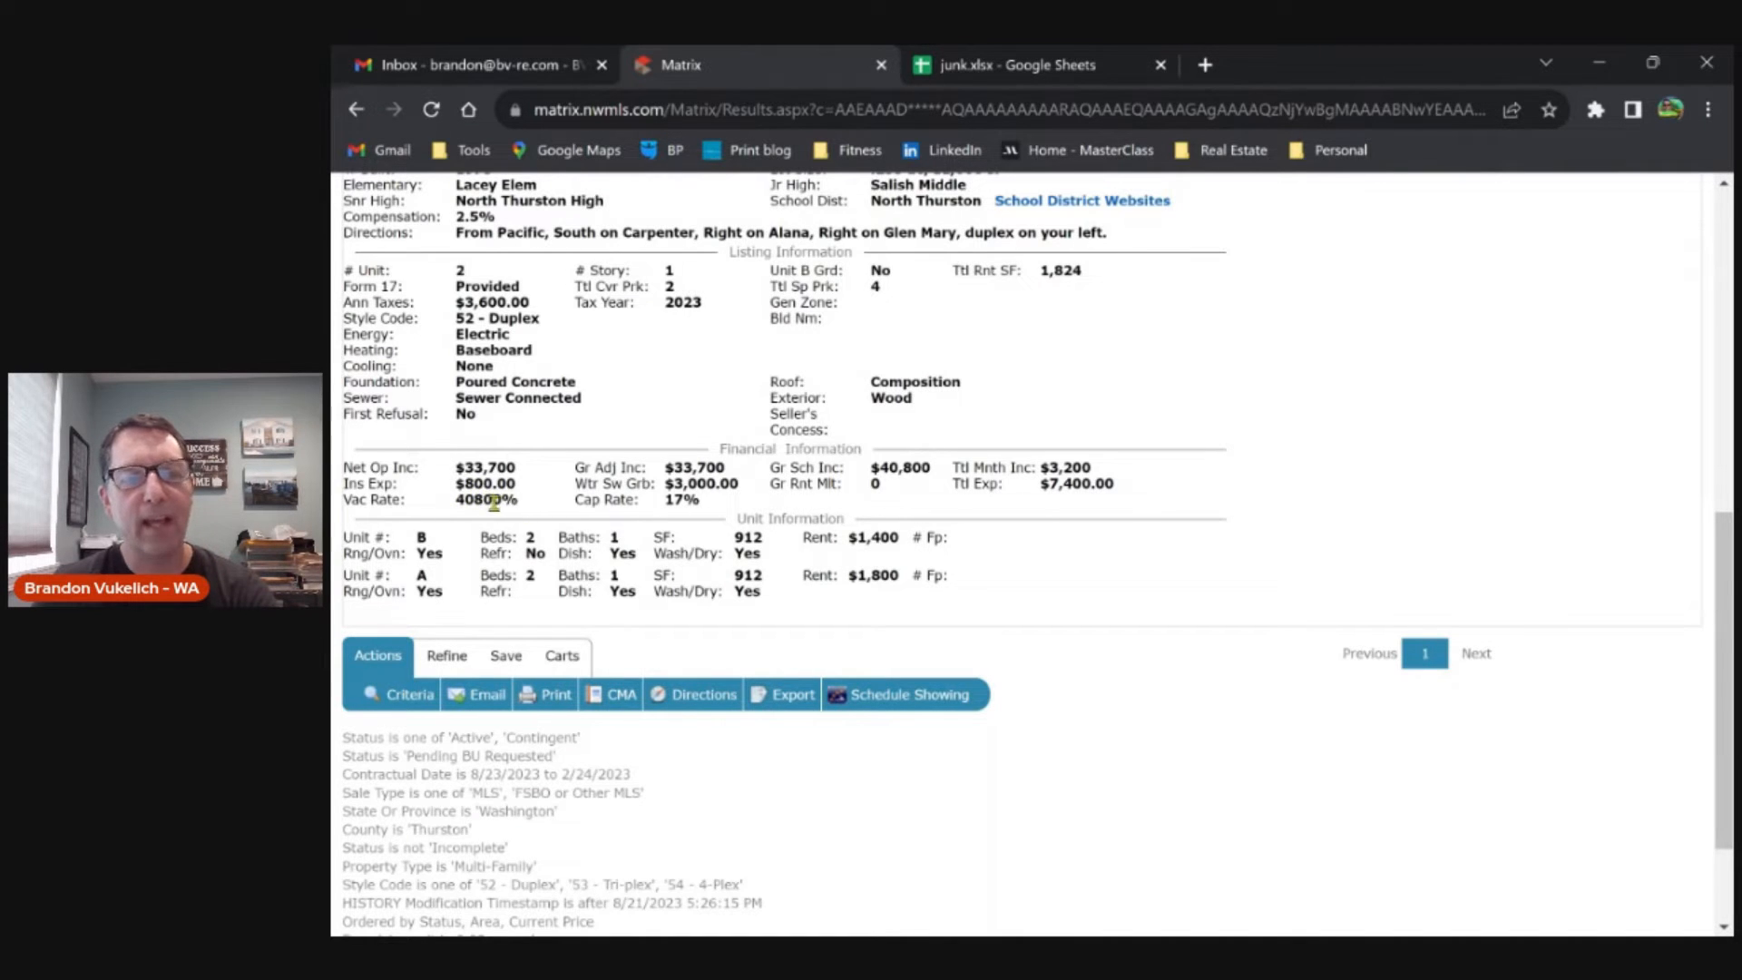
{"action": "mouse_move", "coordinate": [513, 513]}
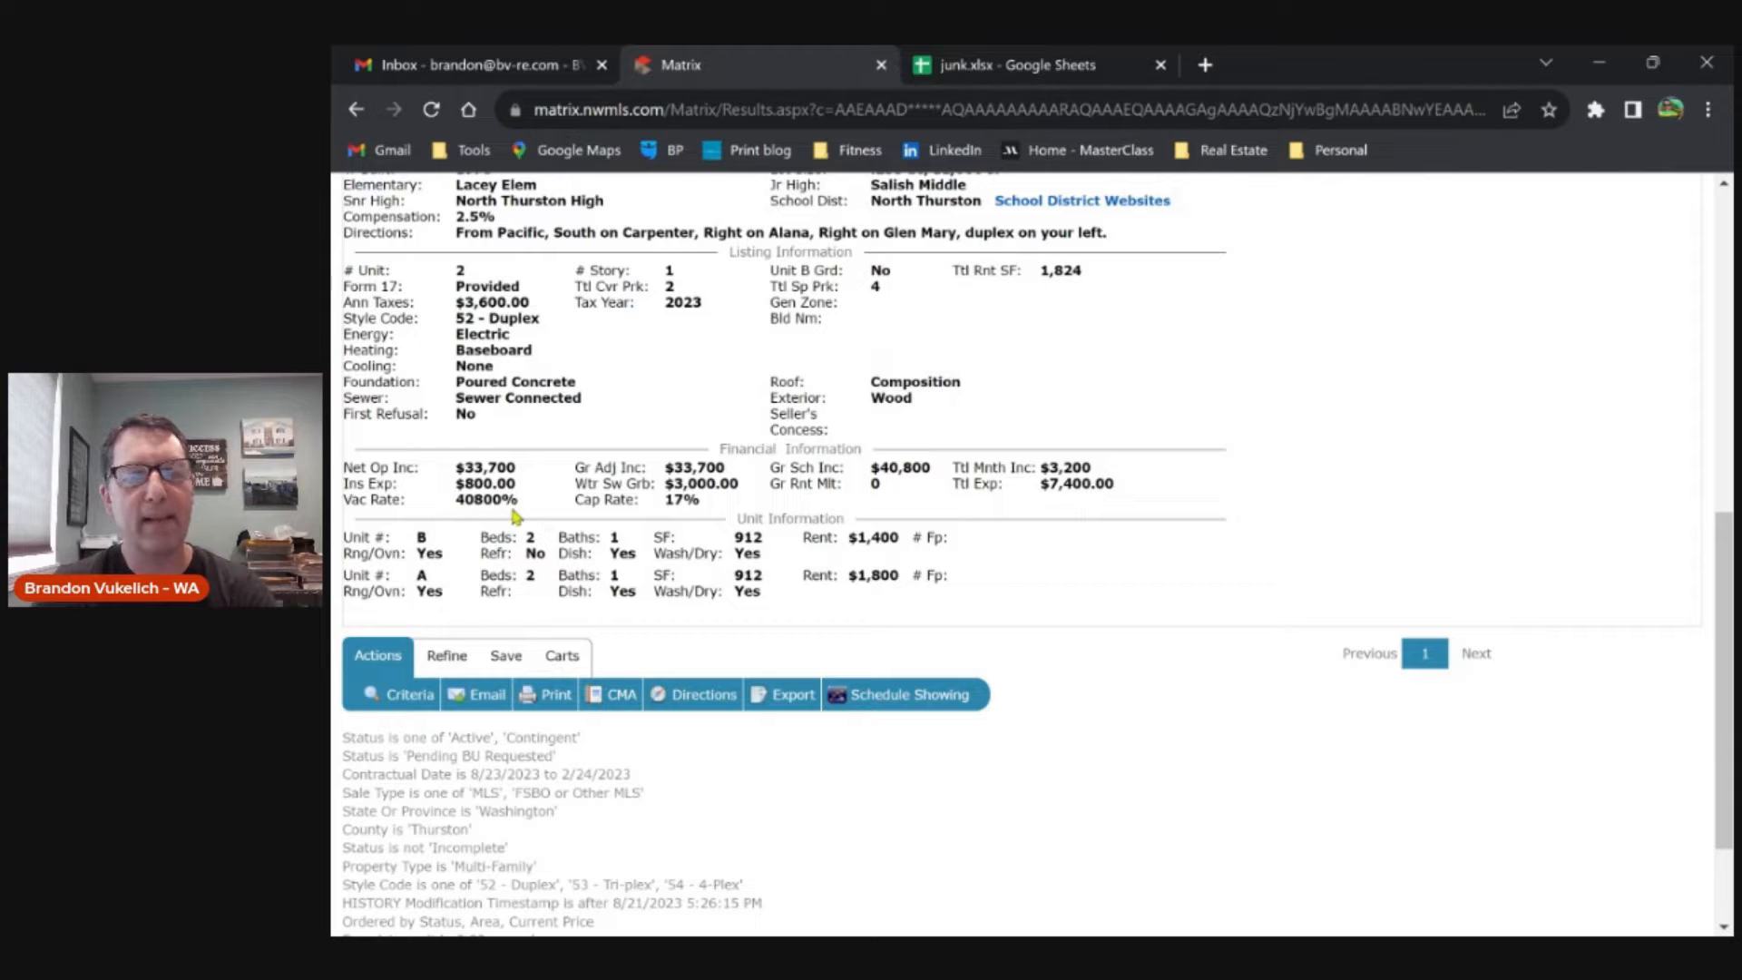
{"action": "mouse_move", "coordinate": [479, 502]}
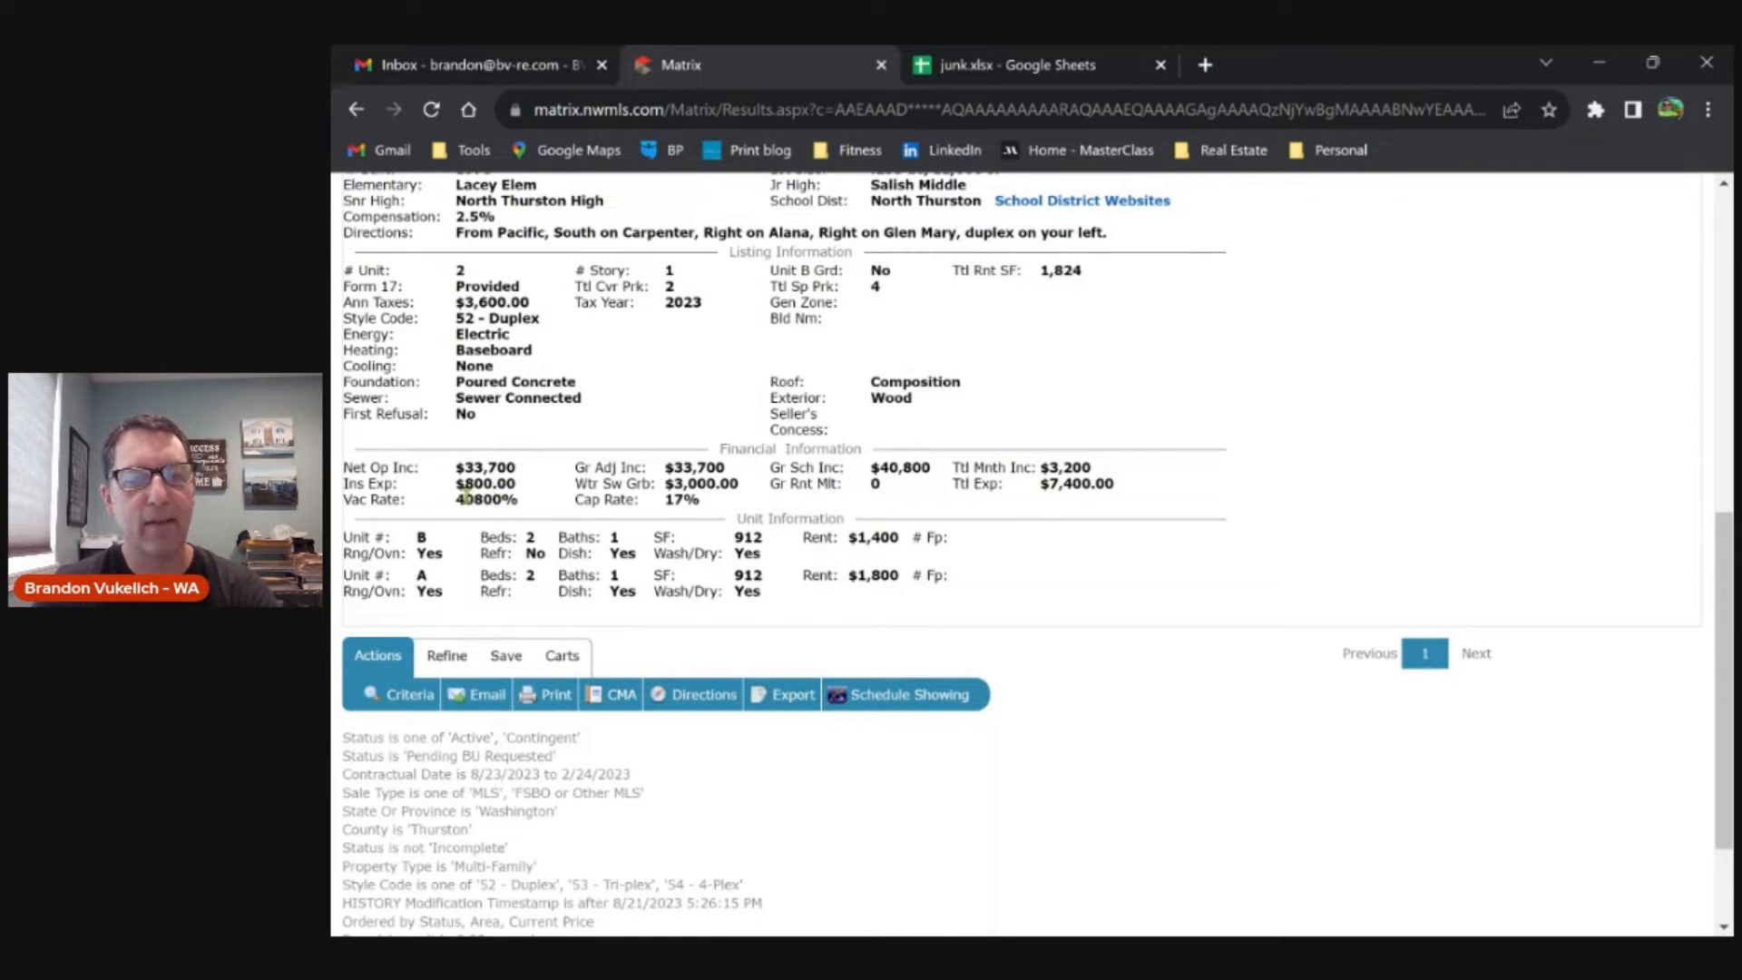
{"action": "mouse_move", "coordinate": [684, 428]}
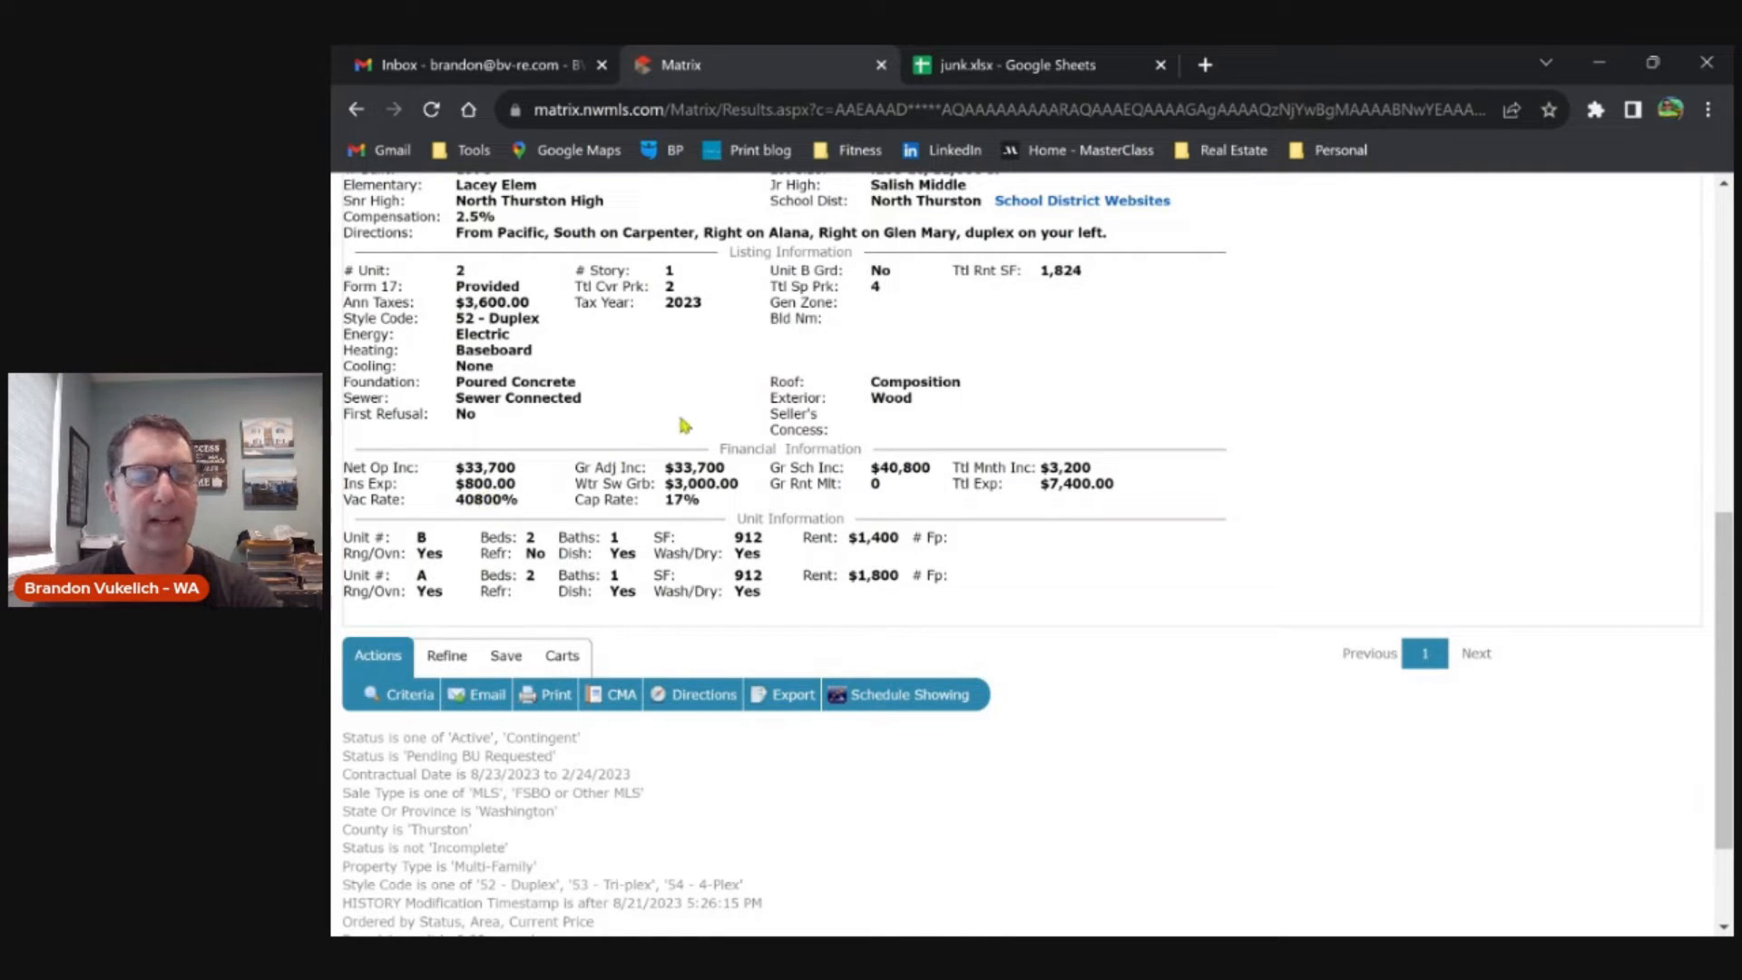
{"action": "mouse_move", "coordinate": [677, 477]}
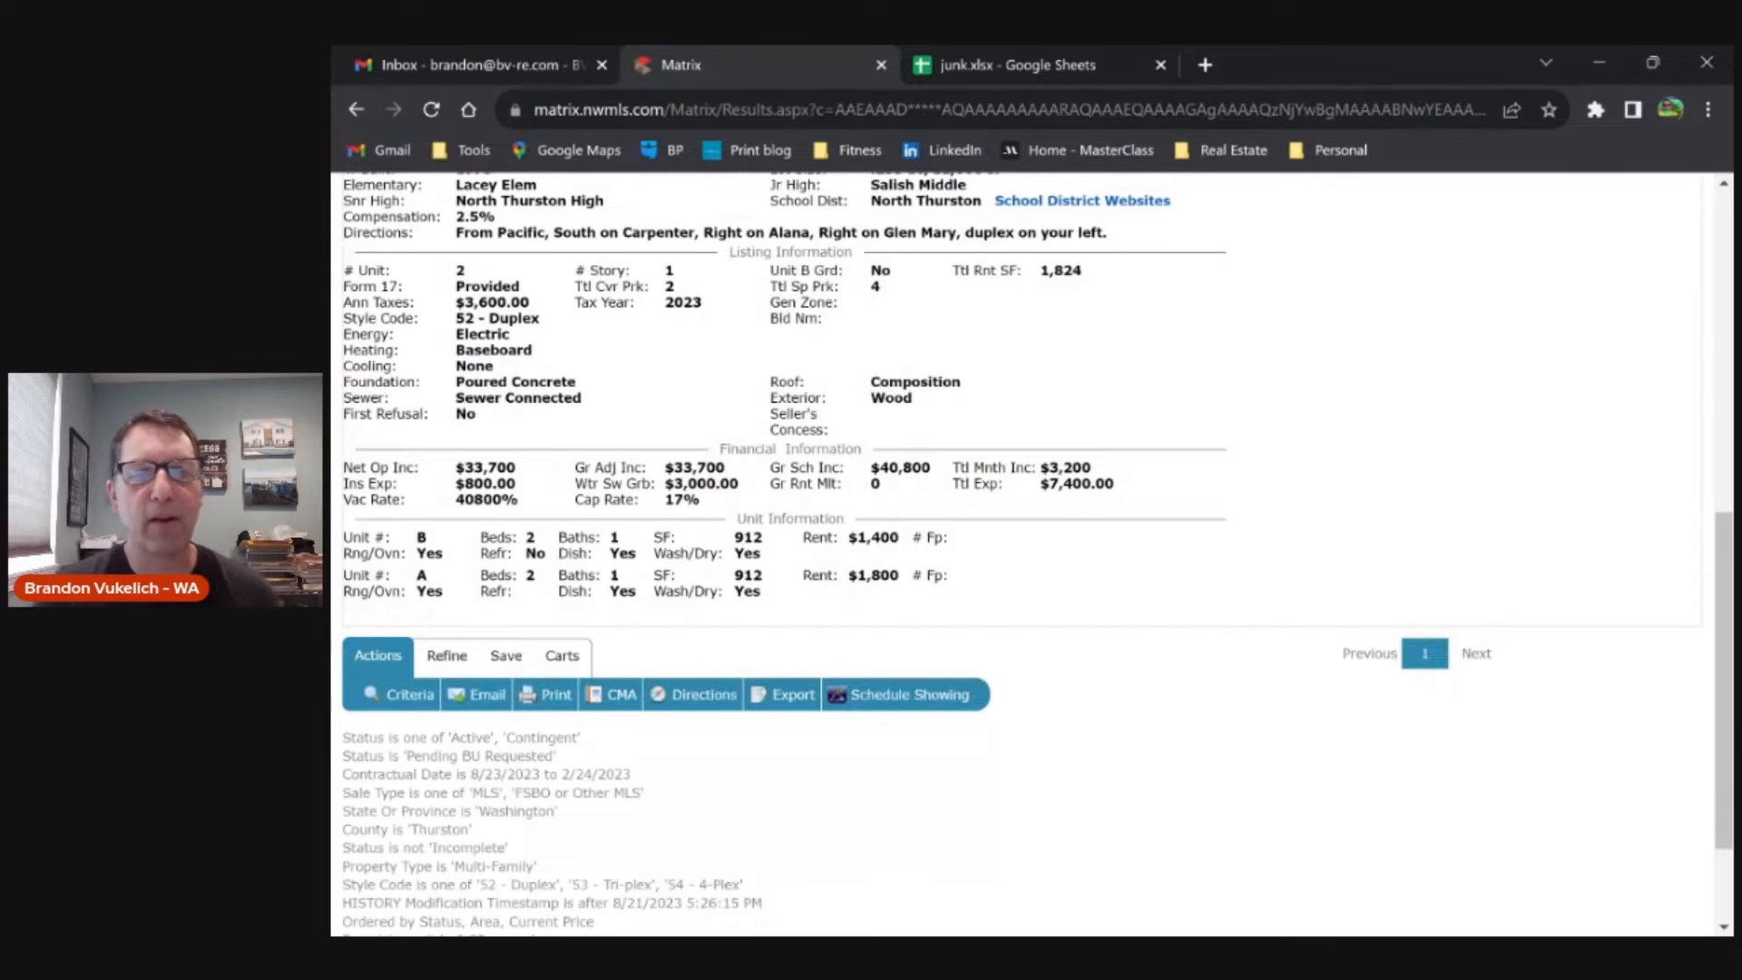
{"action": "mouse_move", "coordinate": [711, 453]}
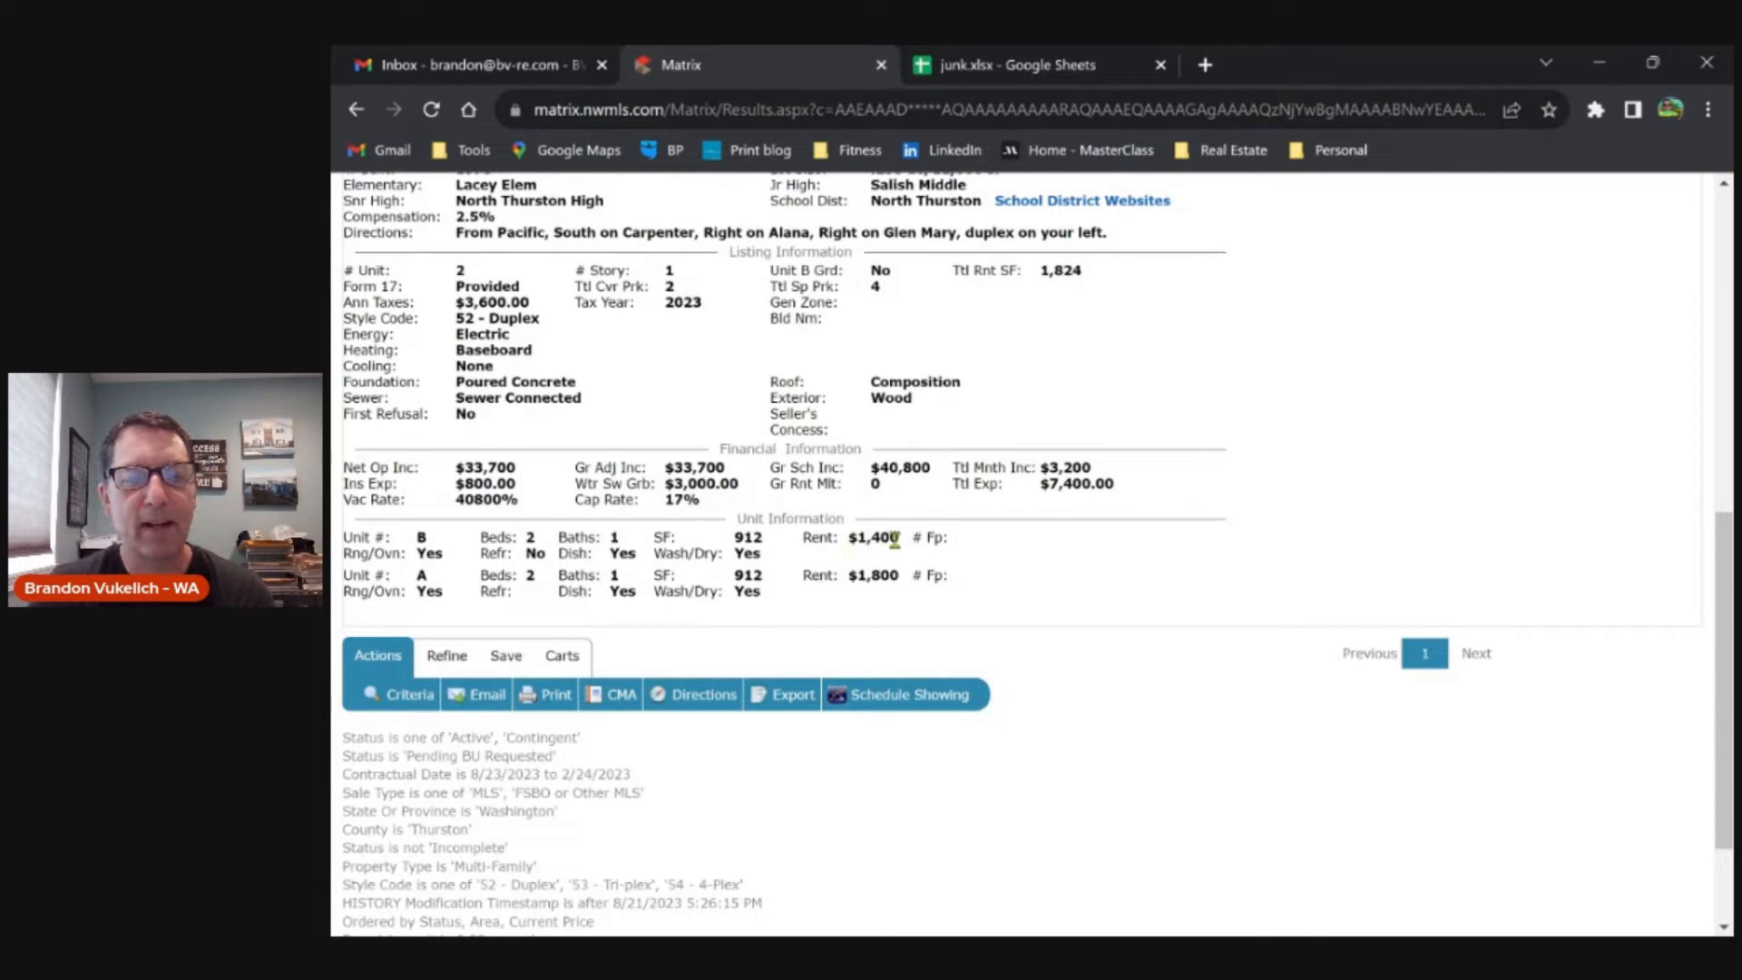
{"action": "mouse_move", "coordinate": [900, 549]}
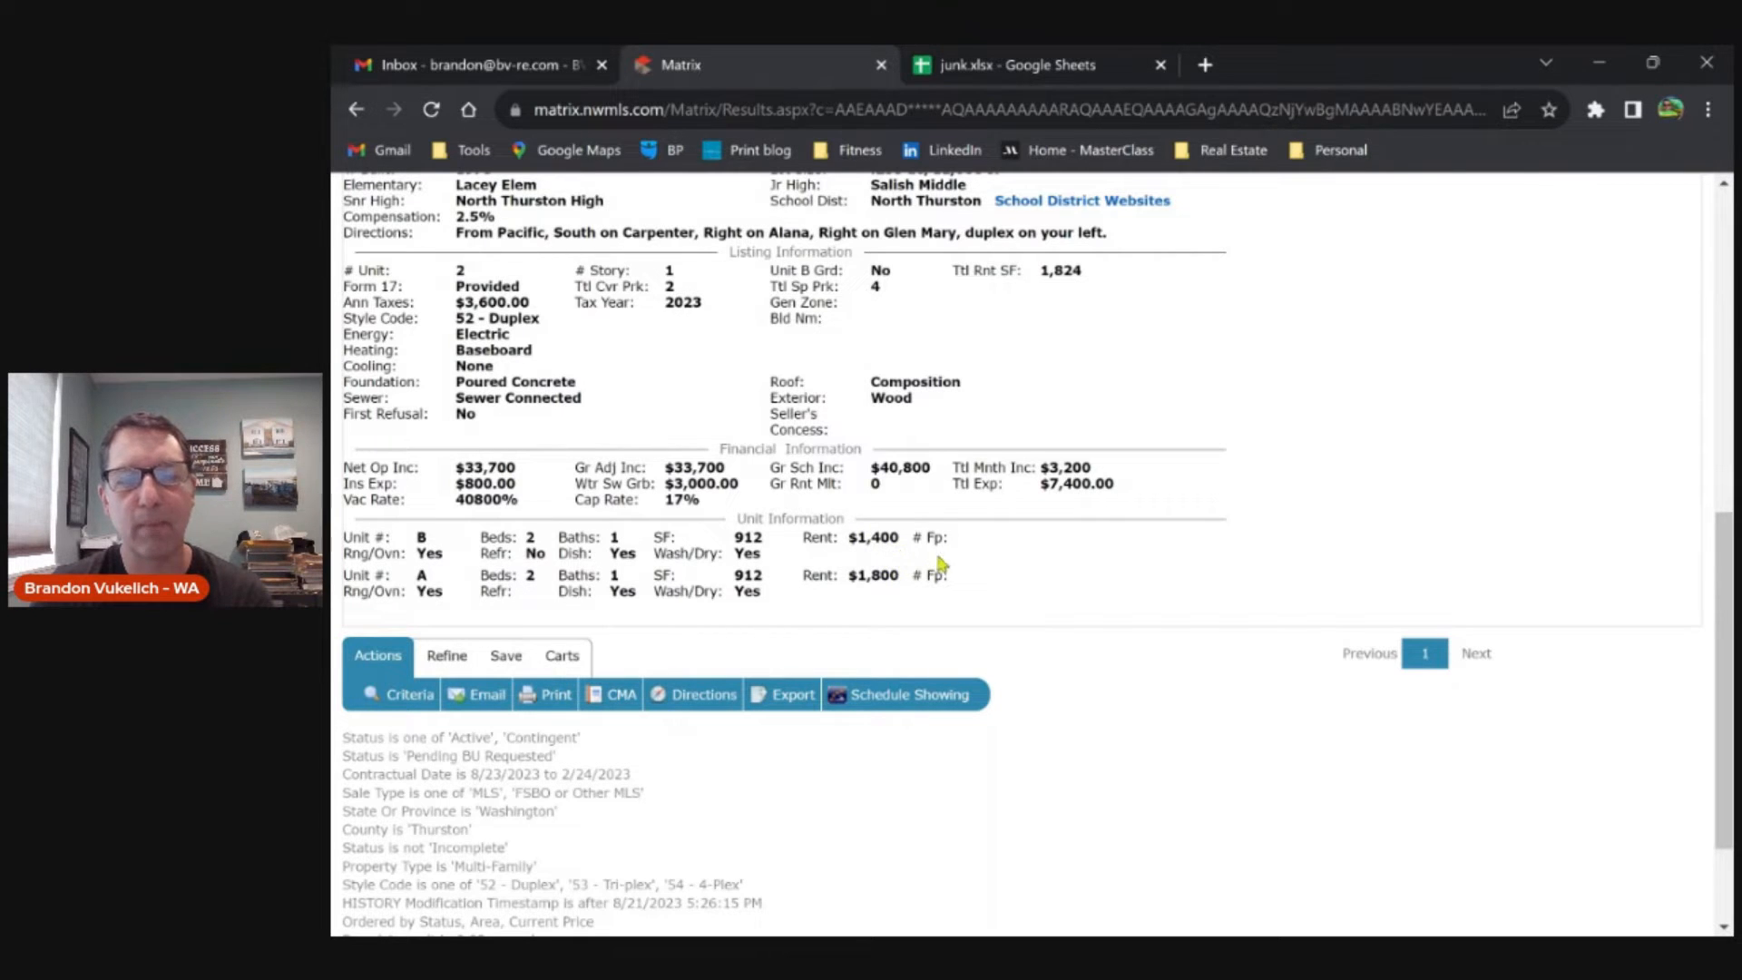
{"action": "mouse_move", "coordinate": [1056, 467]}
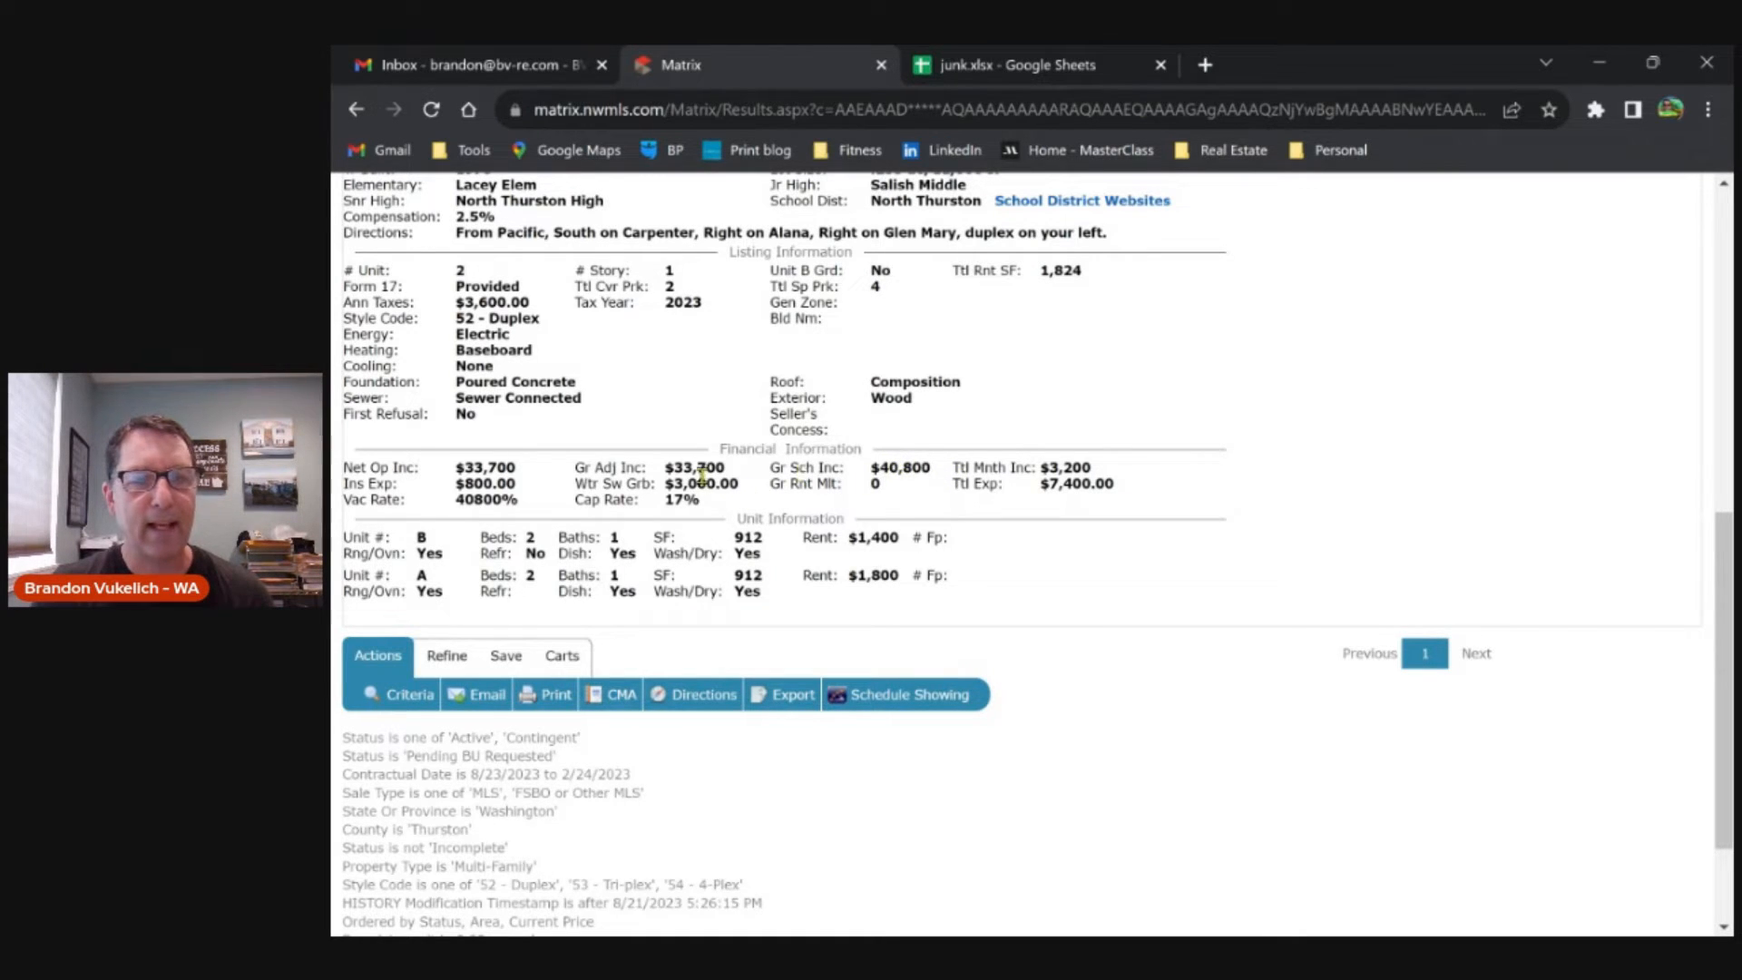
{"action": "mouse_move", "coordinate": [695, 517]}
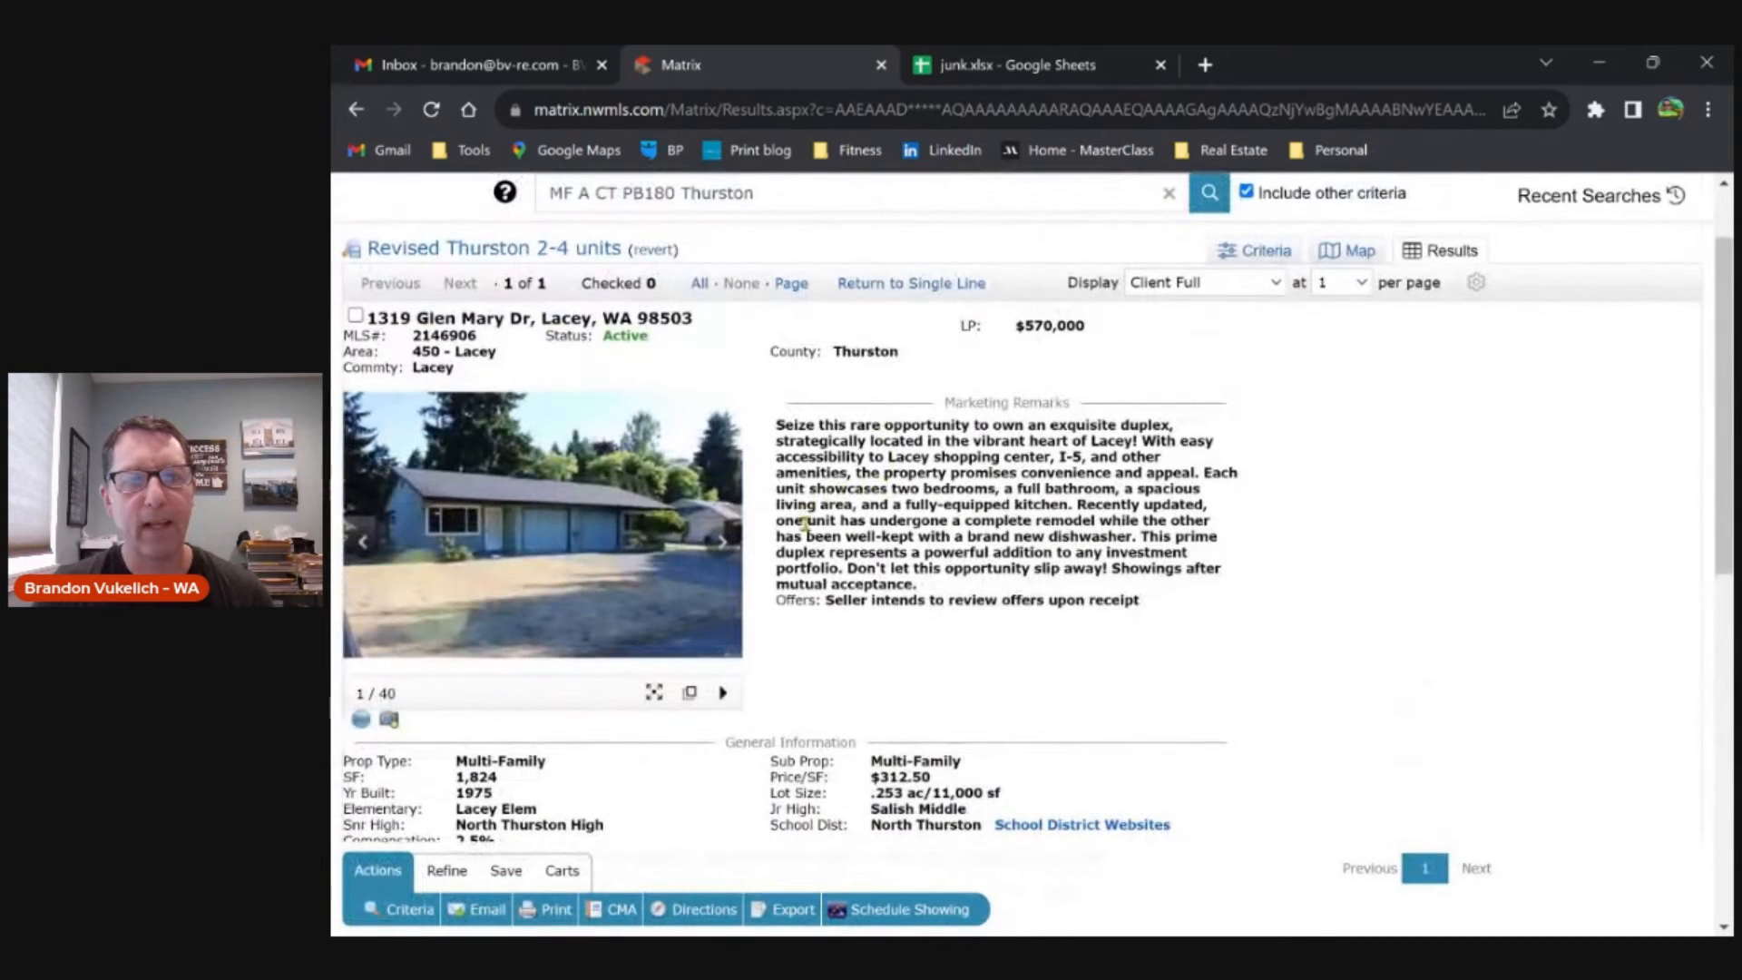
{"action": "left_click", "coordinate": [653, 691]}
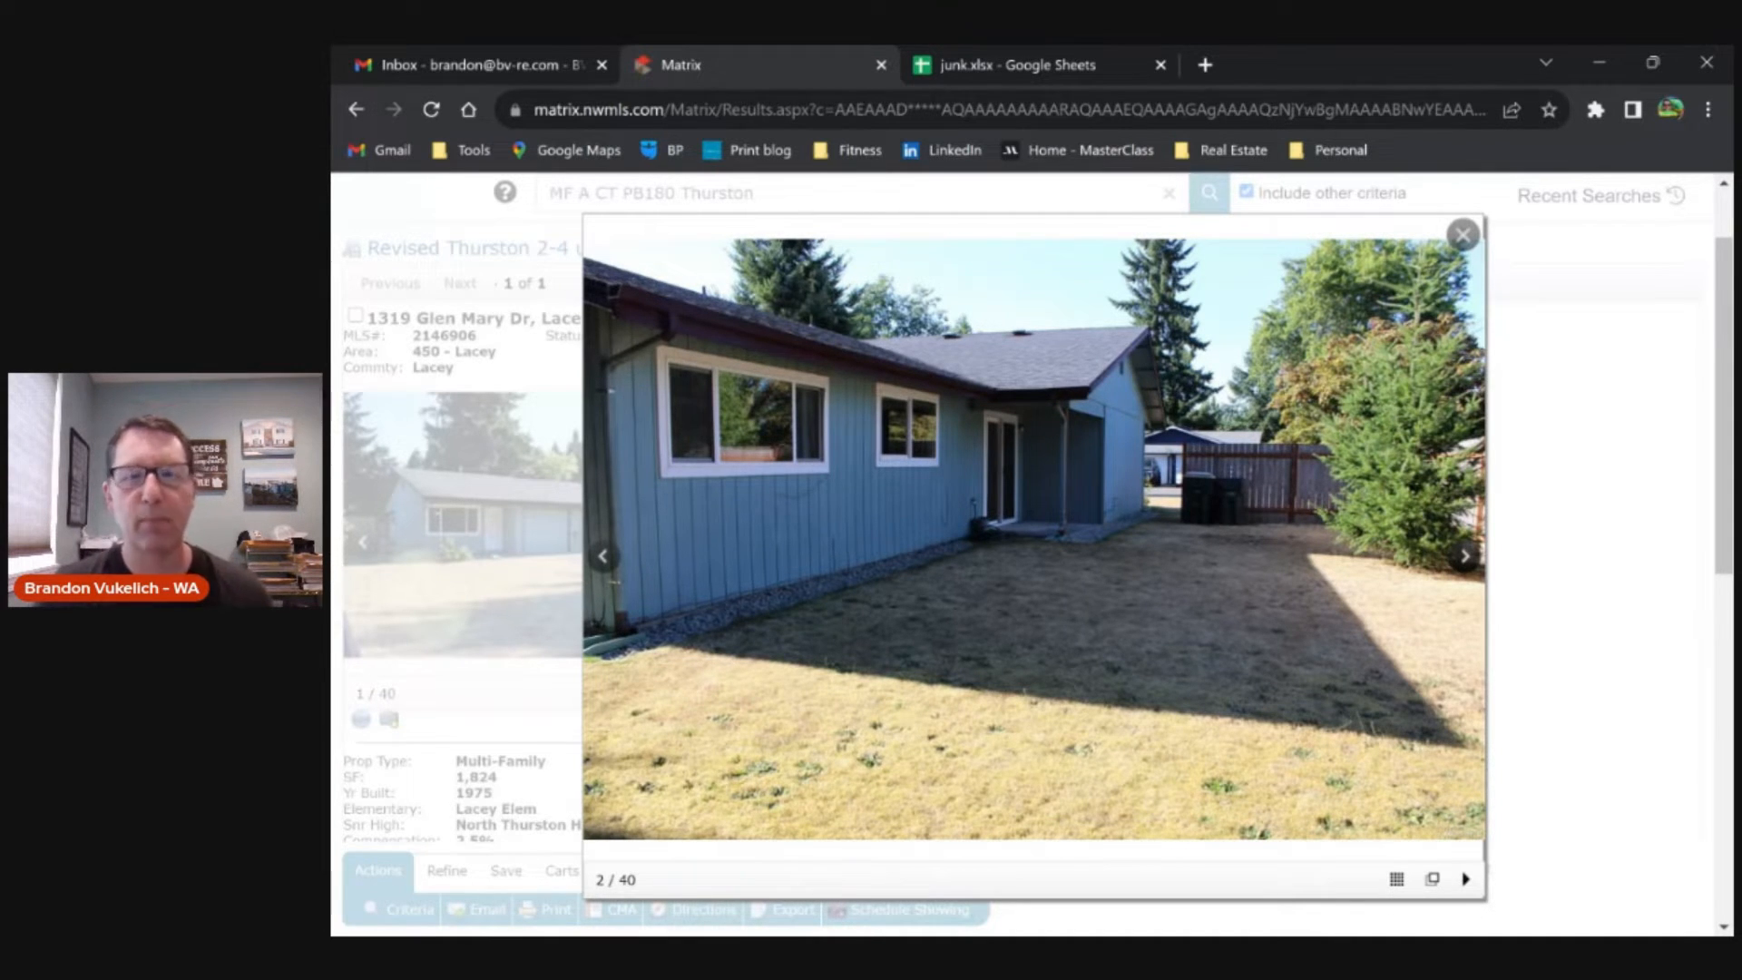
{"action": "left_click", "coordinate": [1464, 555]}
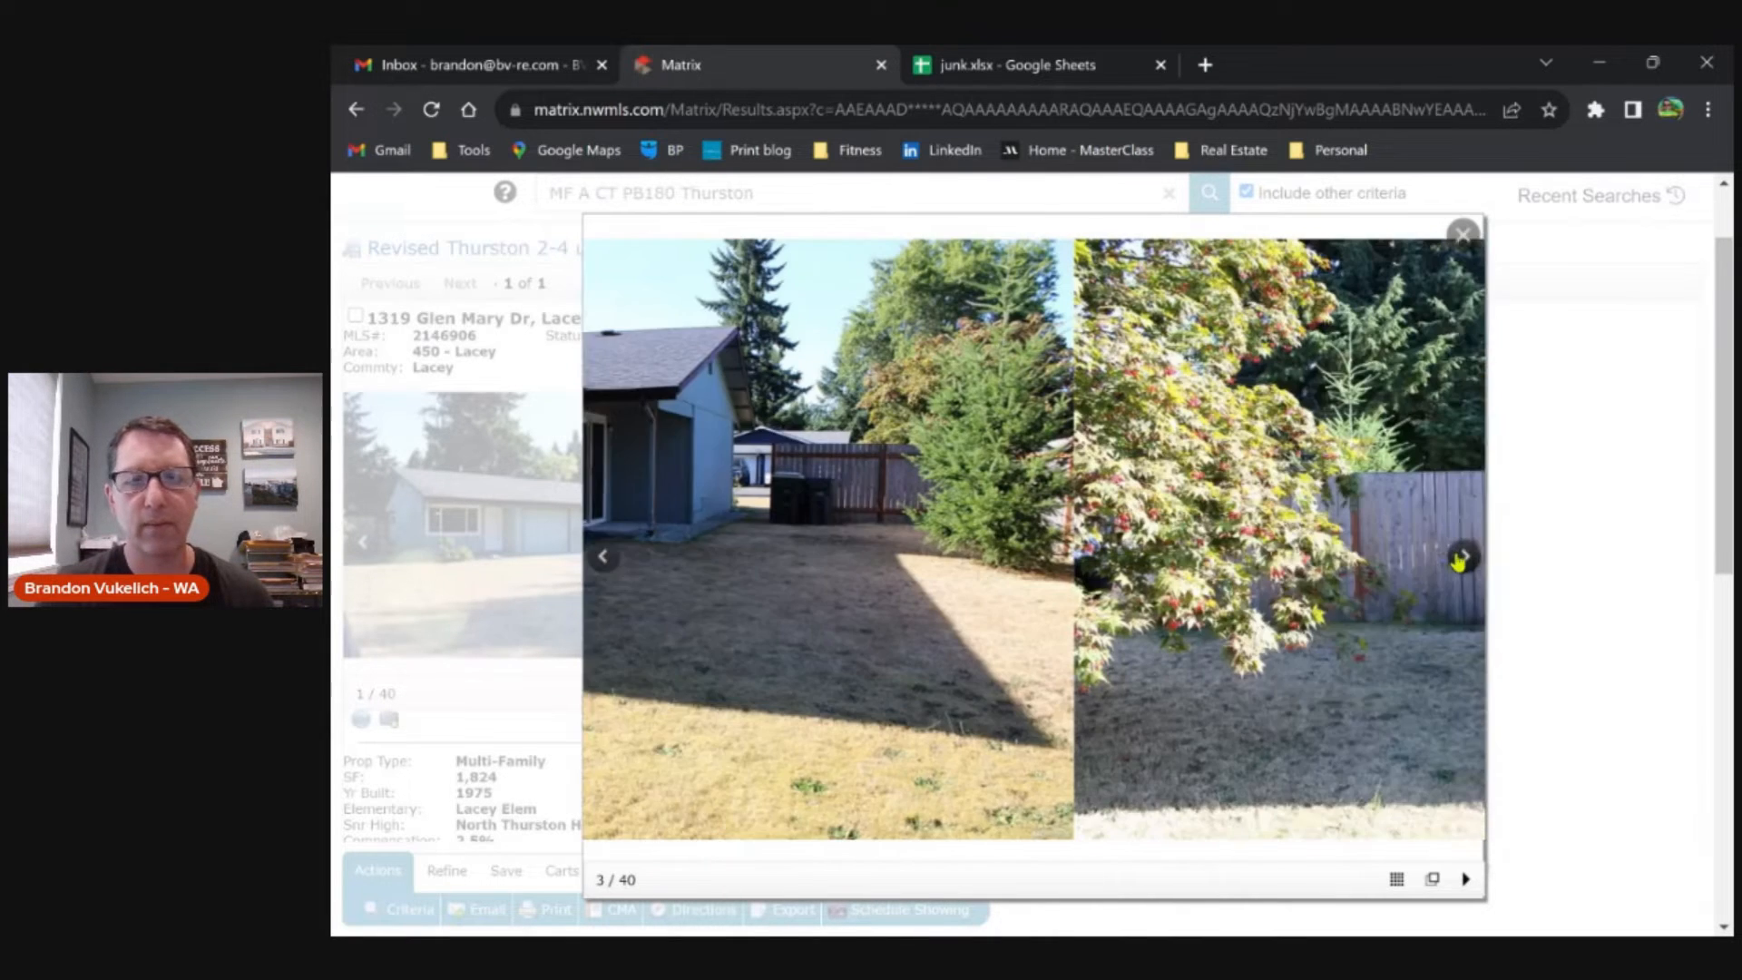
{"action": "left_click", "coordinate": [1464, 555]}
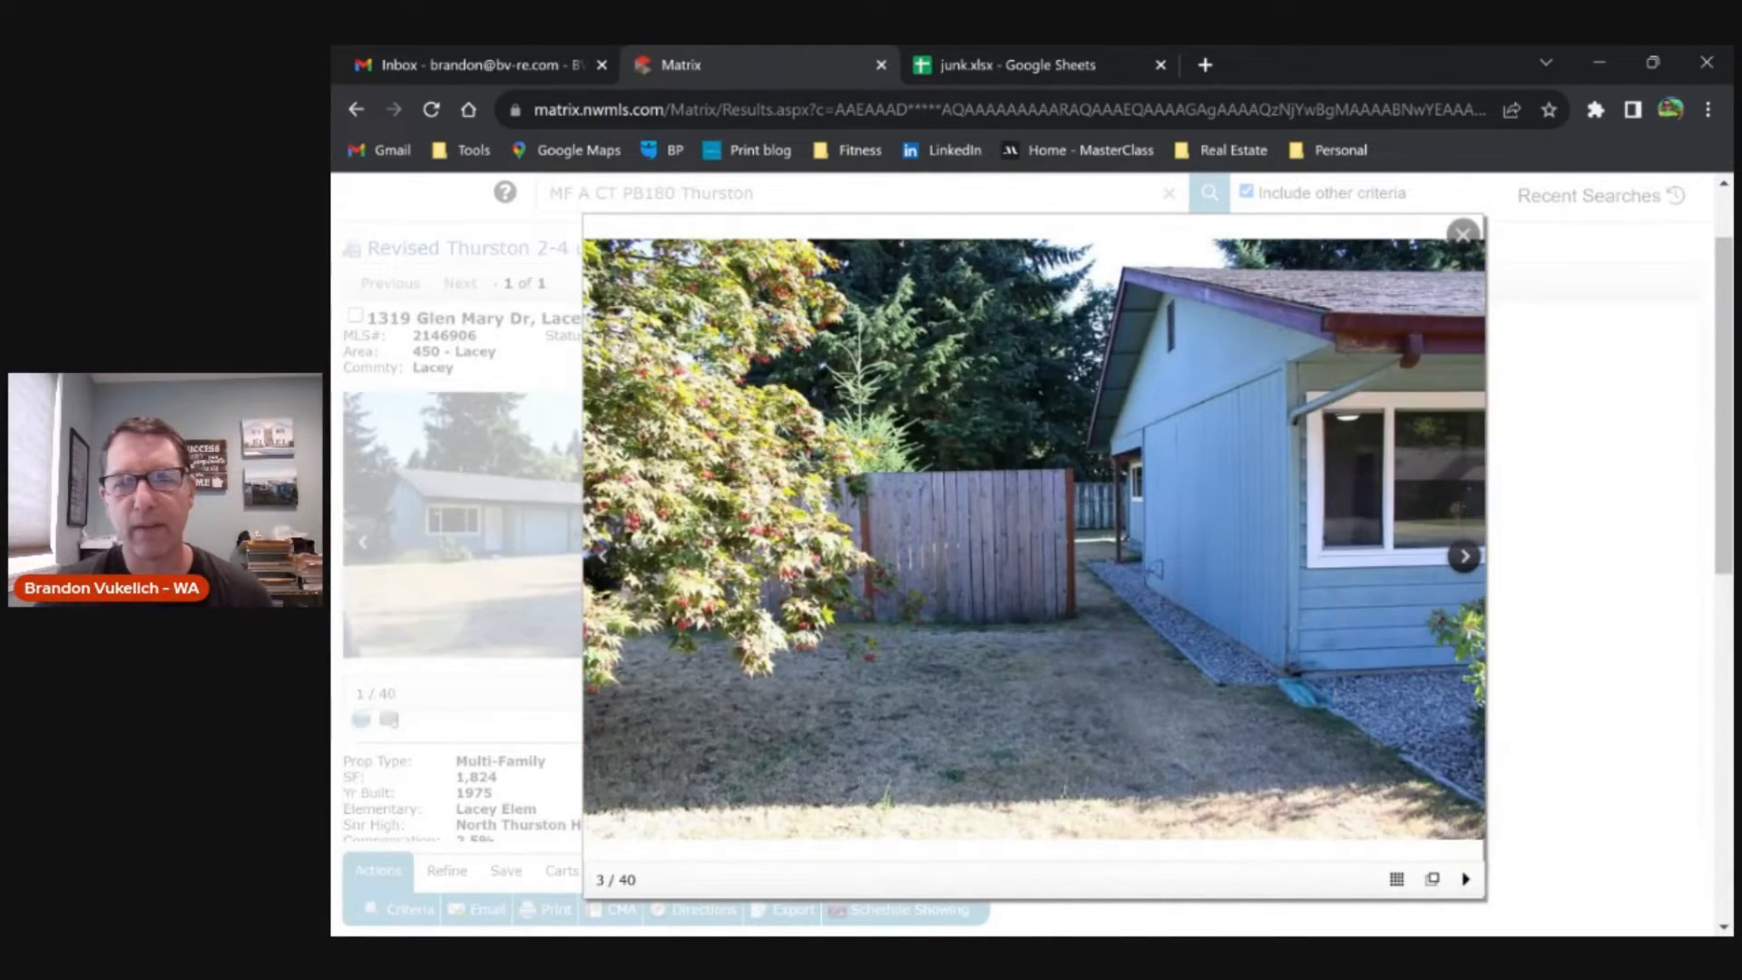
{"action": "left_click", "coordinate": [1465, 555]}
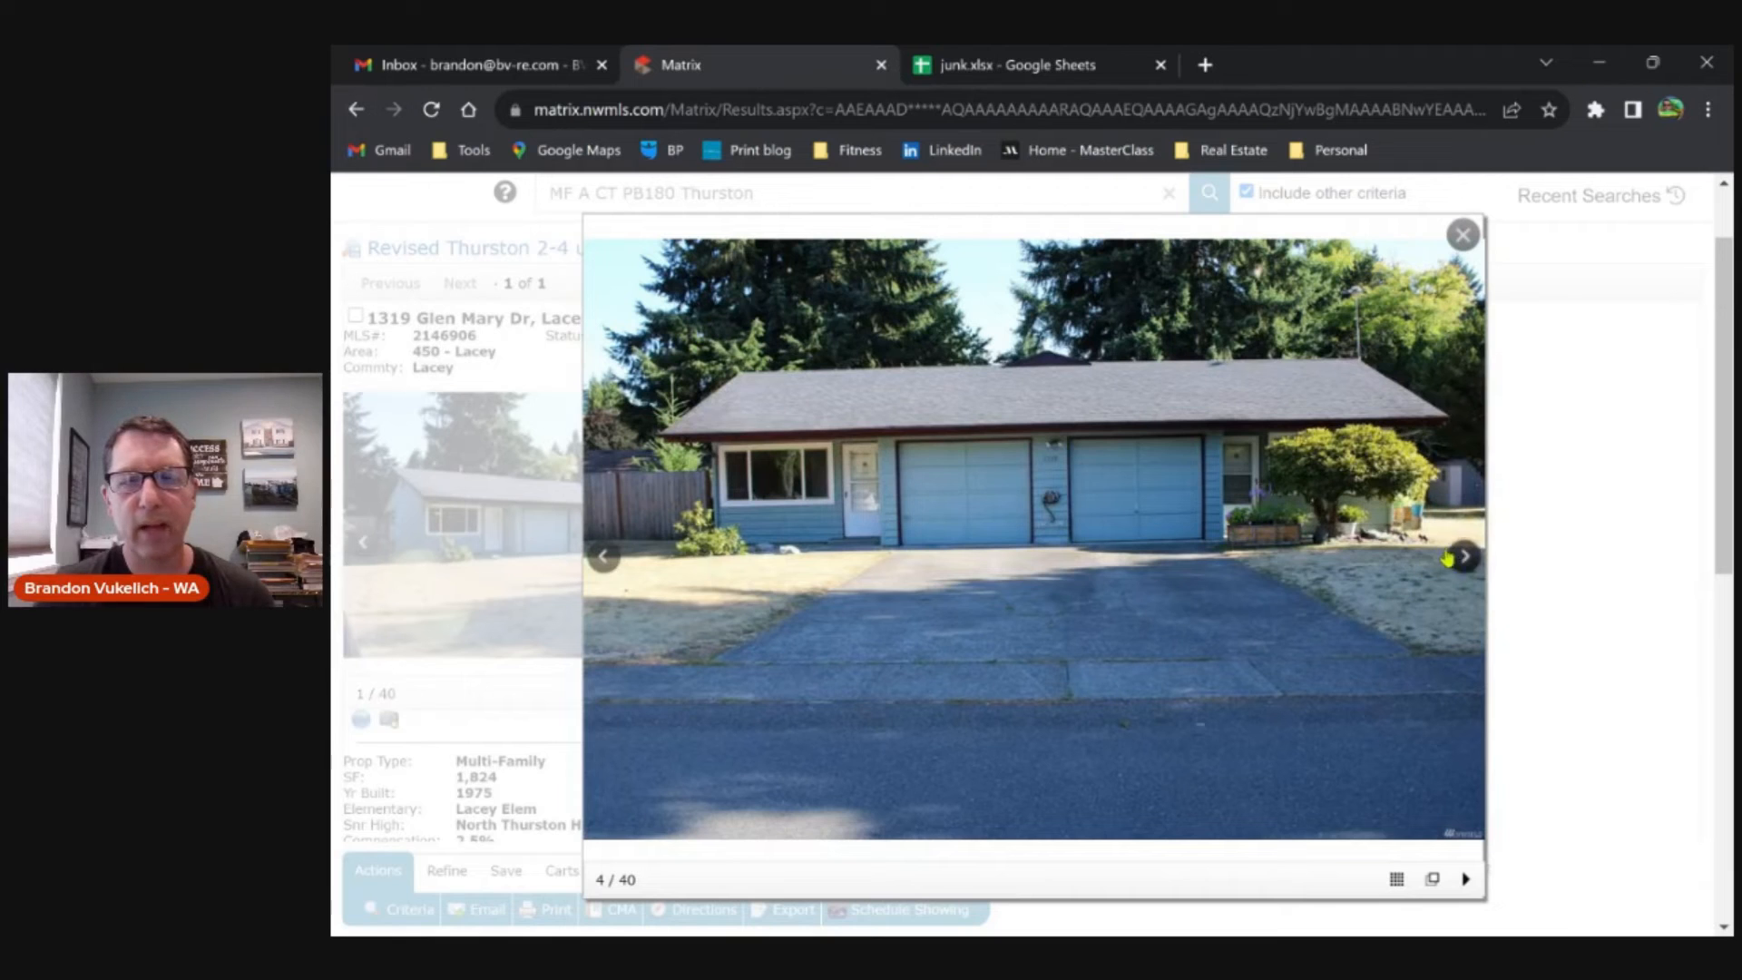
{"action": "left_click", "coordinate": [1464, 555]}
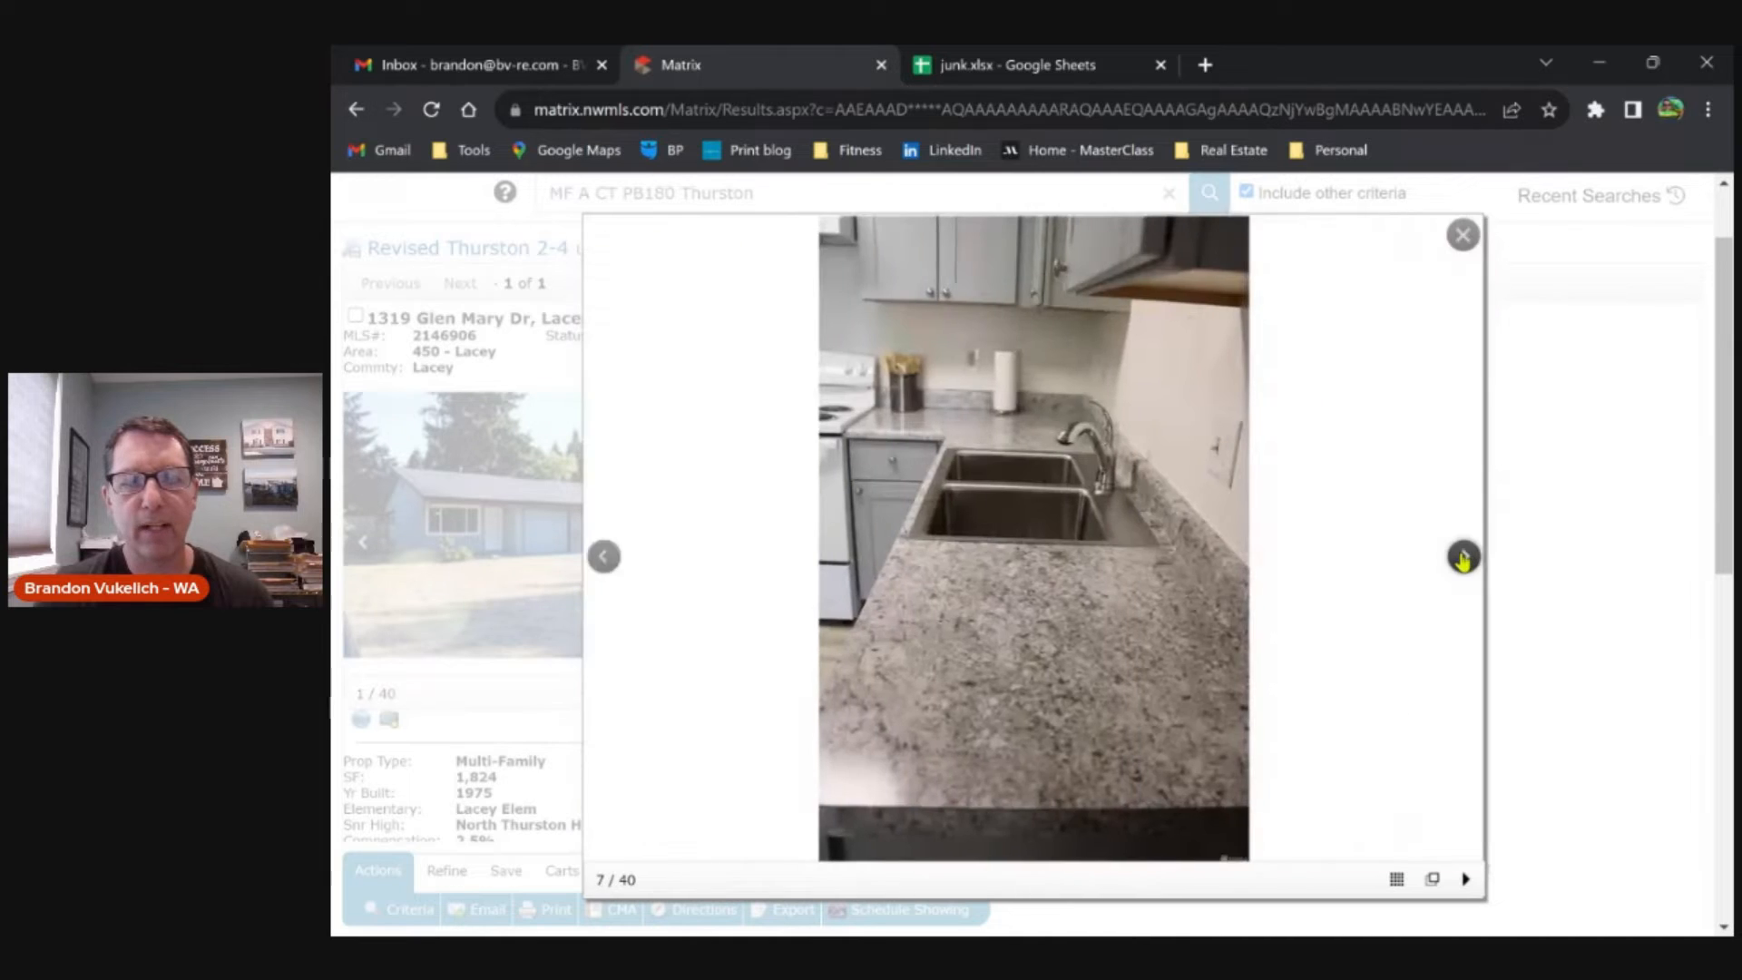
{"action": "left_click", "coordinate": [1464, 555]}
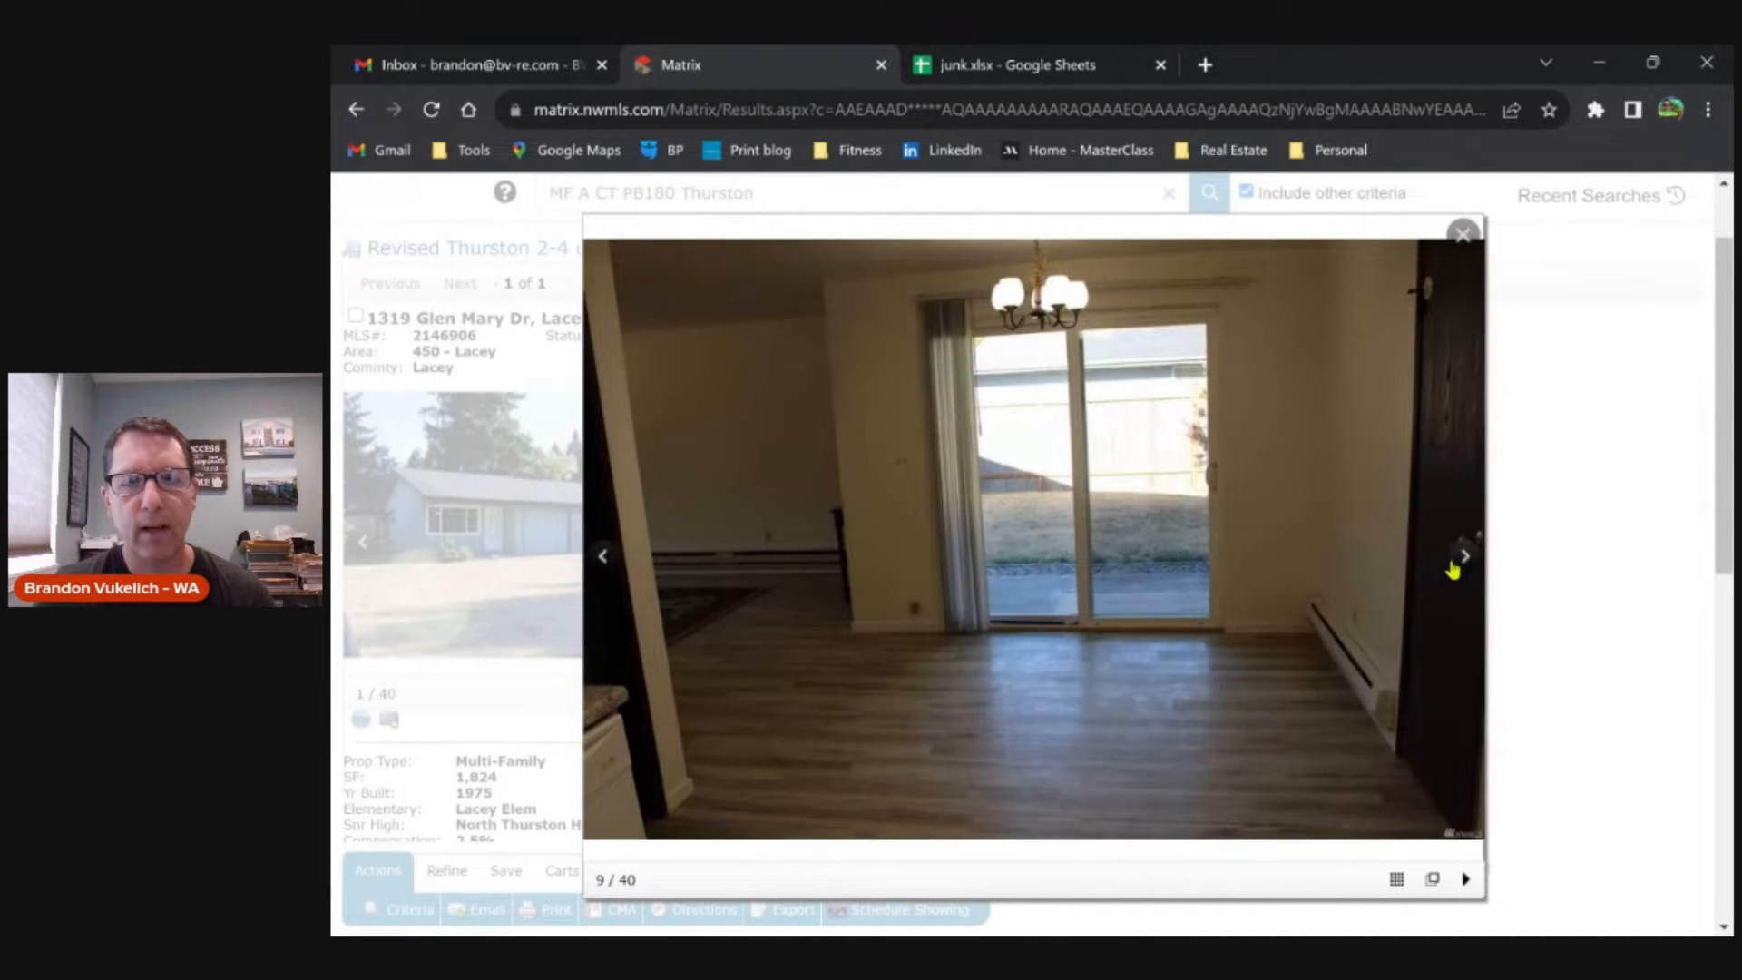
{"action": "left_click", "coordinate": [1464, 555]}
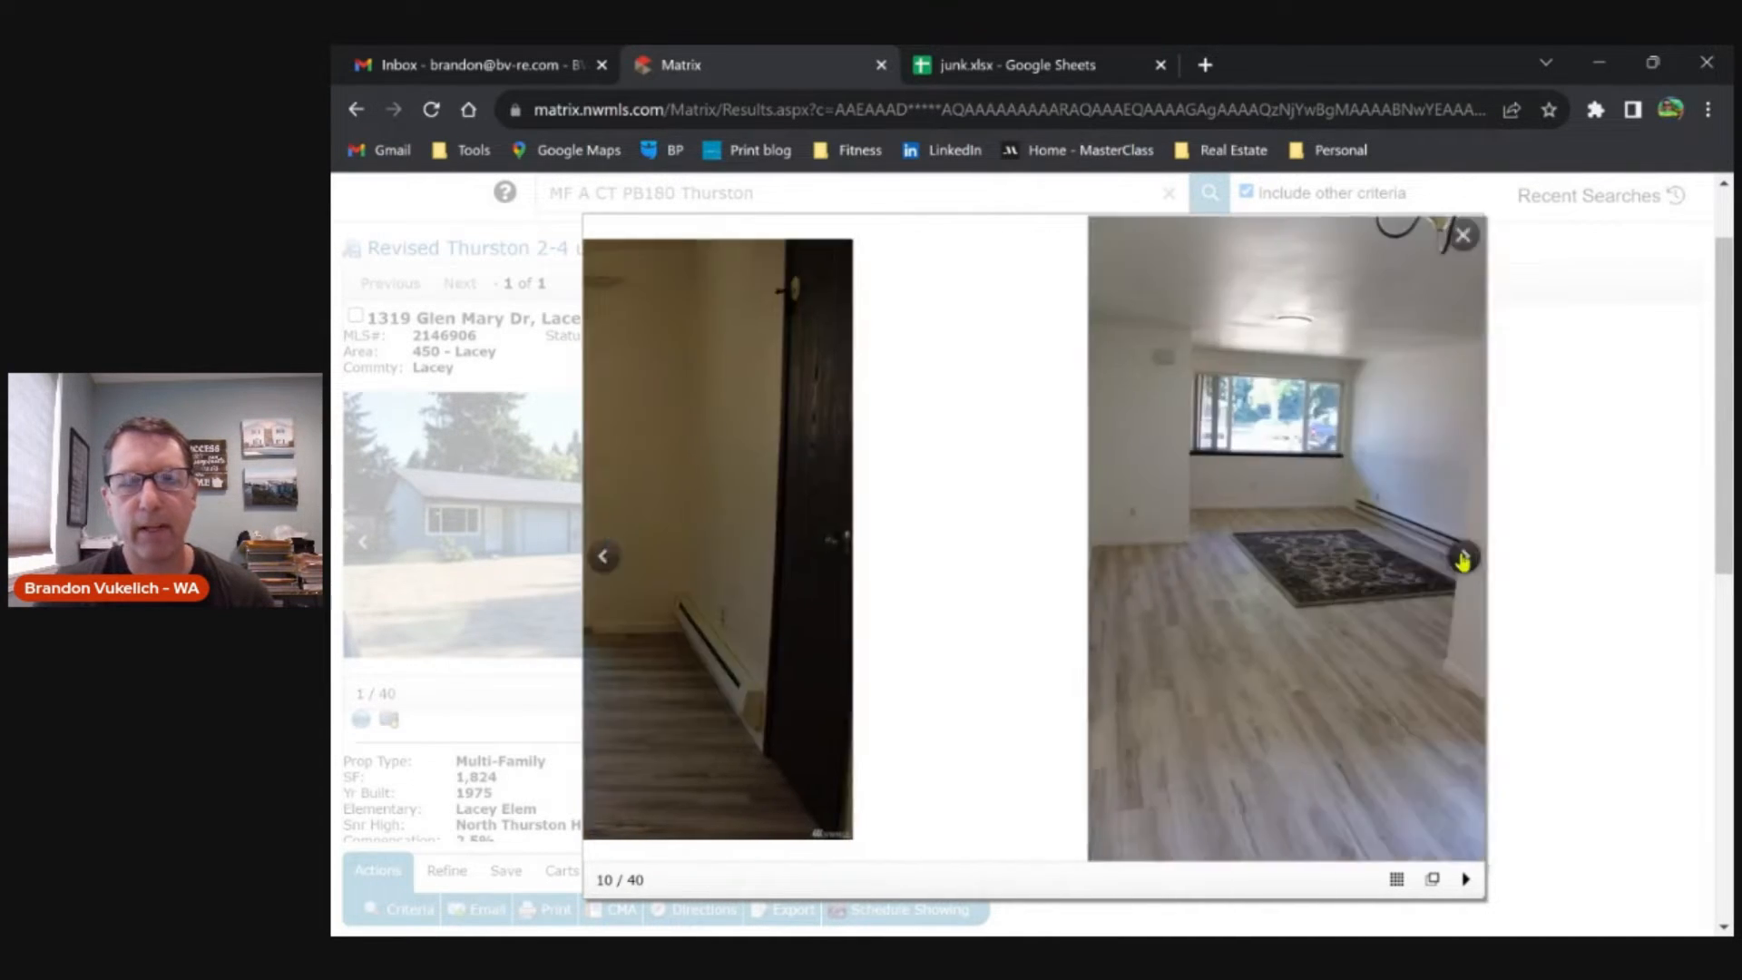
{"action": "left_click", "coordinate": [1464, 557]}
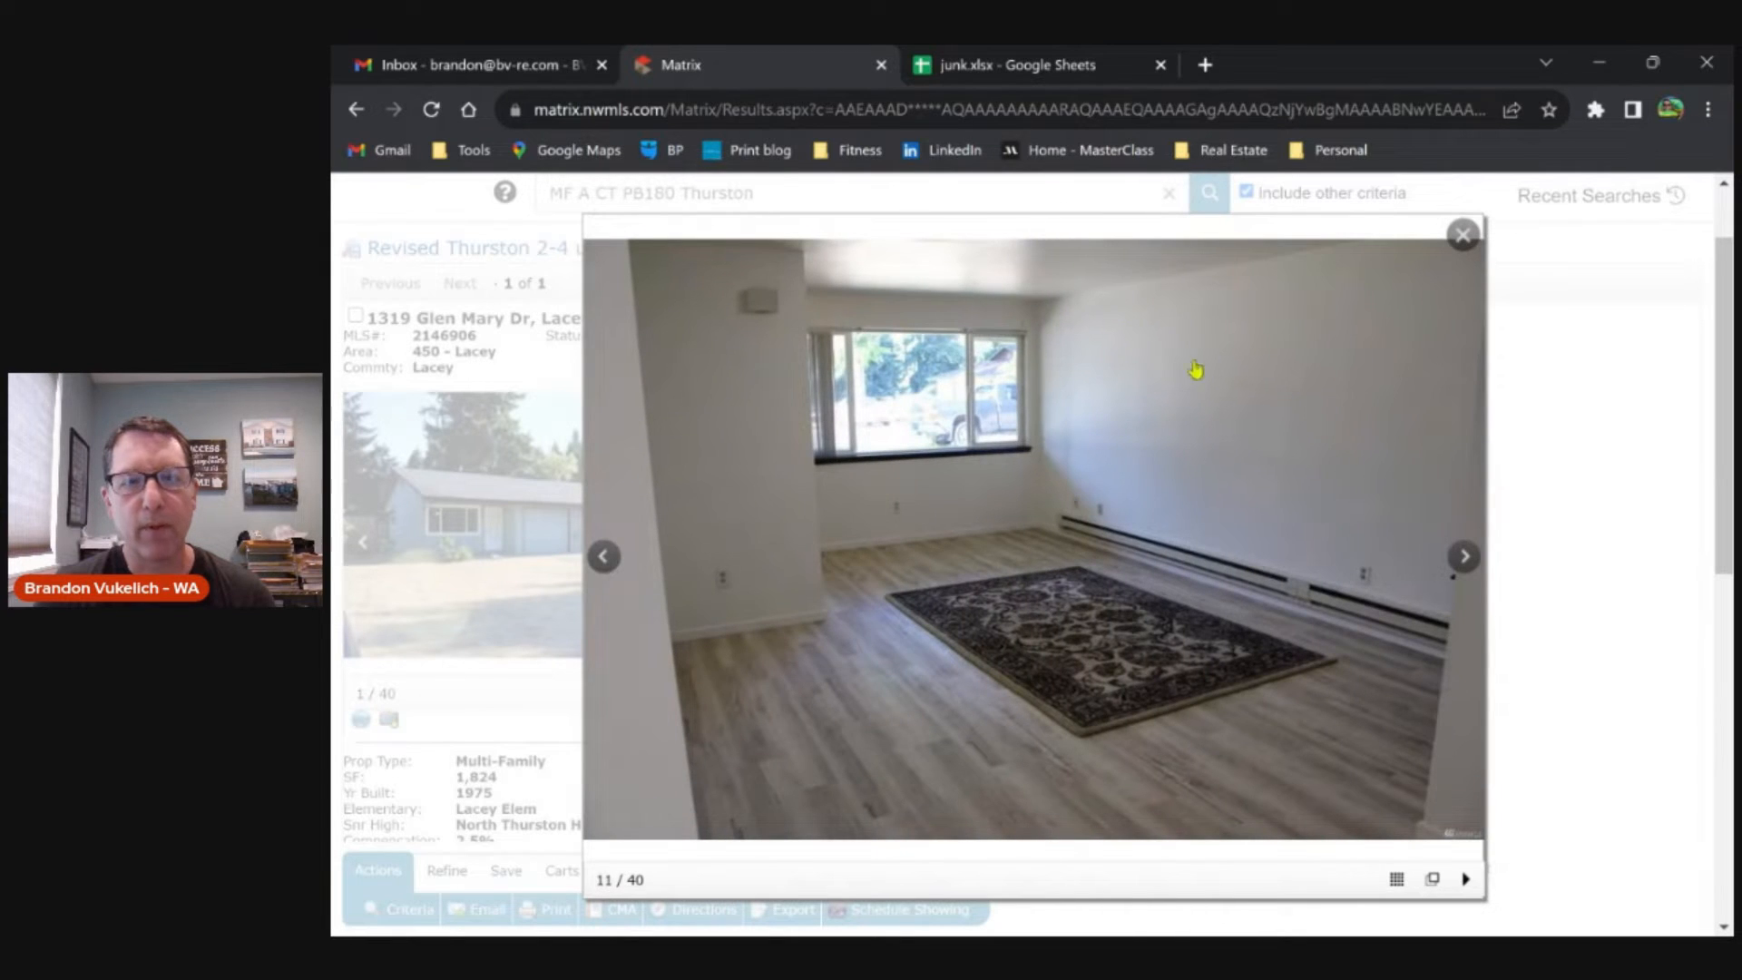
{"action": "left_click", "coordinate": [1464, 555]}
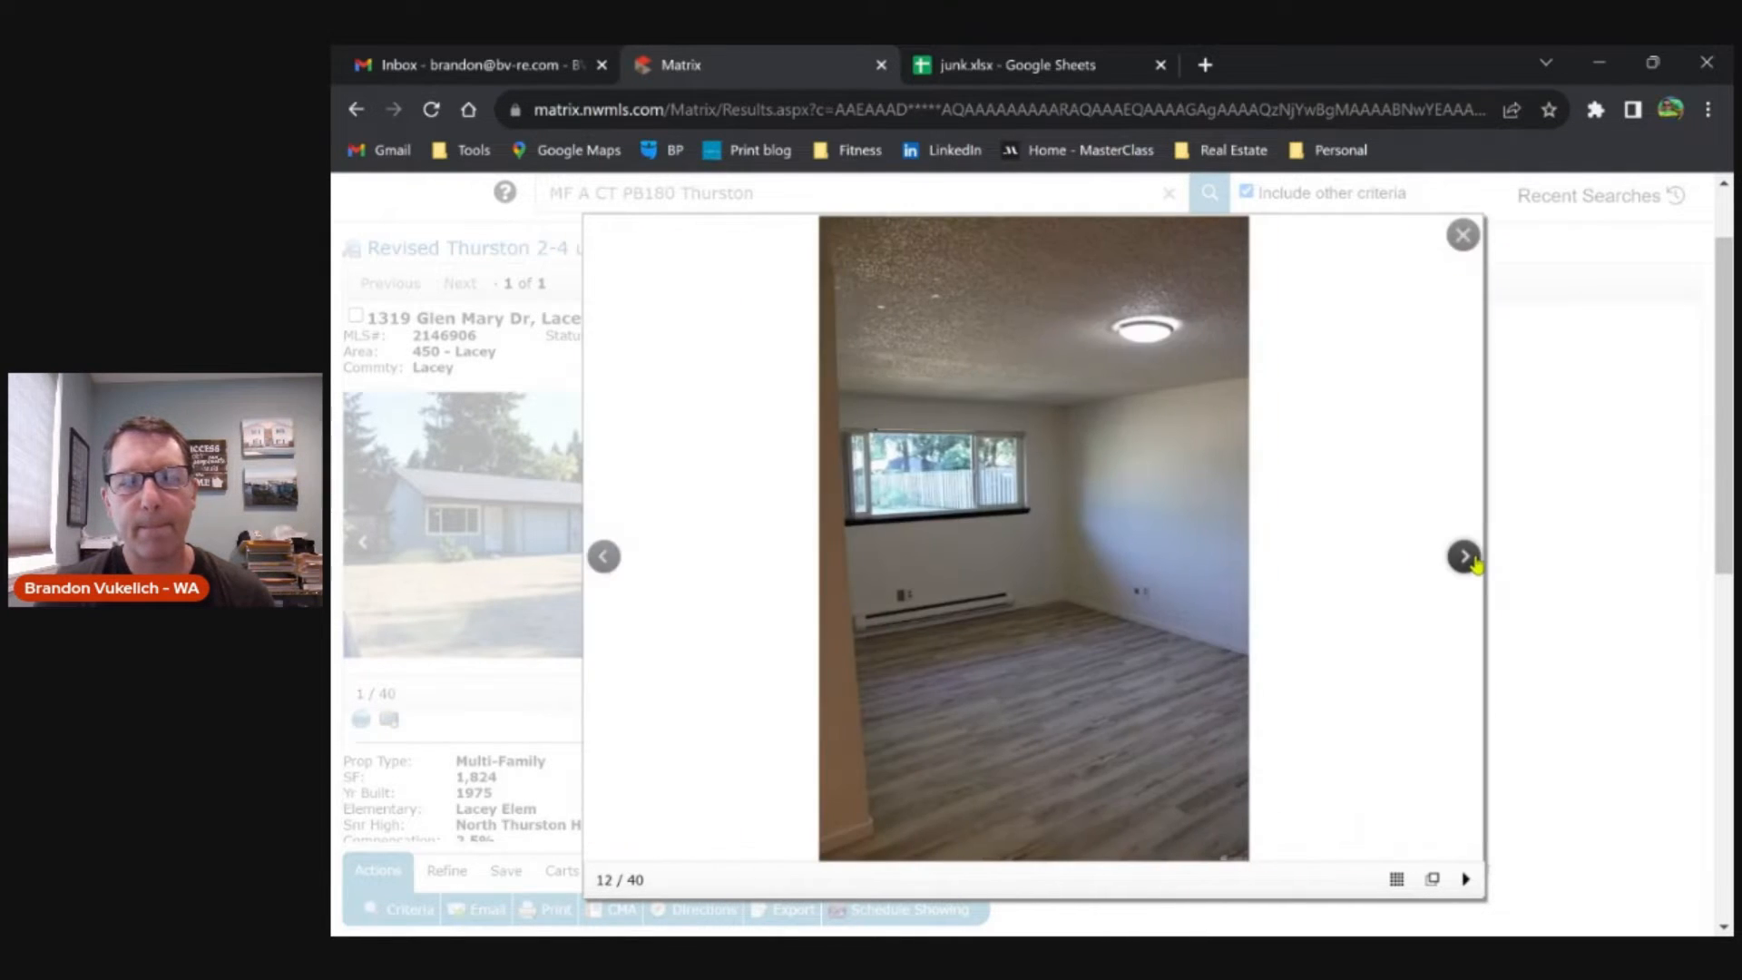
{"action": "left_click", "coordinate": [1464, 555]}
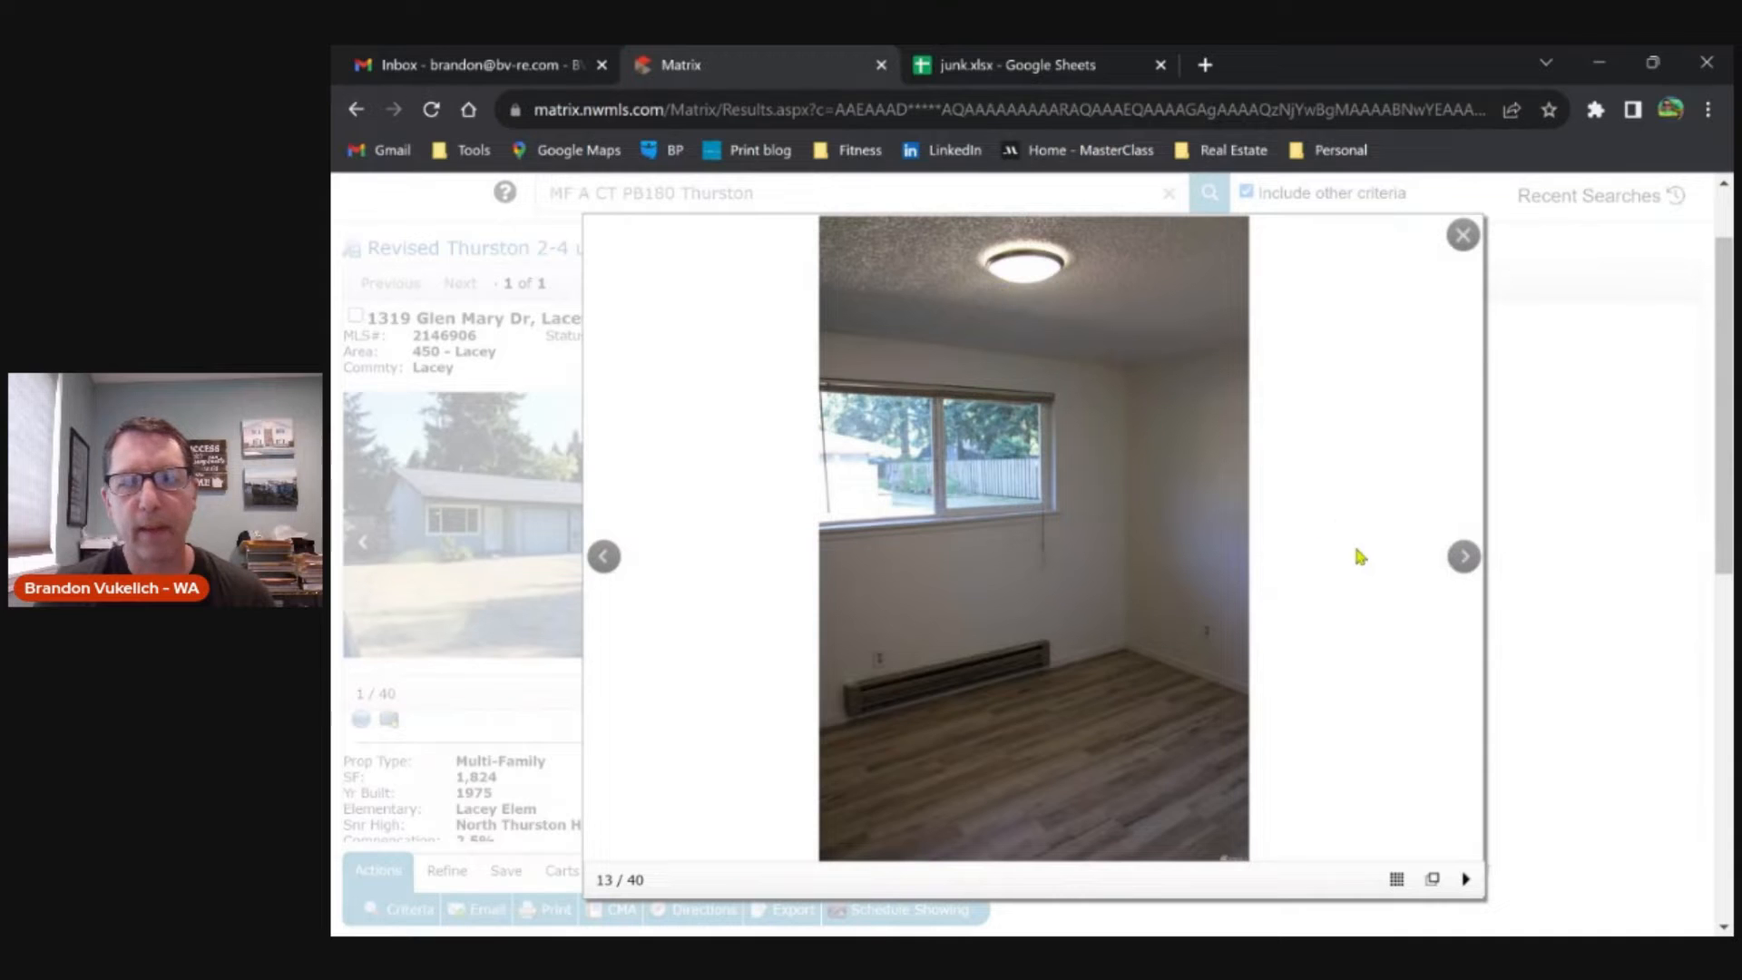
{"action": "mouse_move", "coordinate": [1462, 556]}
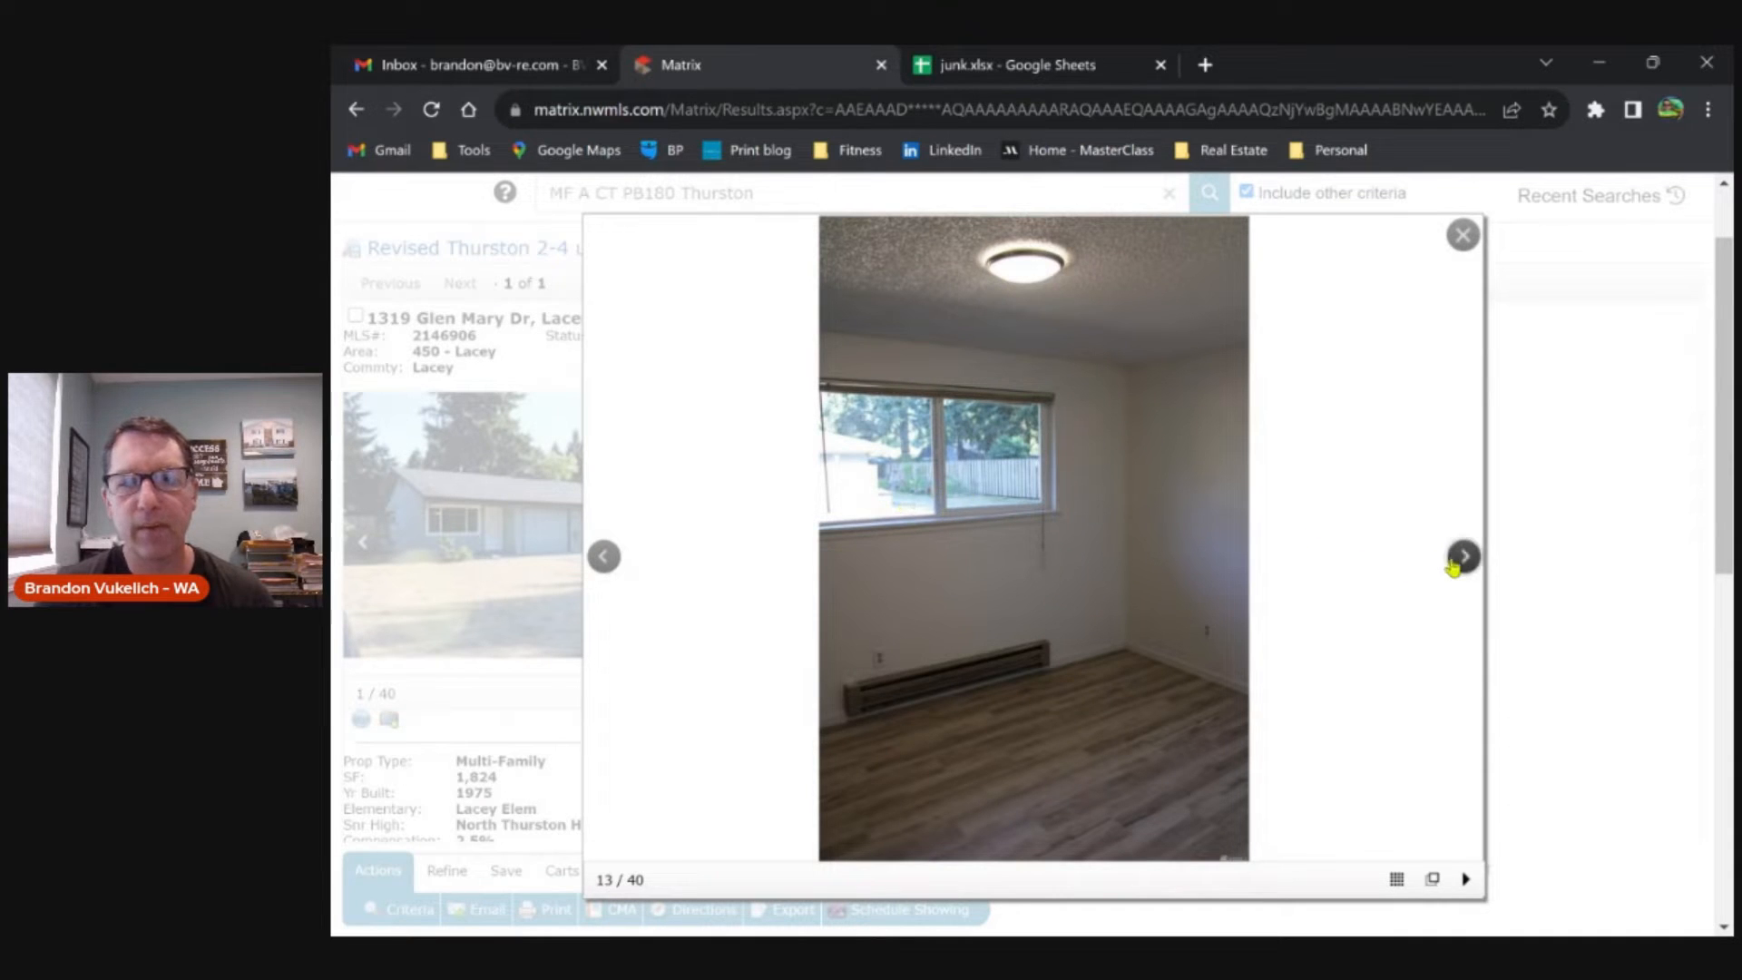
{"action": "left_click", "coordinate": [1463, 555]}
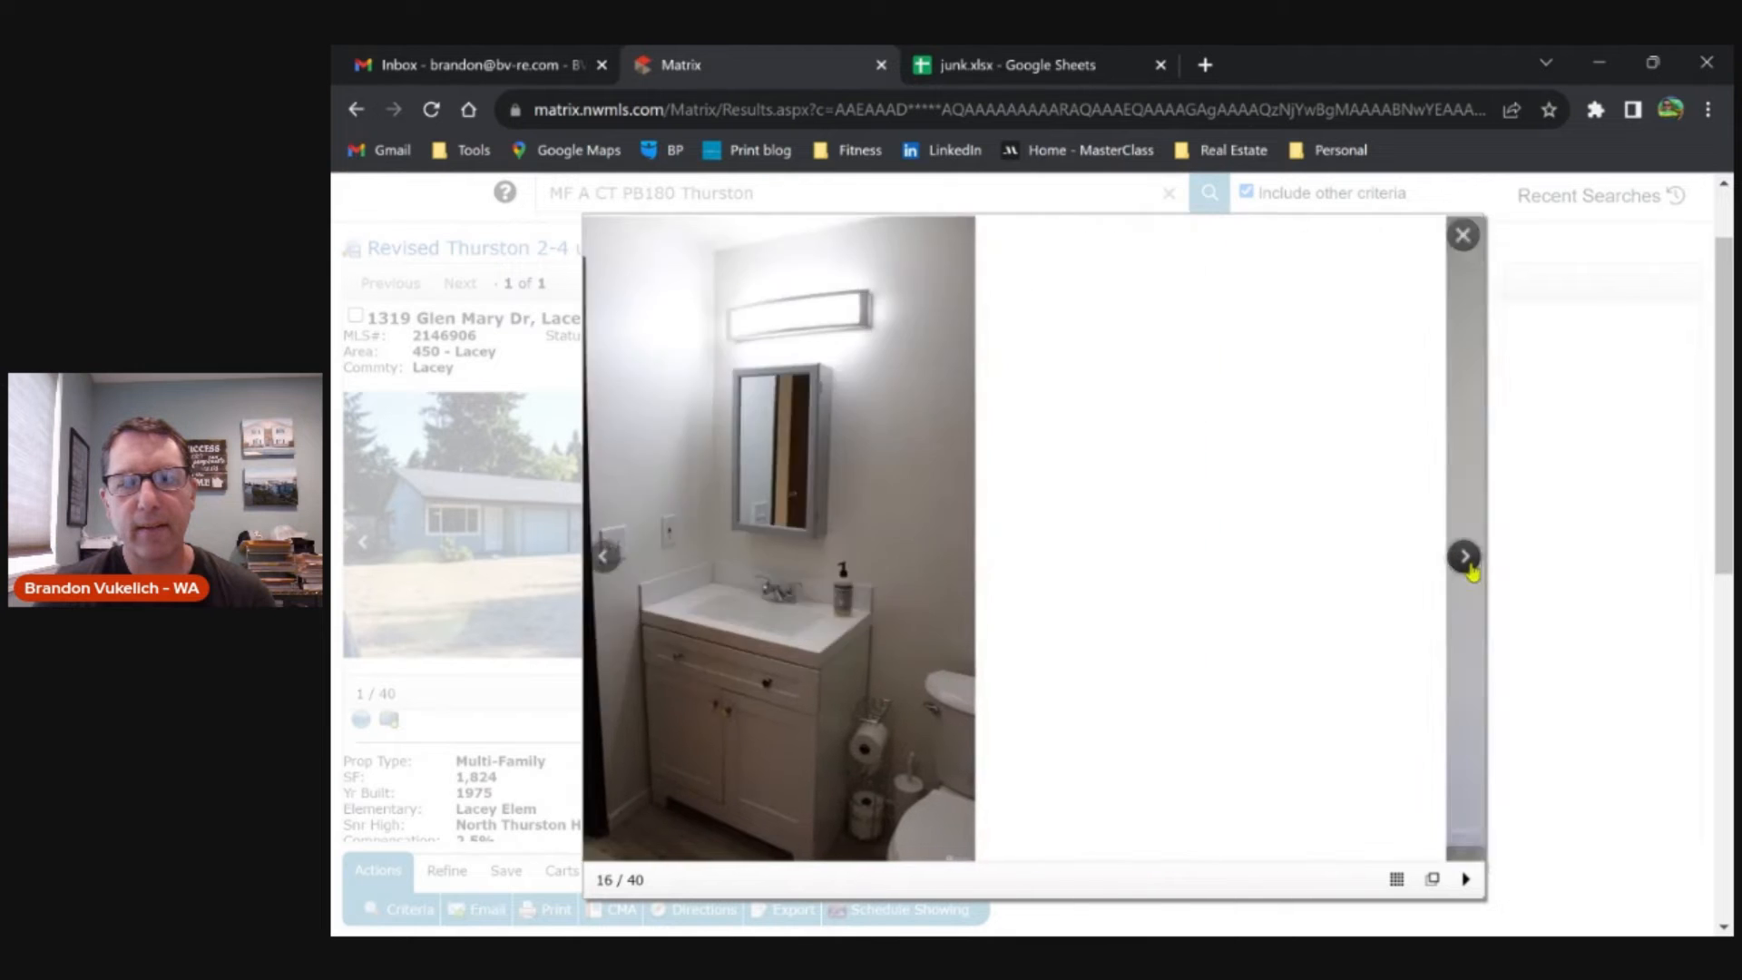
{"action": "left_click", "coordinate": [1464, 555]}
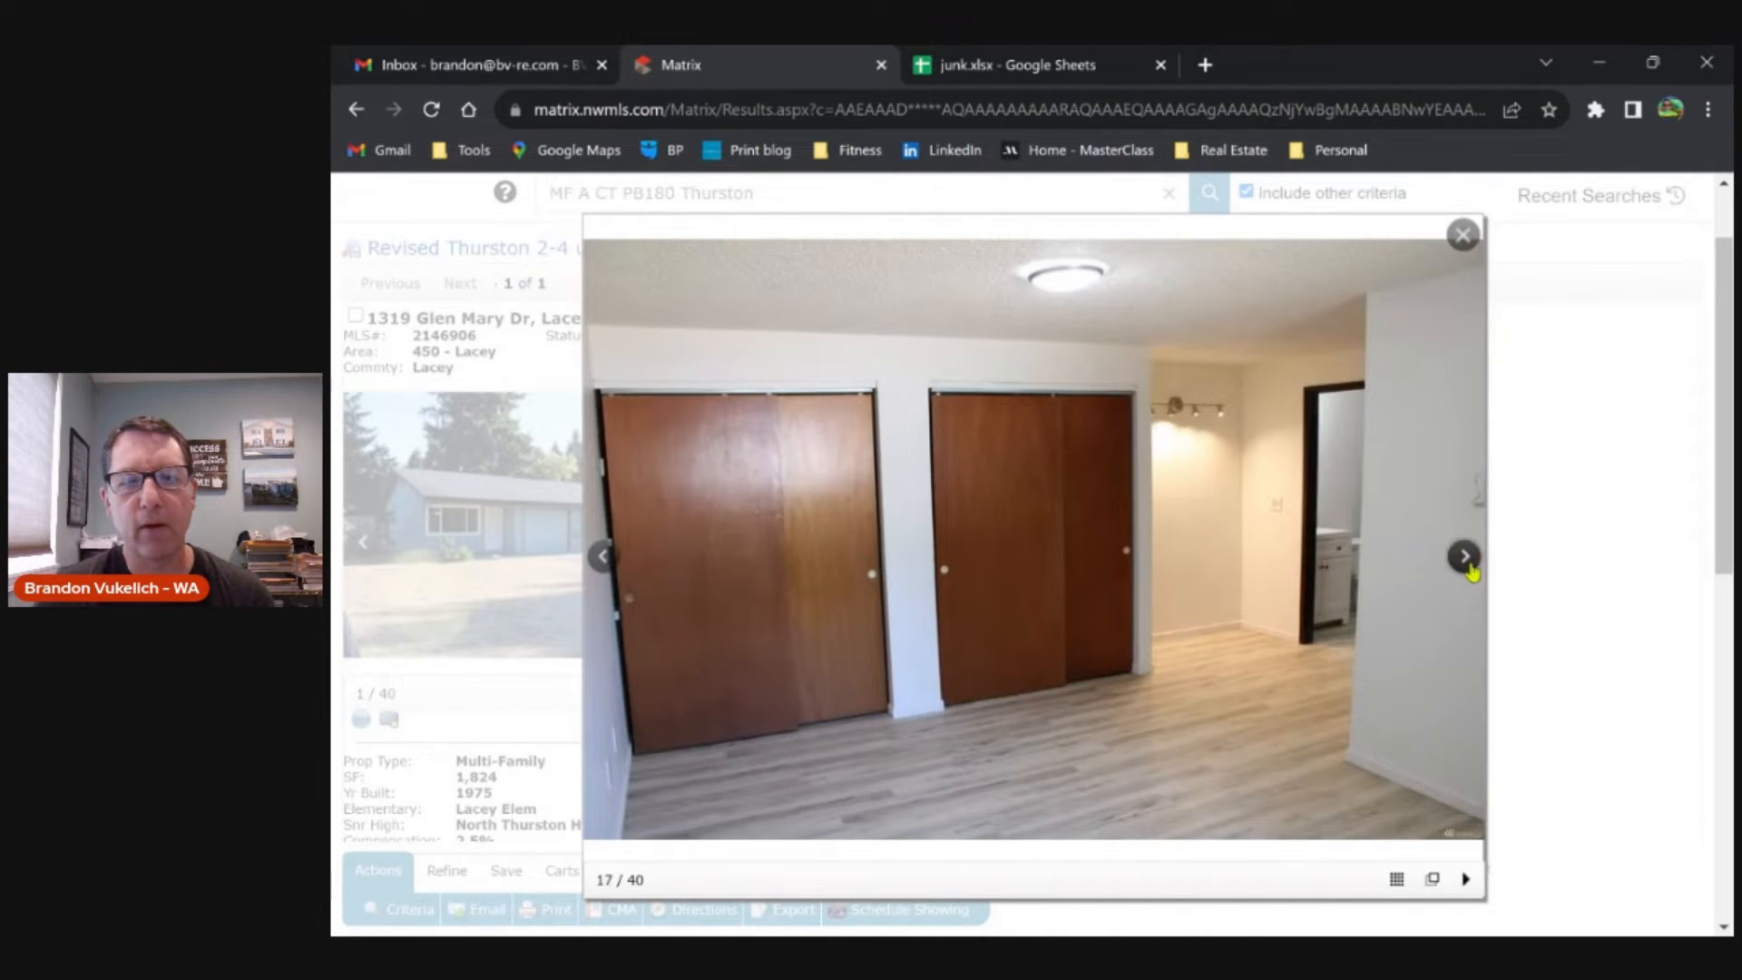
{"action": "left_click", "coordinate": [1464, 555]}
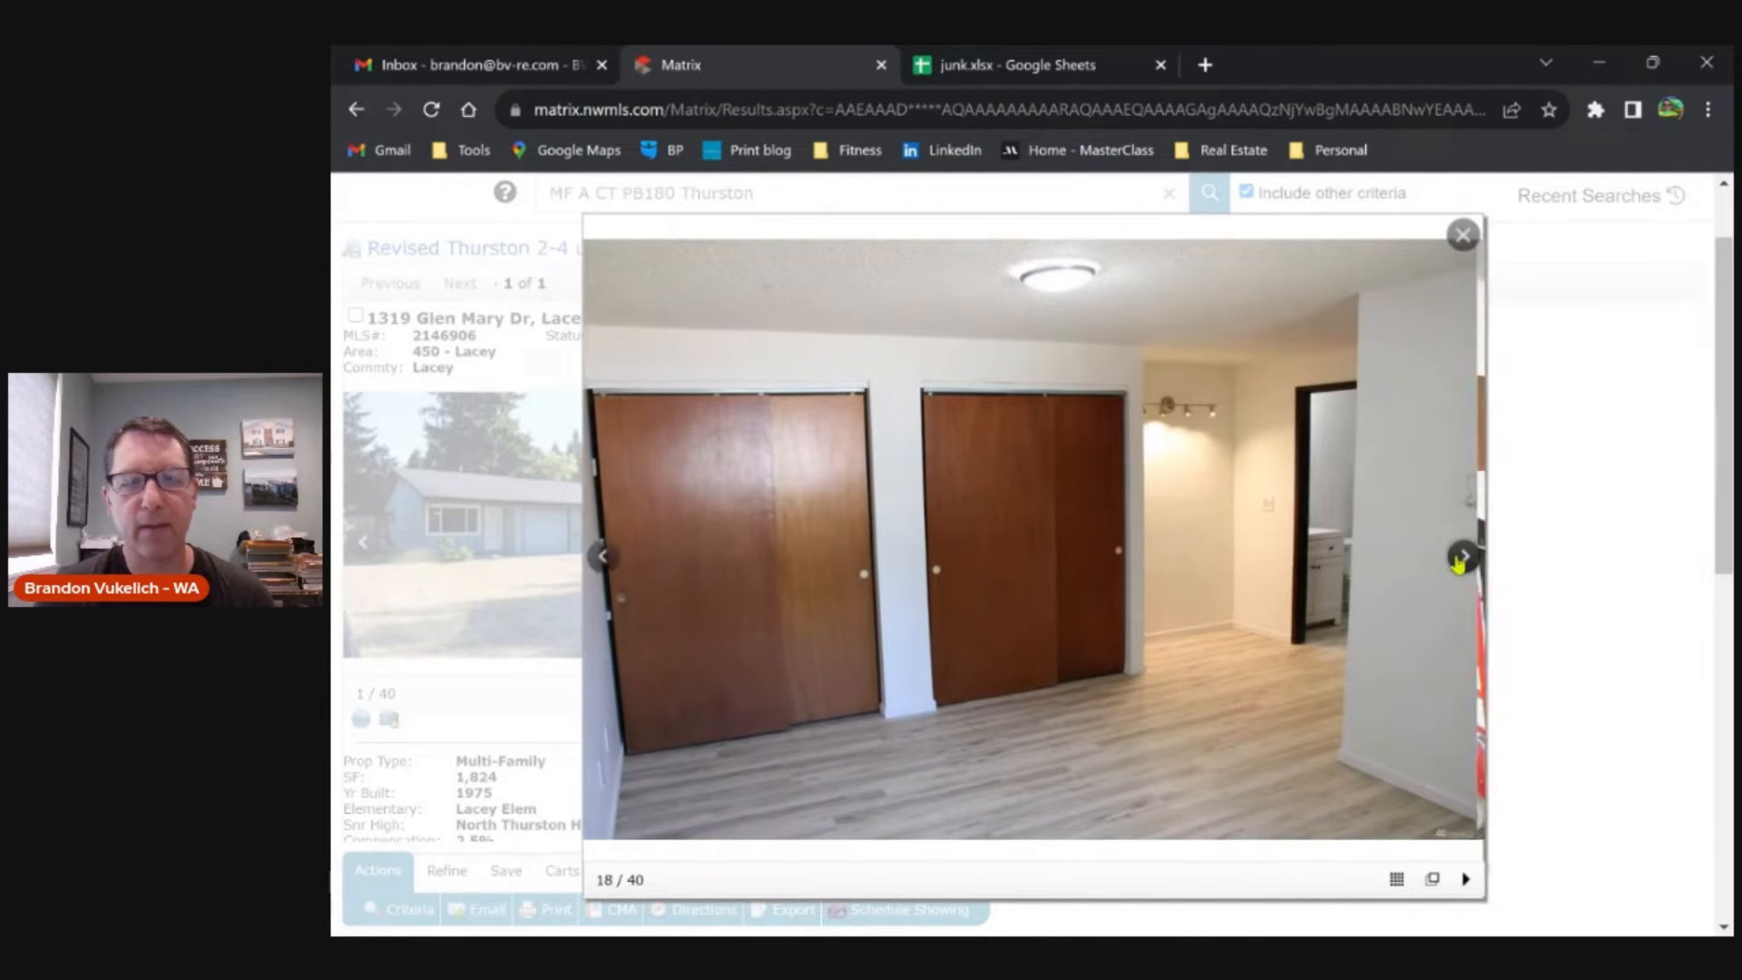
{"action": "left_click", "coordinate": [1462, 556]}
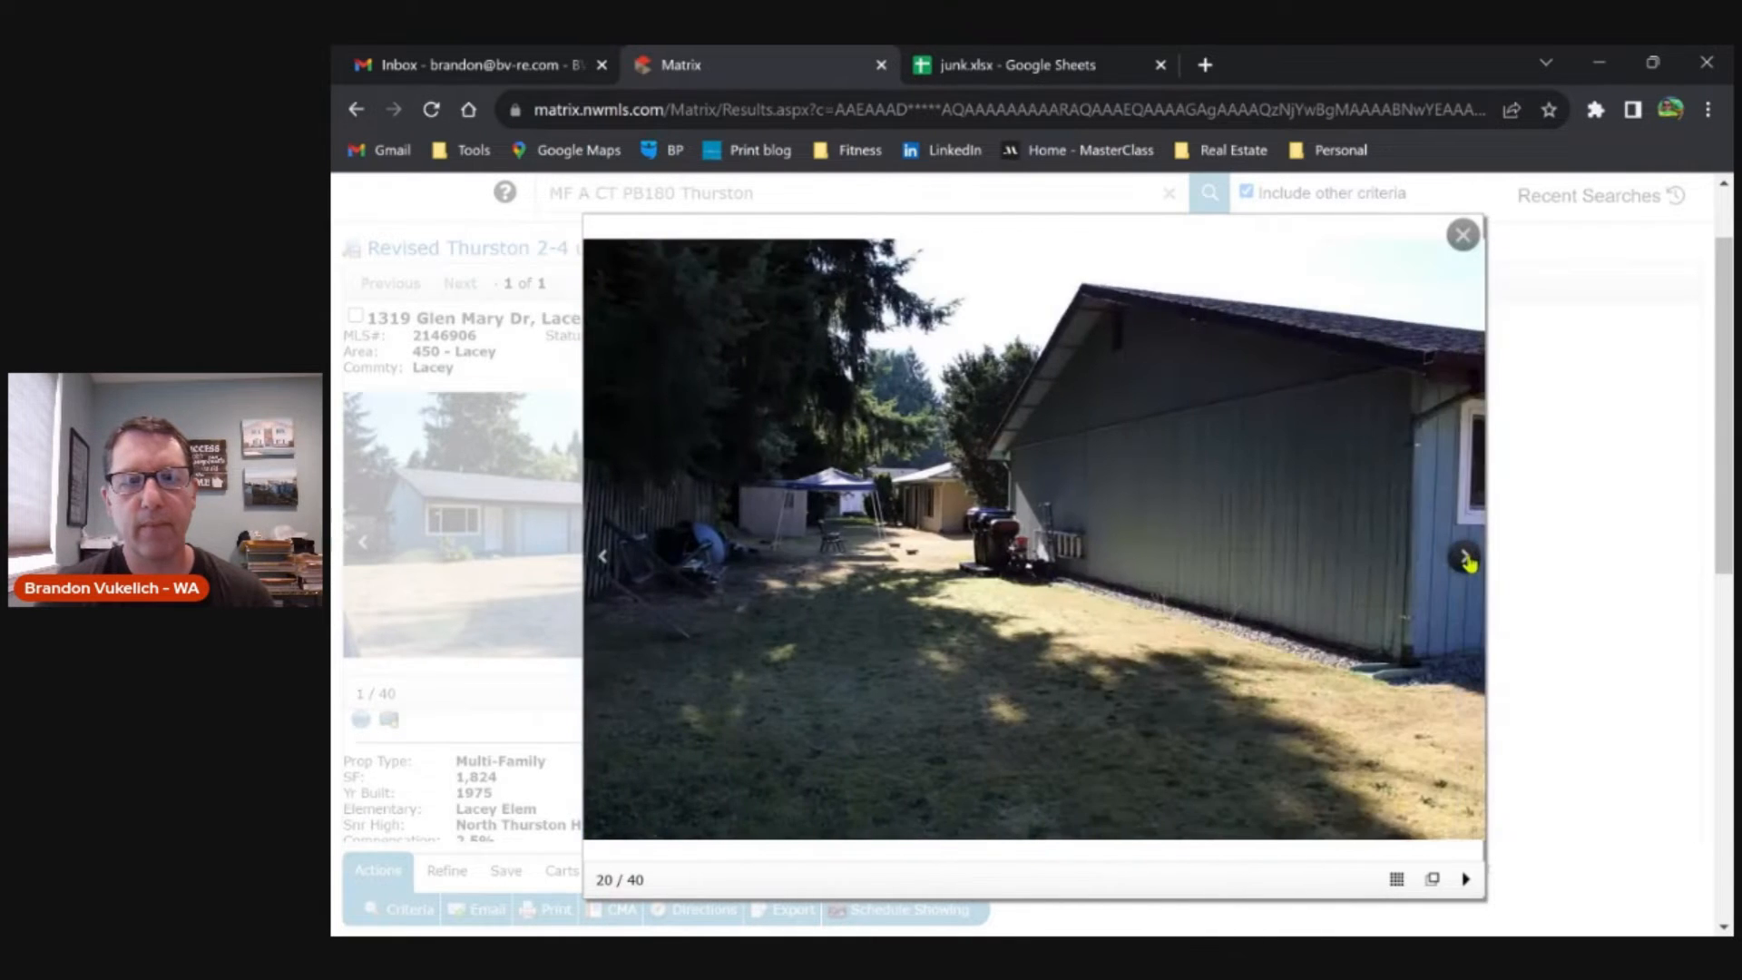
{"action": "left_click", "coordinate": [1464, 555]}
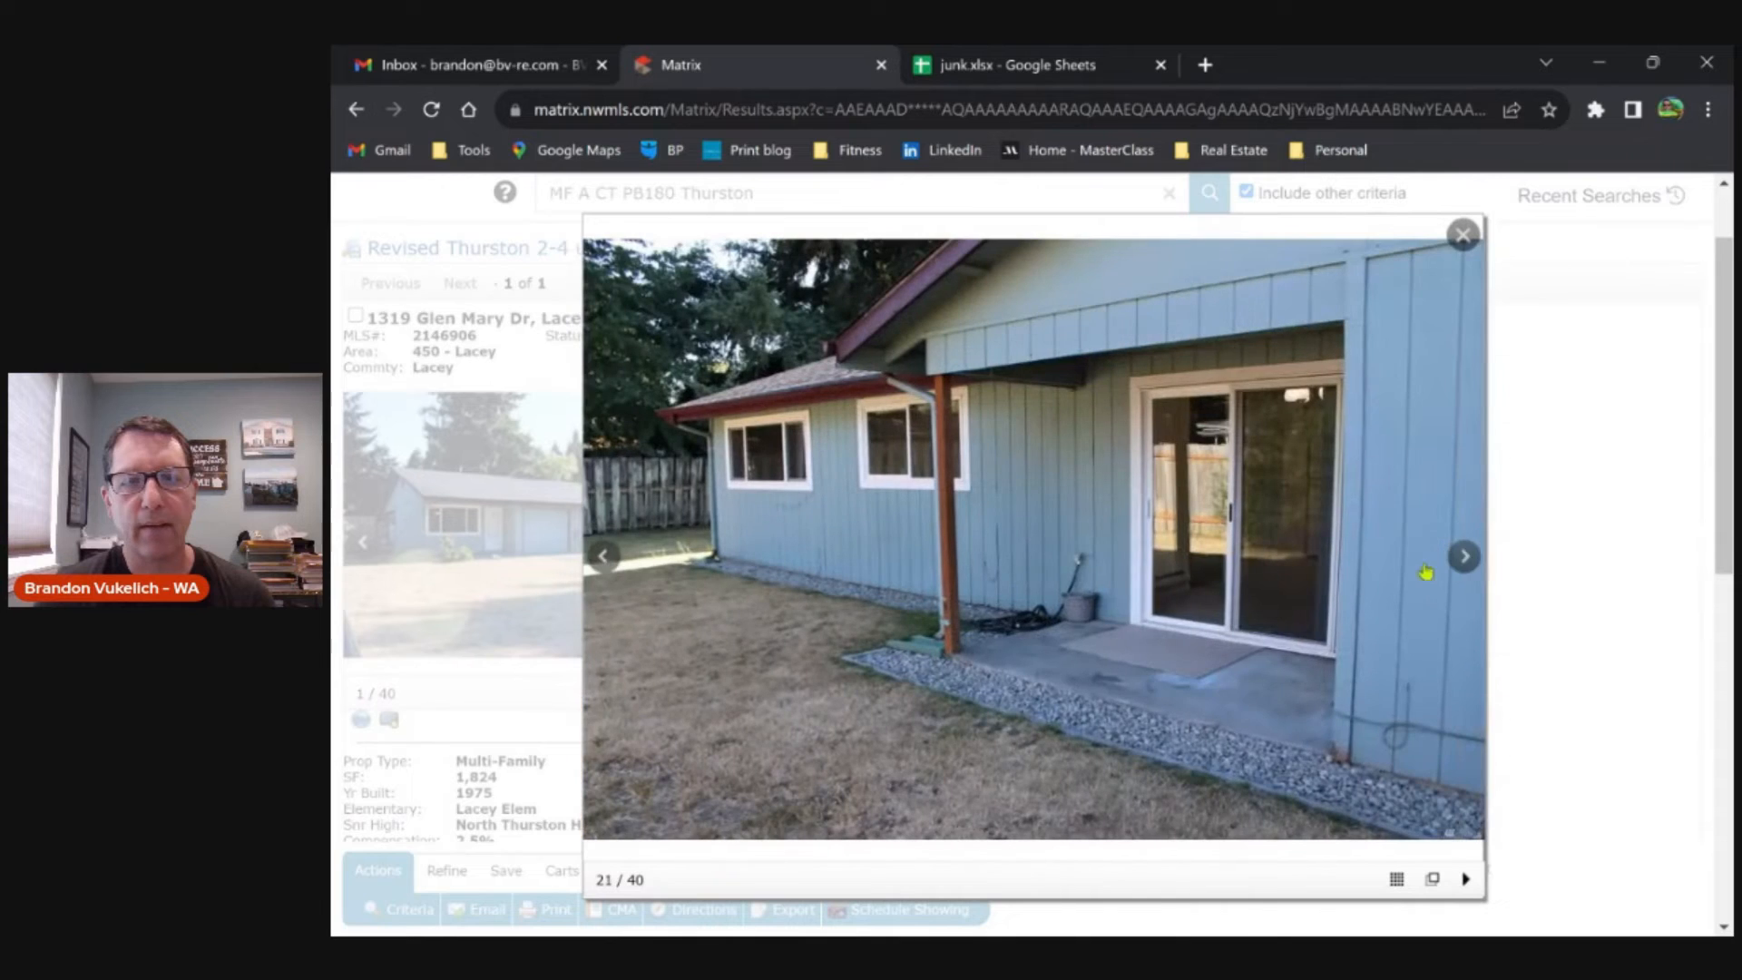
- Continue through the remaining photos to 40/40, then close the lightbox back to the listing
{"action": "left_click", "coordinate": [1464, 555]}
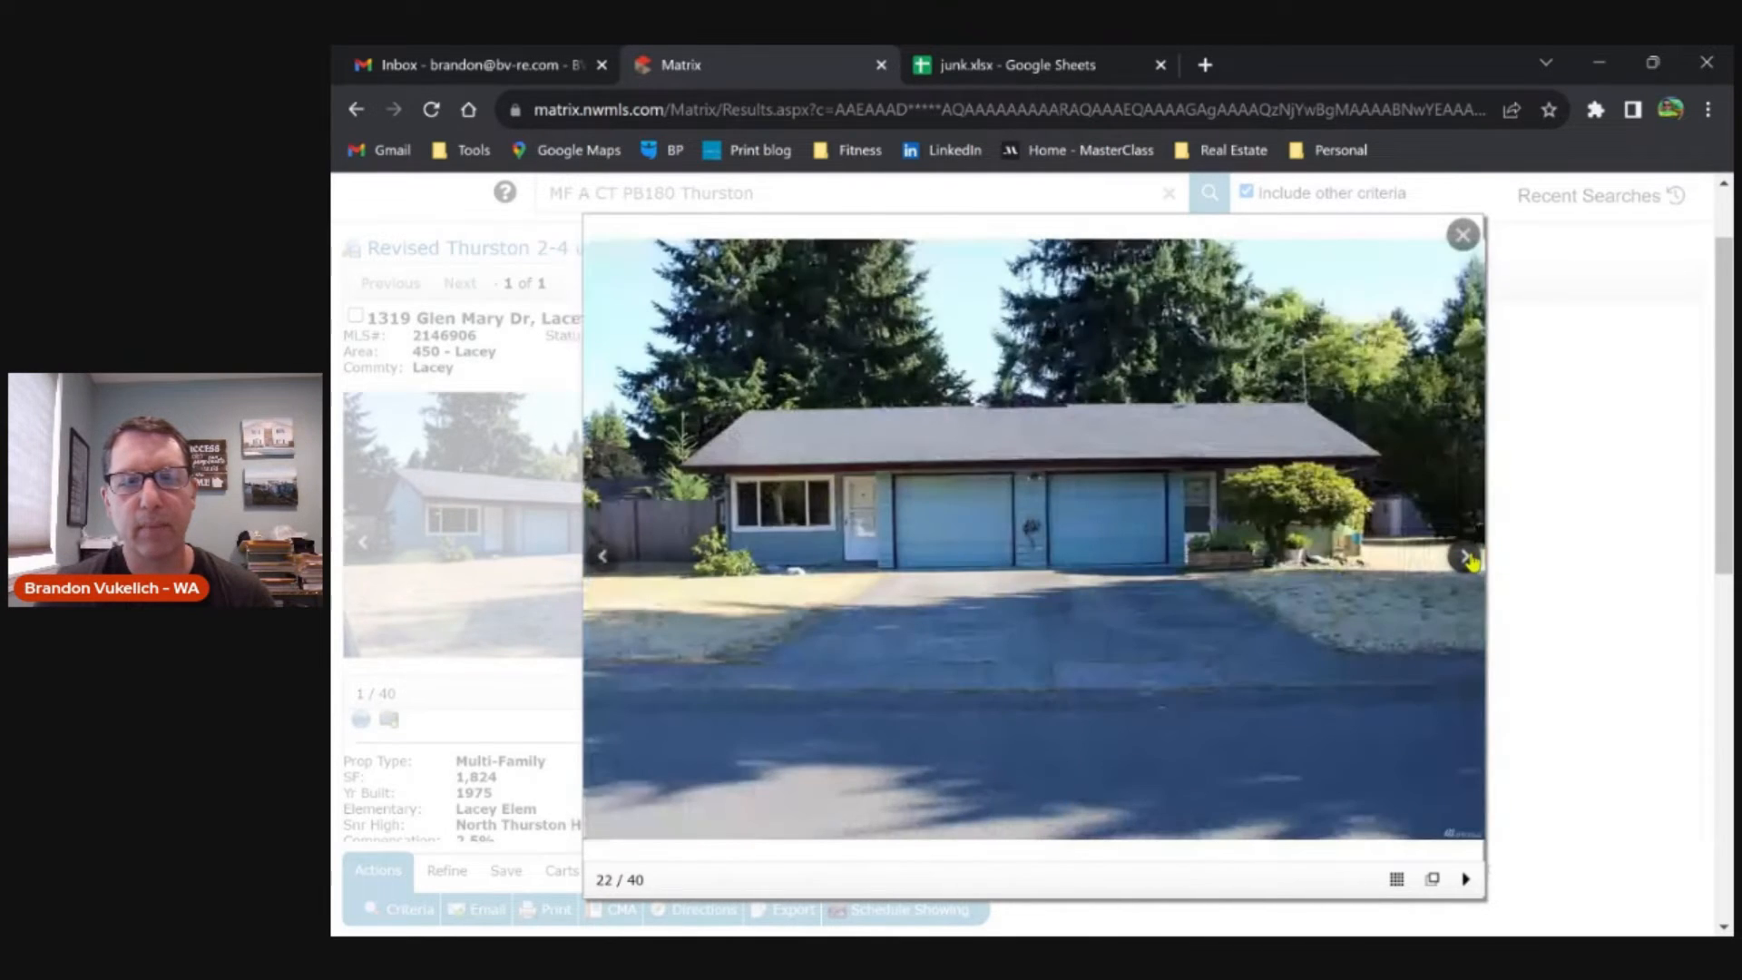
{"action": "left_click", "coordinate": [1466, 557]}
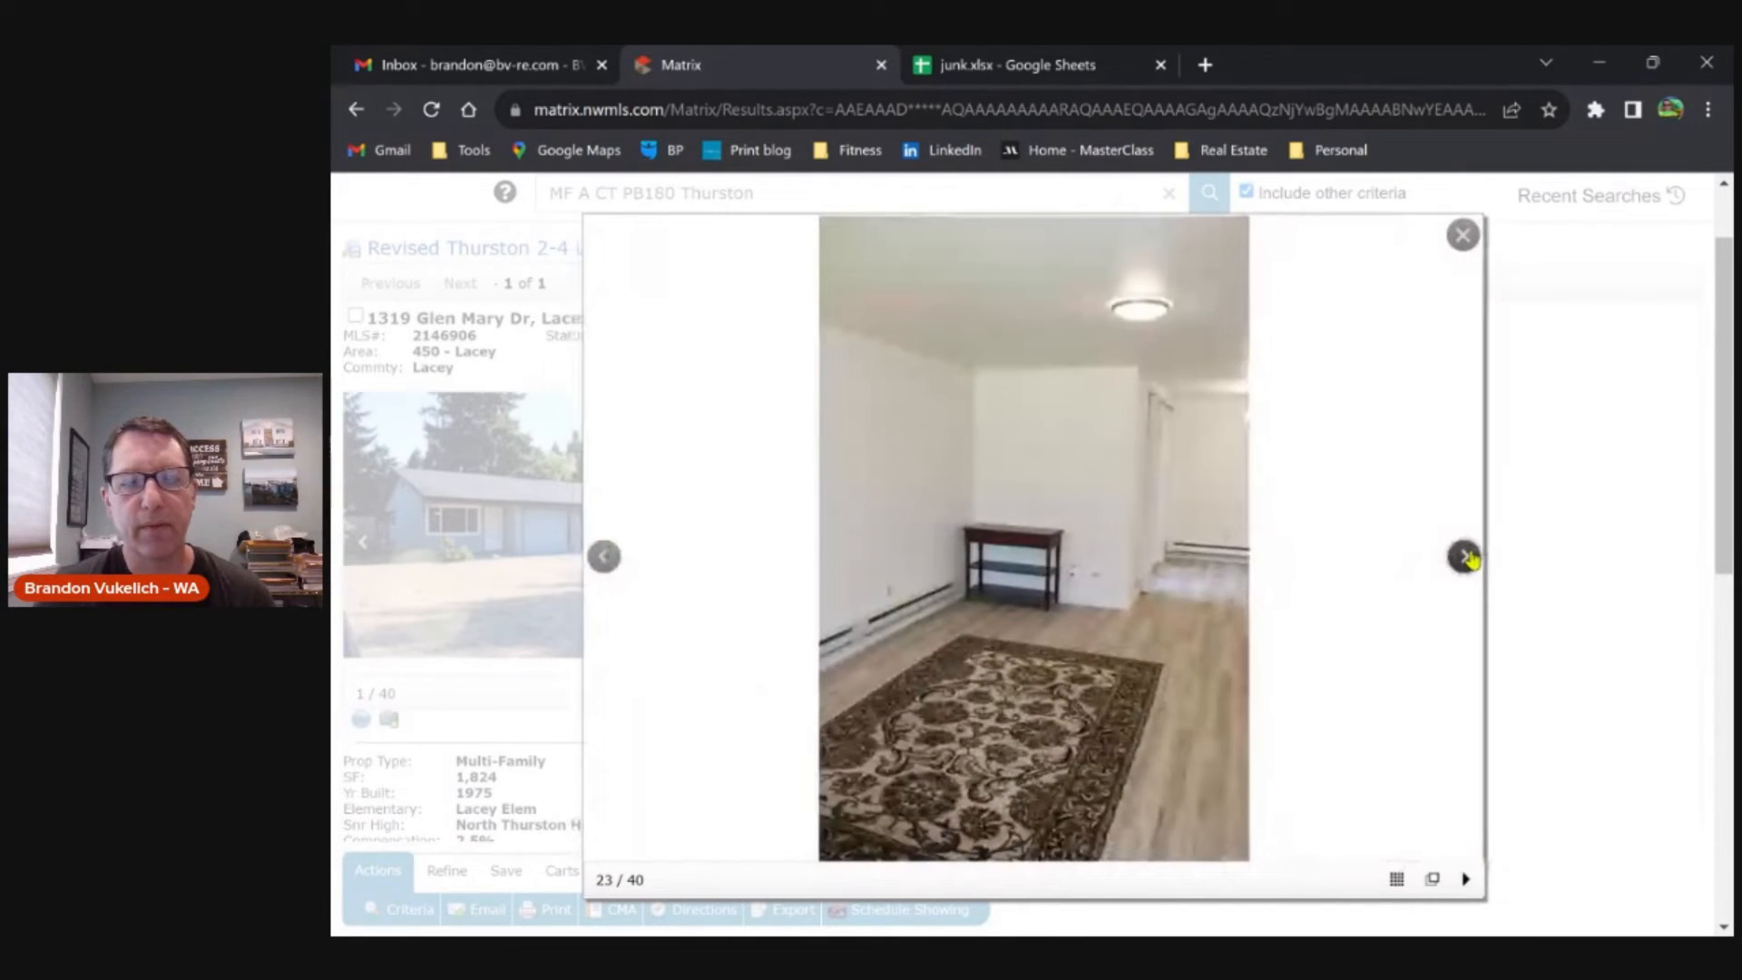
{"action": "left_click", "coordinate": [1464, 556]}
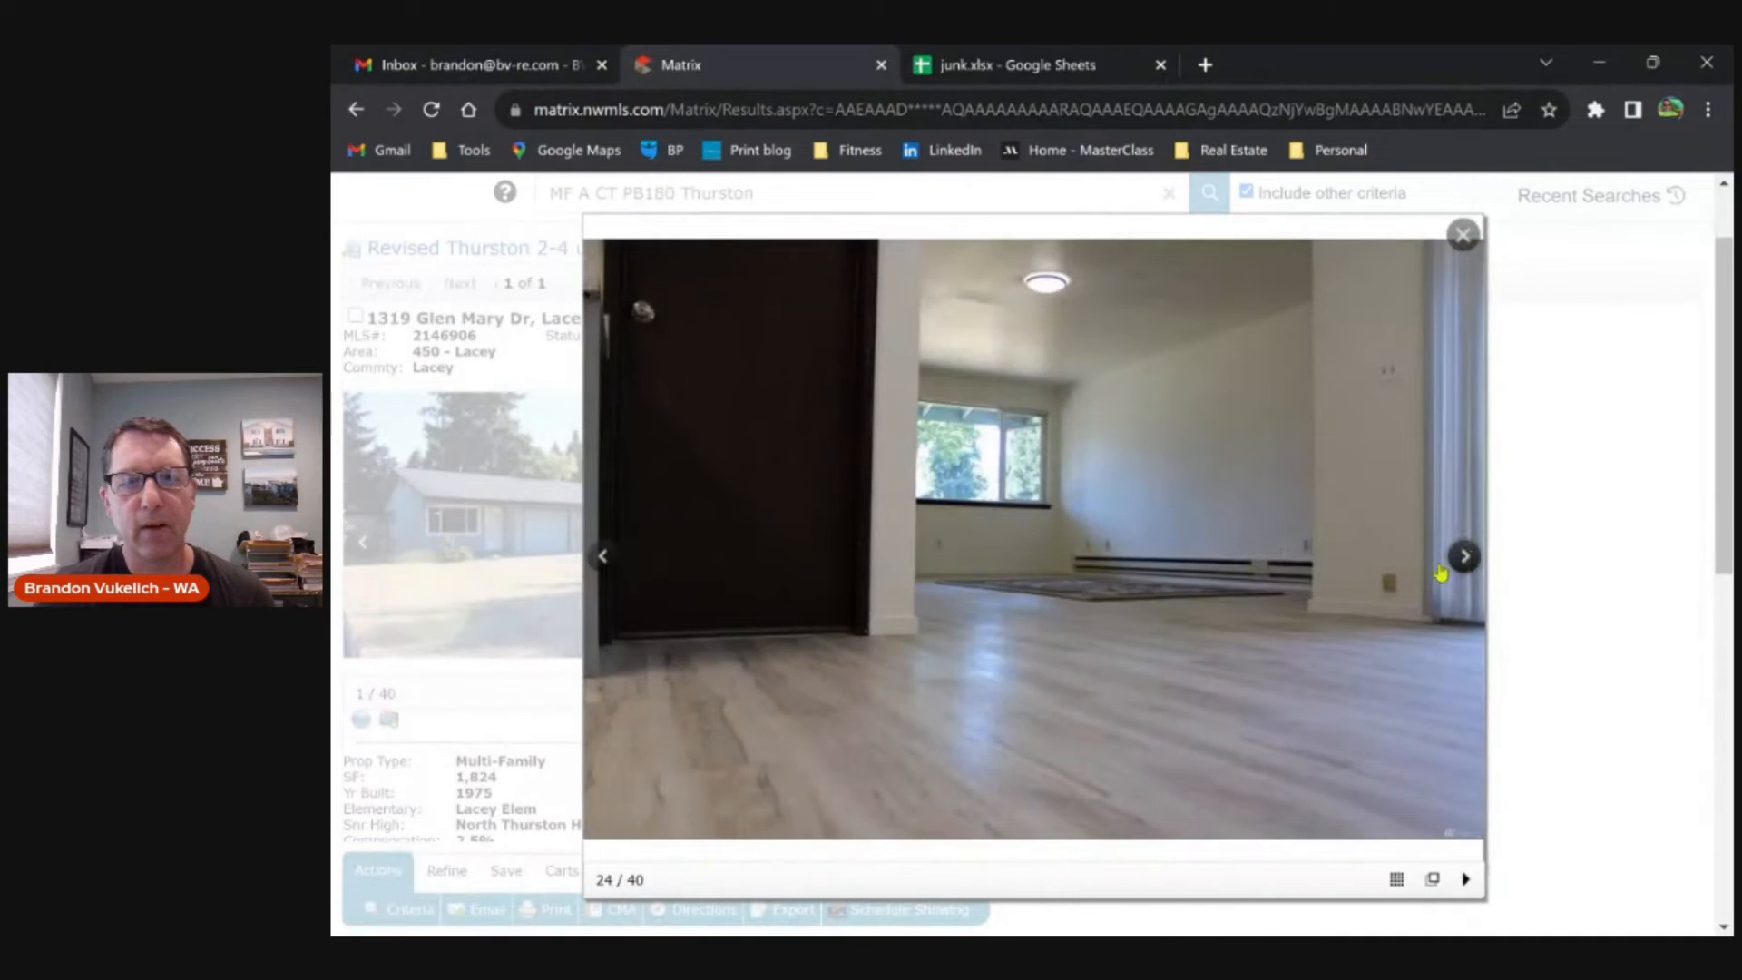
{"action": "mouse_move", "coordinate": [1259, 631]}
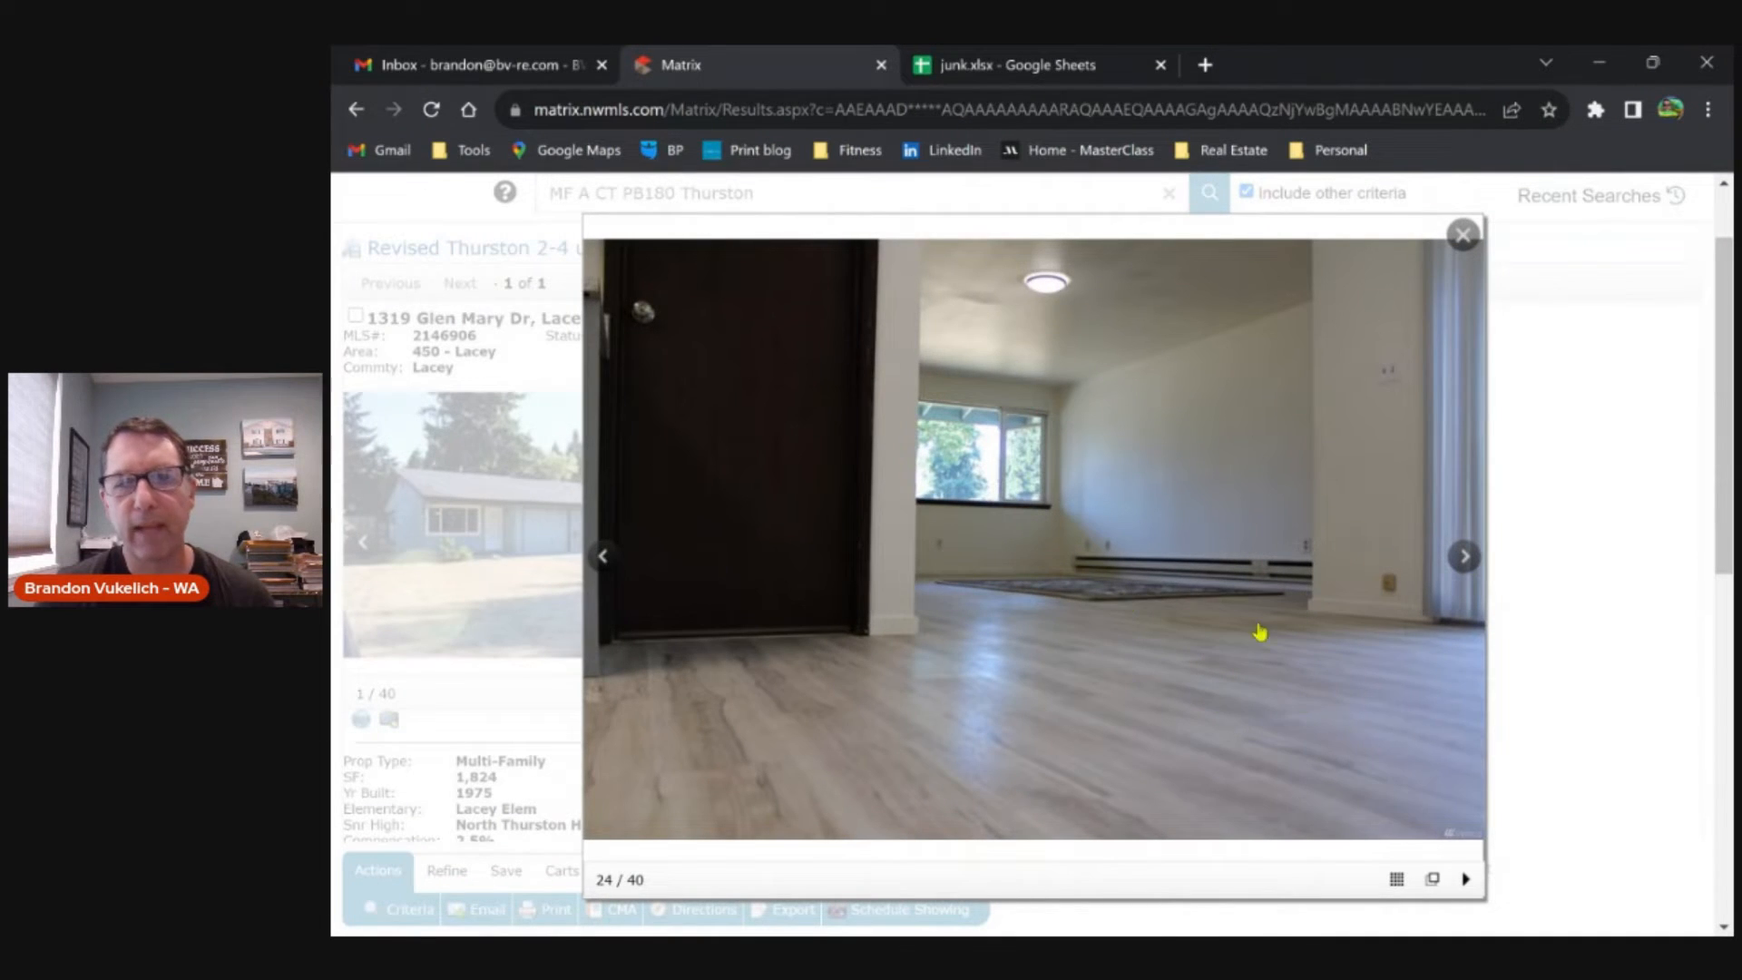
{"action": "left_click", "coordinate": [1464, 555]}
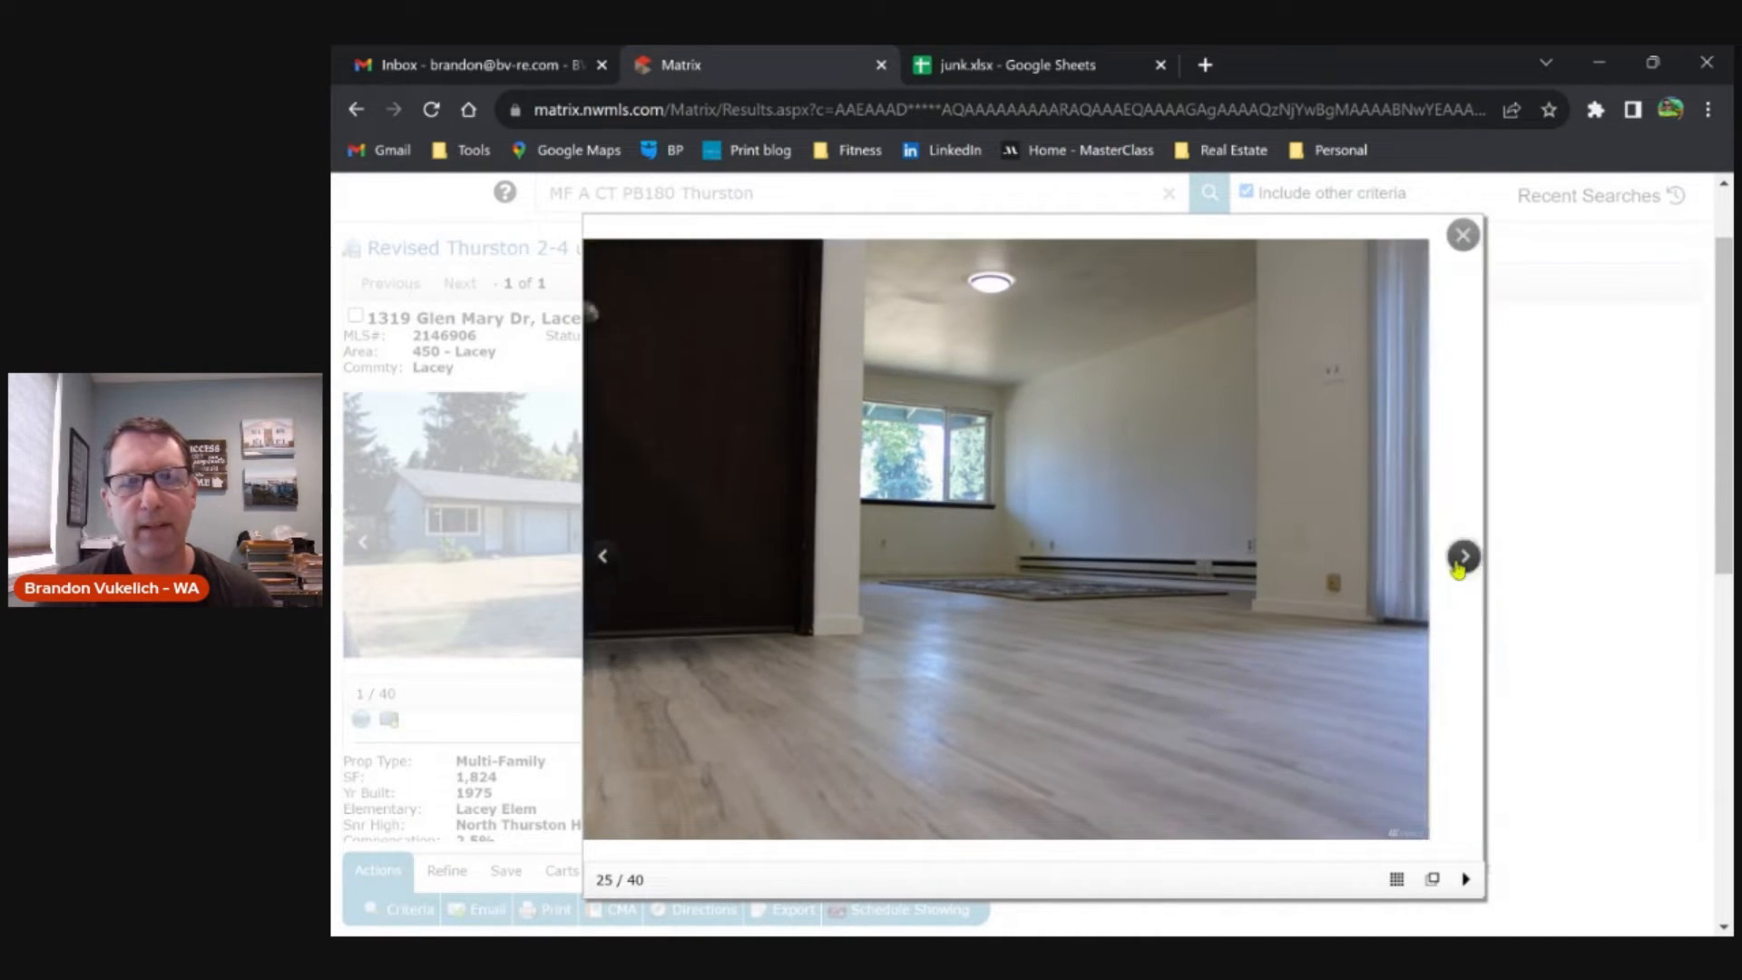
{"action": "left_click", "coordinate": [1464, 557]}
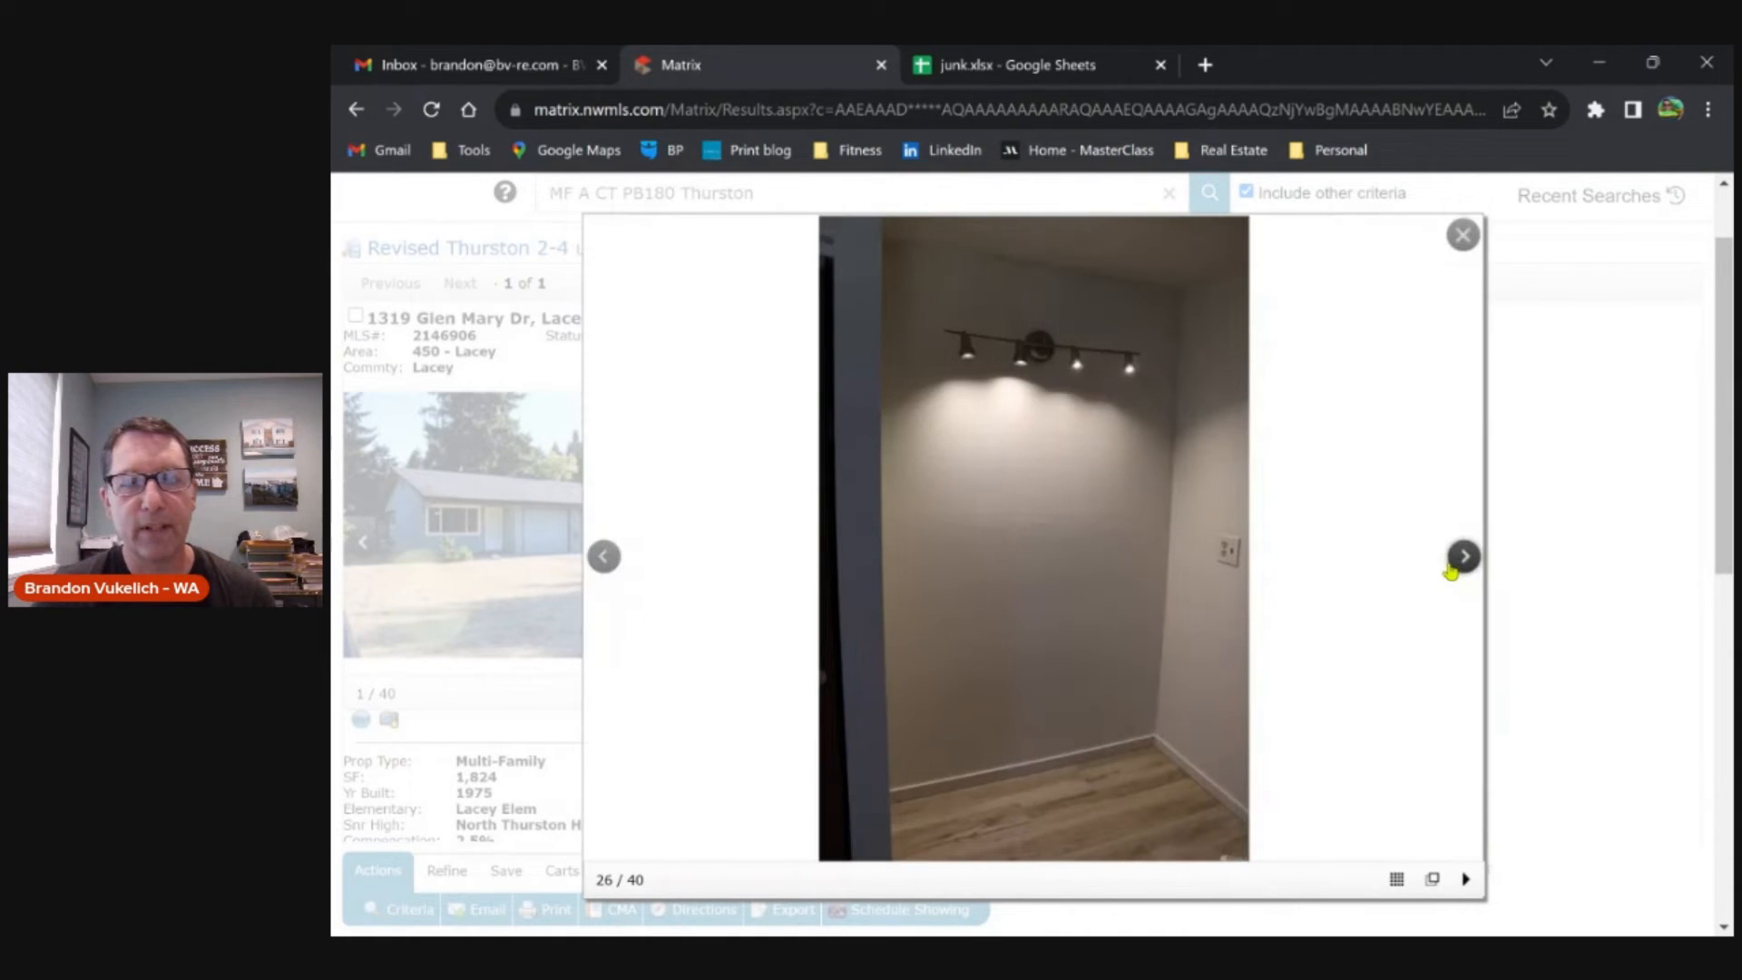
{"action": "left_click", "coordinate": [1464, 555]}
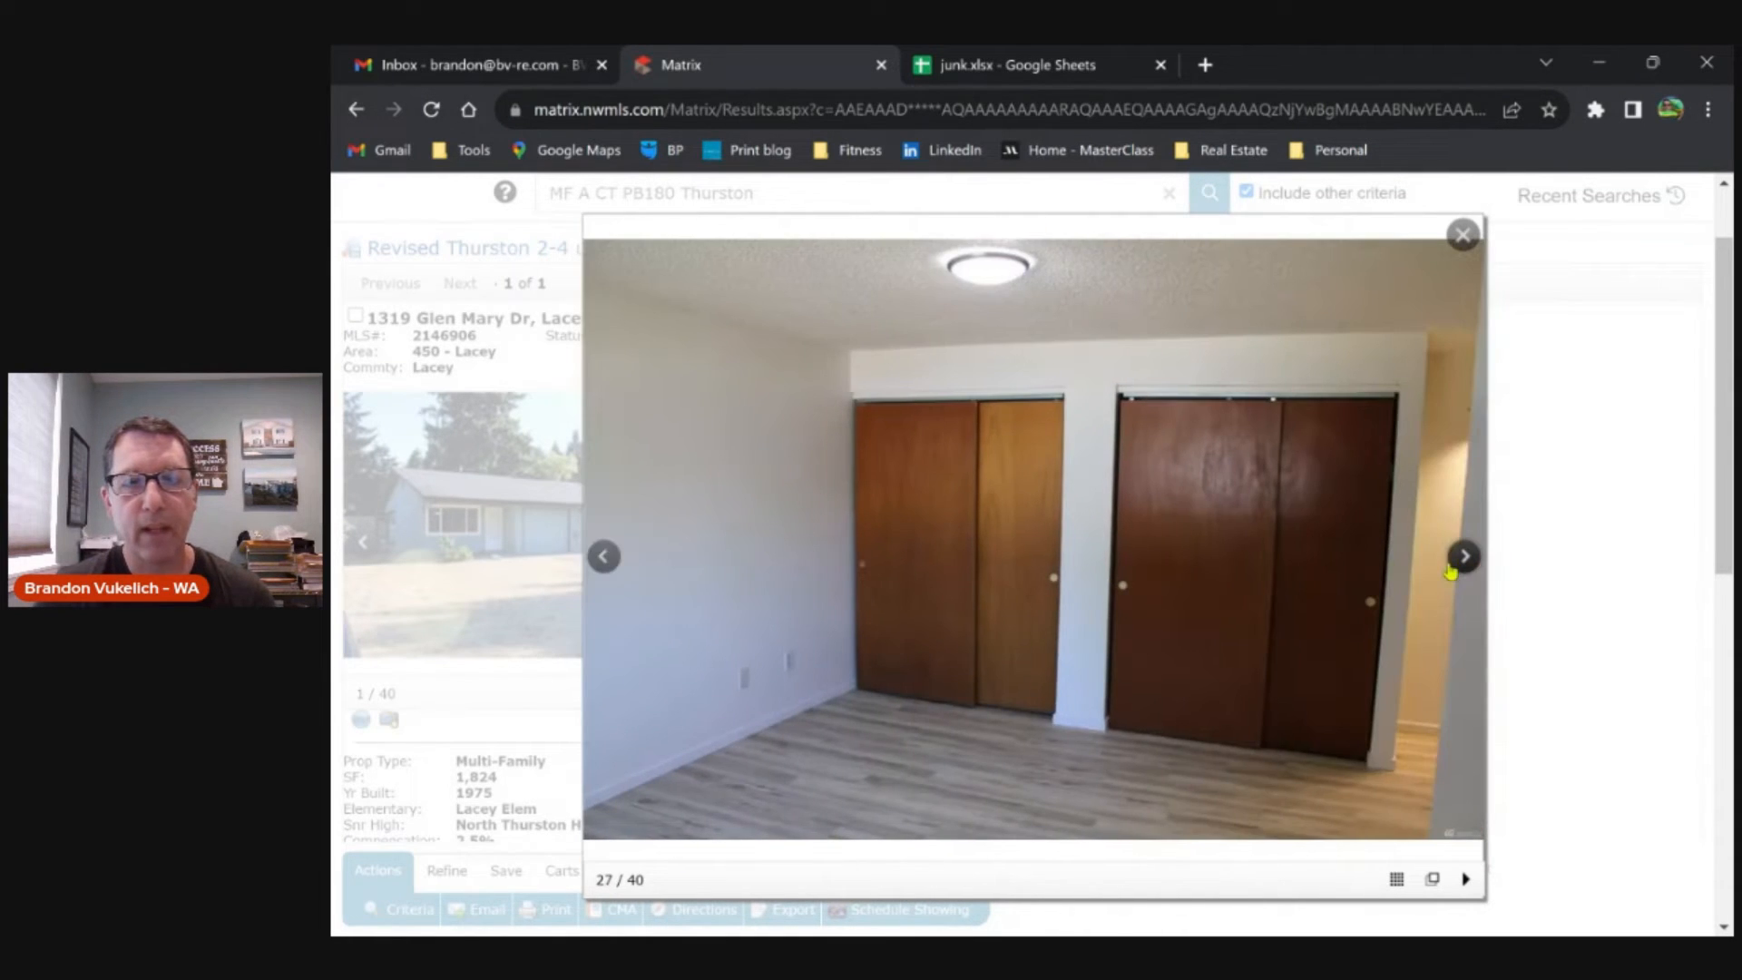
{"action": "mouse_move", "coordinate": [1308, 581]}
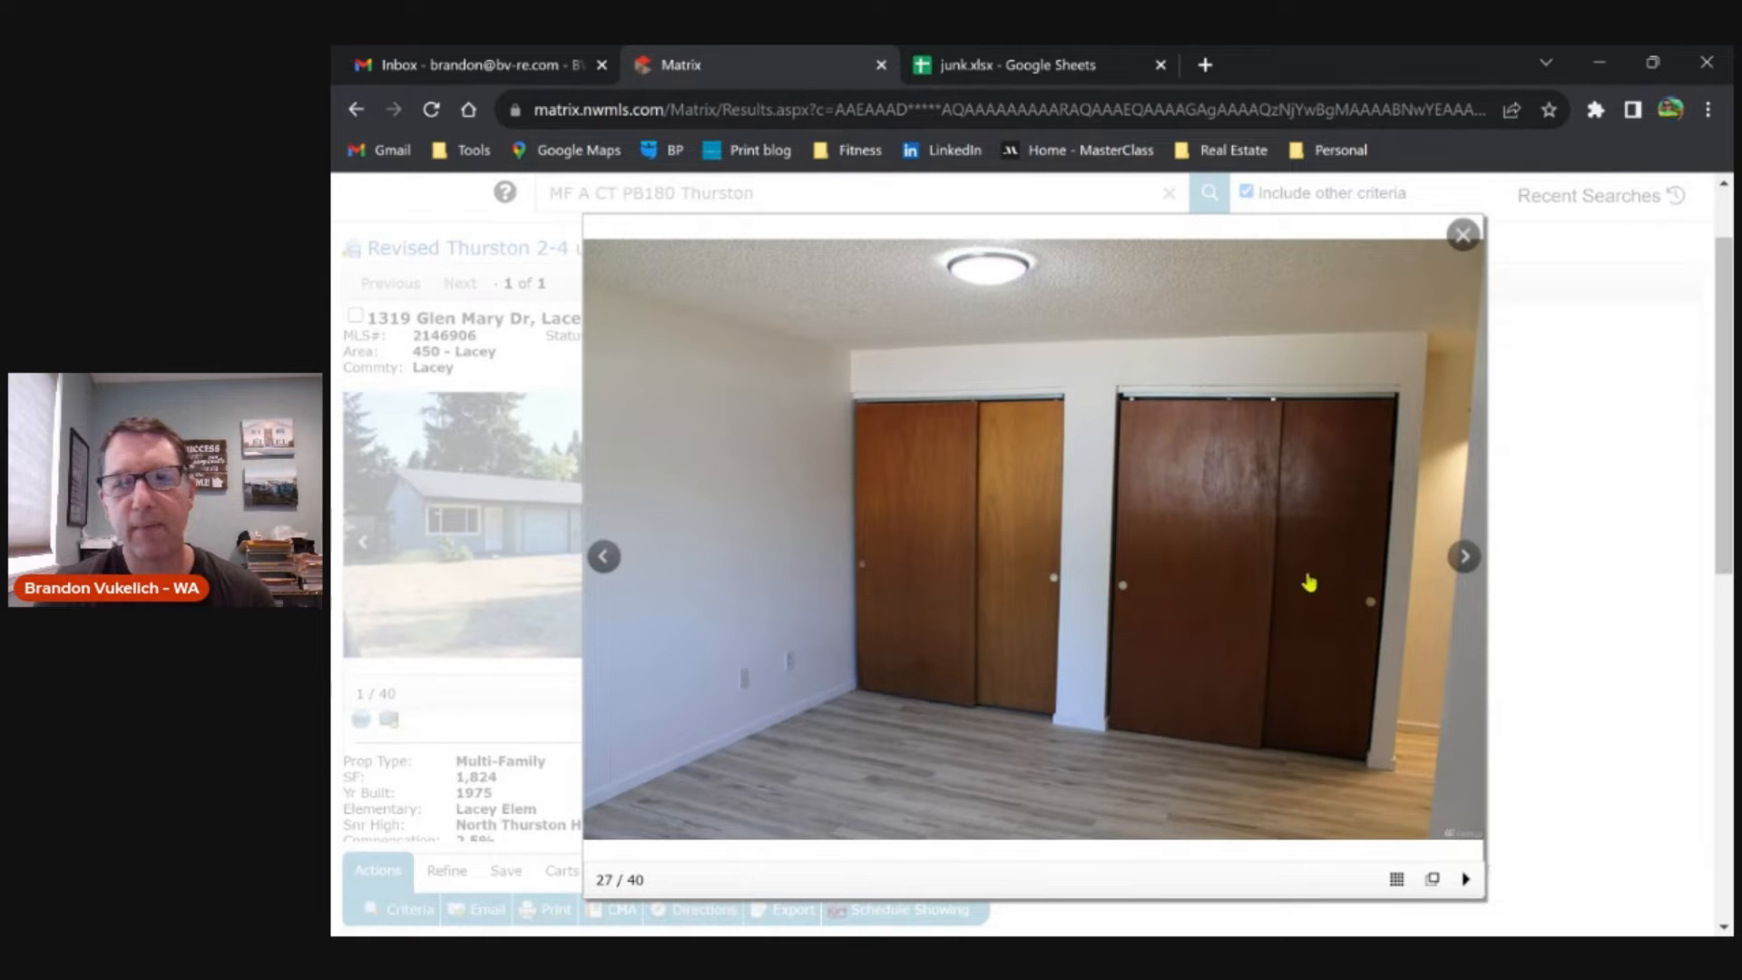
{"action": "left_click", "coordinate": [1464, 555]}
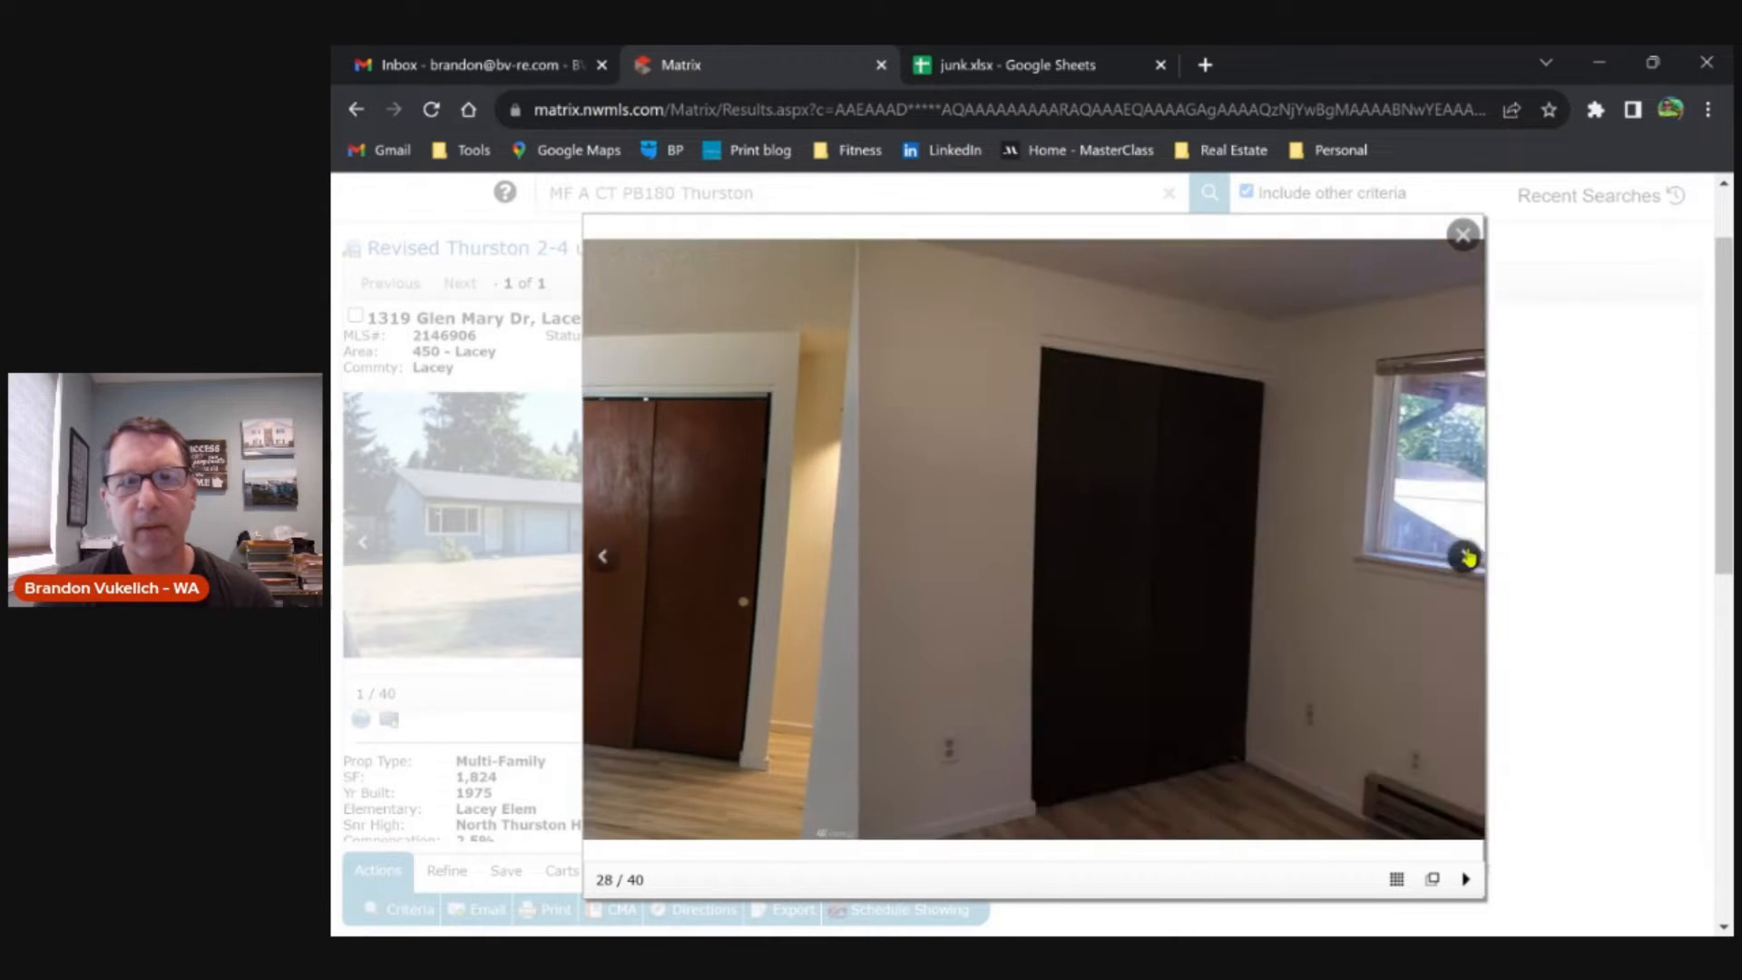
{"action": "left_click", "coordinate": [1464, 555]}
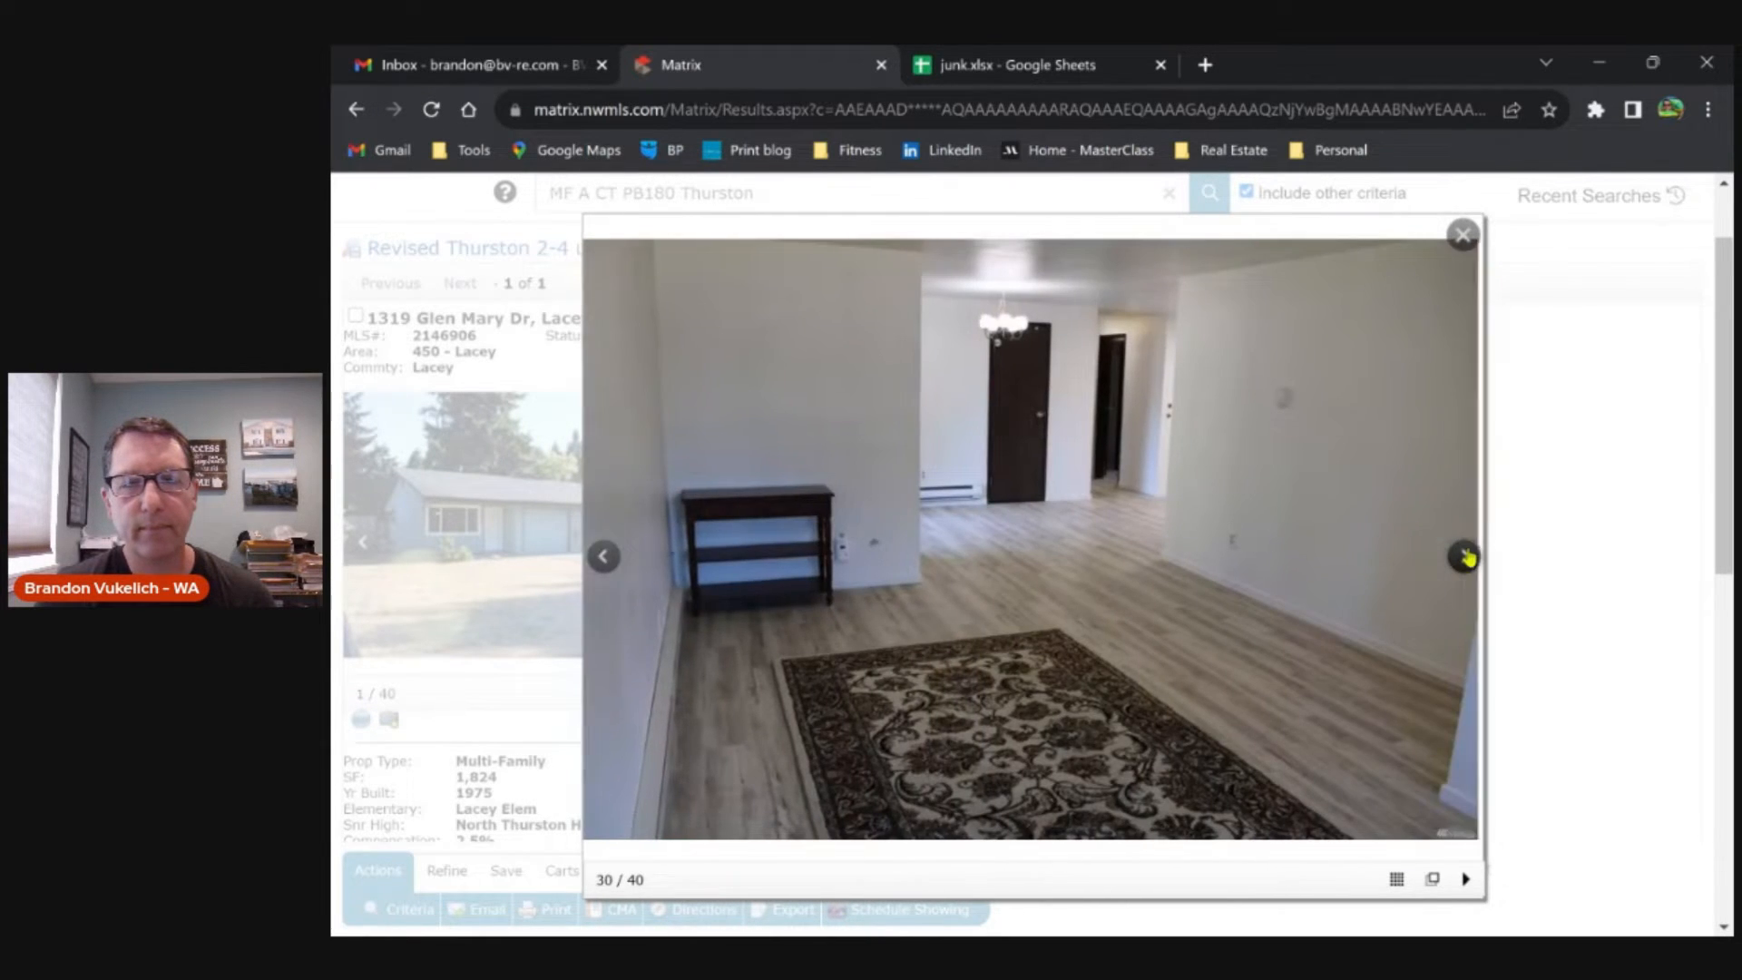
{"action": "left_click", "coordinate": [1464, 556]}
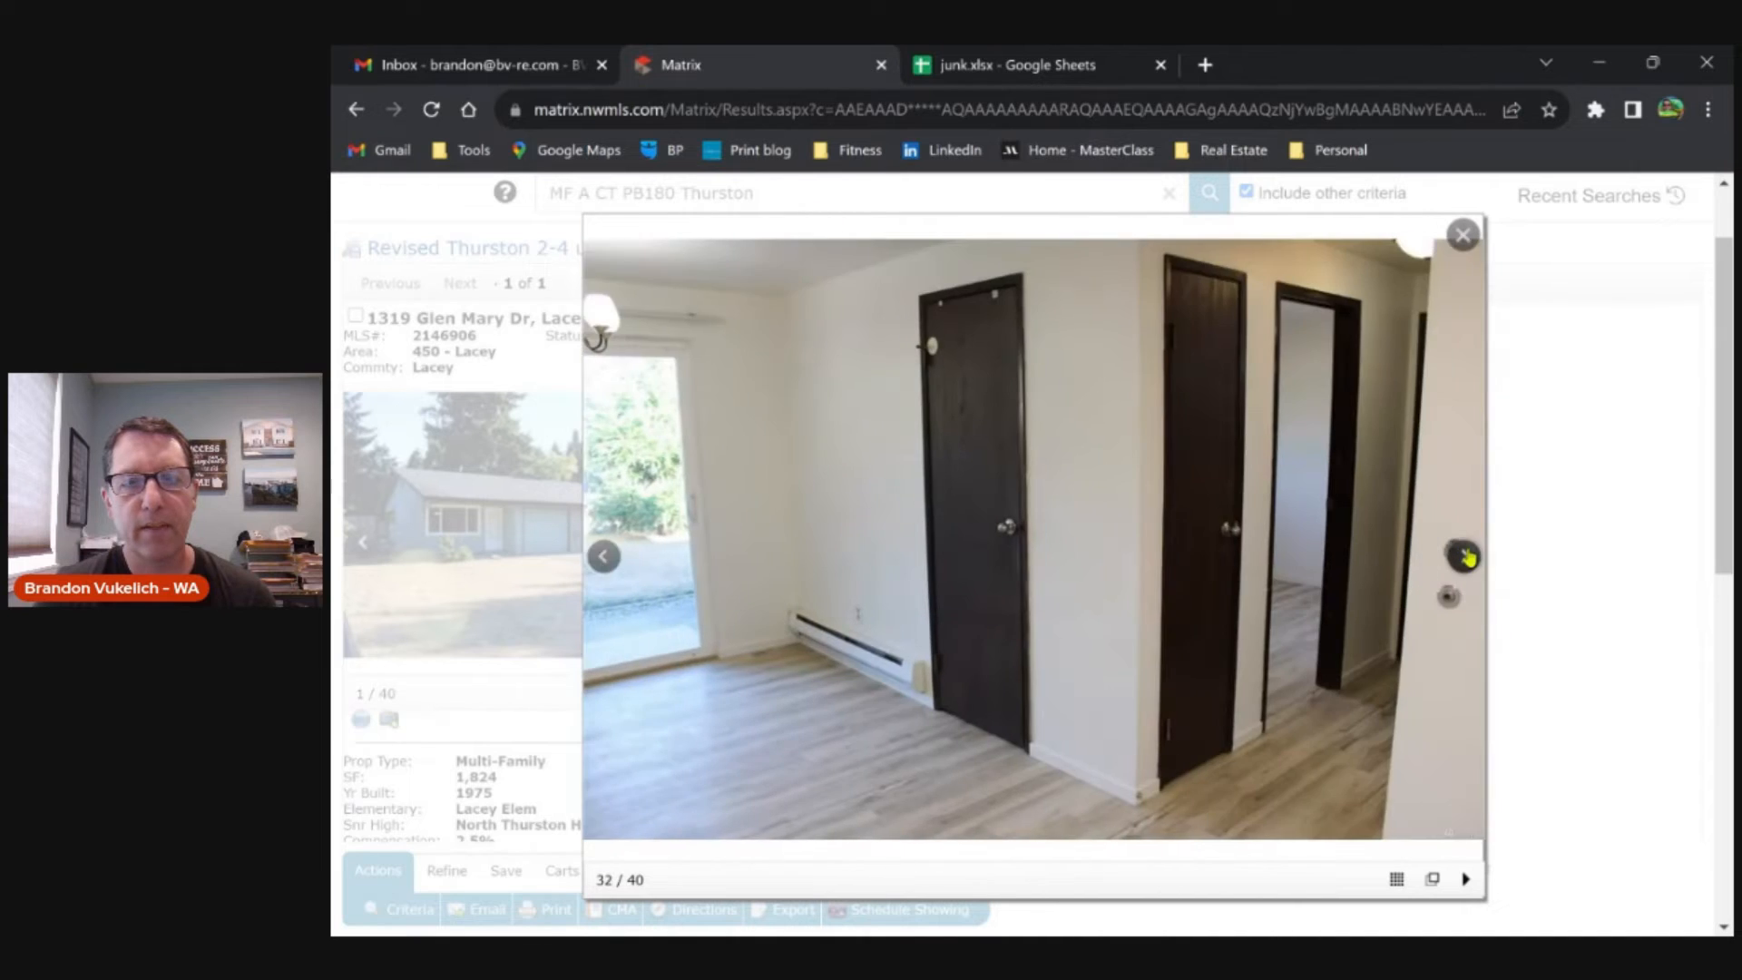
{"action": "left_click", "coordinate": [1464, 556]}
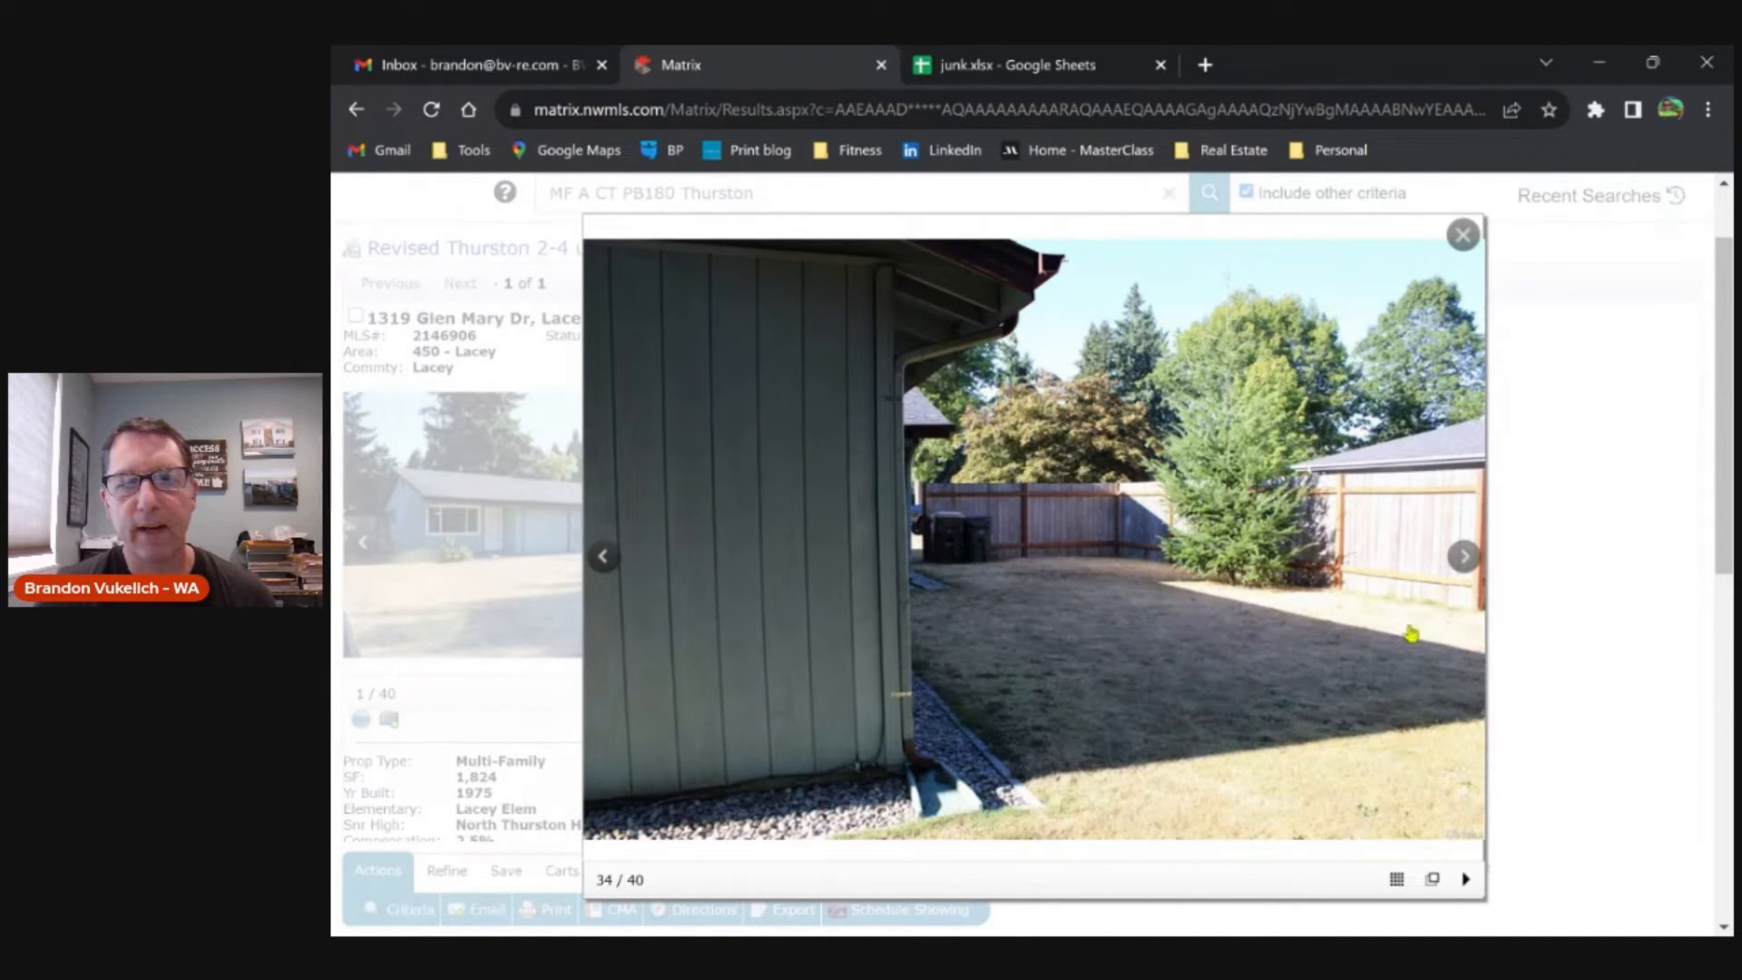
{"action": "left_click", "coordinate": [1462, 555]}
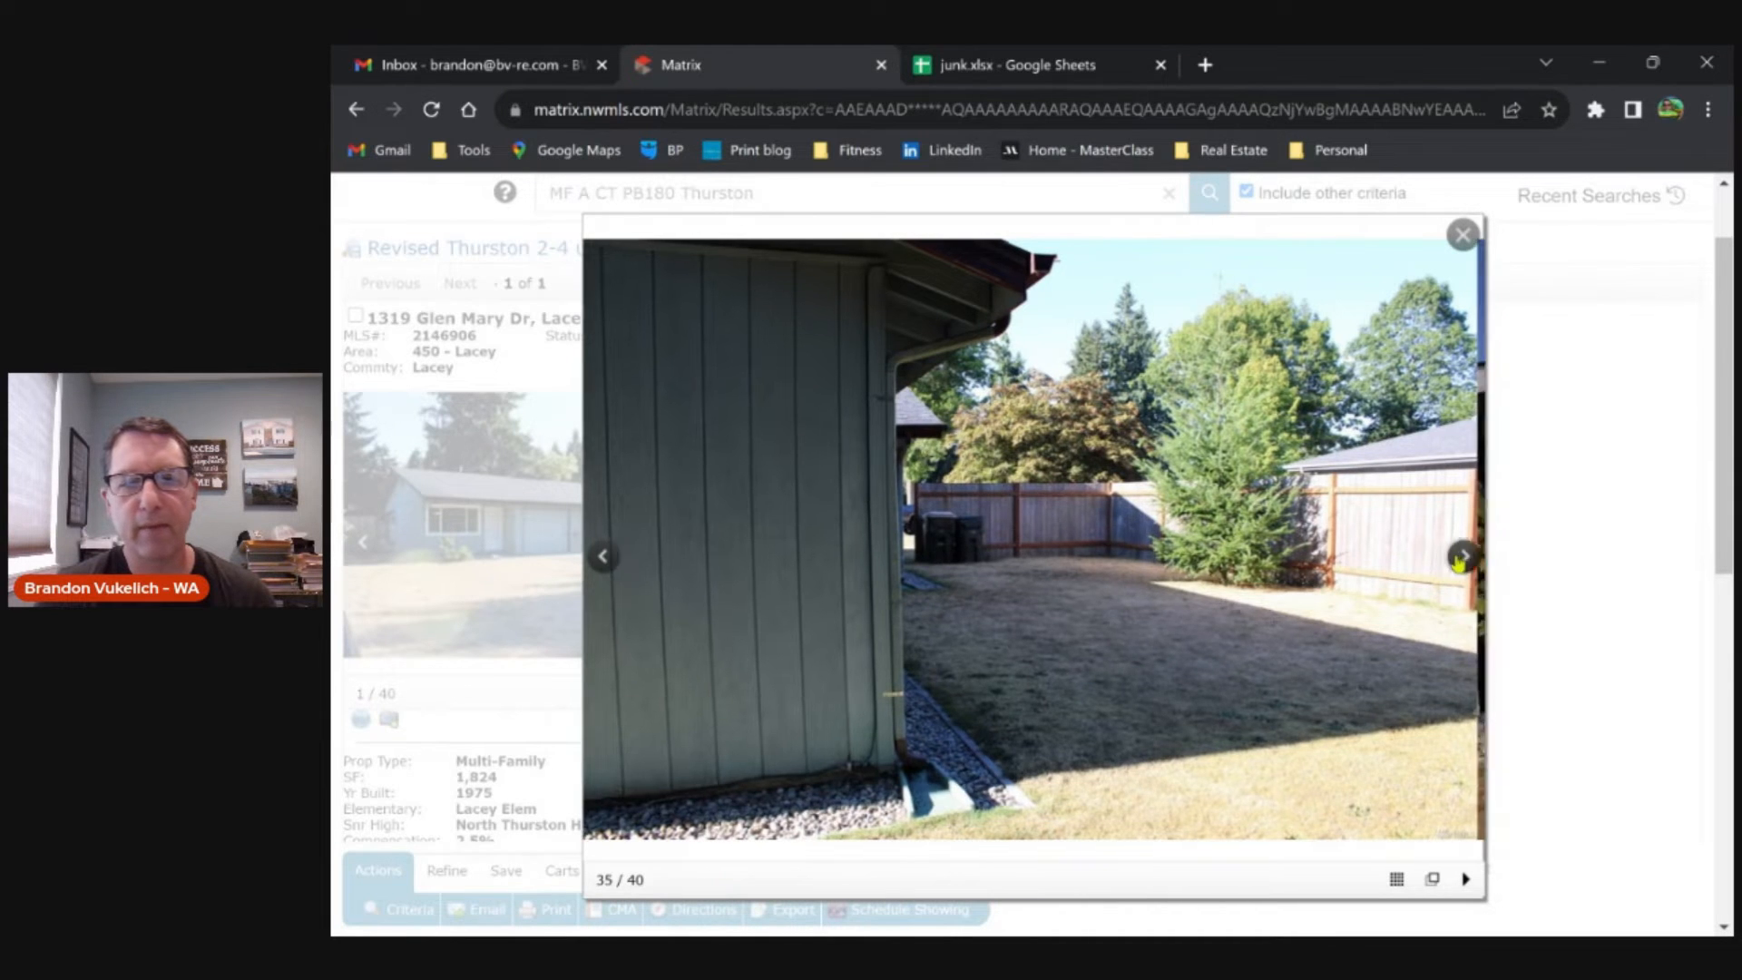
{"action": "left_click", "coordinate": [1462, 555]}
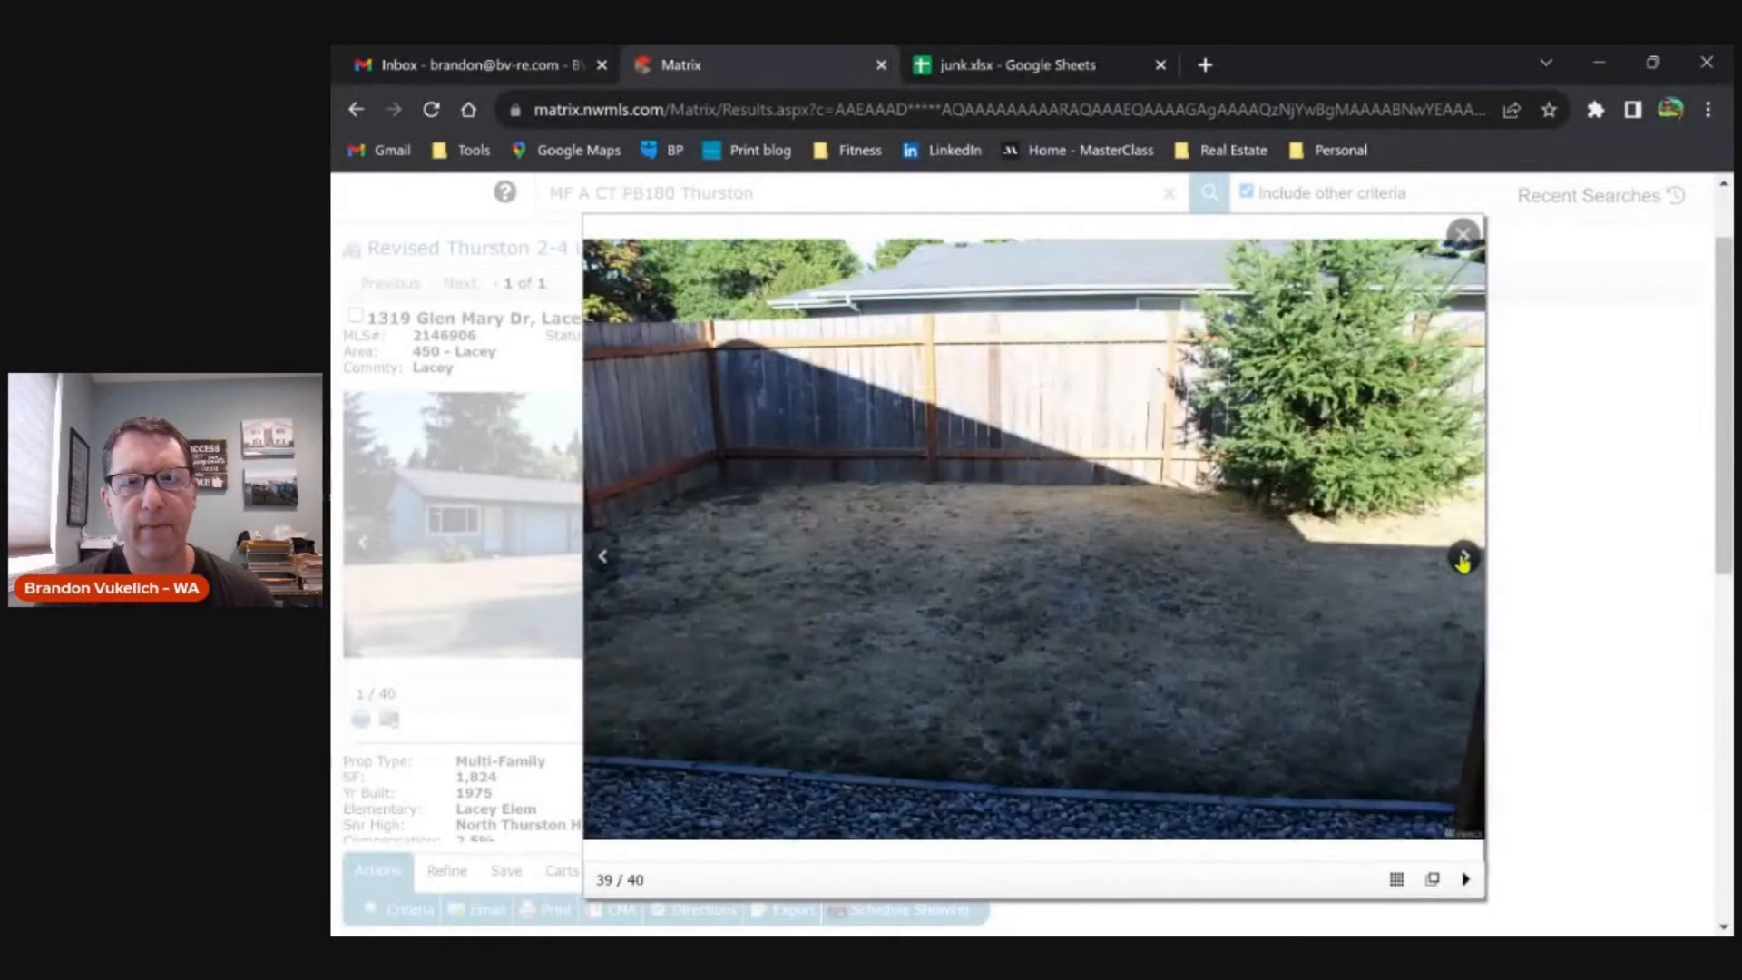
{"action": "left_click", "coordinate": [1462, 557]}
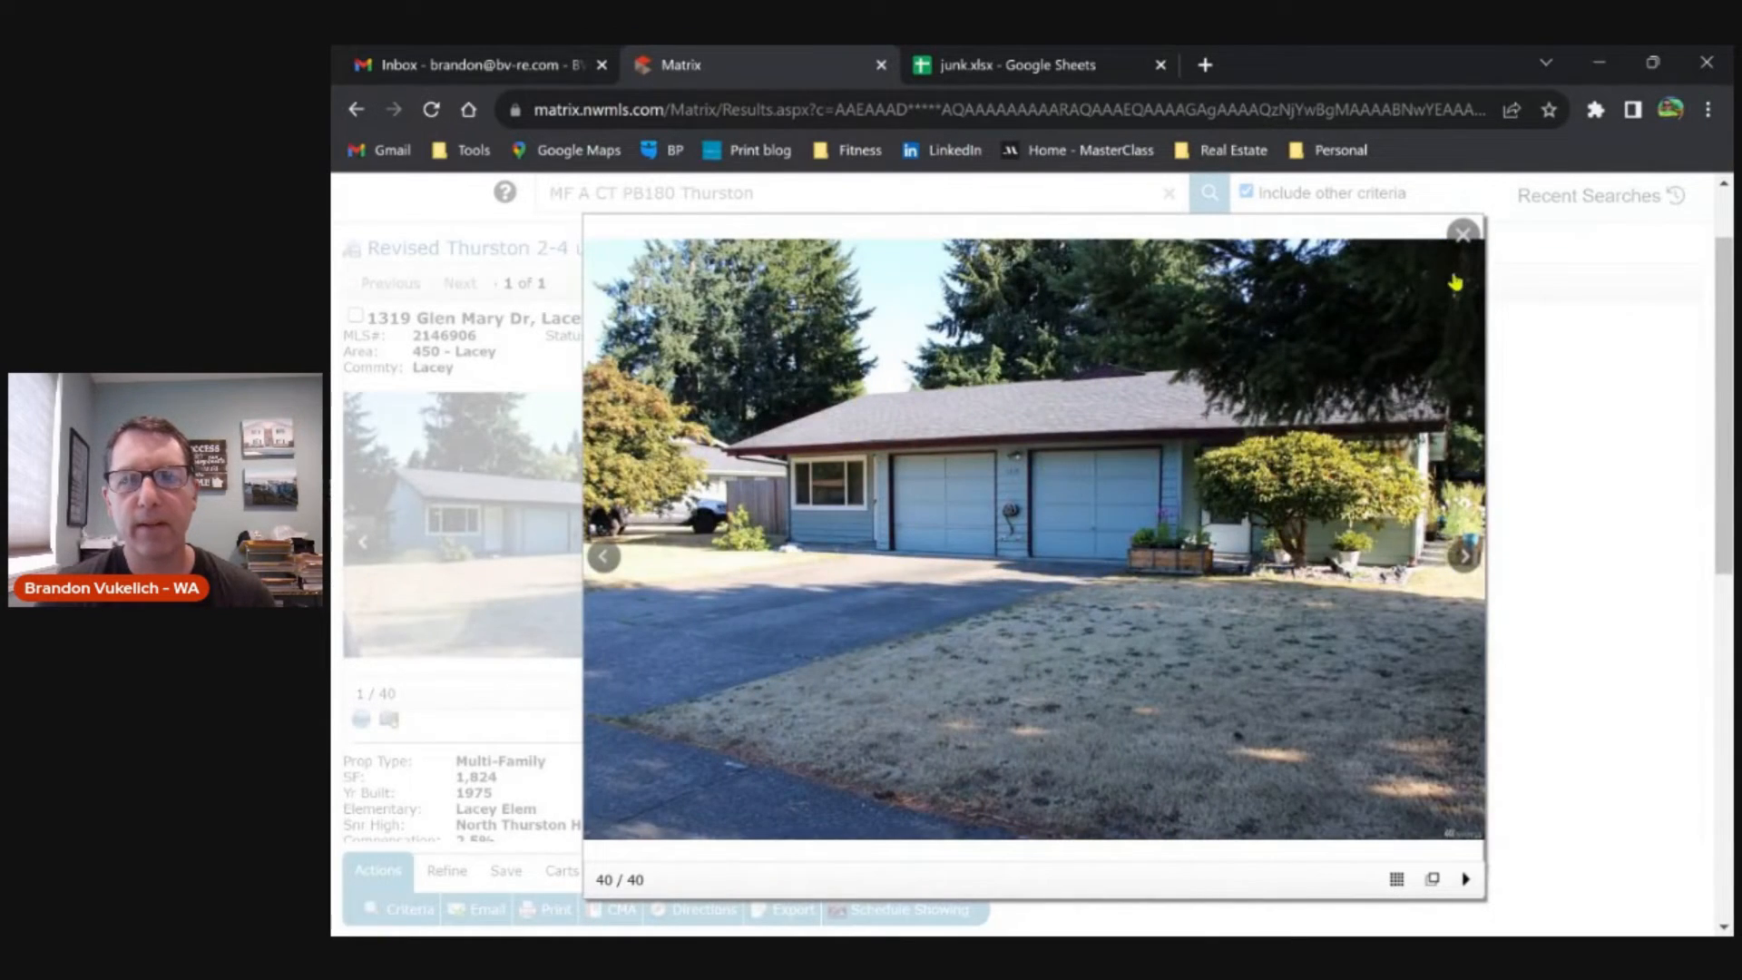
{"action": "left_click", "coordinate": [1462, 234]}
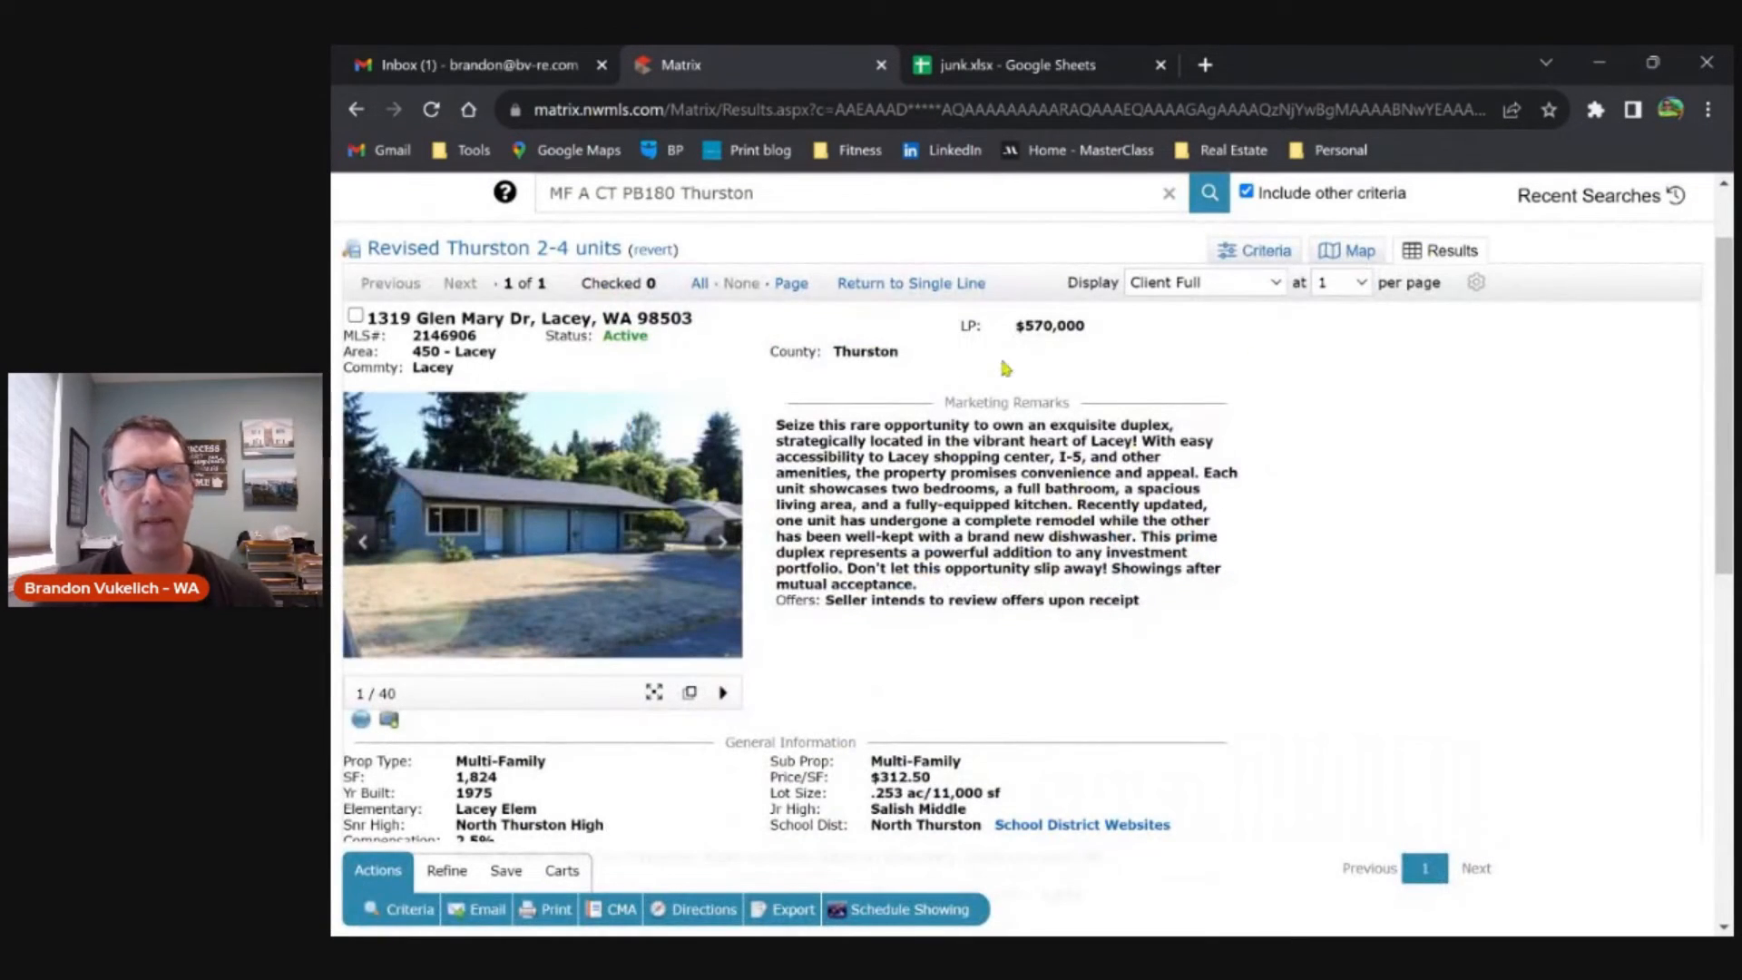
- Switch to junk.xlsx and review down payment %, interest rate, Unit 2 rent, taxes, insurance and utilities
{"action": "left_click", "coordinate": [1014, 66]}
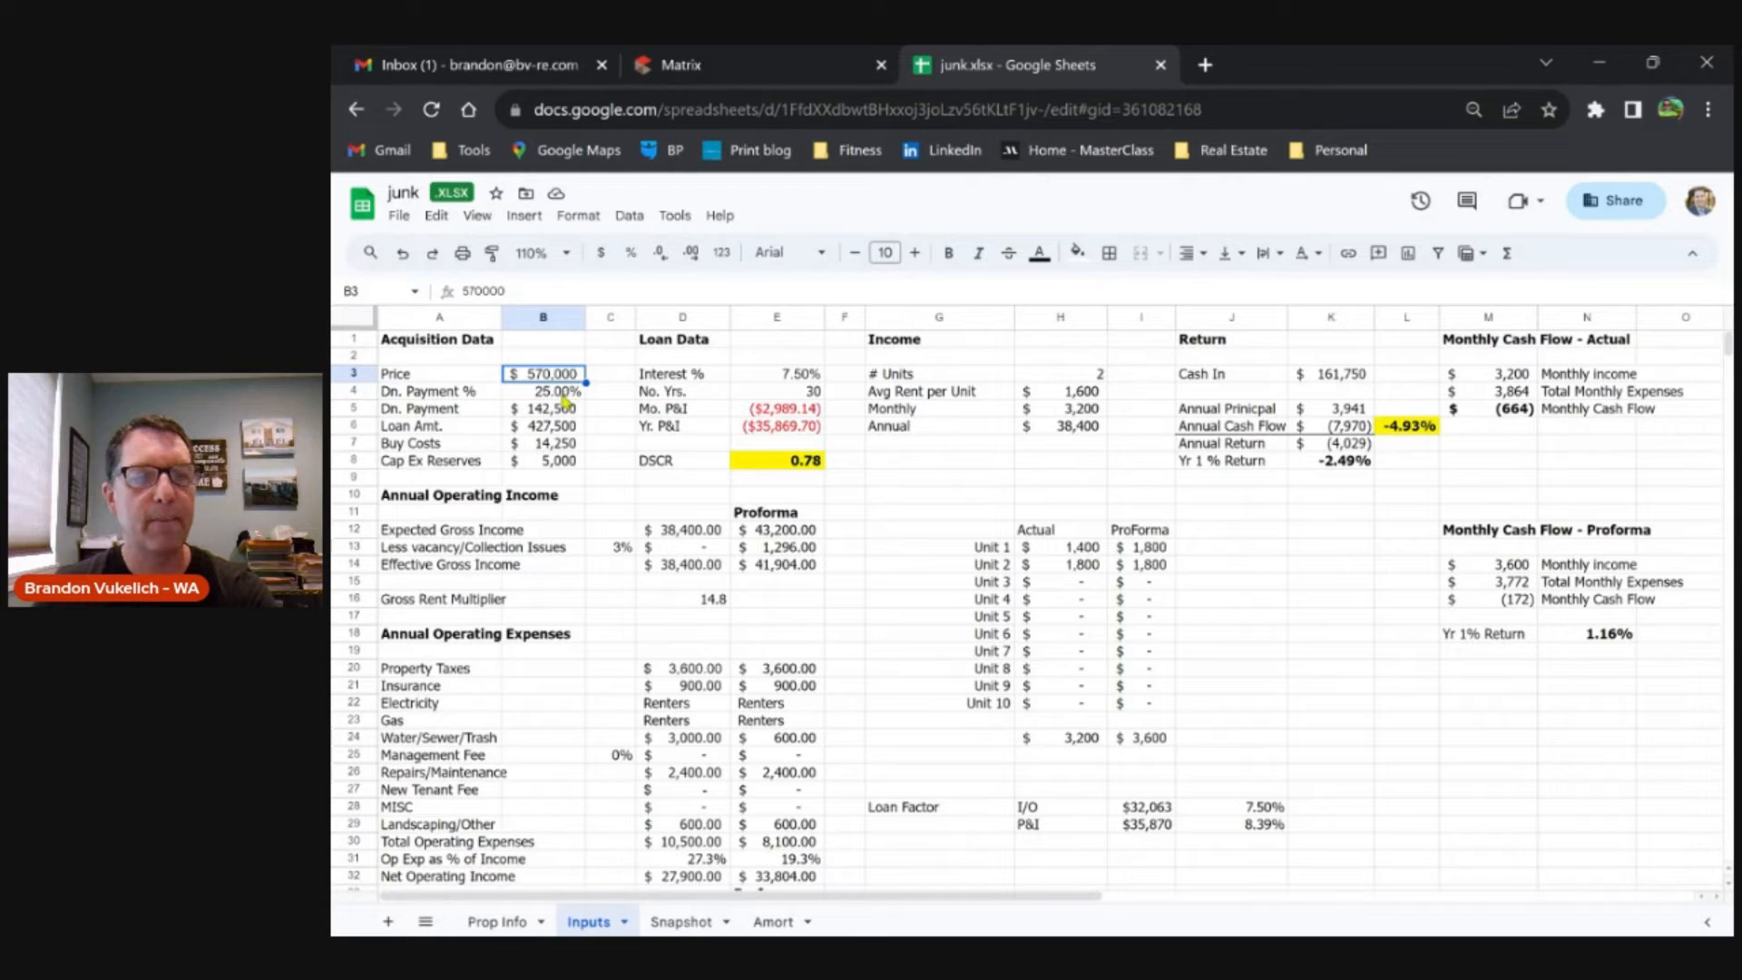
{"action": "left_click", "coordinate": [542, 390]}
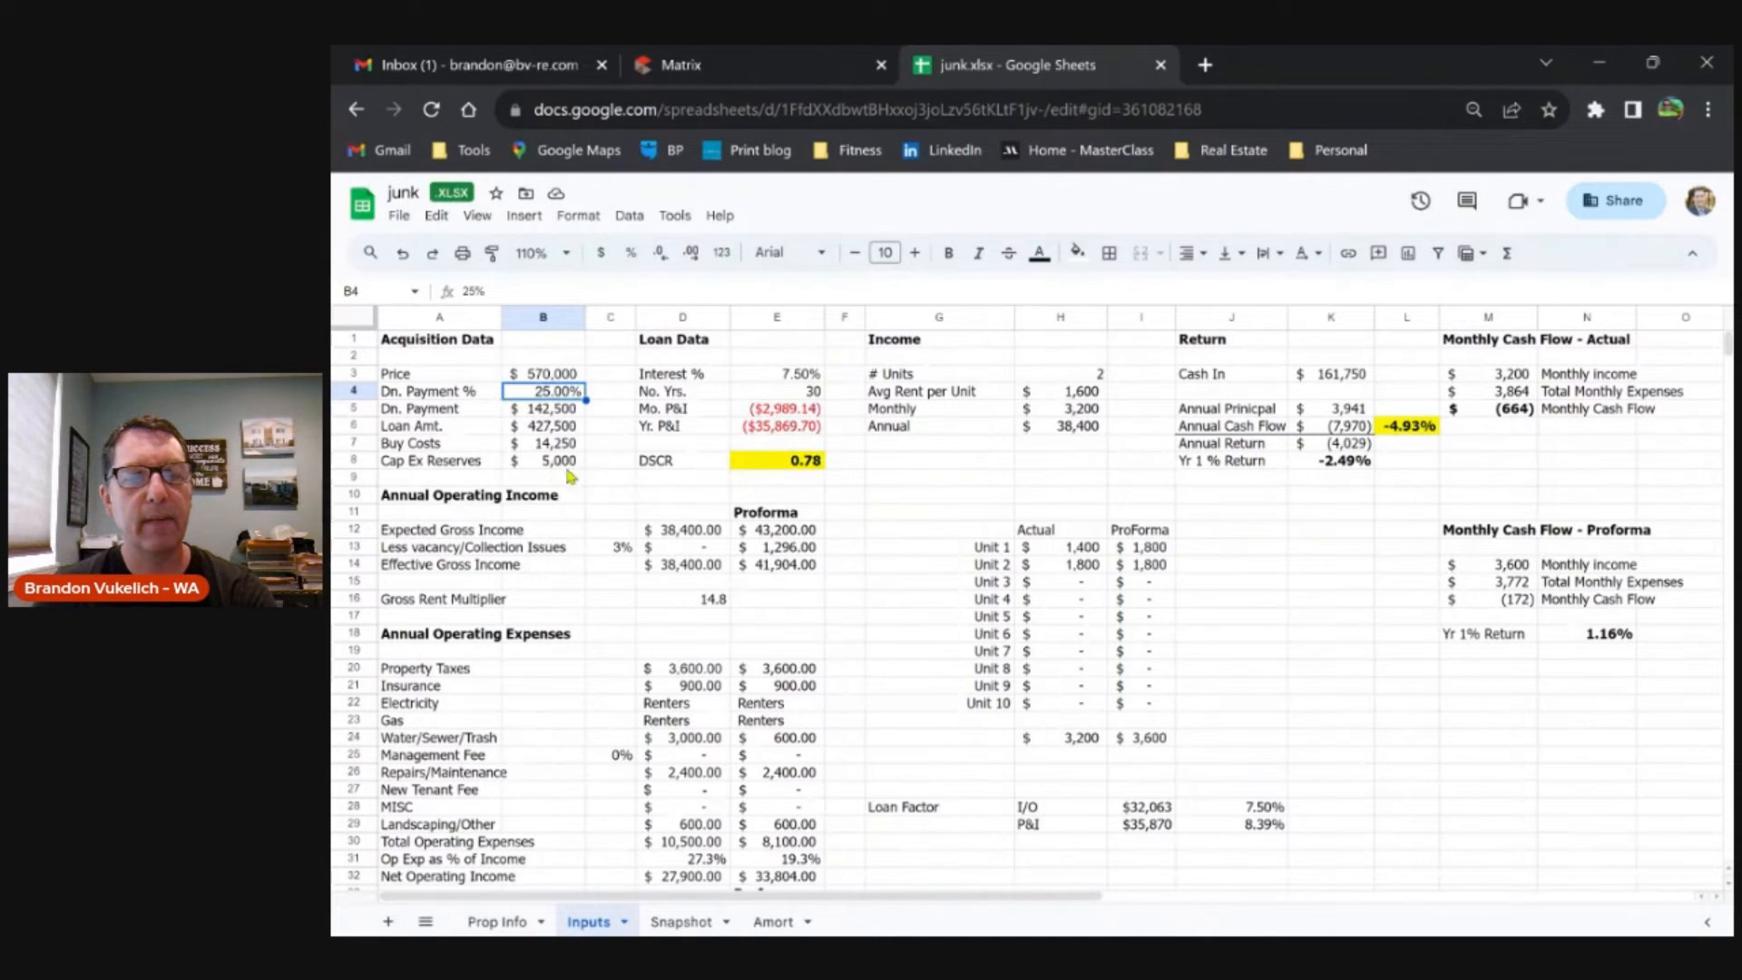
{"action": "mouse_move", "coordinate": [800, 383]}
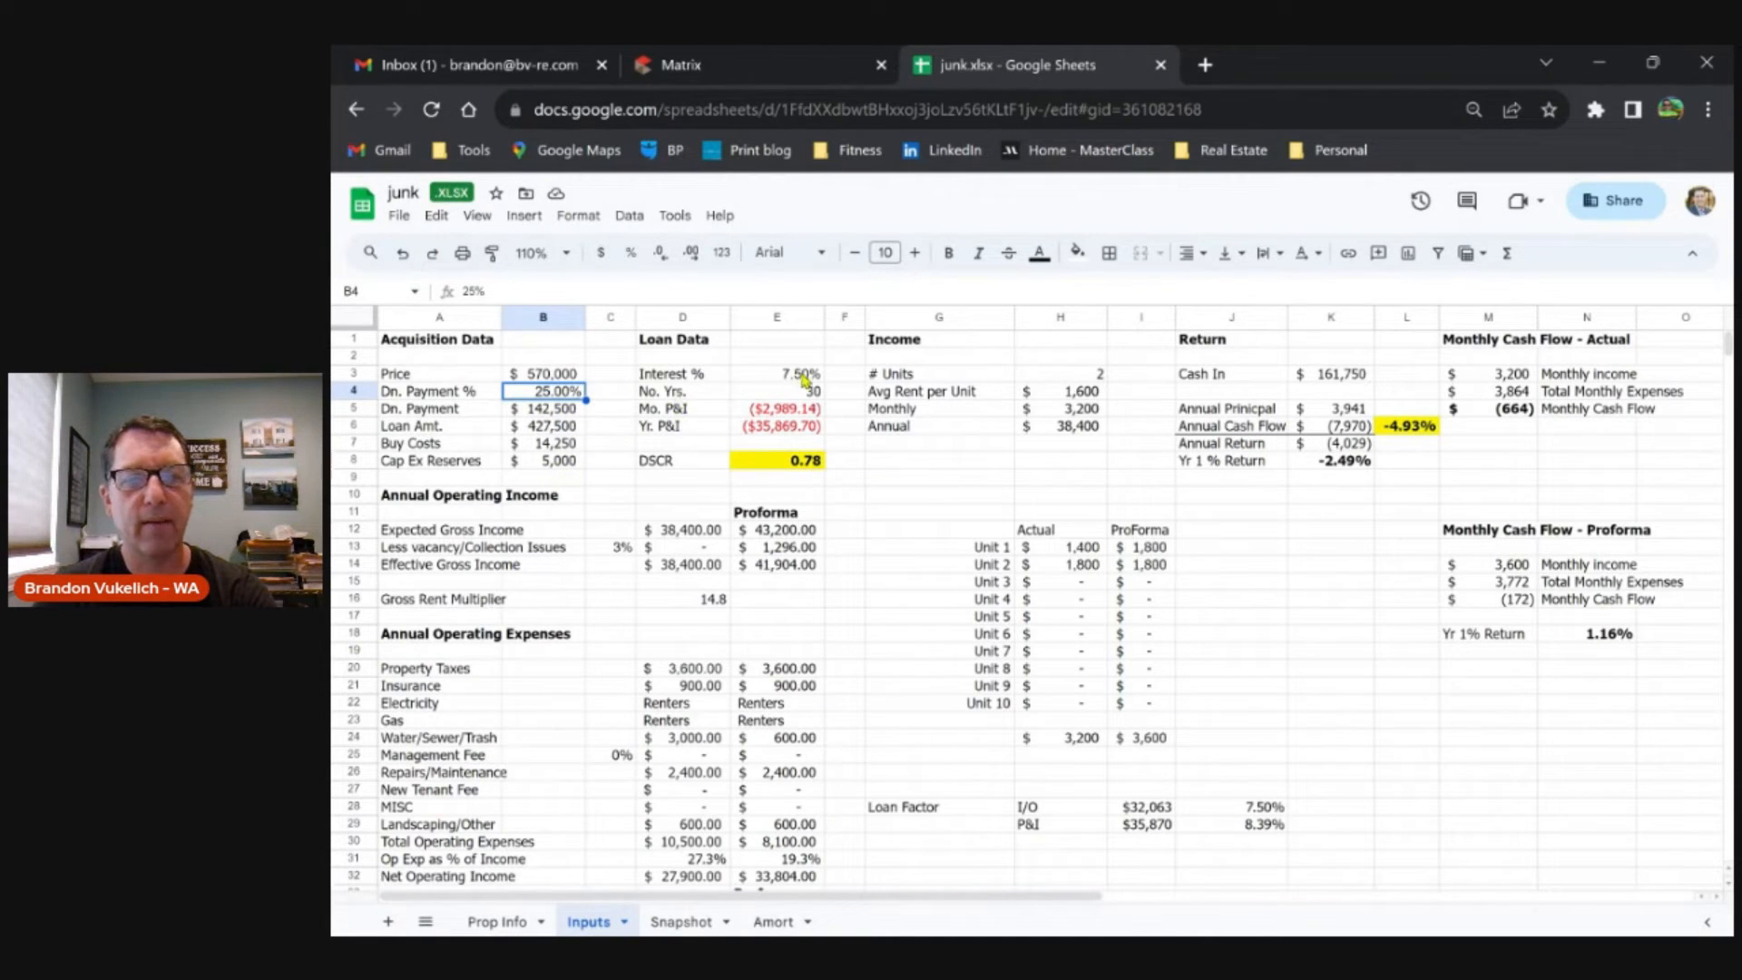
{"action": "left_click", "coordinate": [777, 373]}
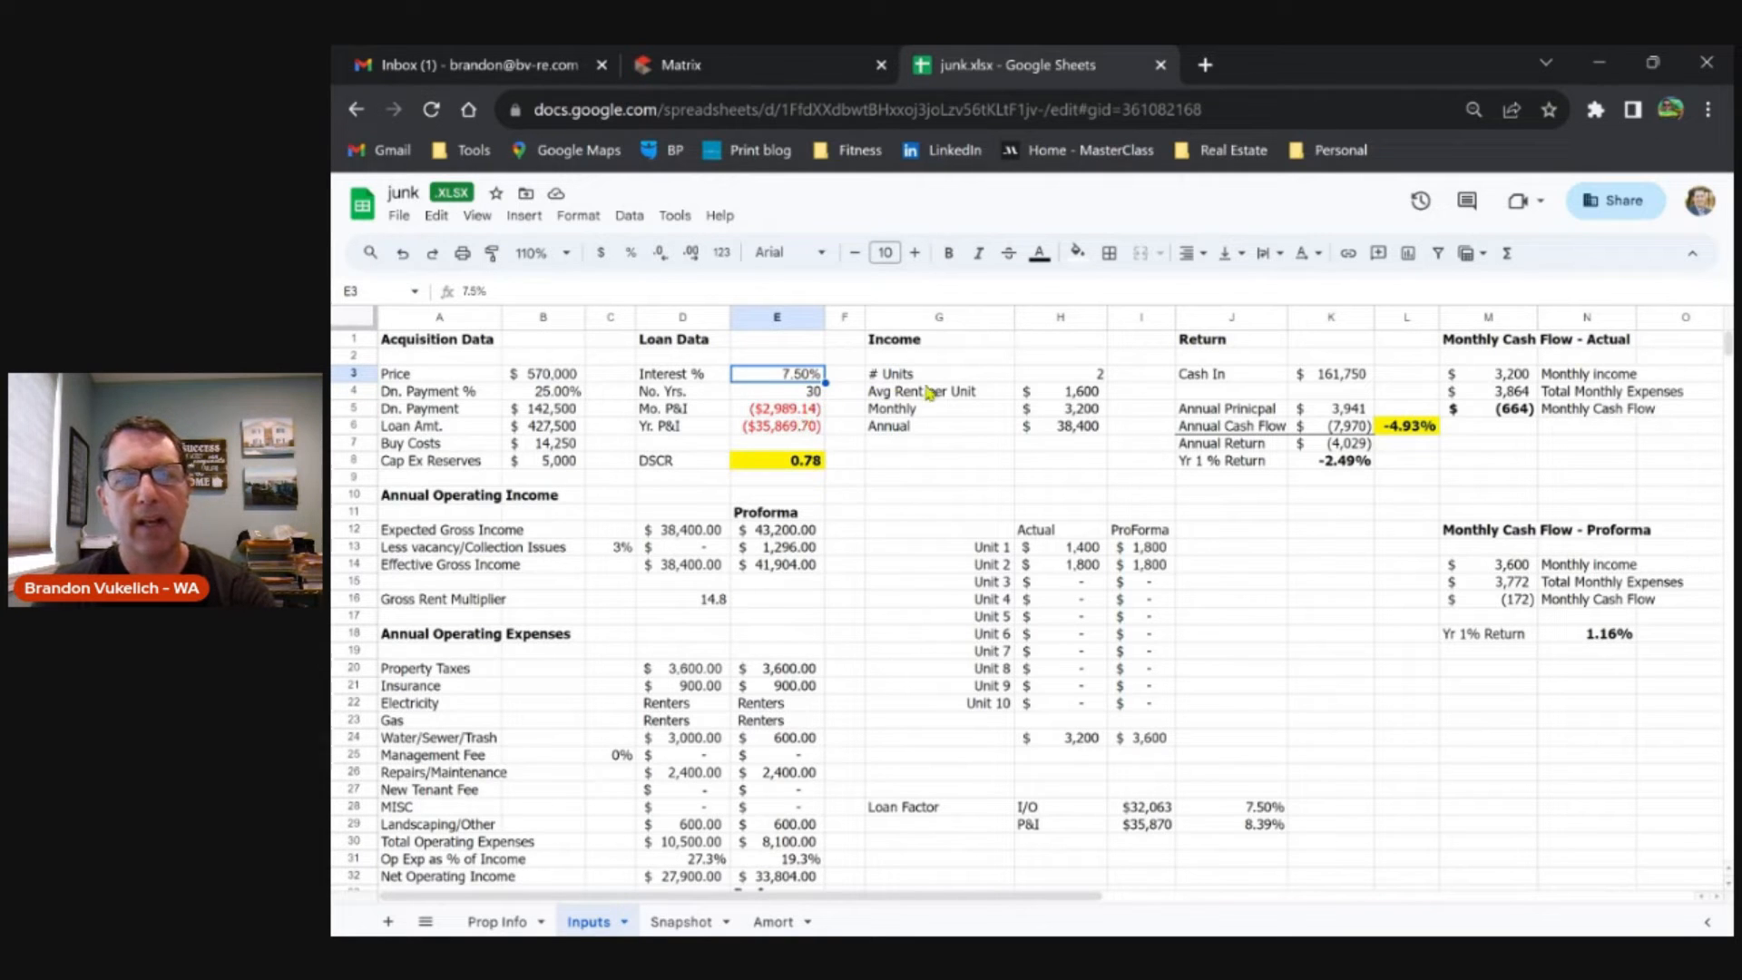
{"action": "left_click", "coordinate": [1058, 546]}
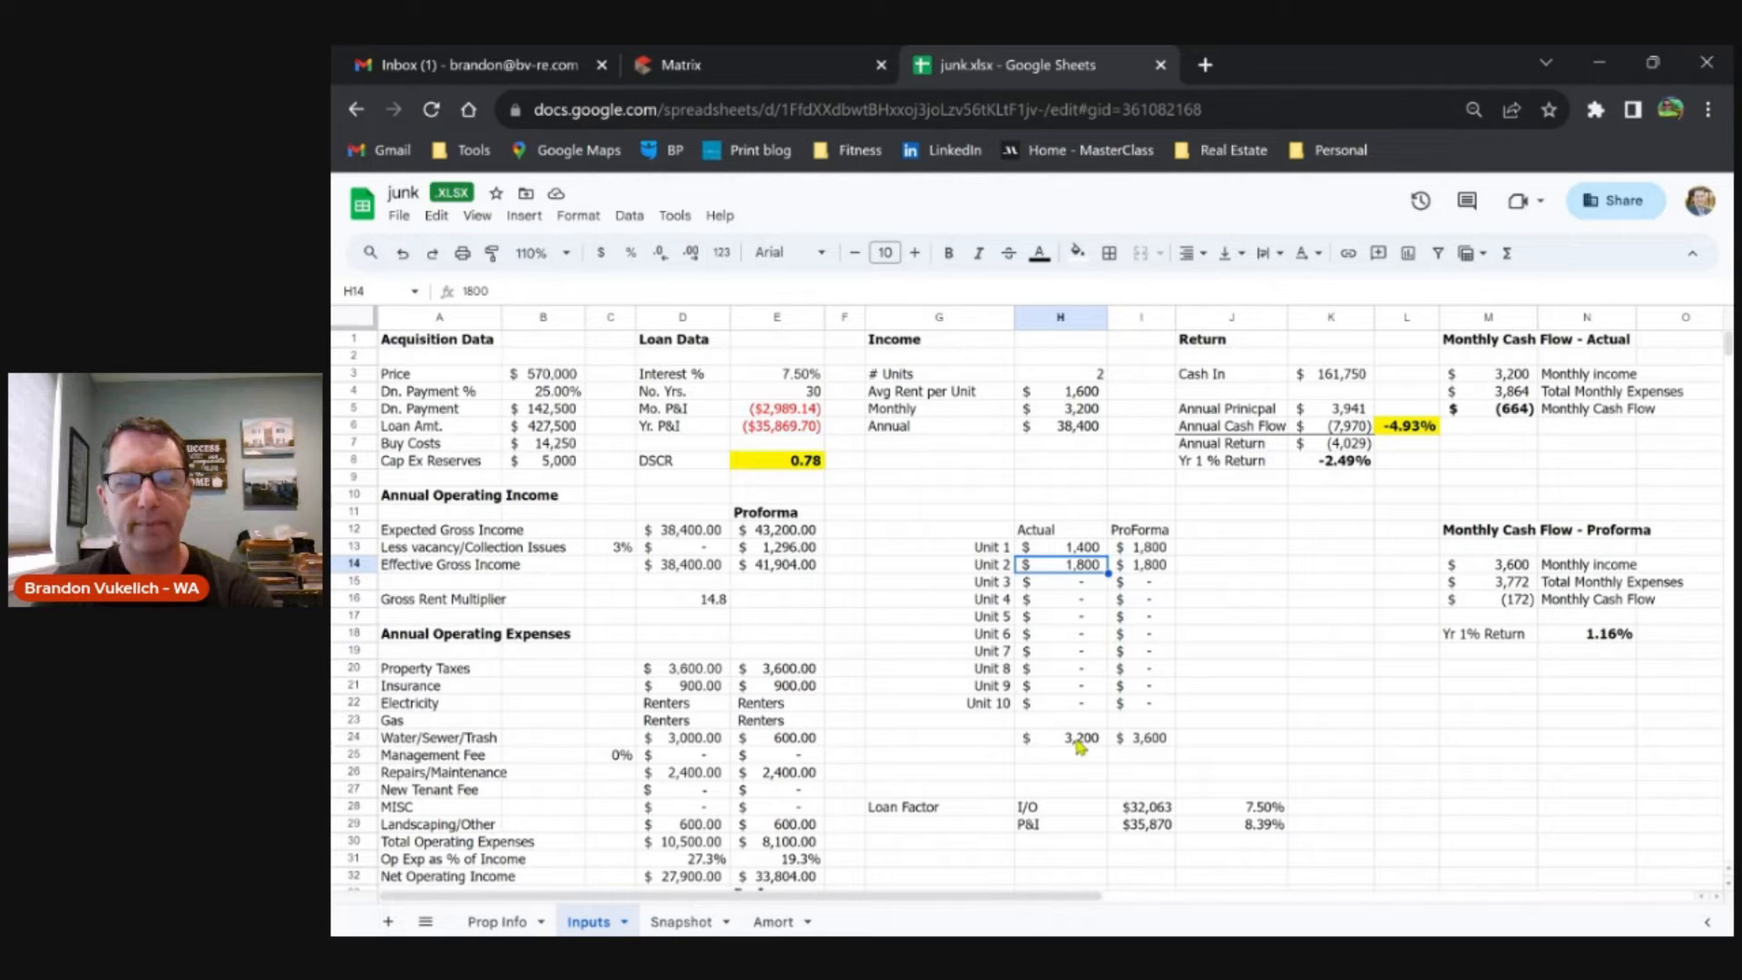
{"action": "left_click", "coordinate": [682, 667]}
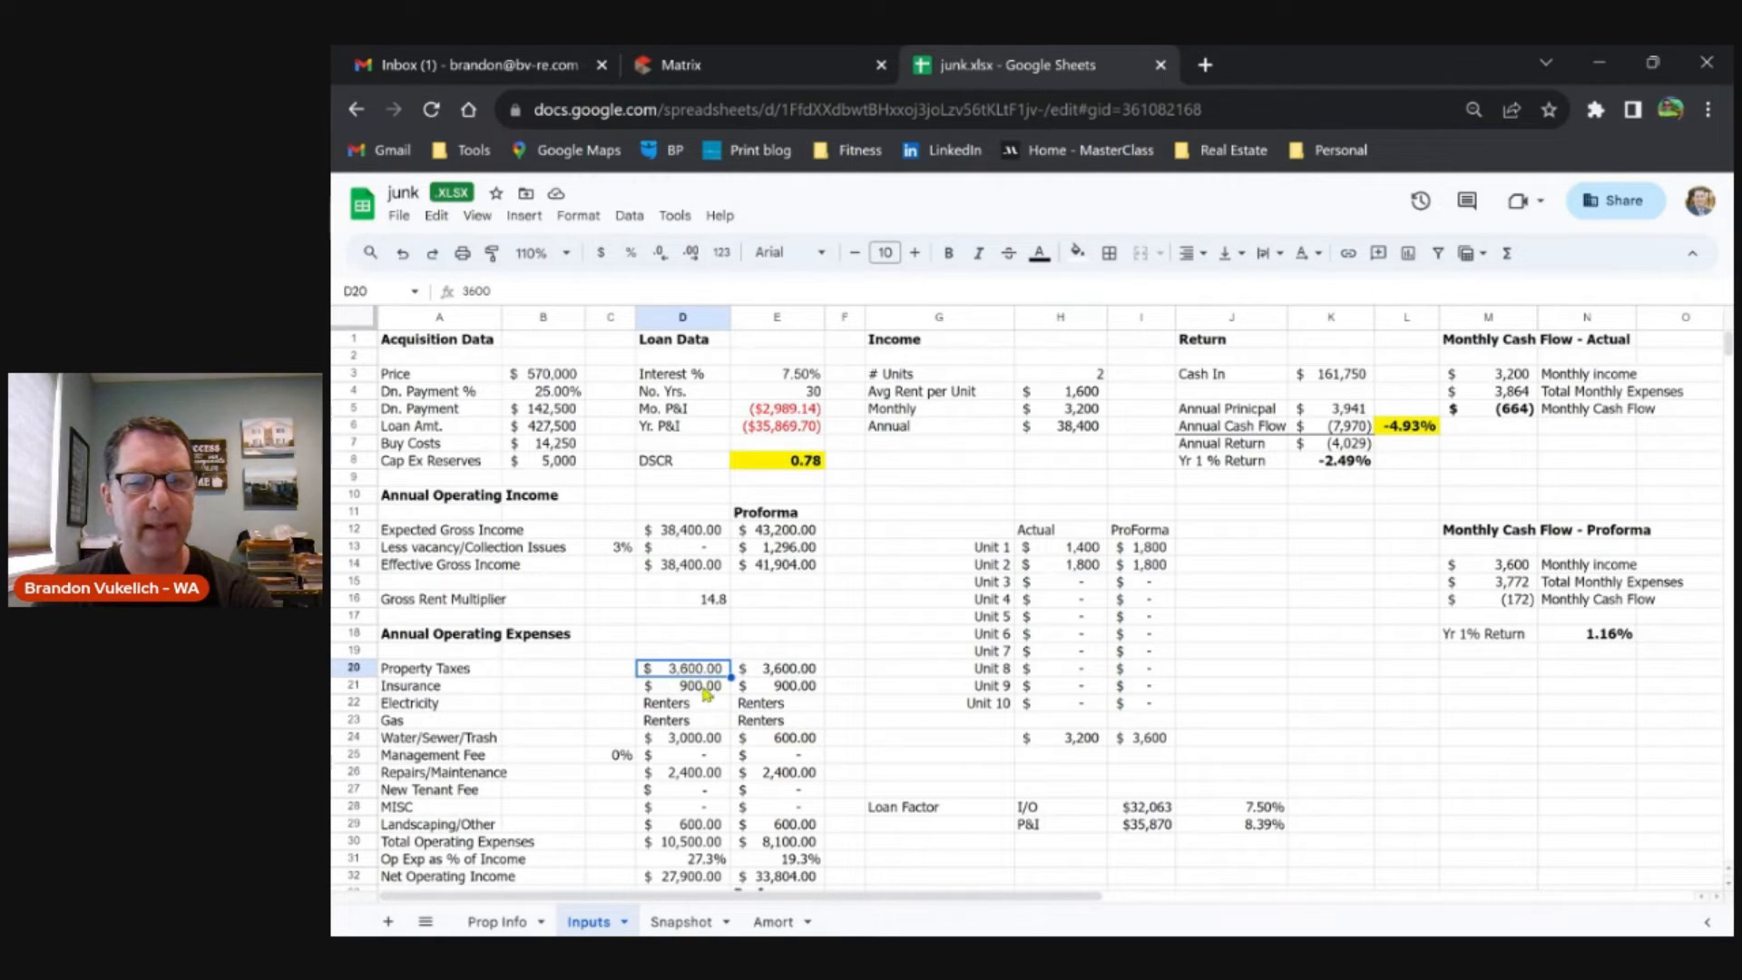
{"action": "left_click", "coordinate": [682, 686]}
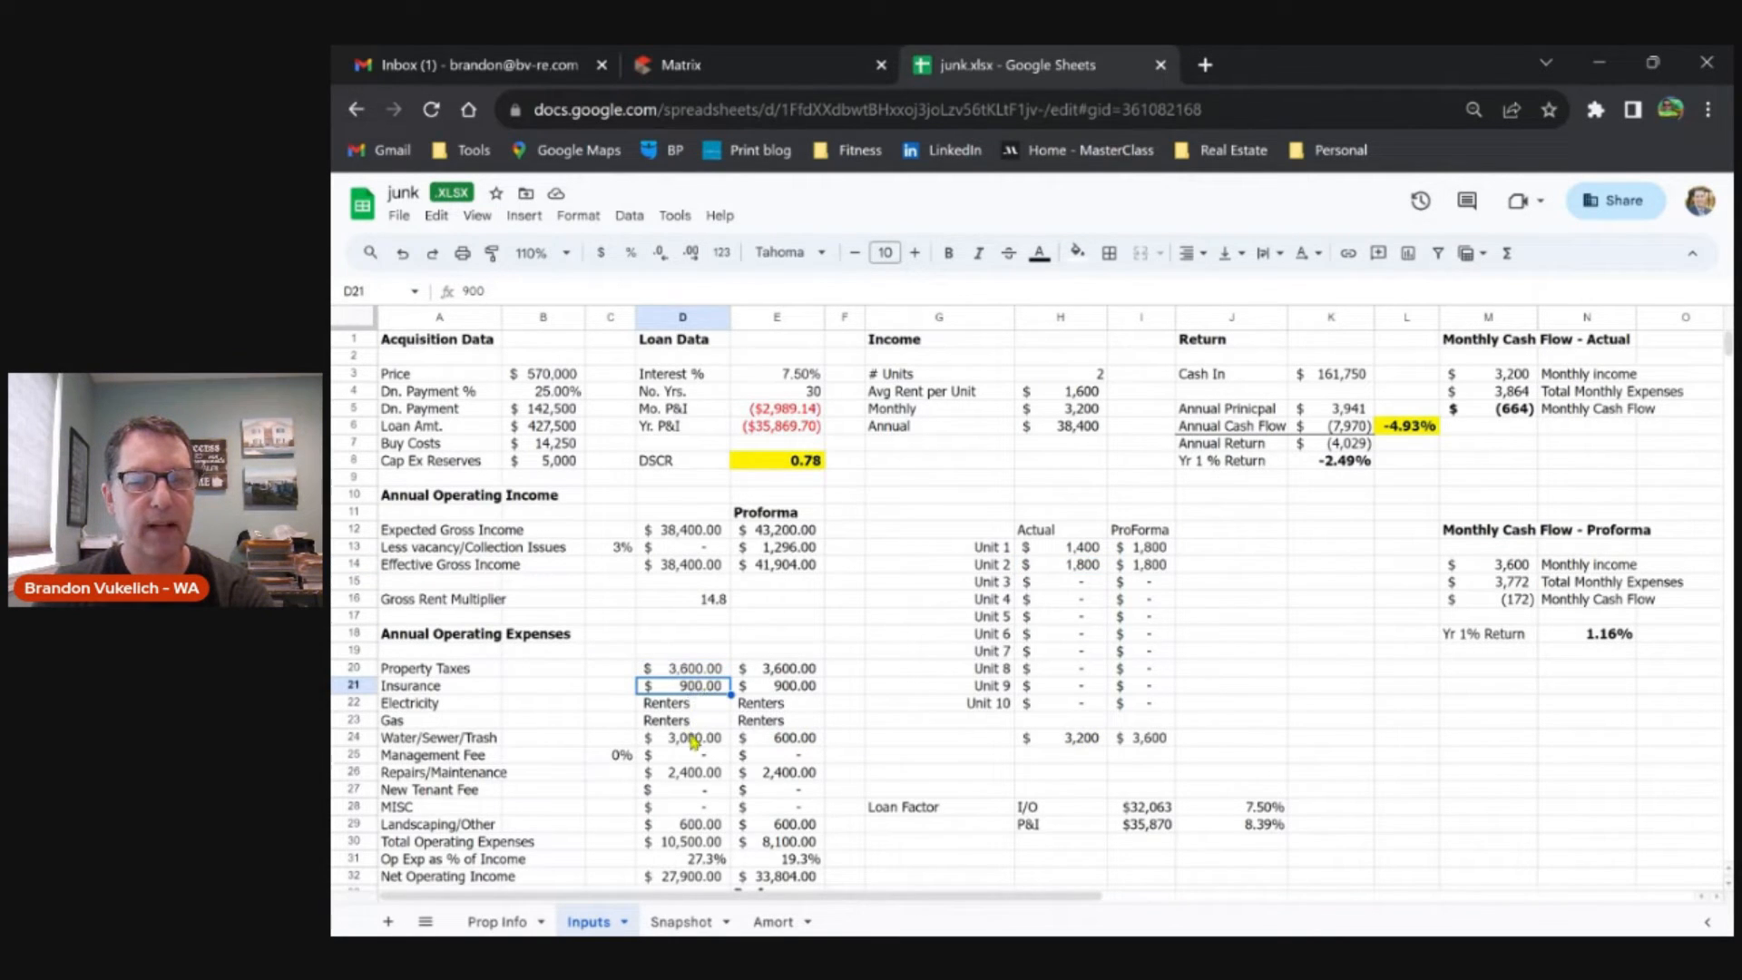
{"action": "left_click", "coordinate": [683, 738]}
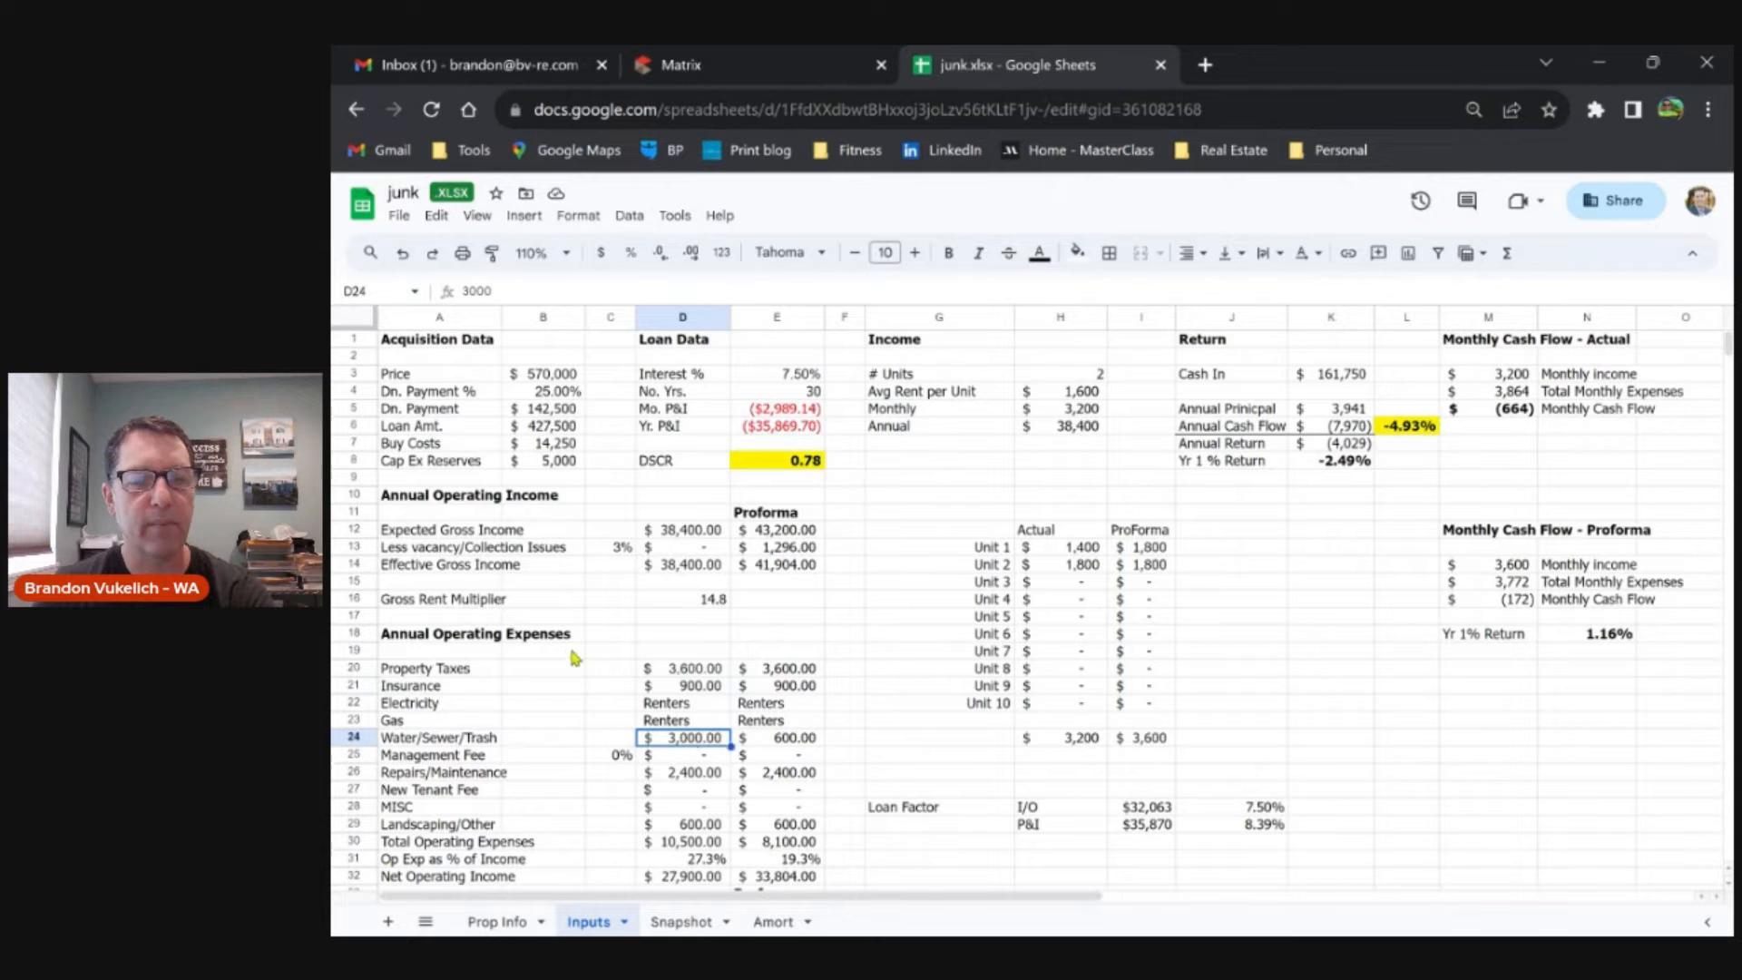
{"action": "mouse_move", "coordinate": [568, 595]}
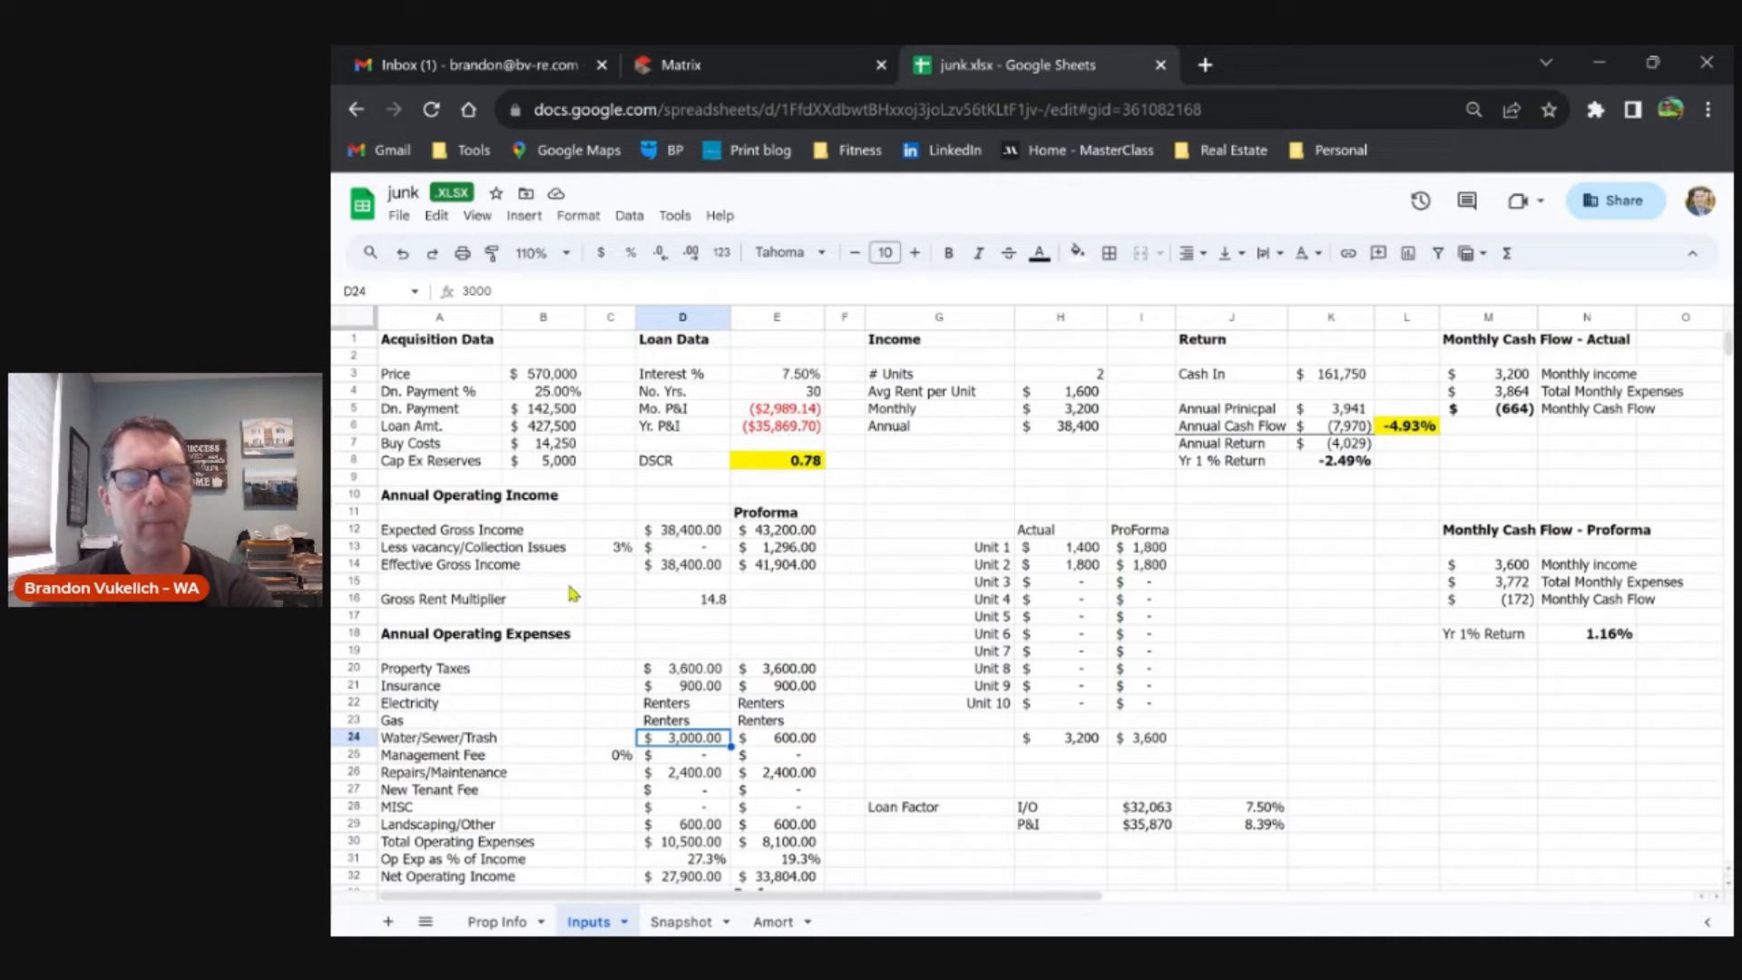
{"action": "mouse_move", "coordinate": [575, 691]}
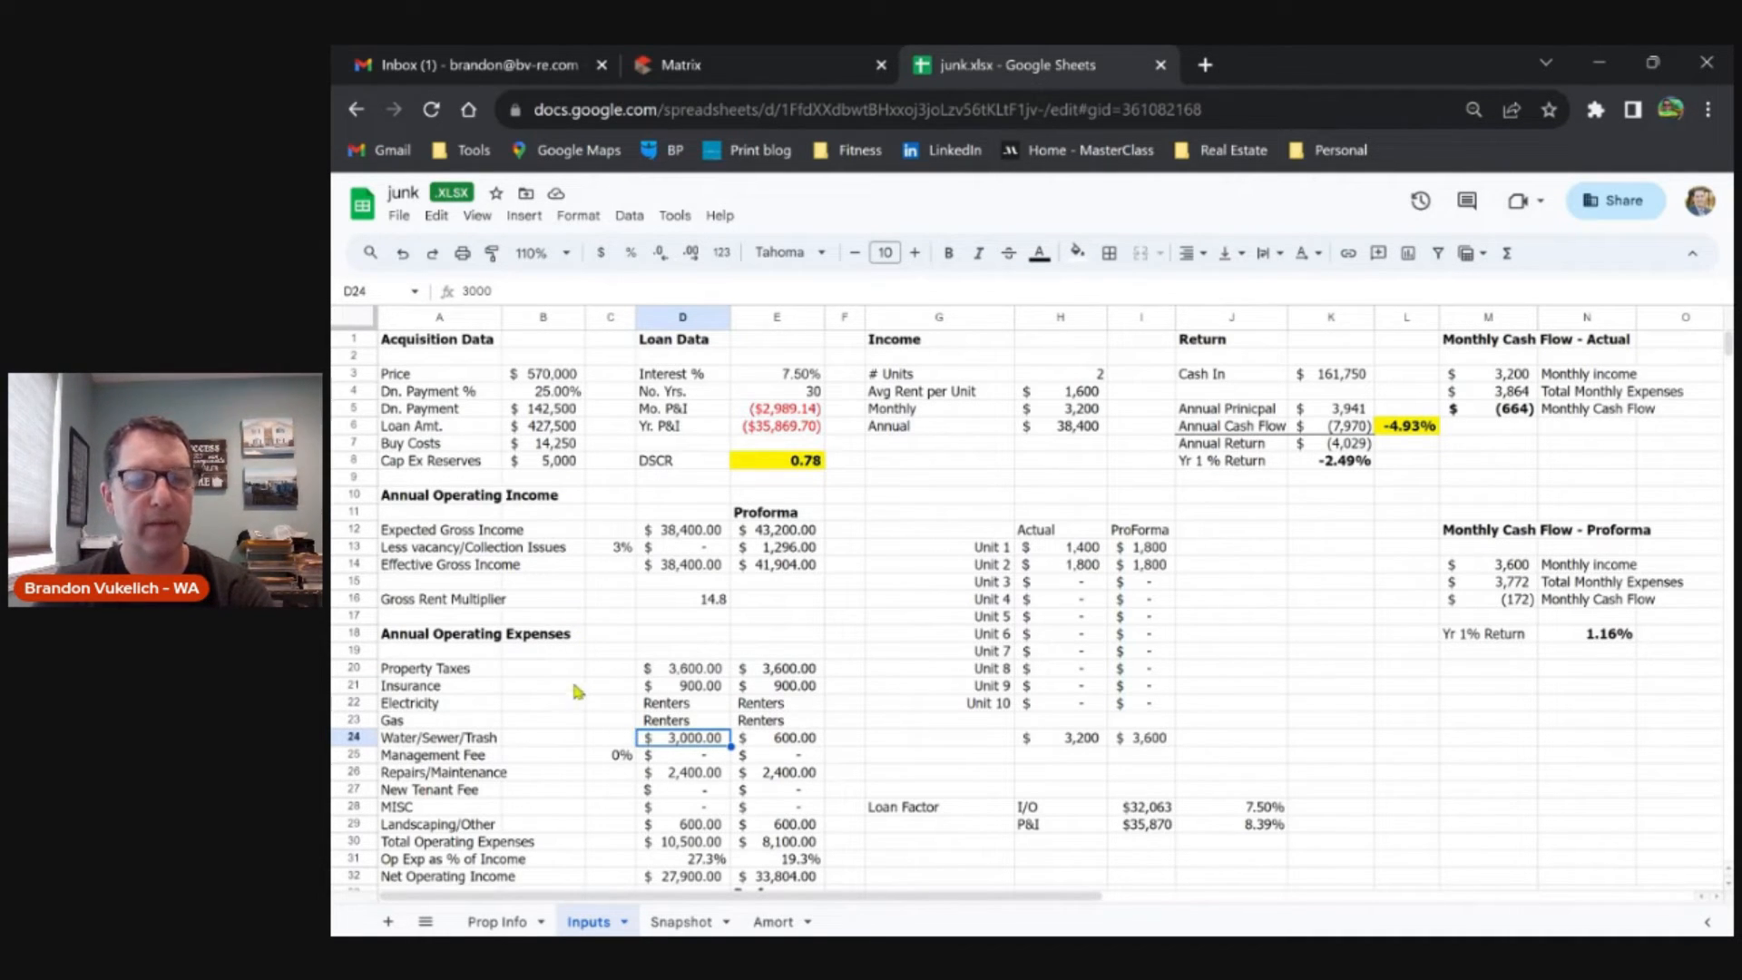
{"action": "scroll", "scroll_direction": "down", "scroll_amount": 3}
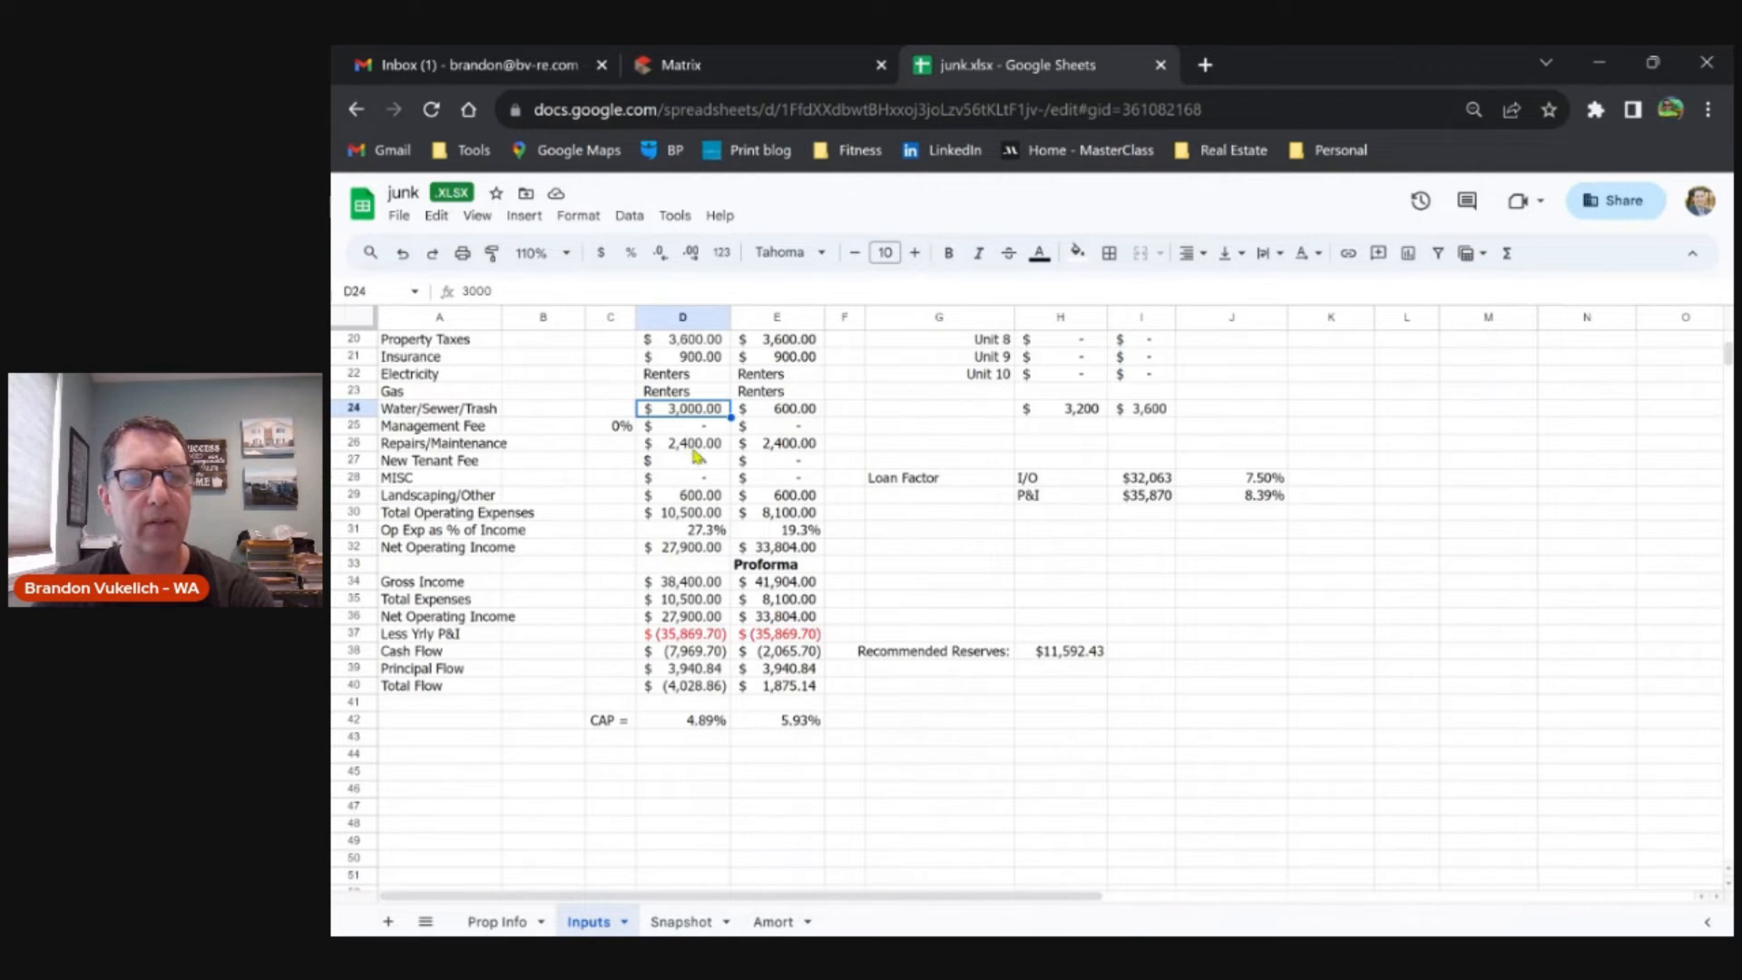
{"action": "left_click", "coordinate": [682, 442]}
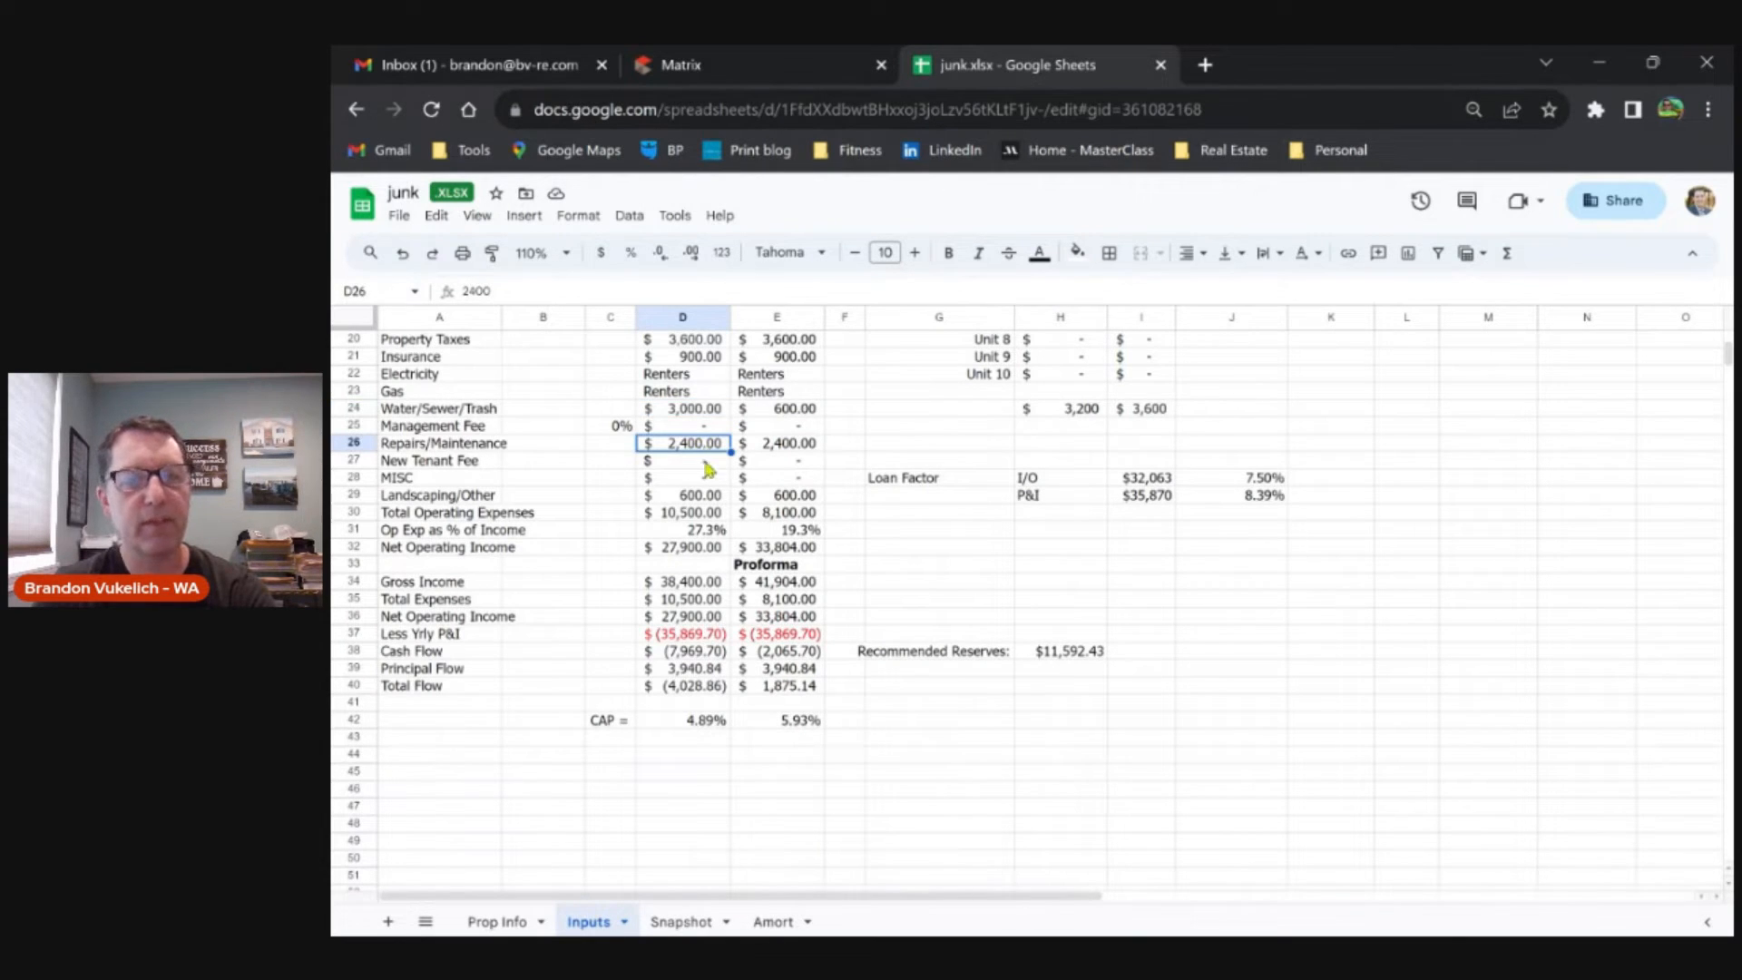
{"action": "mouse_move", "coordinate": [690, 506]}
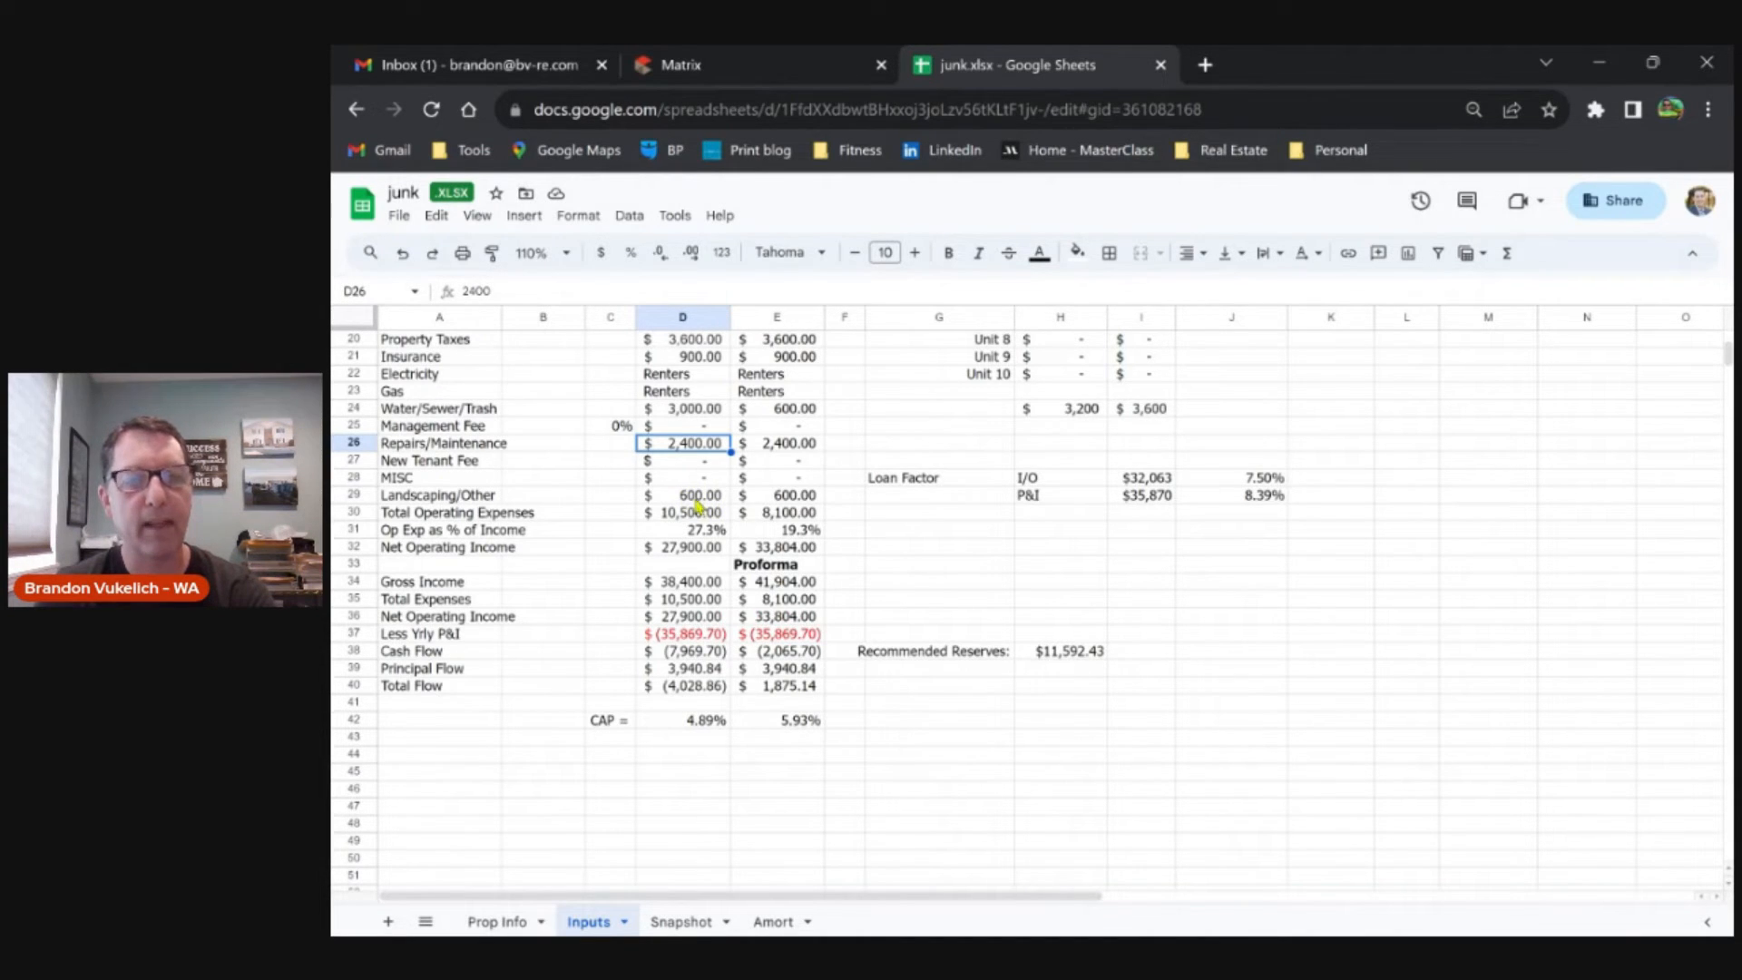
{"action": "scroll", "scroll_direction": "up", "scroll_amount": 3}
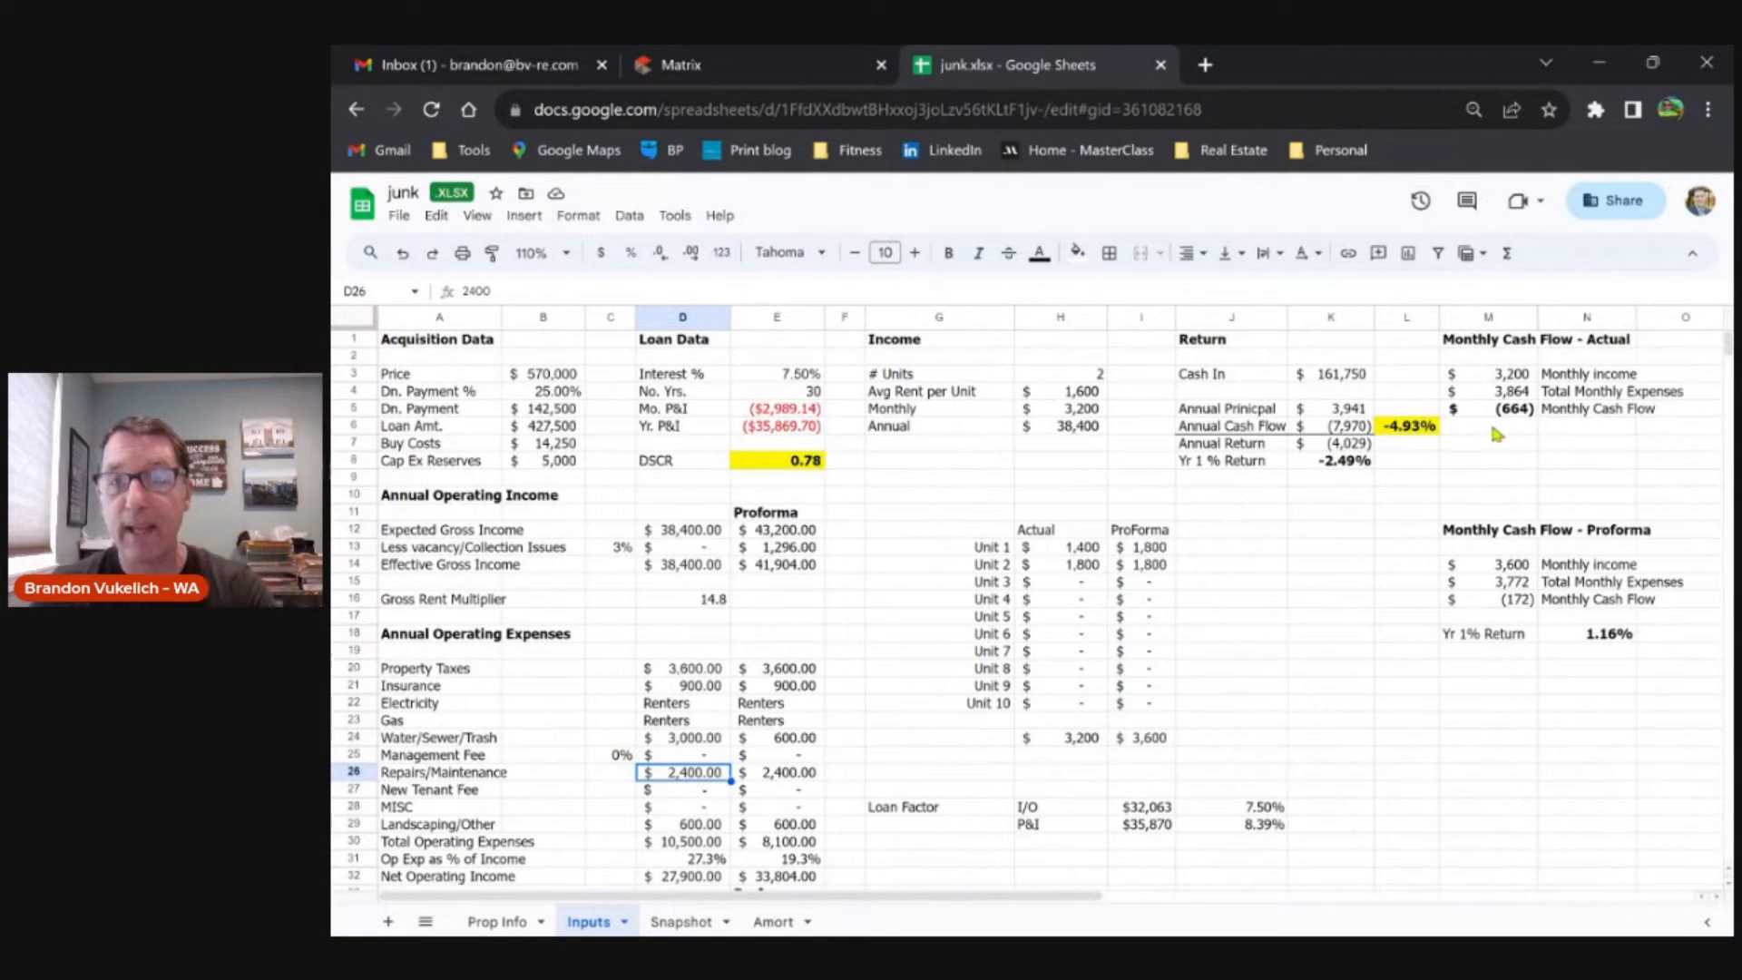
{"action": "mouse_move", "coordinate": [1511, 417]}
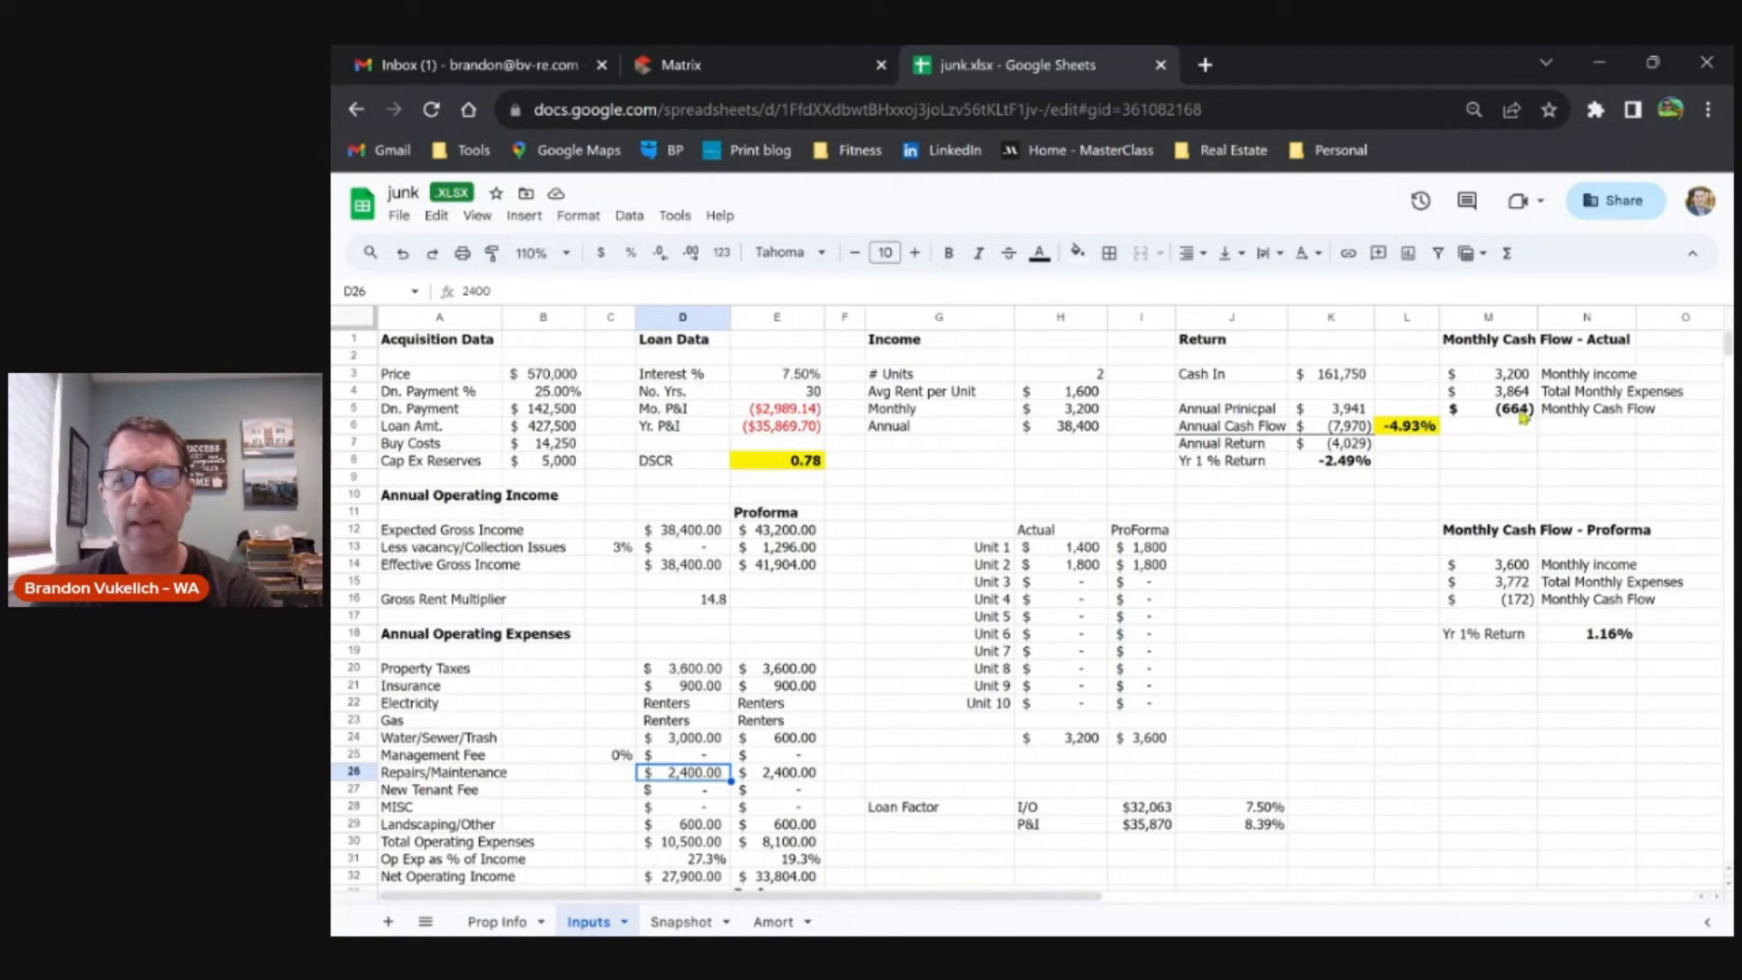
{"action": "mouse_move", "coordinate": [973, 545]}
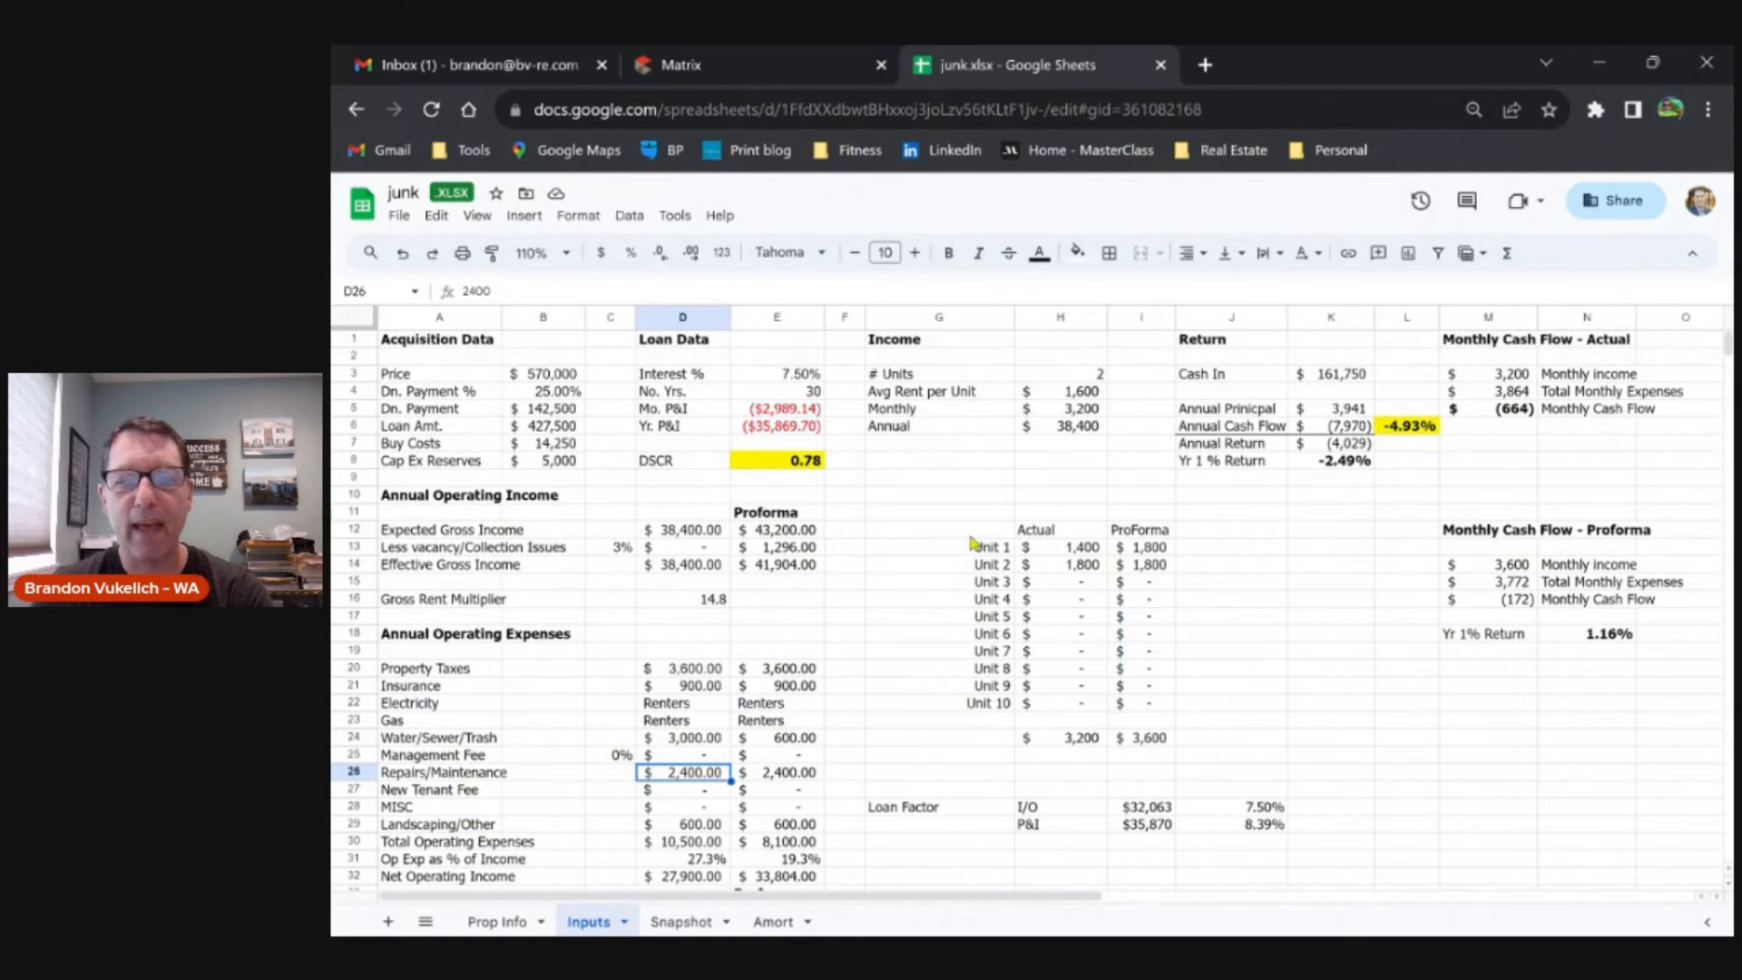
{"action": "mouse_move", "coordinate": [1052, 611]}
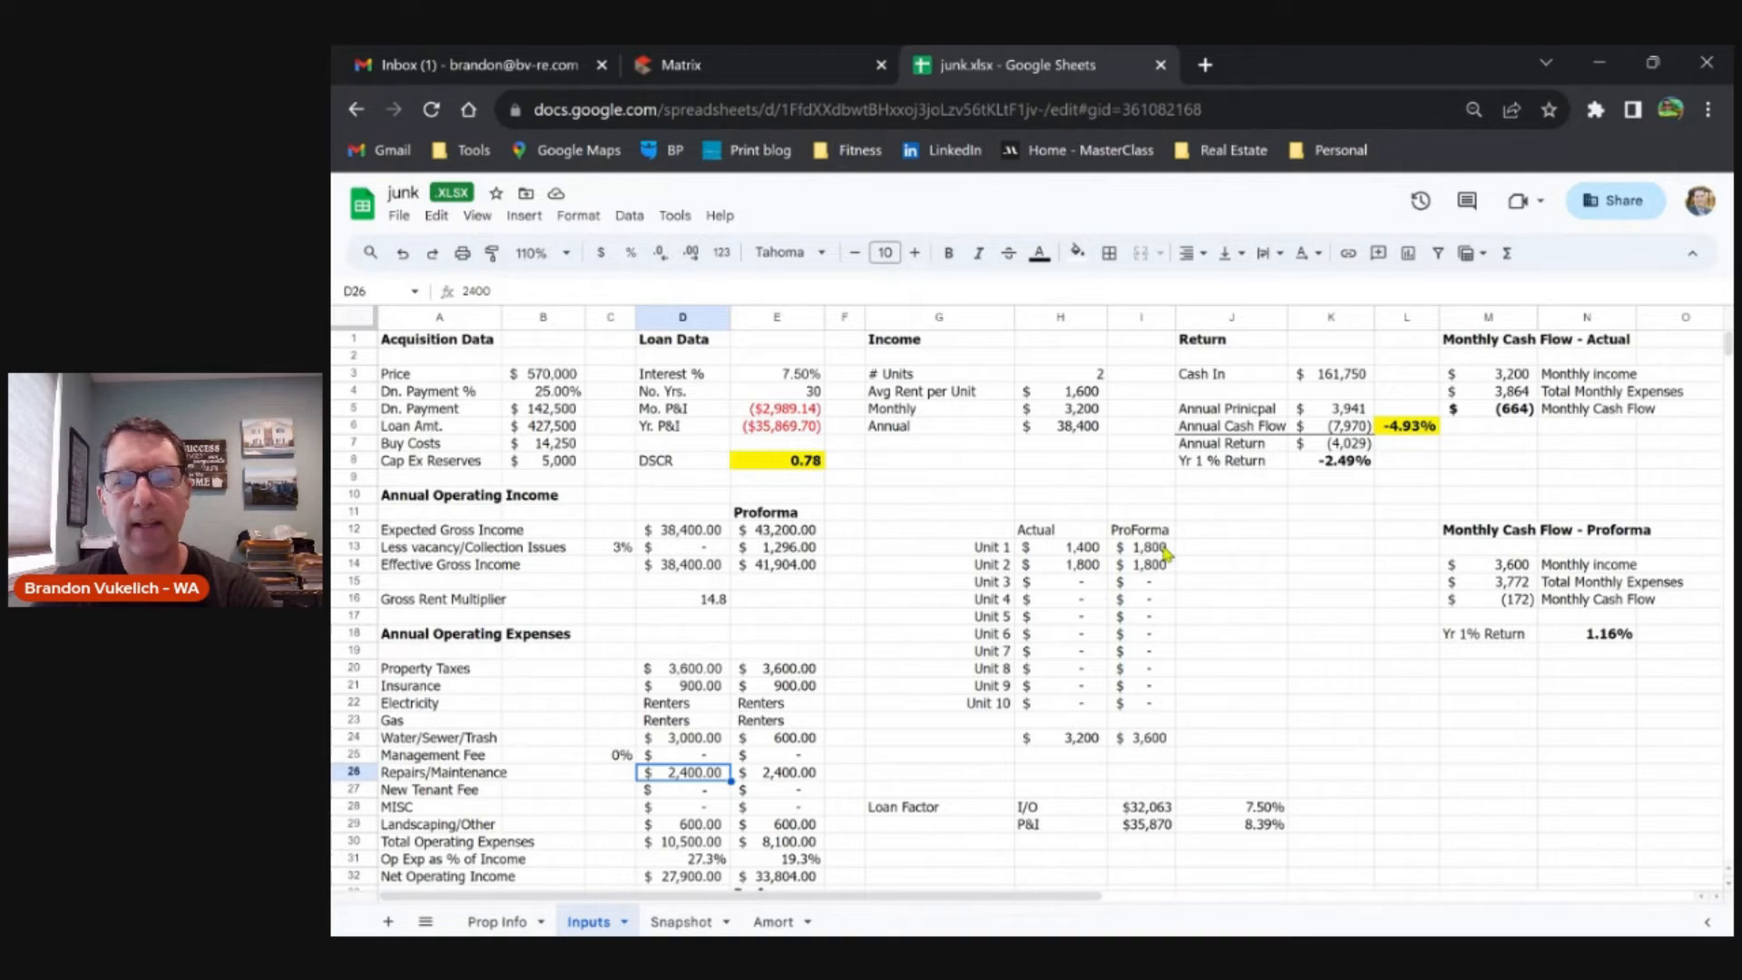
{"action": "mouse_move", "coordinate": [1174, 709]}
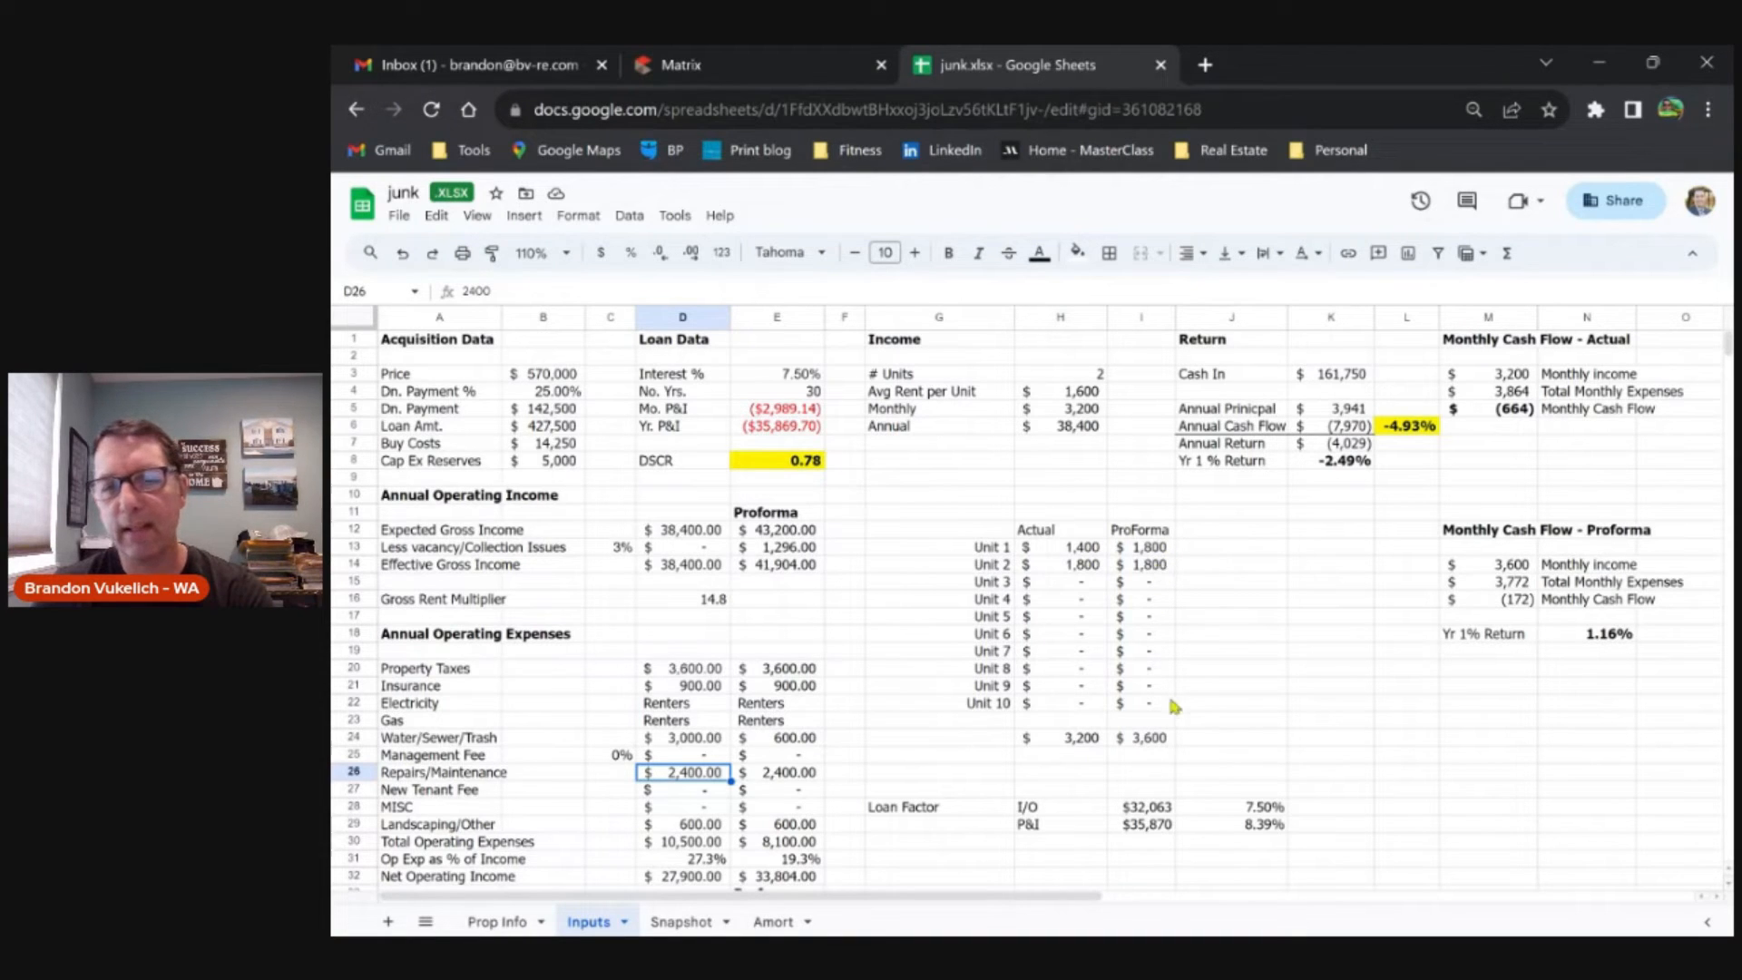
{"action": "left_click", "coordinate": [1139, 736]}
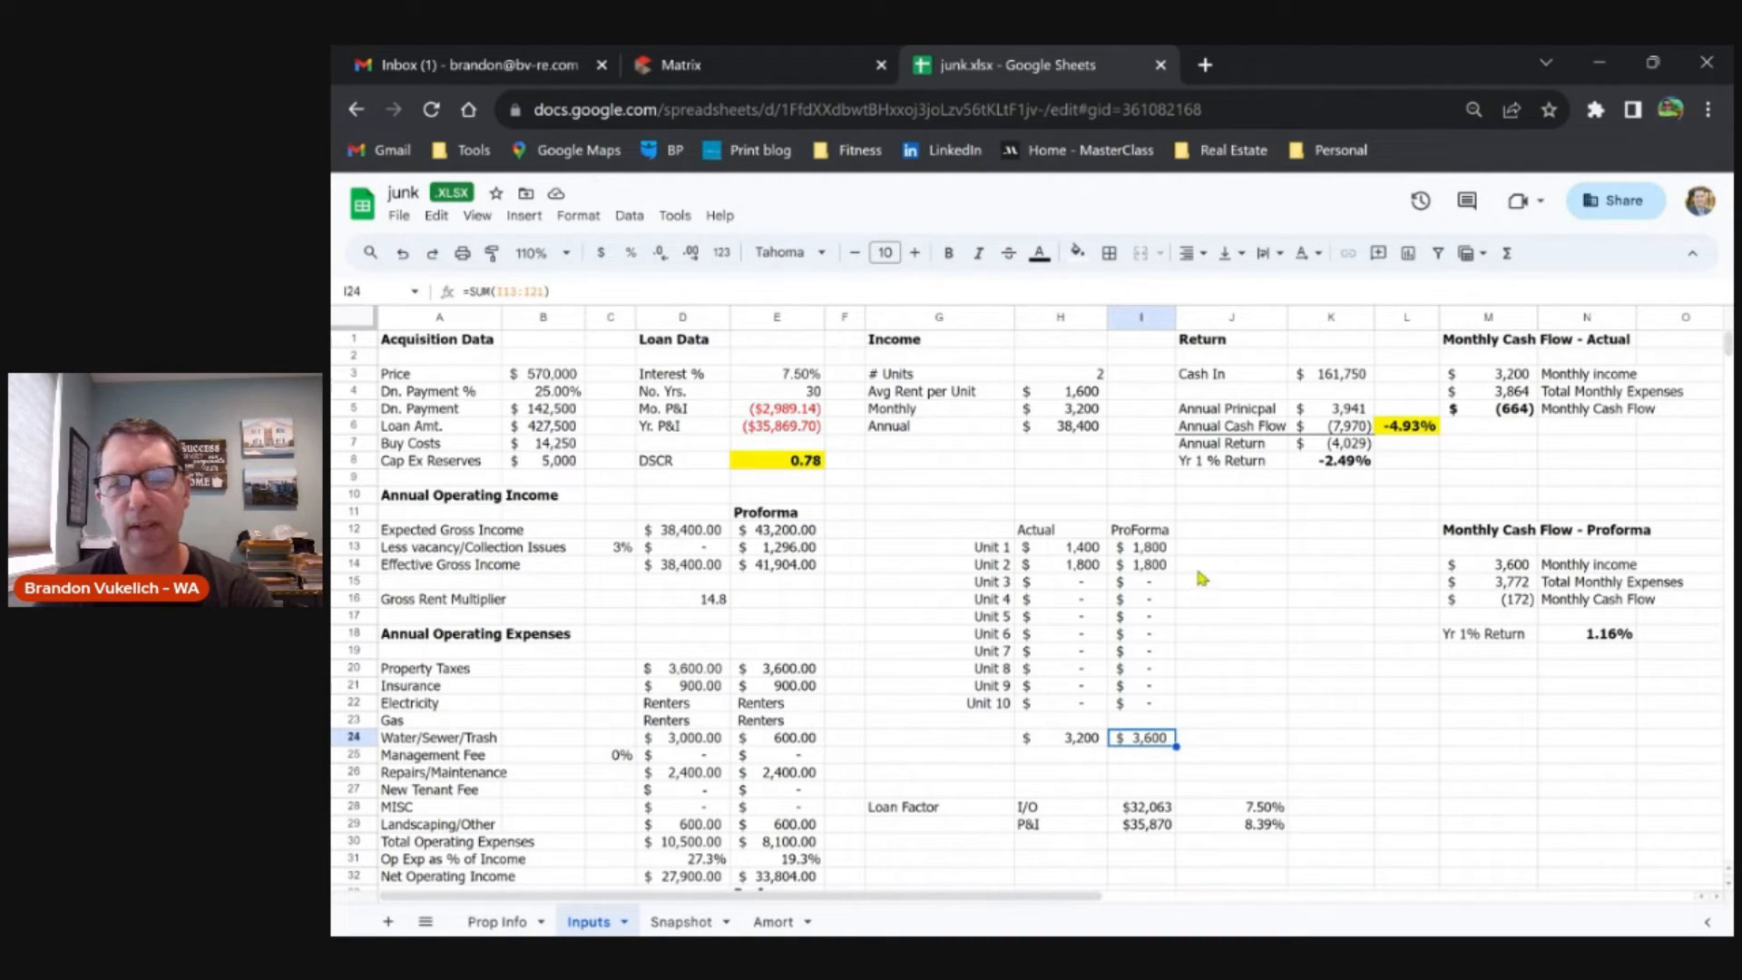
{"action": "mouse_move", "coordinate": [802, 551]}
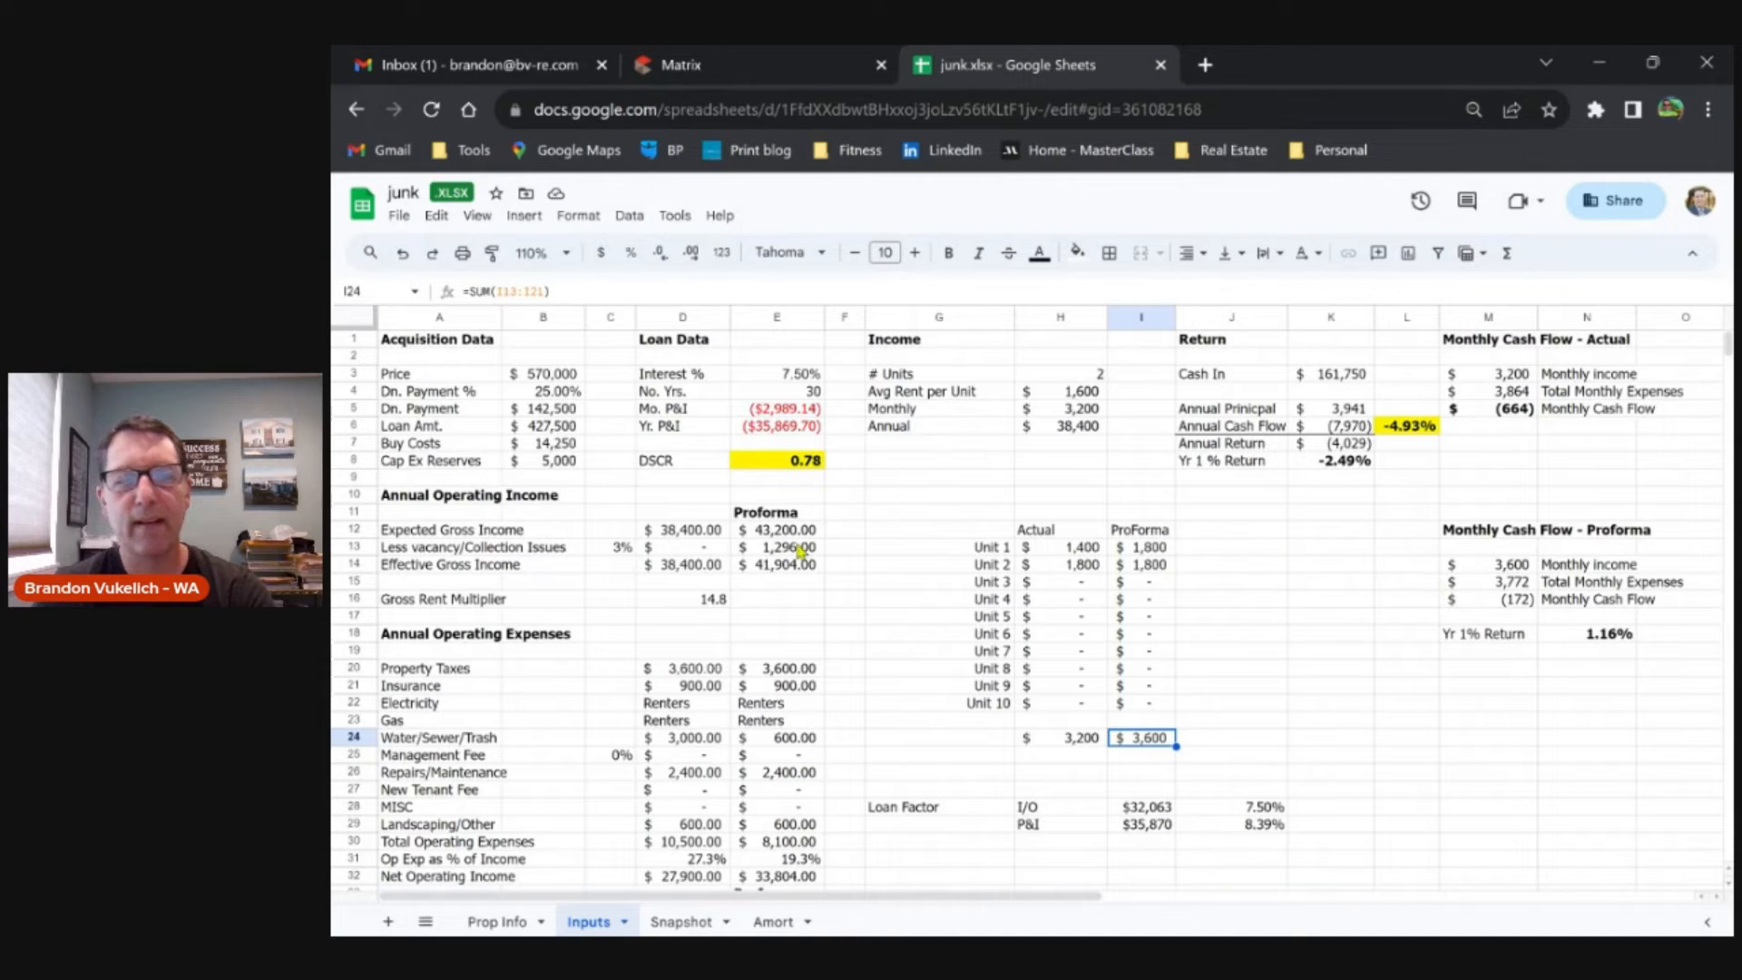
{"action": "left_click", "coordinate": [776, 546]}
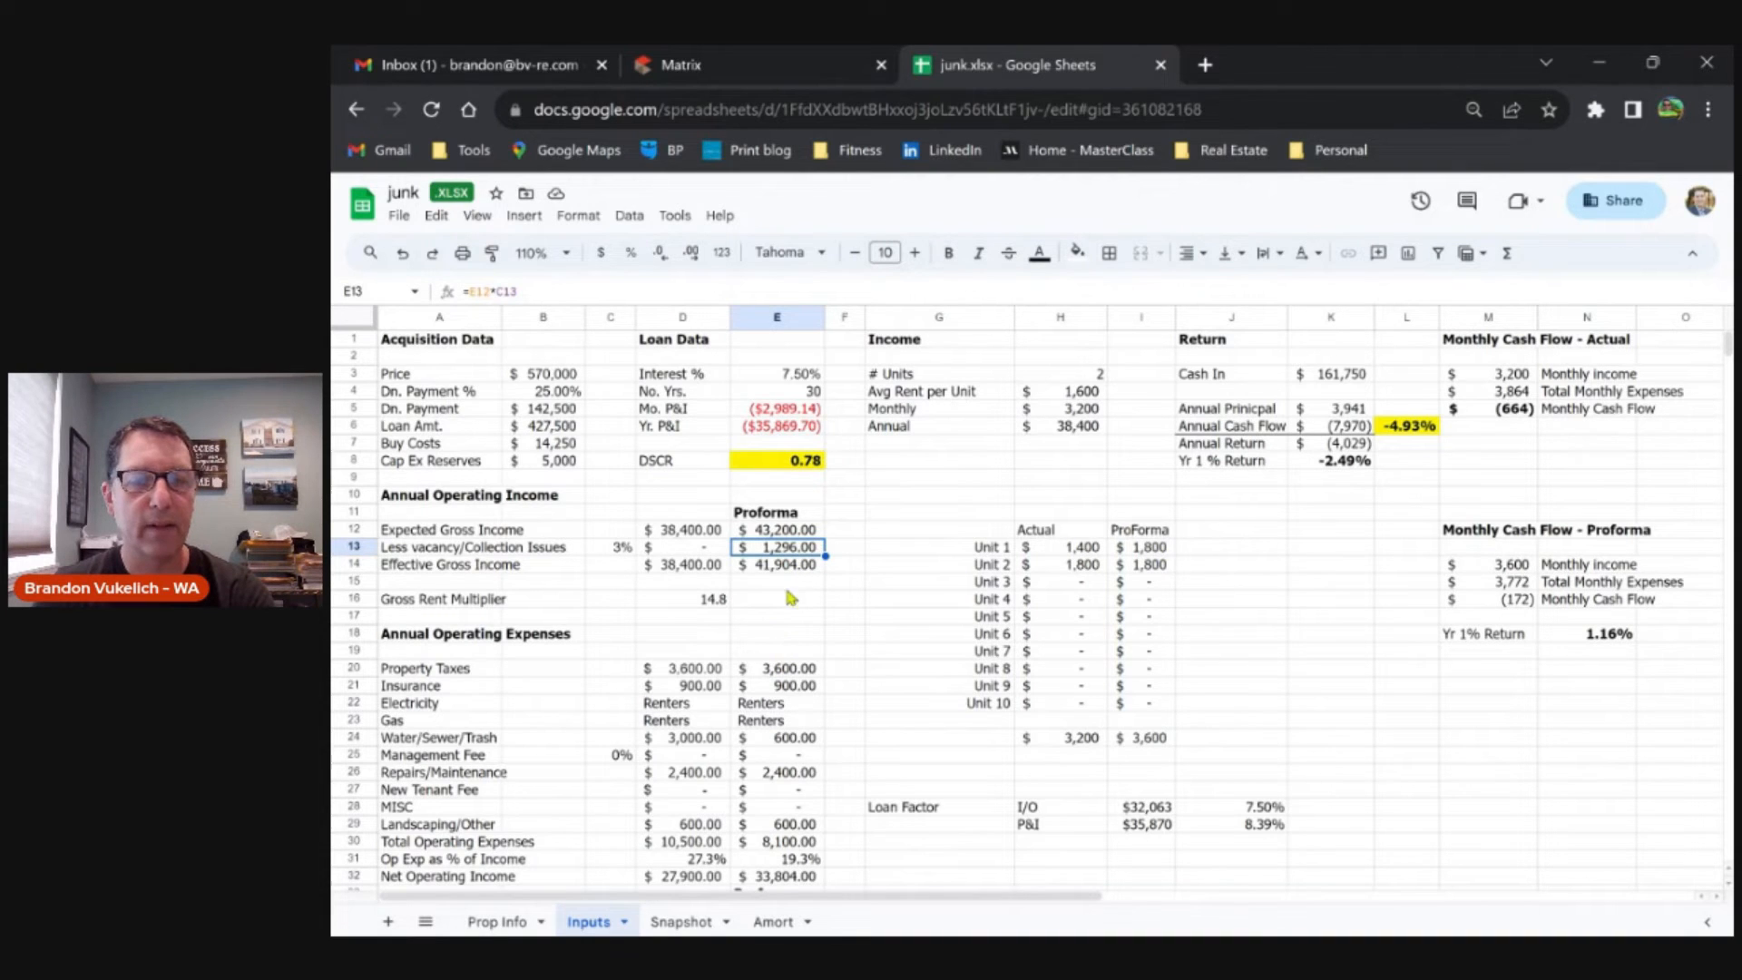
{"action": "mouse_move", "coordinate": [857, 592]}
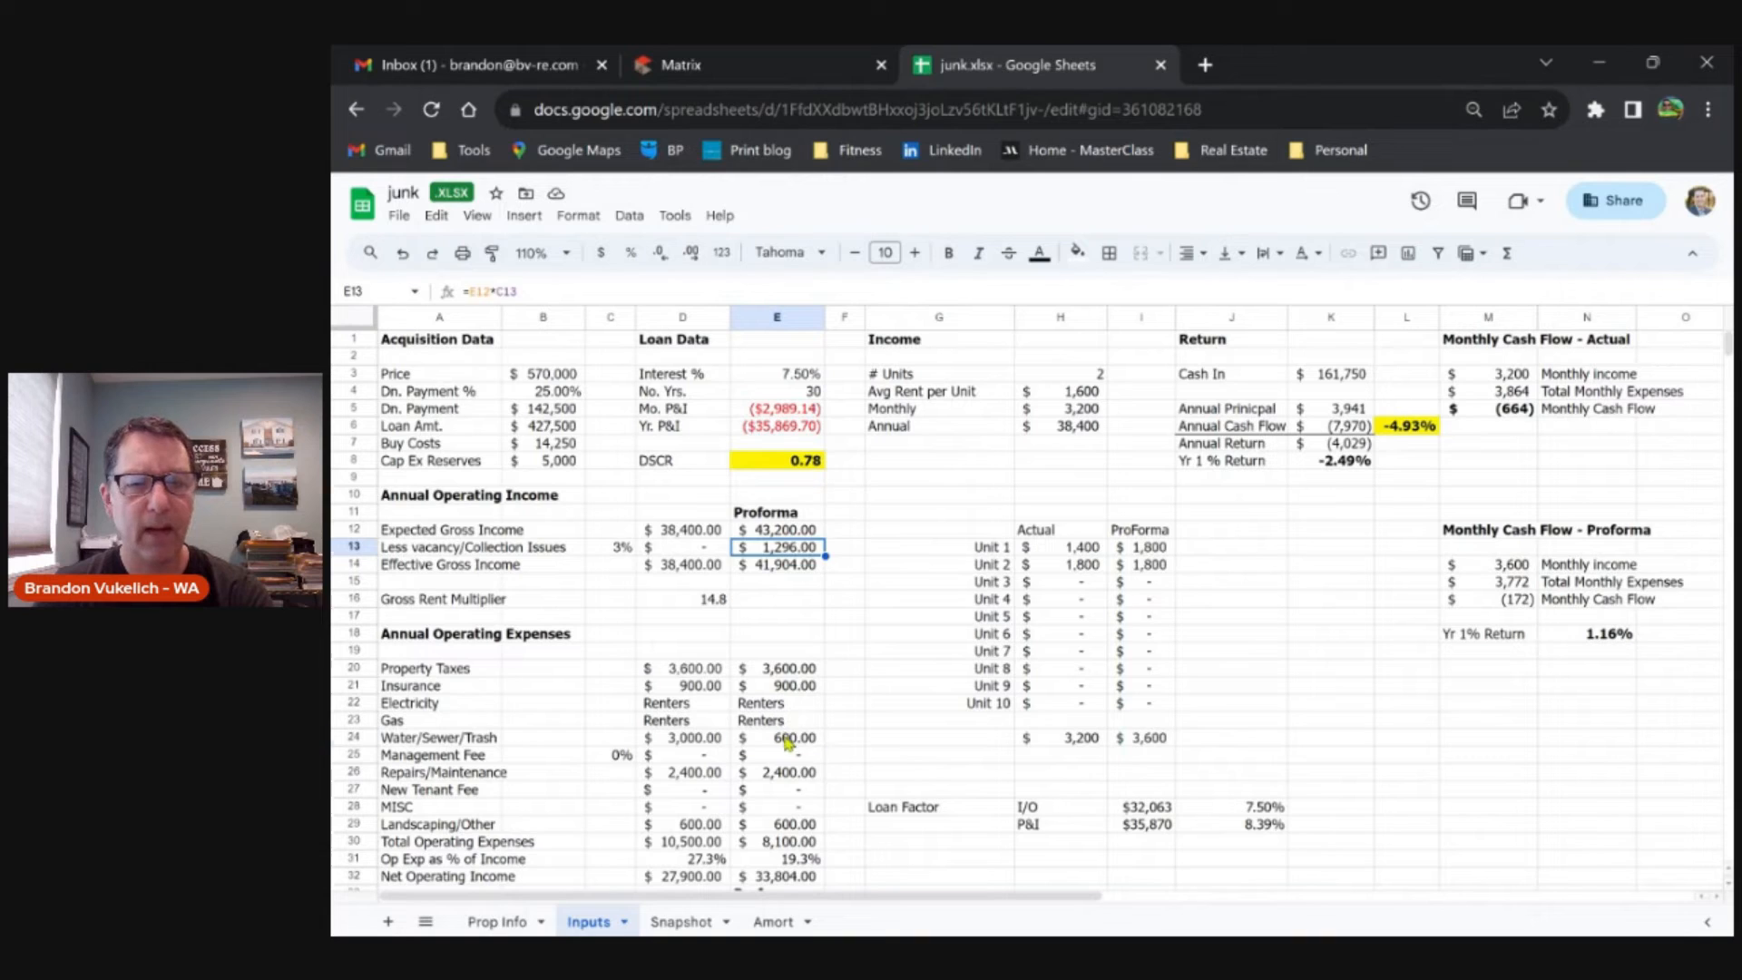
{"action": "left_click", "coordinate": [777, 736]}
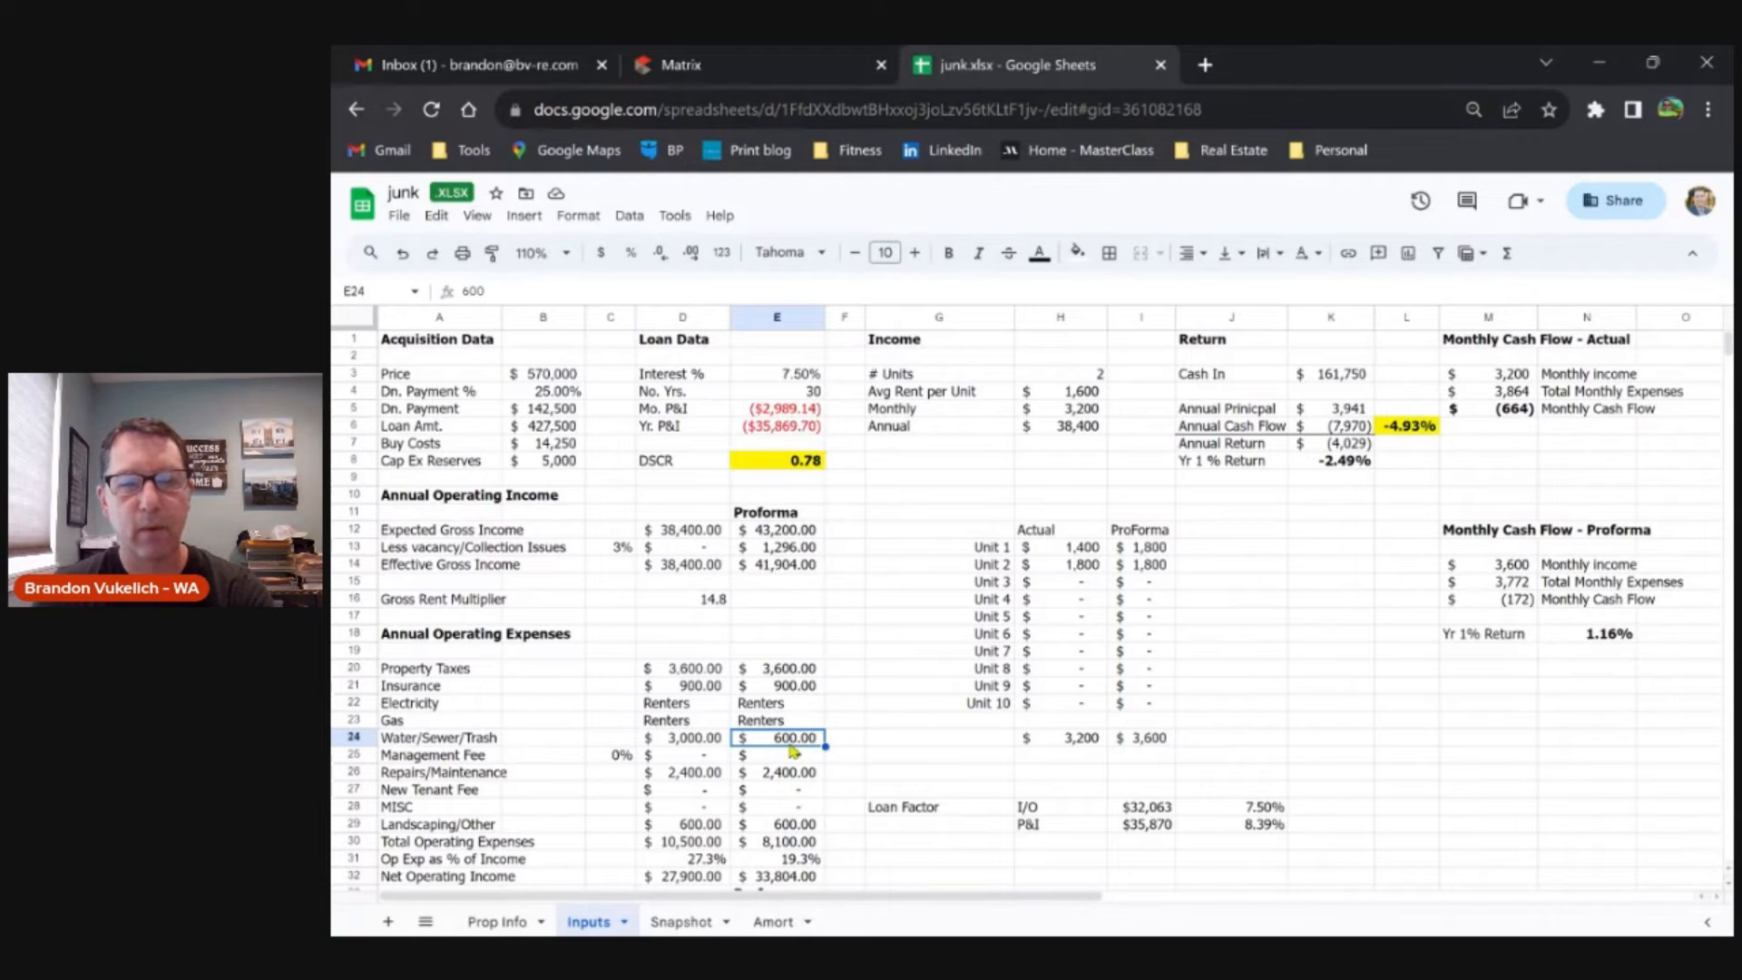
{"action": "mouse_move", "coordinate": [863, 736]}
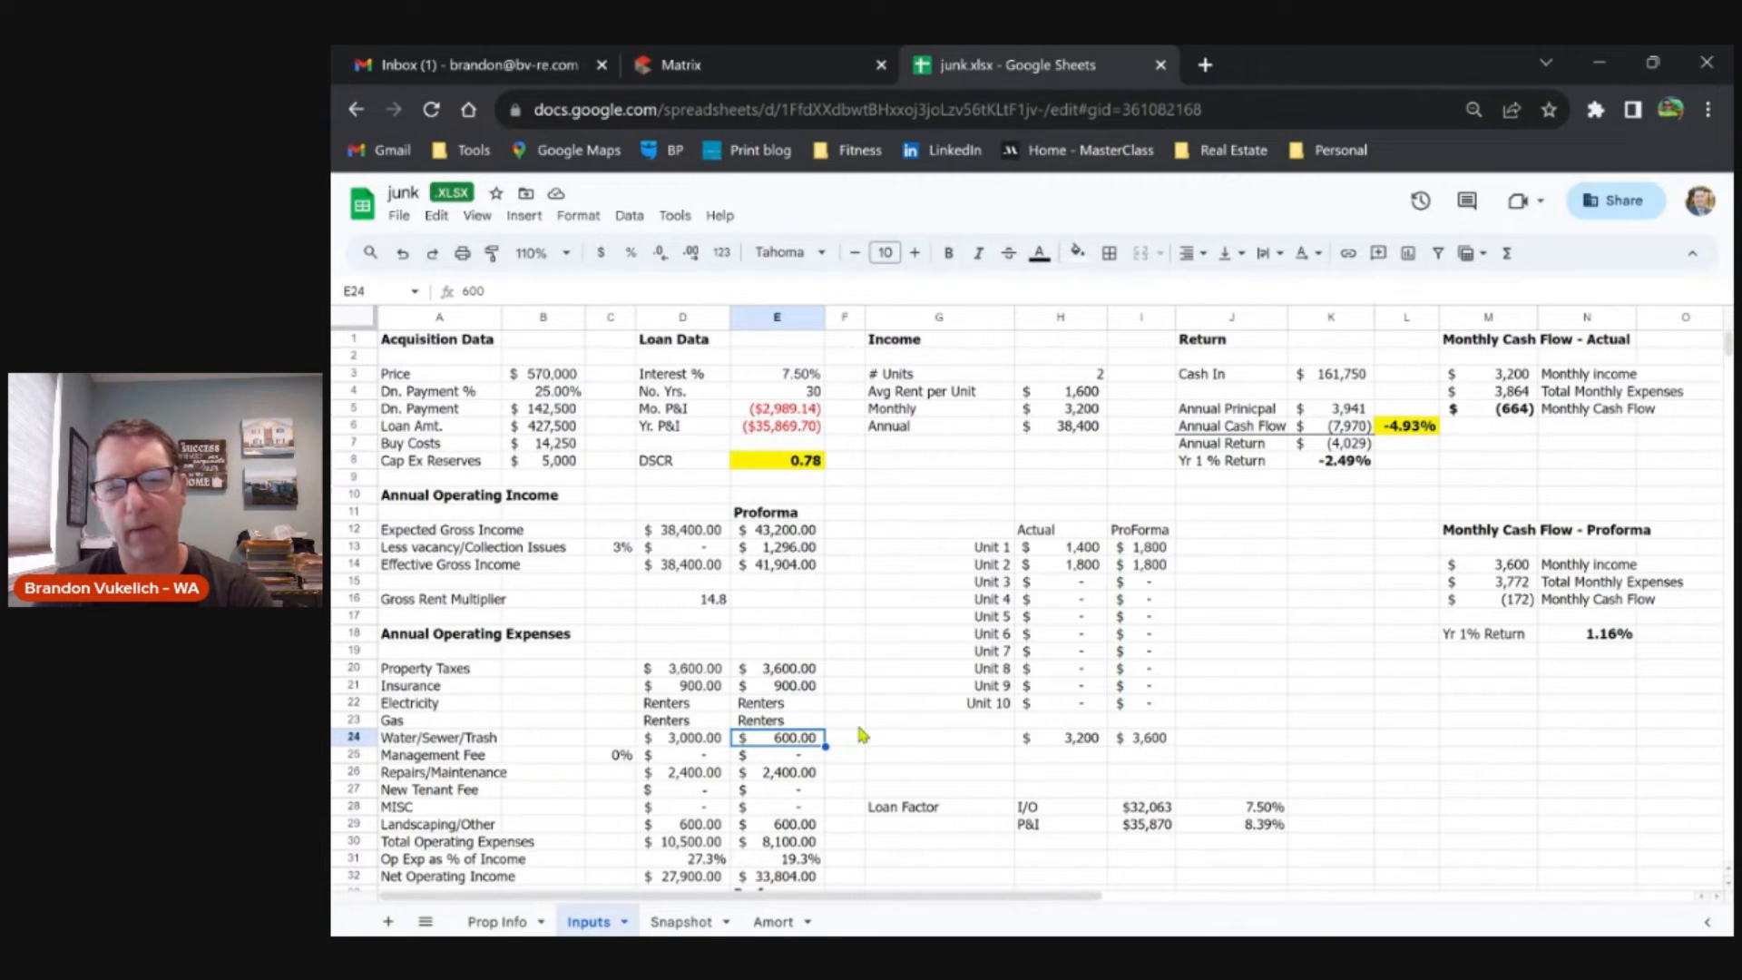
{"action": "mouse_move", "coordinate": [764, 490]}
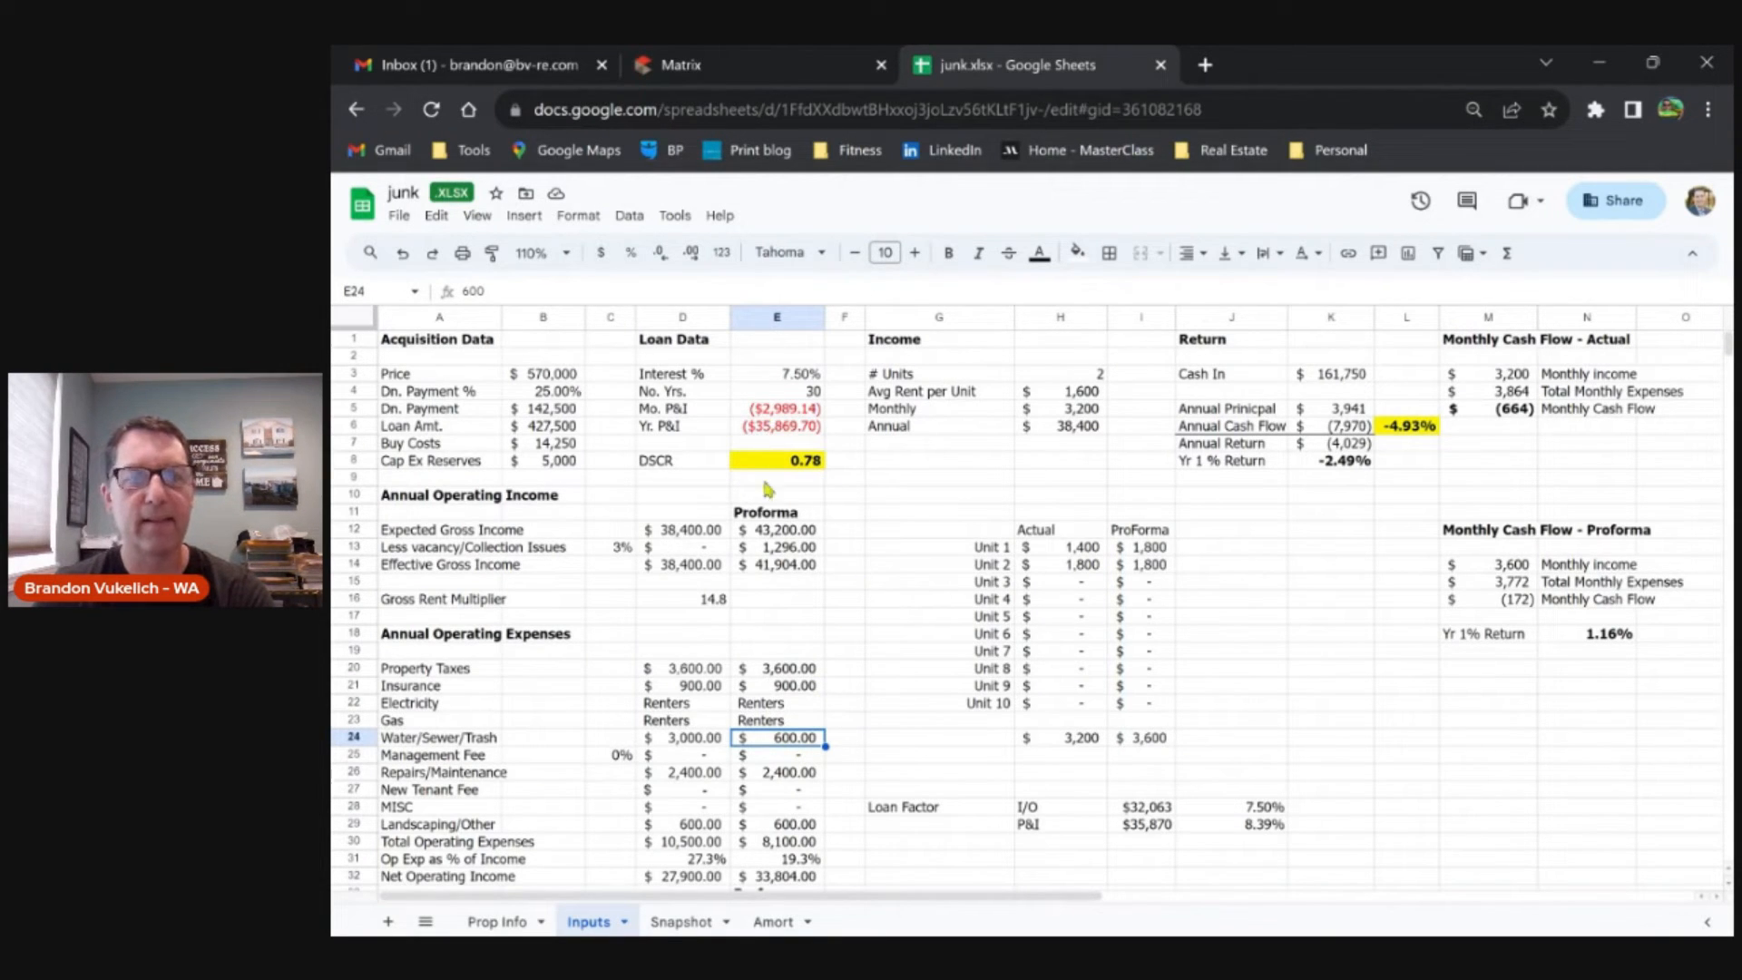
{"action": "mouse_move", "coordinate": [868, 658]}
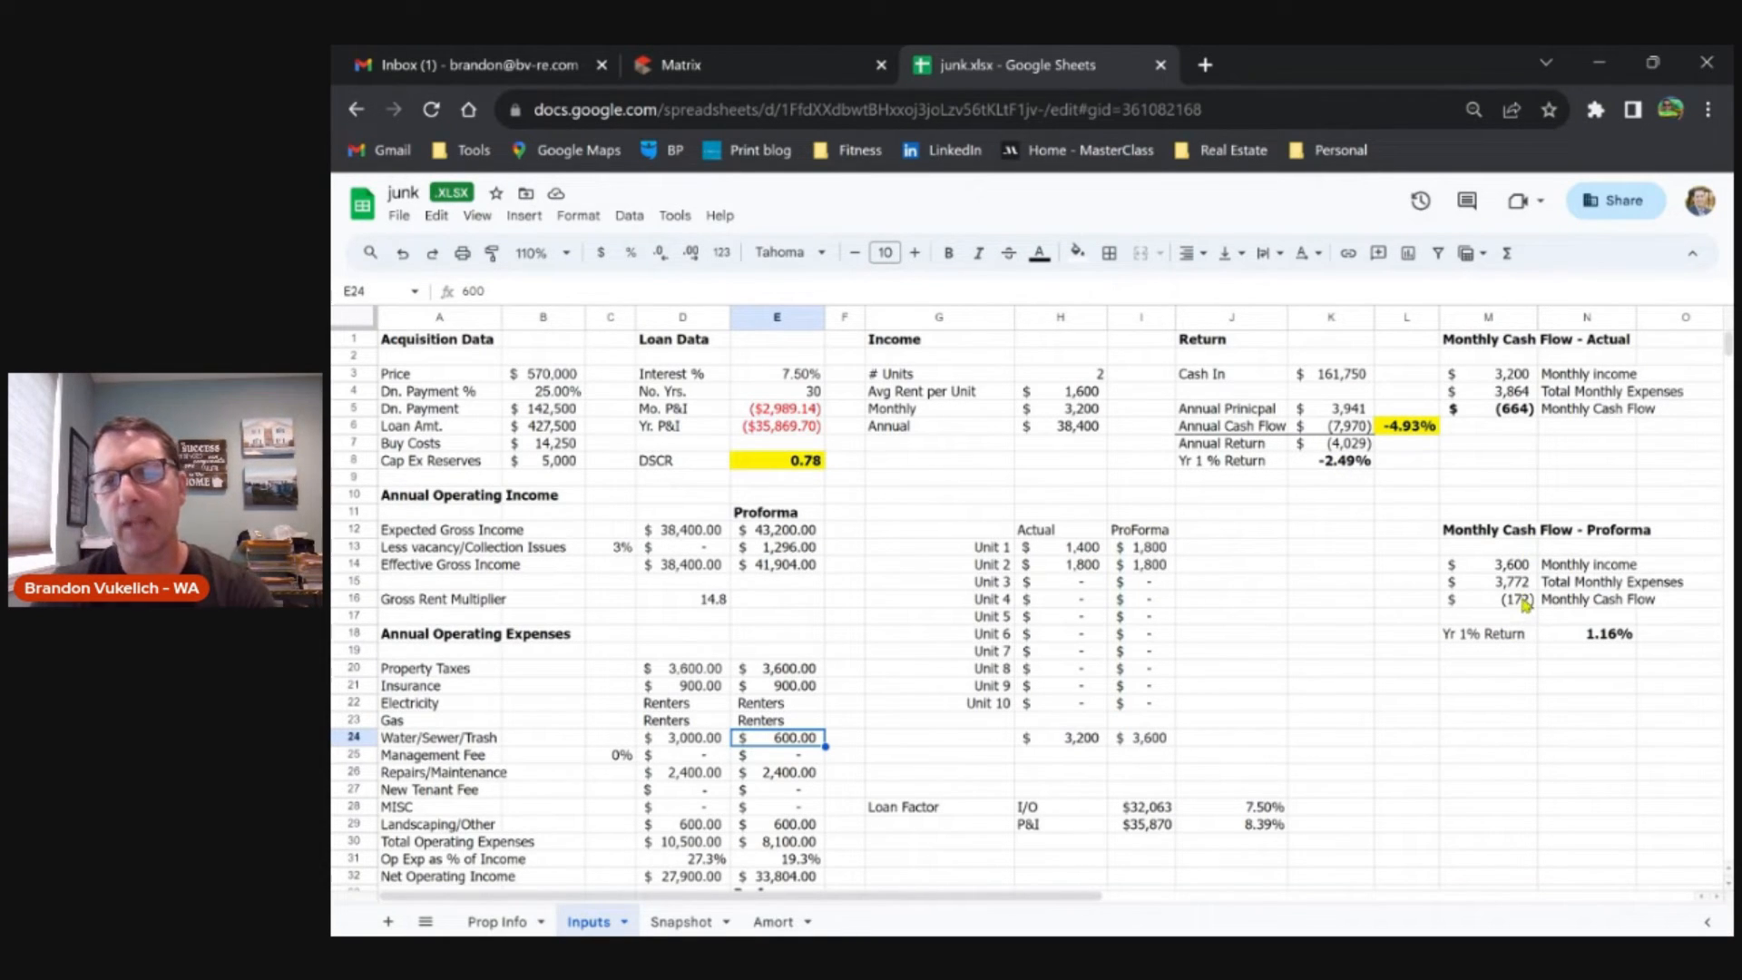
{"action": "left_click", "coordinate": [1488, 598]}
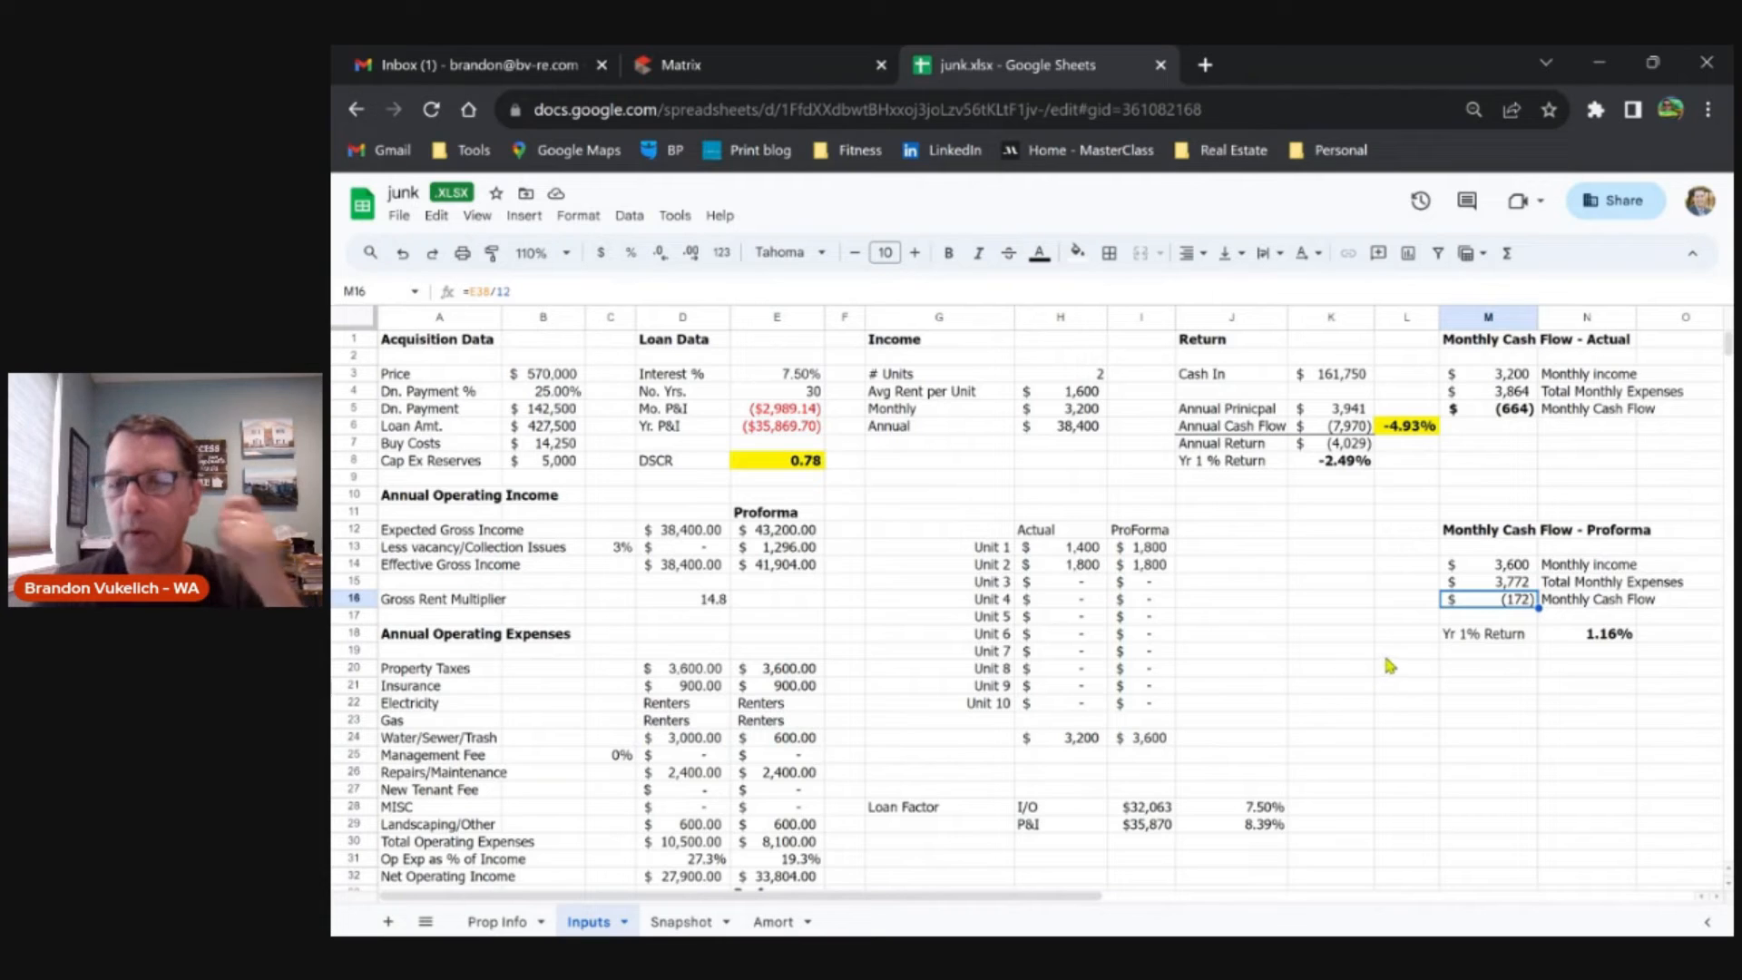
{"action": "mouse_move", "coordinate": [1501, 606]}
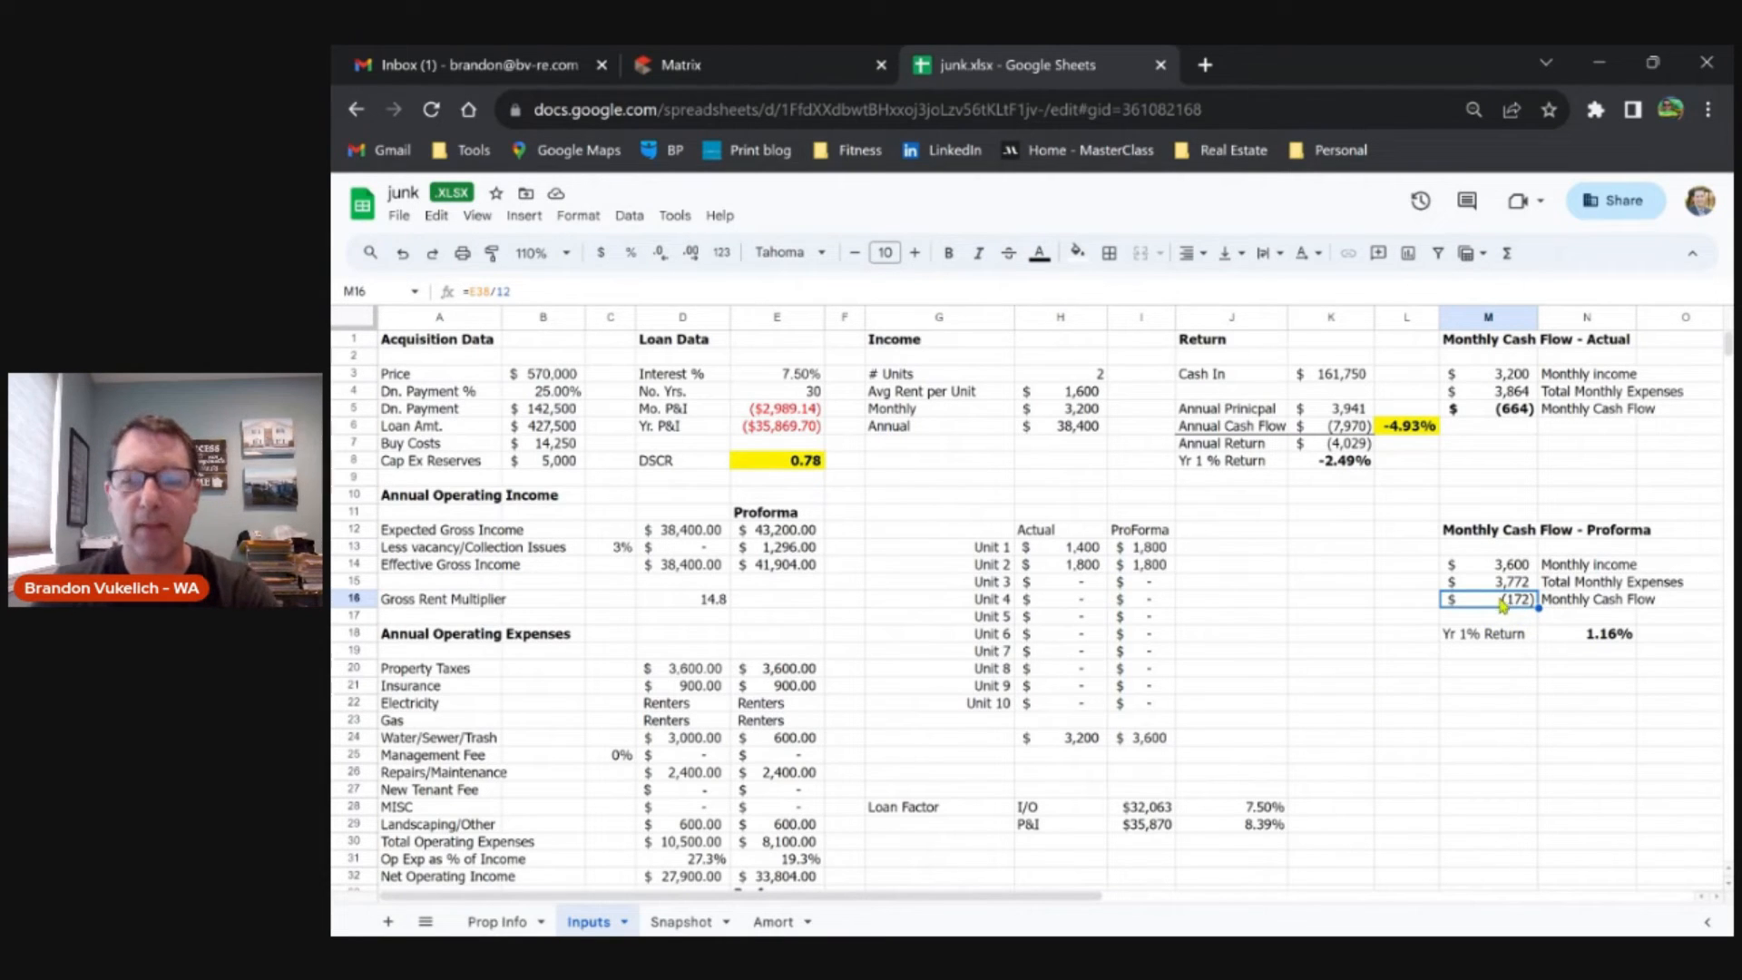
{"action": "left_click", "coordinate": [542, 374]}
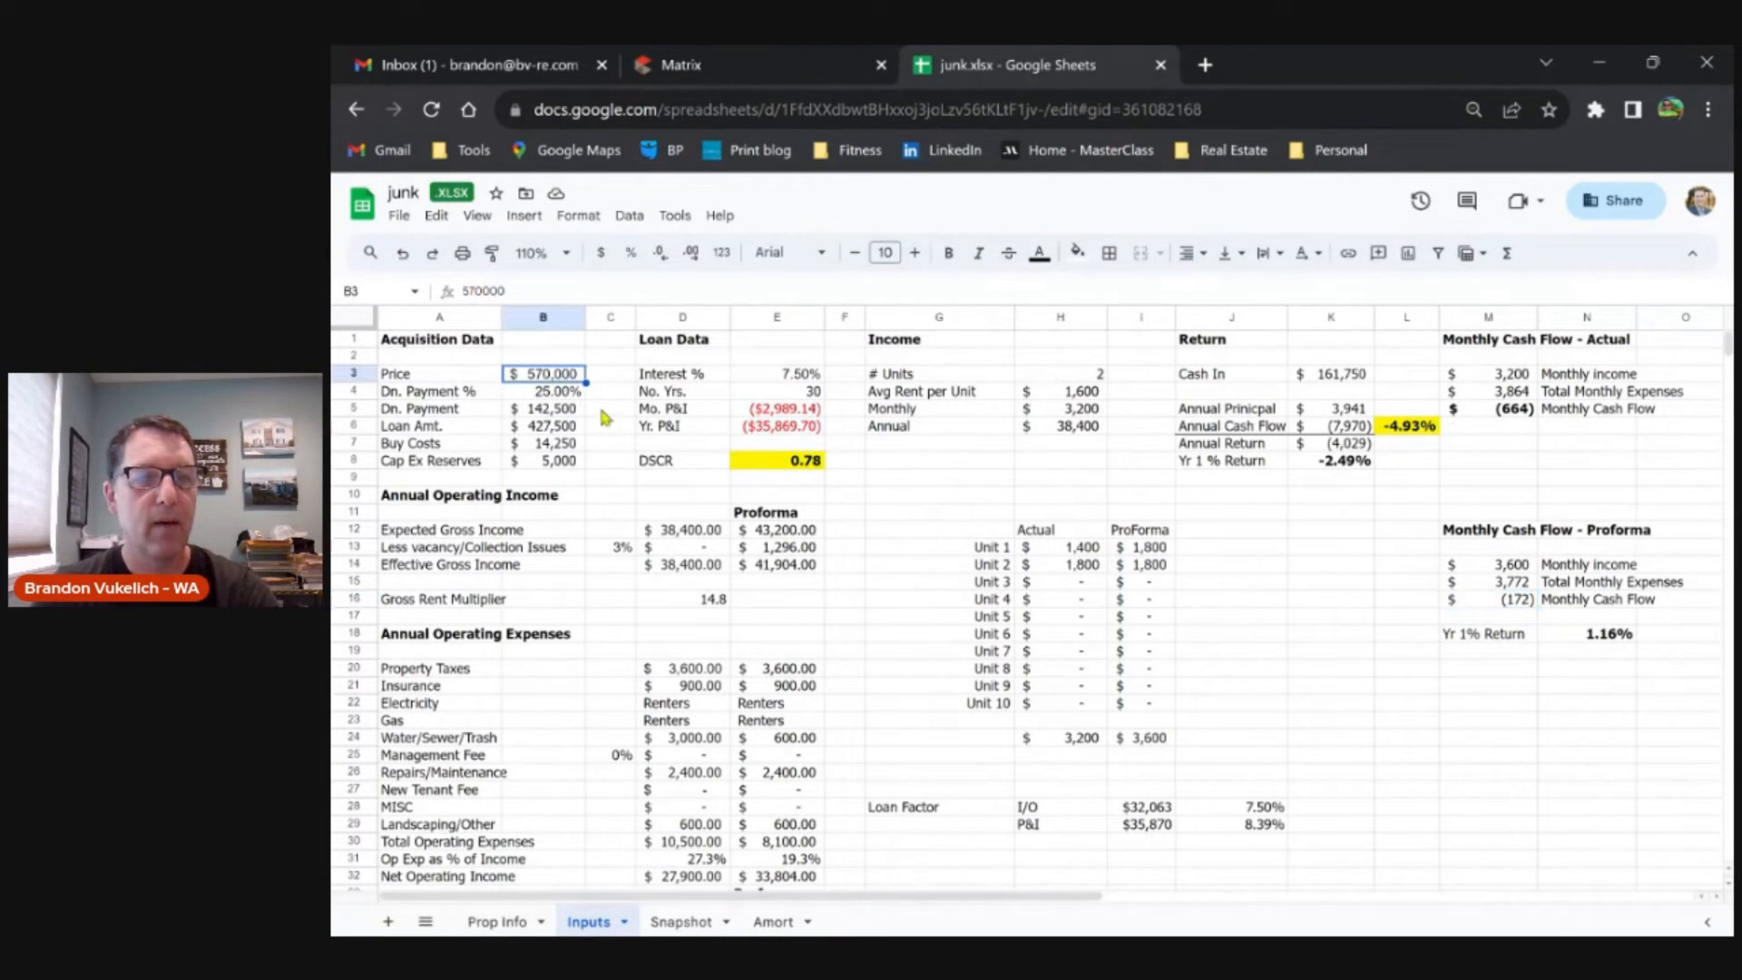
- Set the purchase price in B3 to $550,000, raising proforma monthly cash flow to −$67
{"action": "type", "text": "55000"}
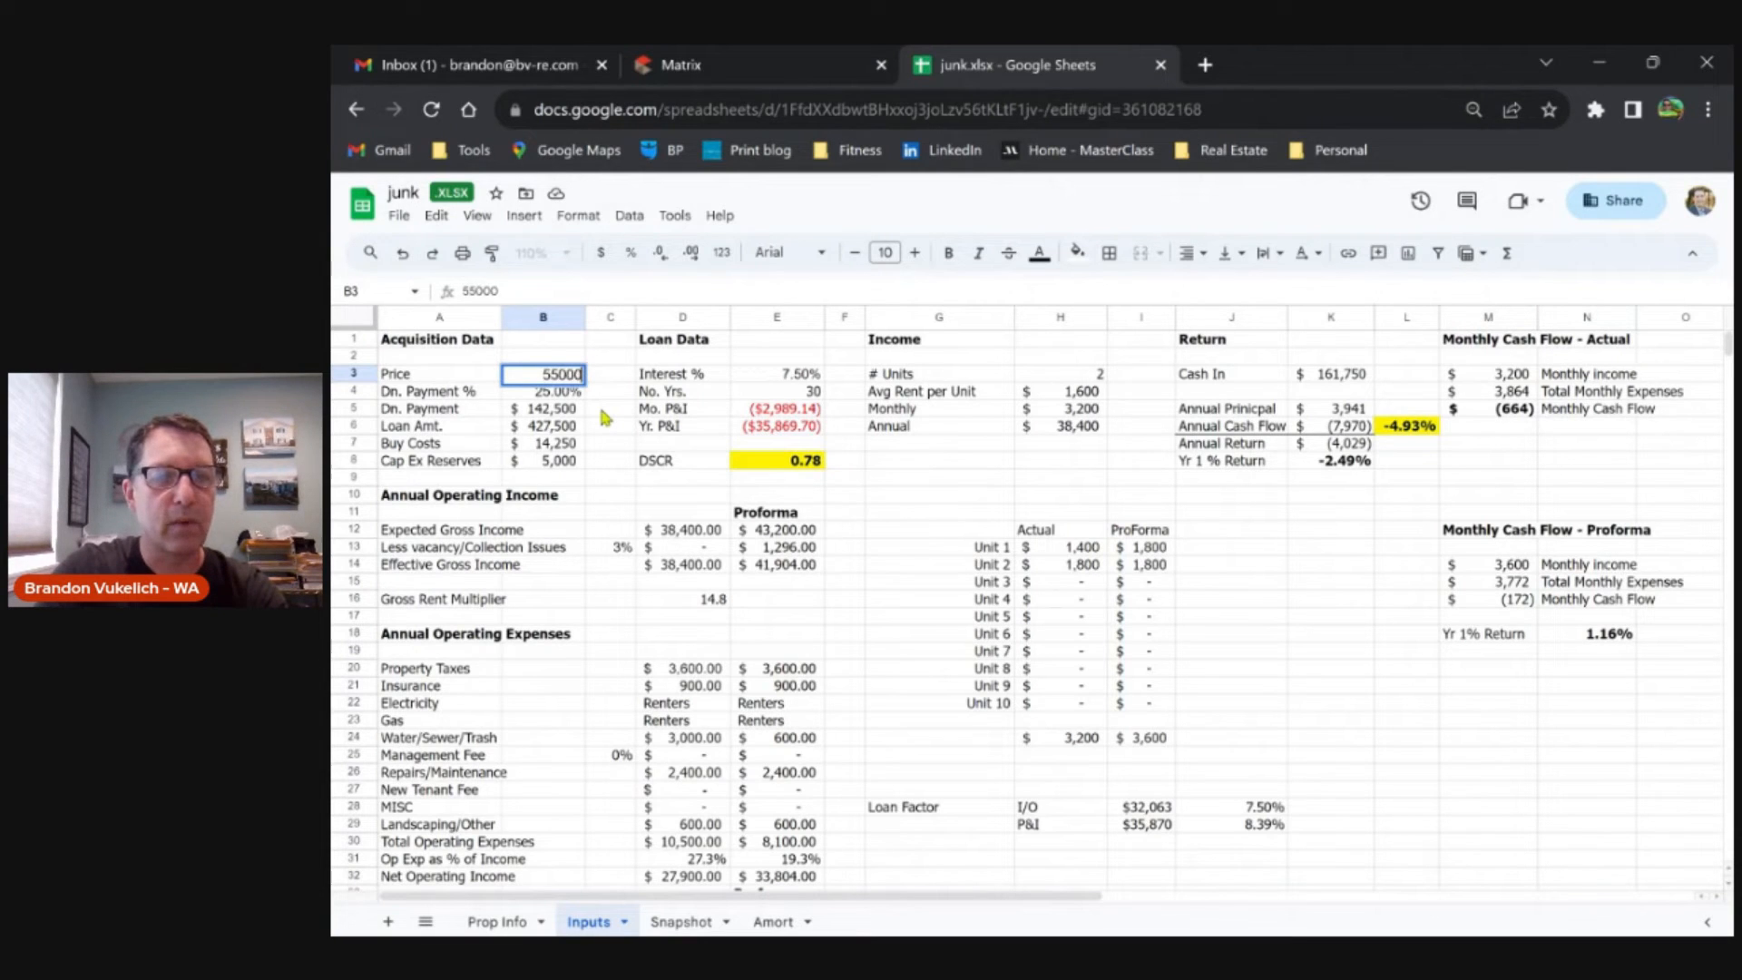
{"action": "key", "text": "enter"}
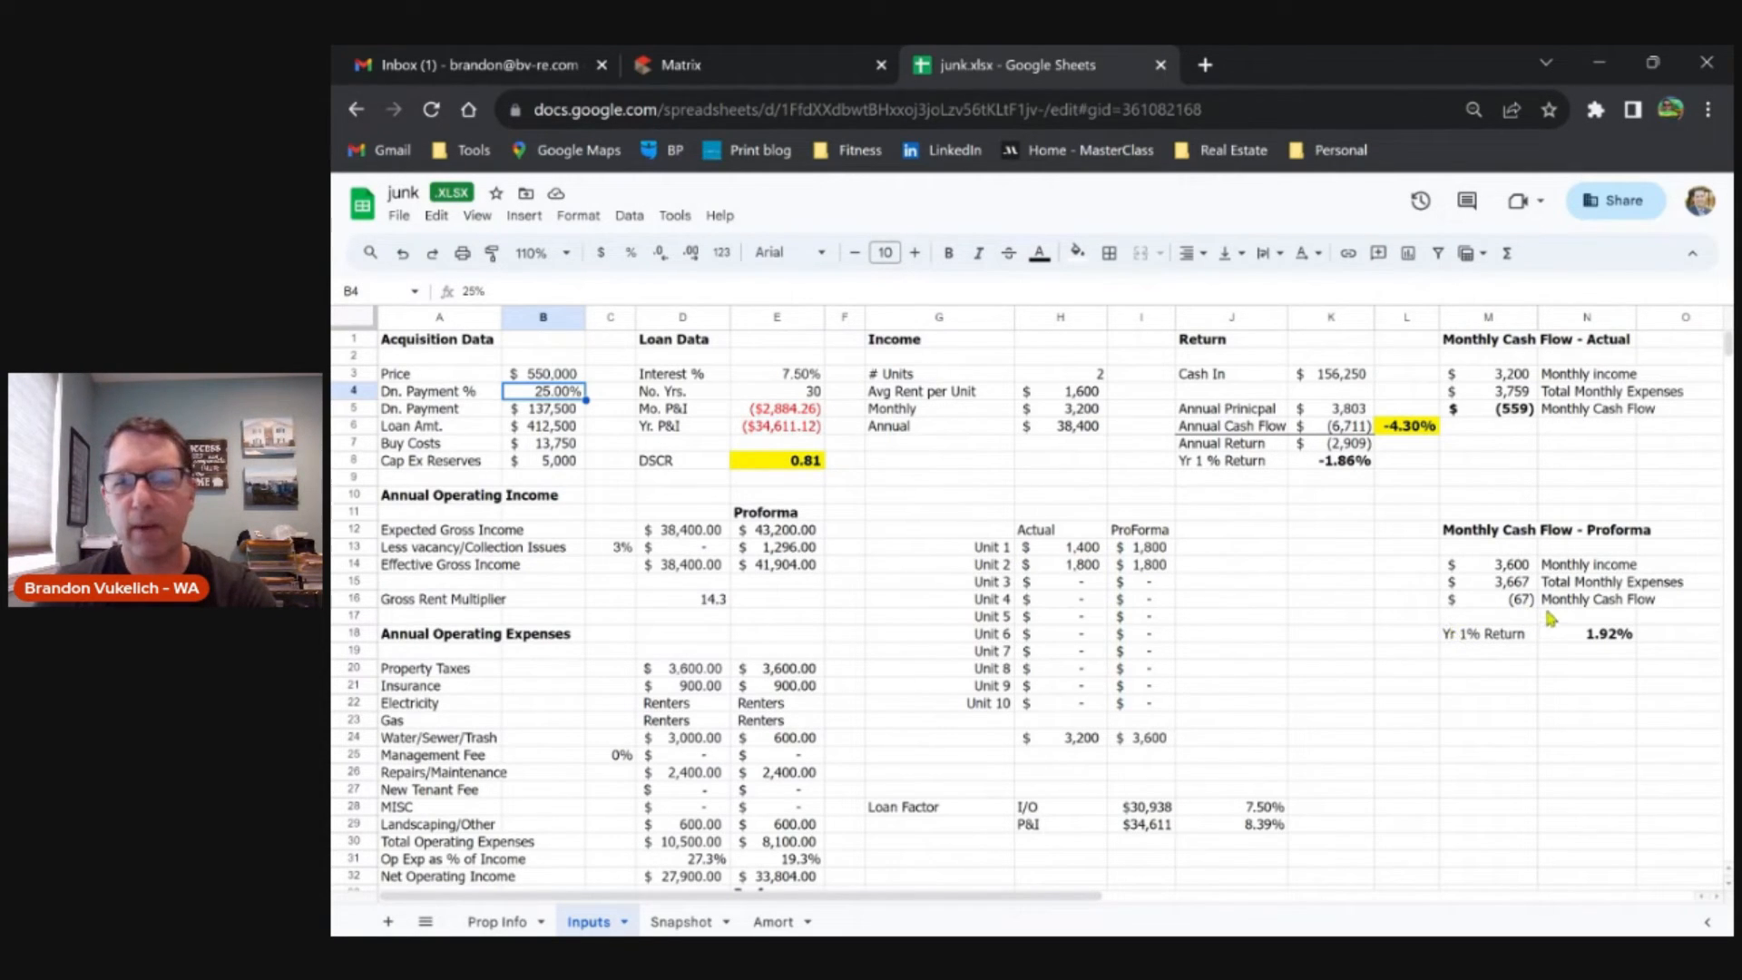
{"action": "mouse_move", "coordinate": [1130, 551]}
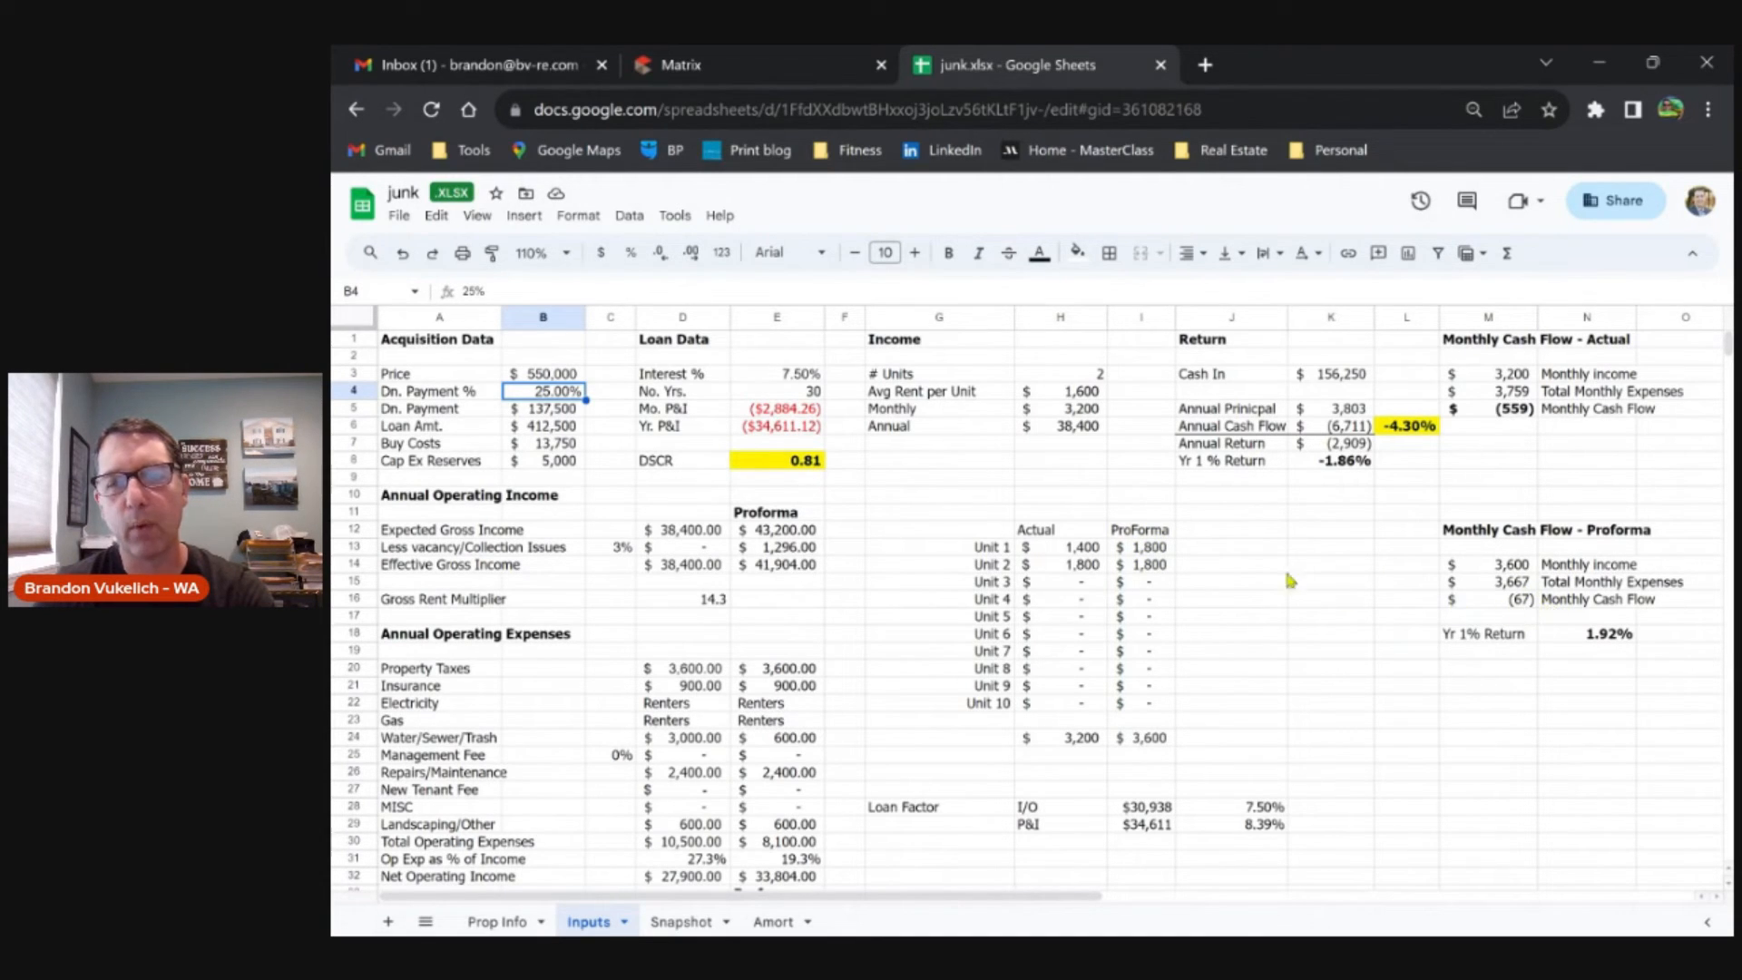
{"action": "mouse_move", "coordinate": [544, 398]}
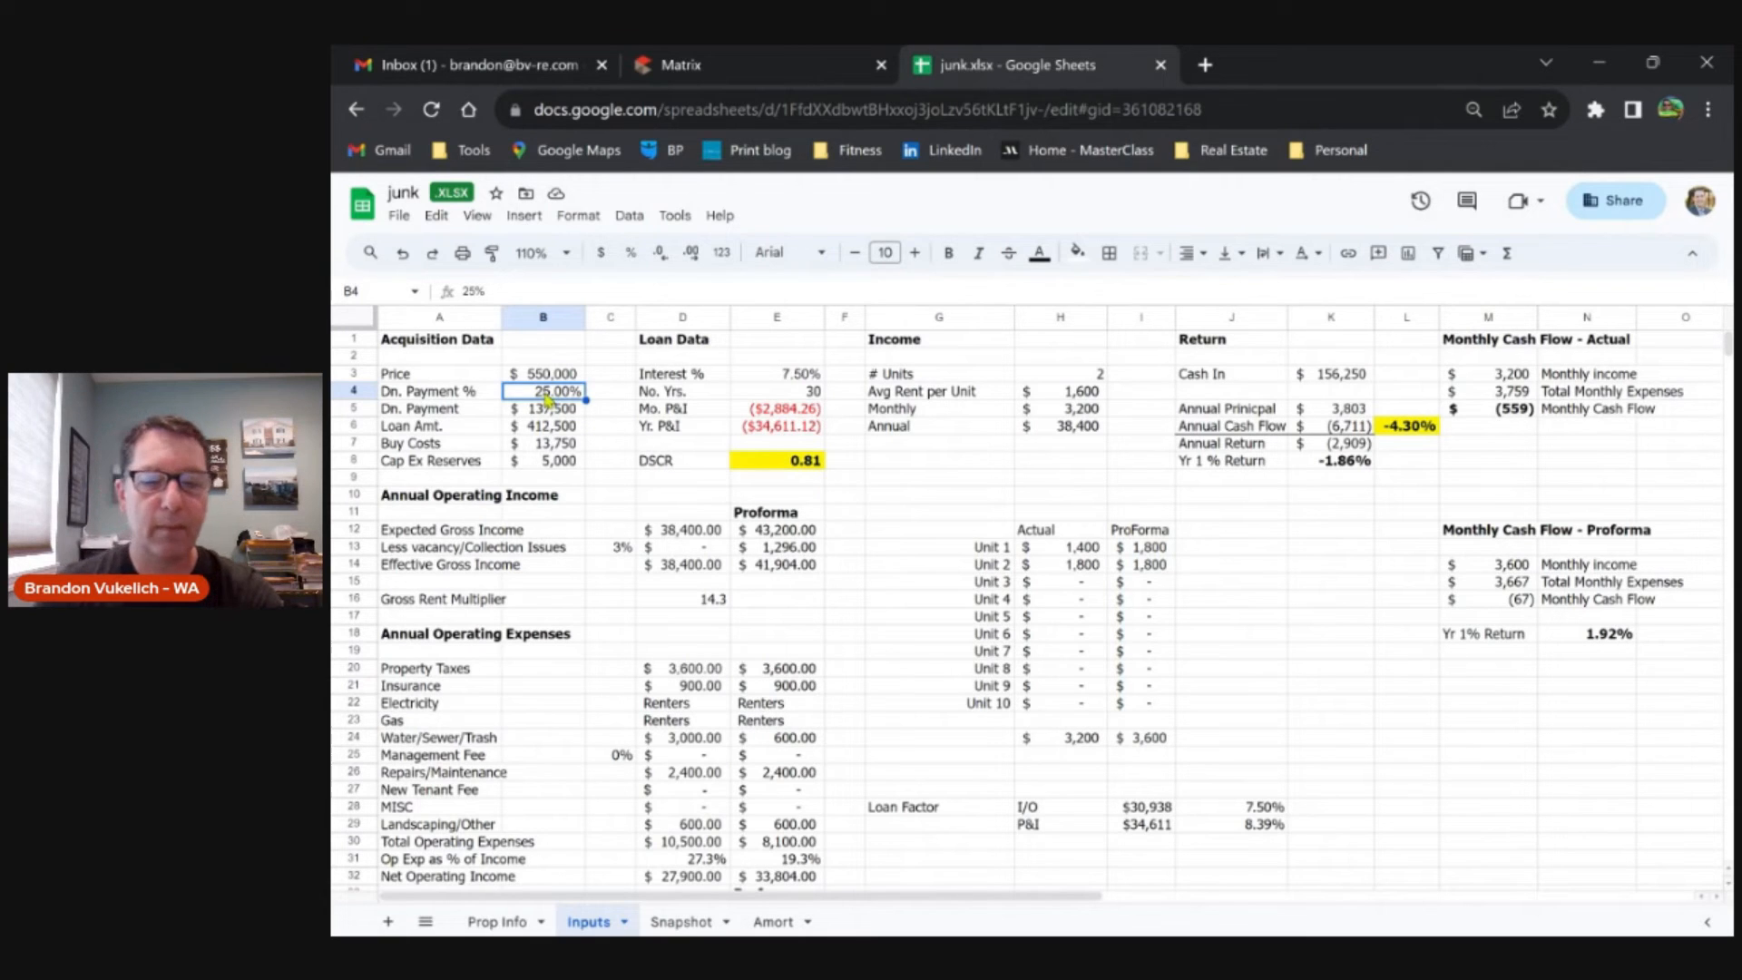
- Try 30% down, check the formula behind the -2.40% annual return, and settle on $500,000 with 25% down
{"action": "type", "text": "30%"}
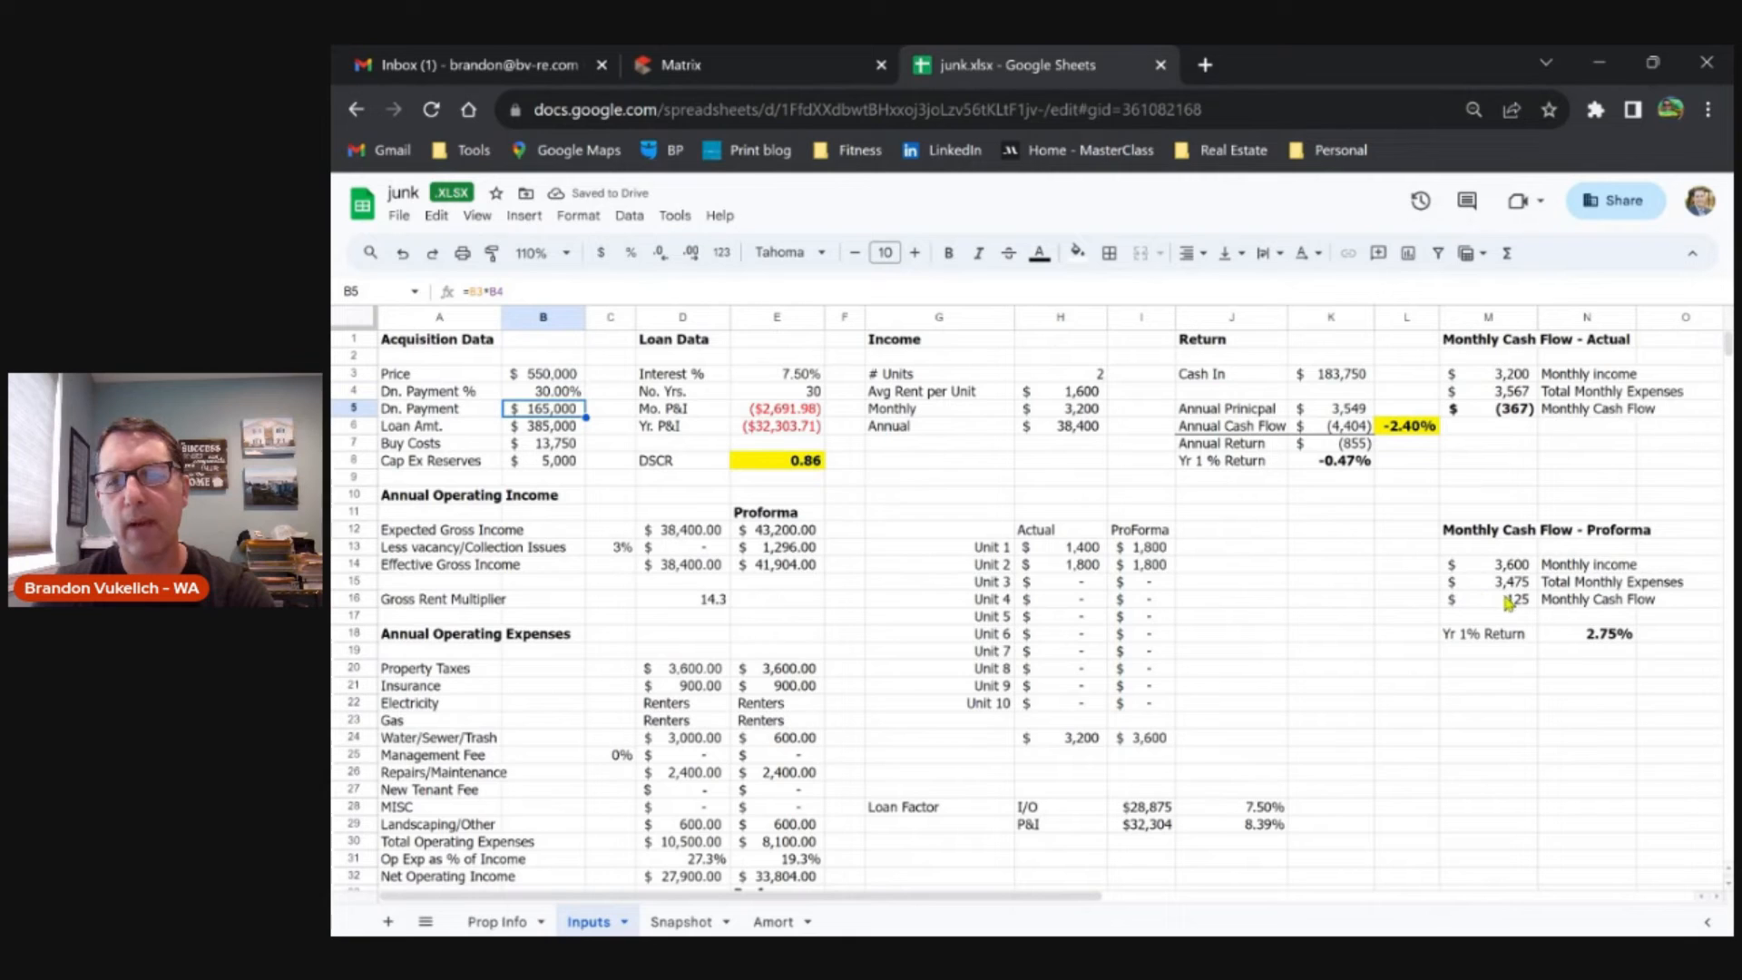
{"action": "mouse_move", "coordinate": [783, 802]}
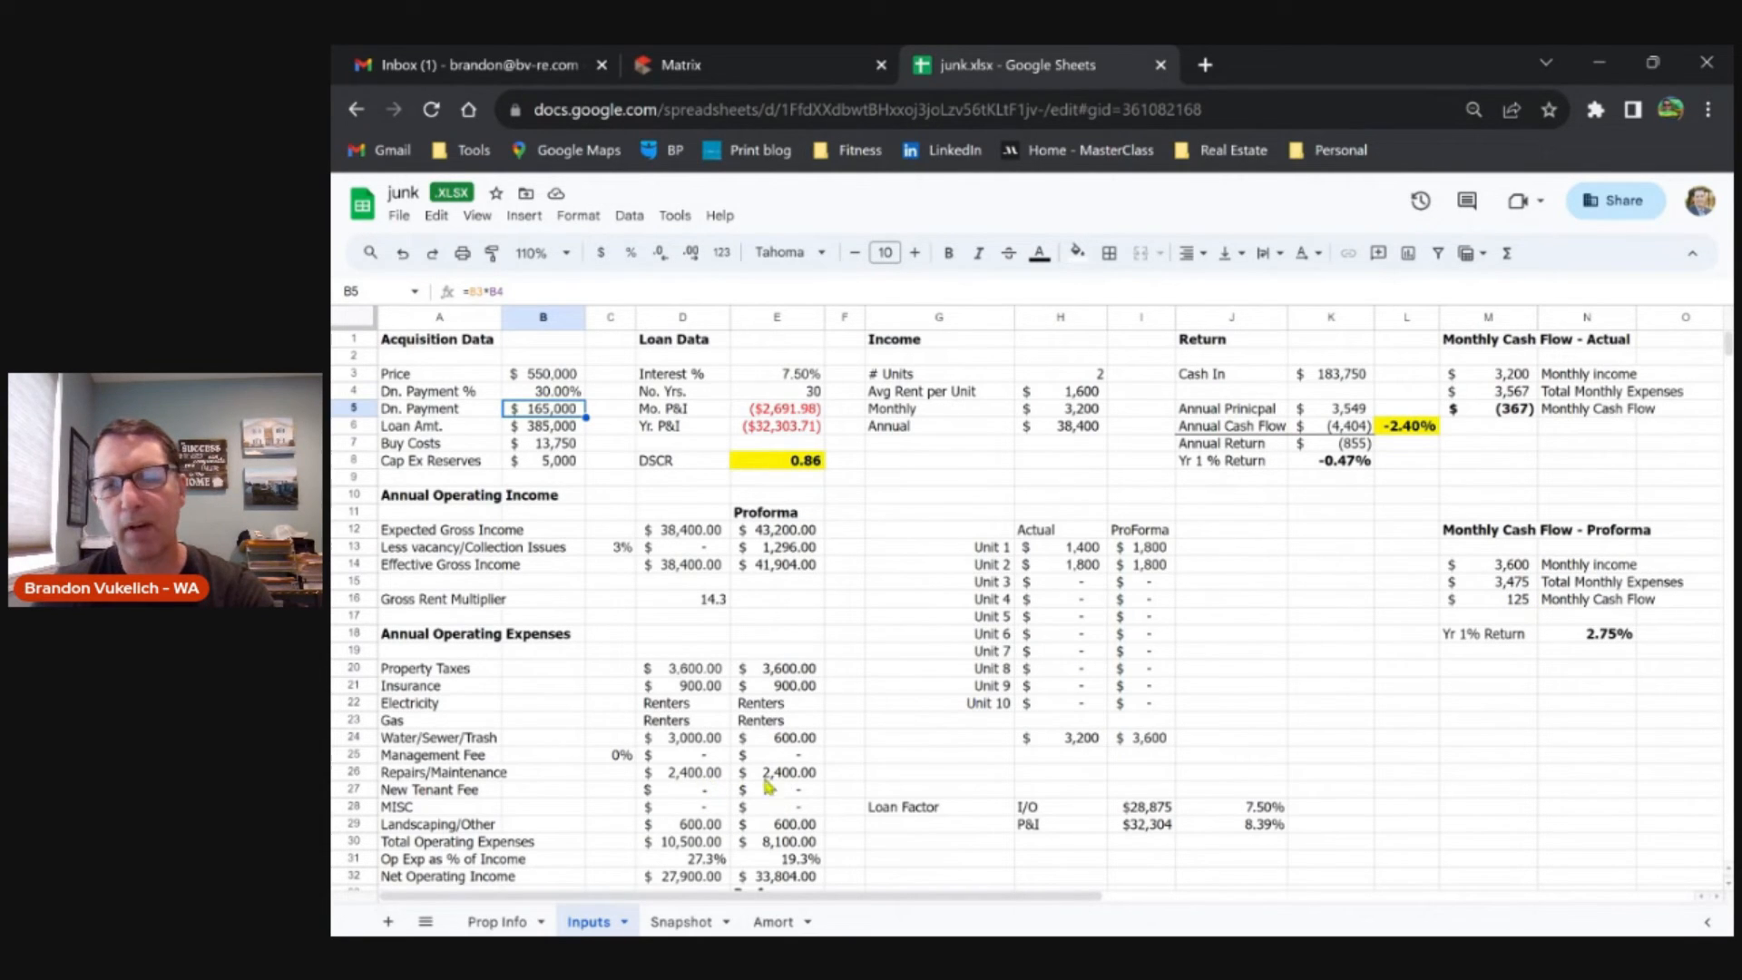
{"action": "mouse_move", "coordinate": [1531, 602]}
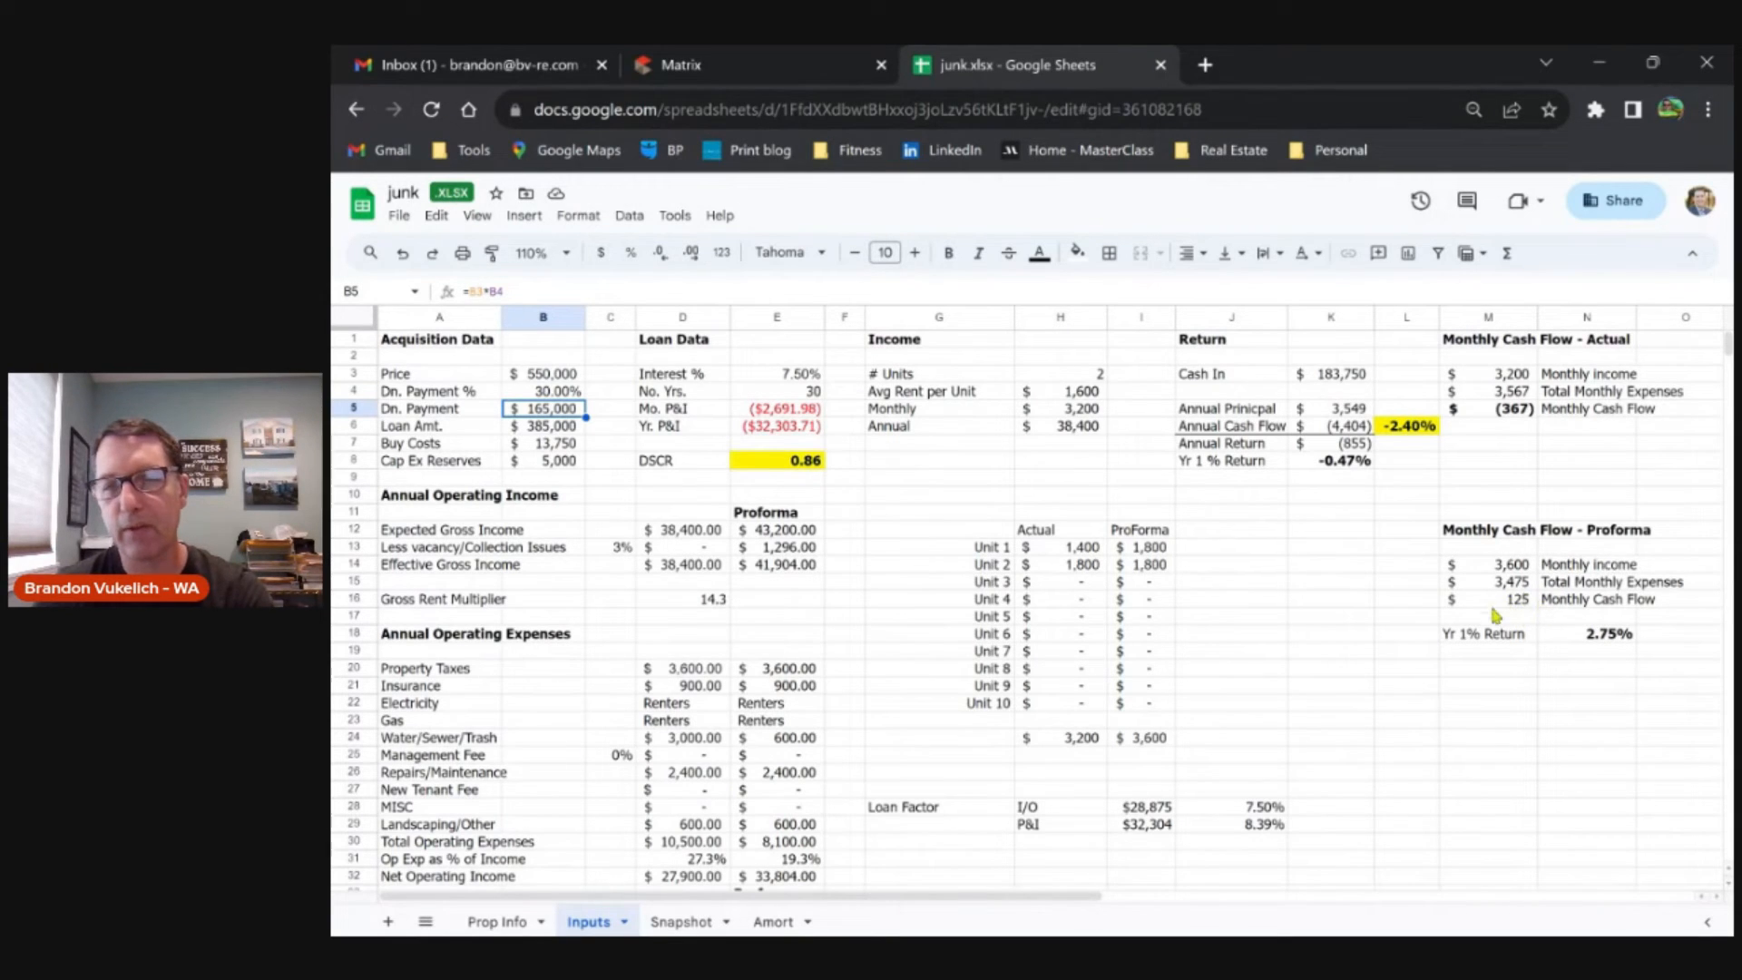
{"action": "mouse_move", "coordinate": [1355, 611]}
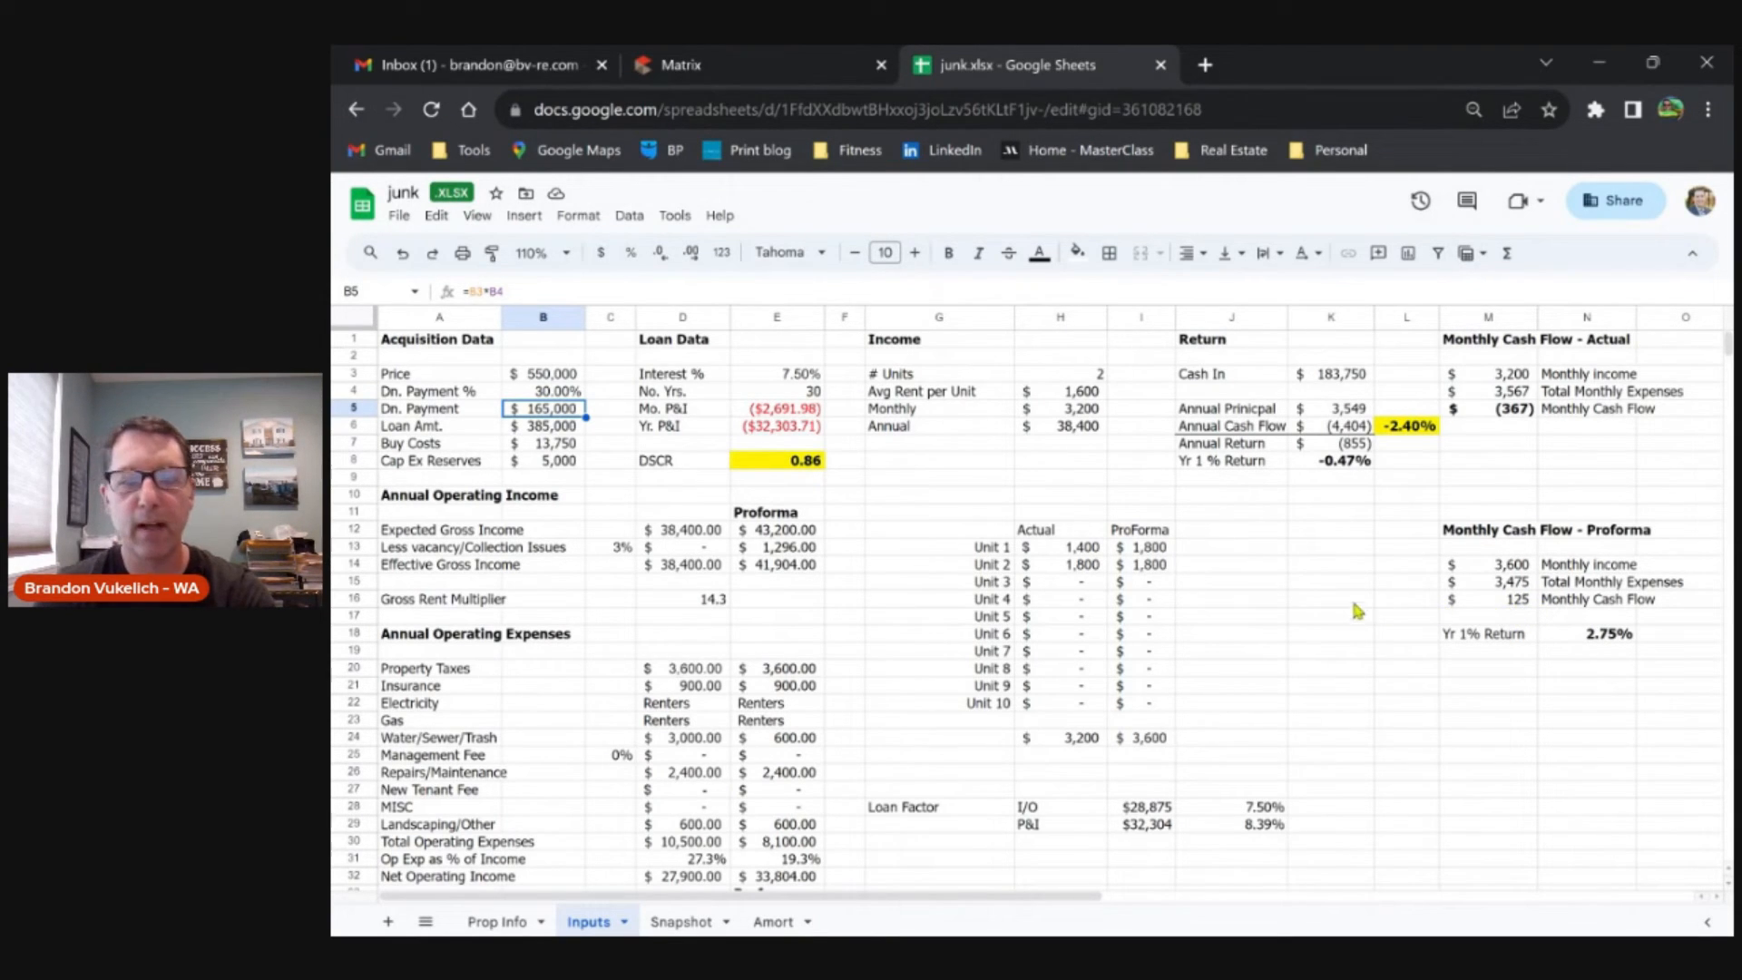
{"action": "mouse_move", "coordinate": [1446, 592]}
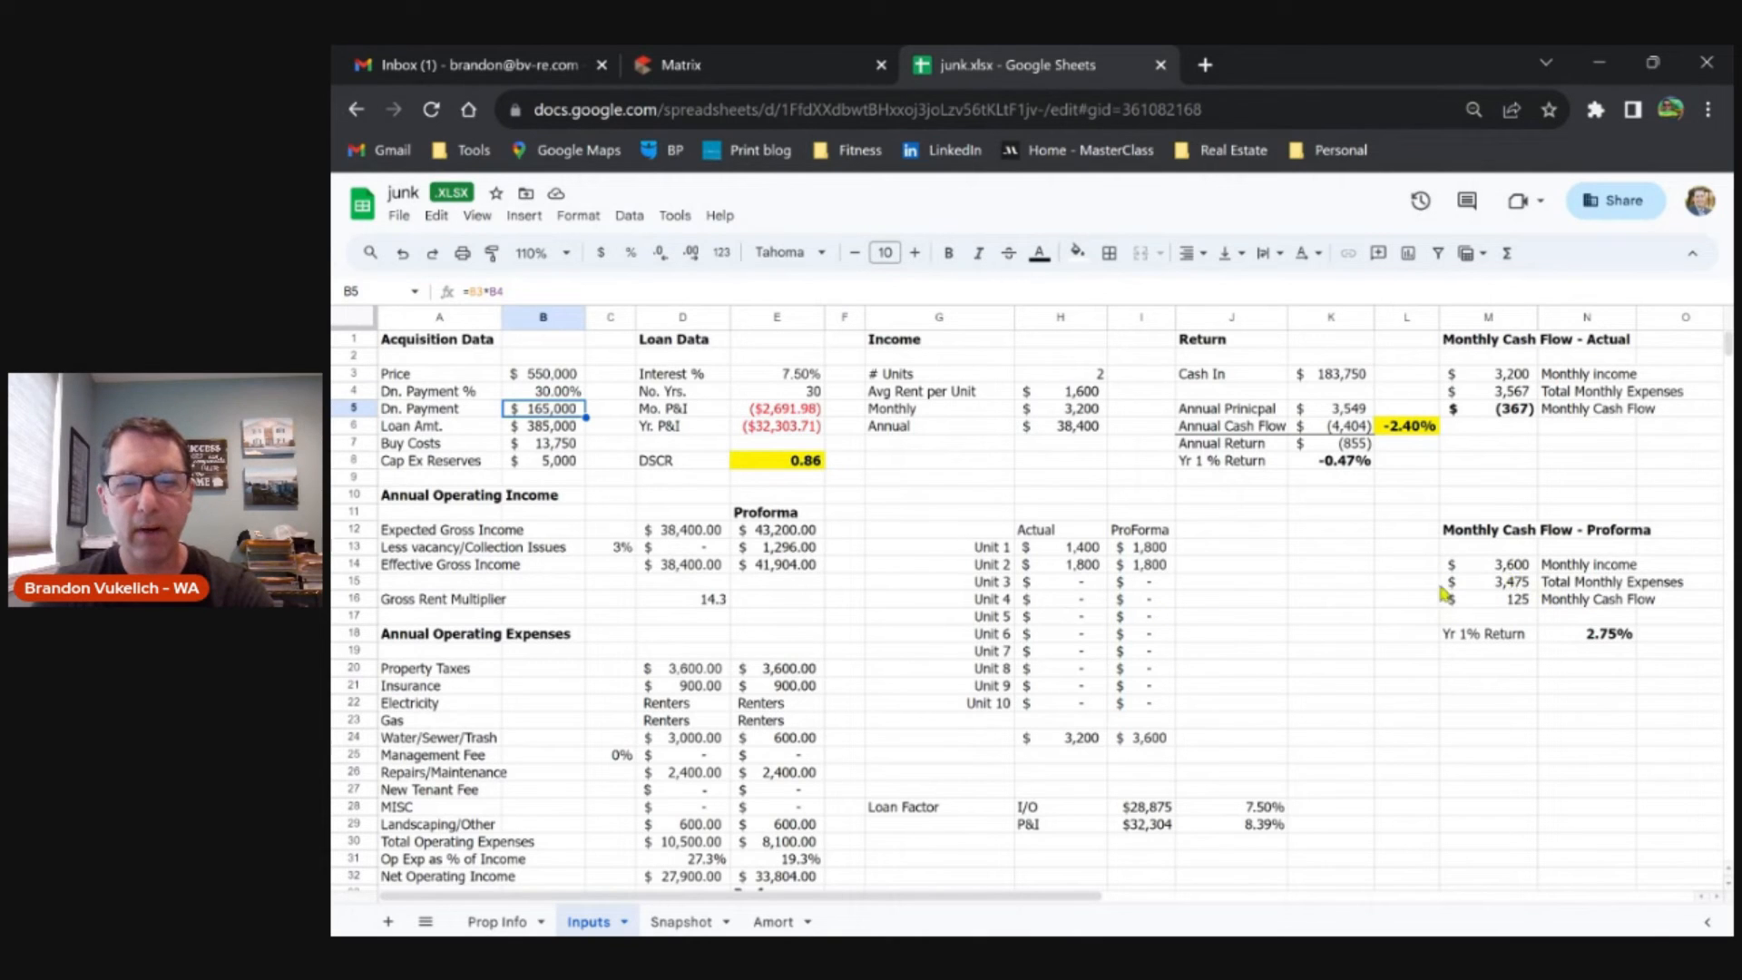
{"action": "mouse_move", "coordinate": [949, 534]}
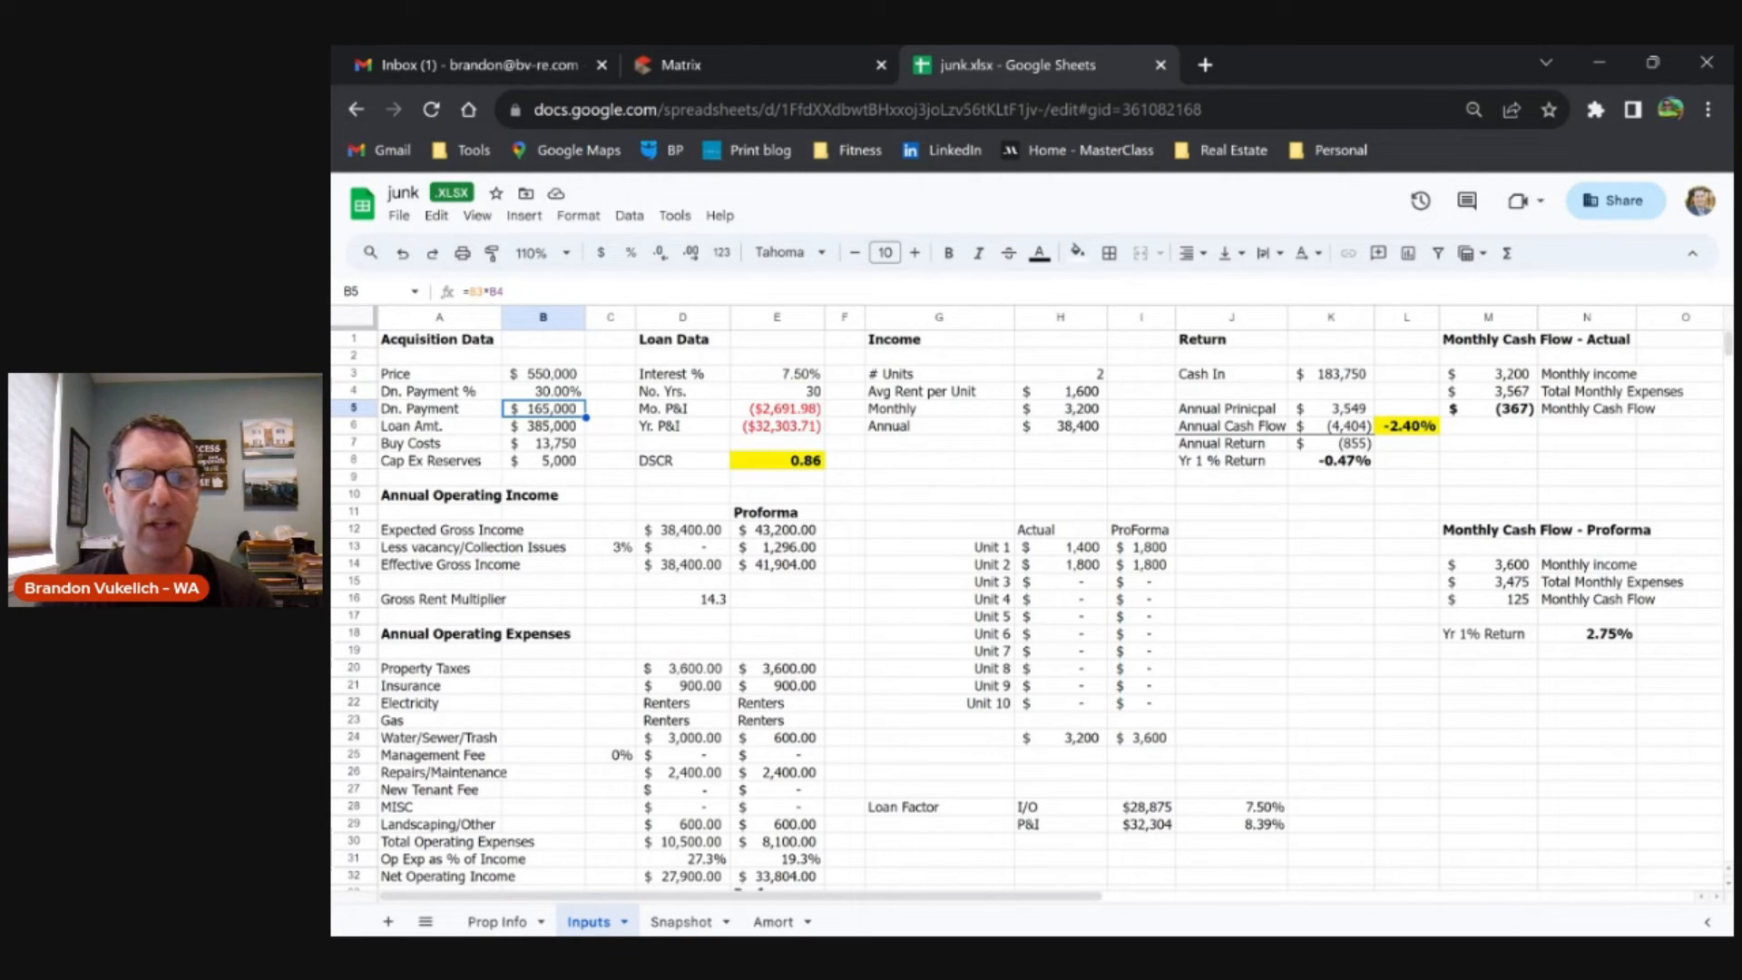
{"action": "mouse_move", "coordinate": [1475, 428]}
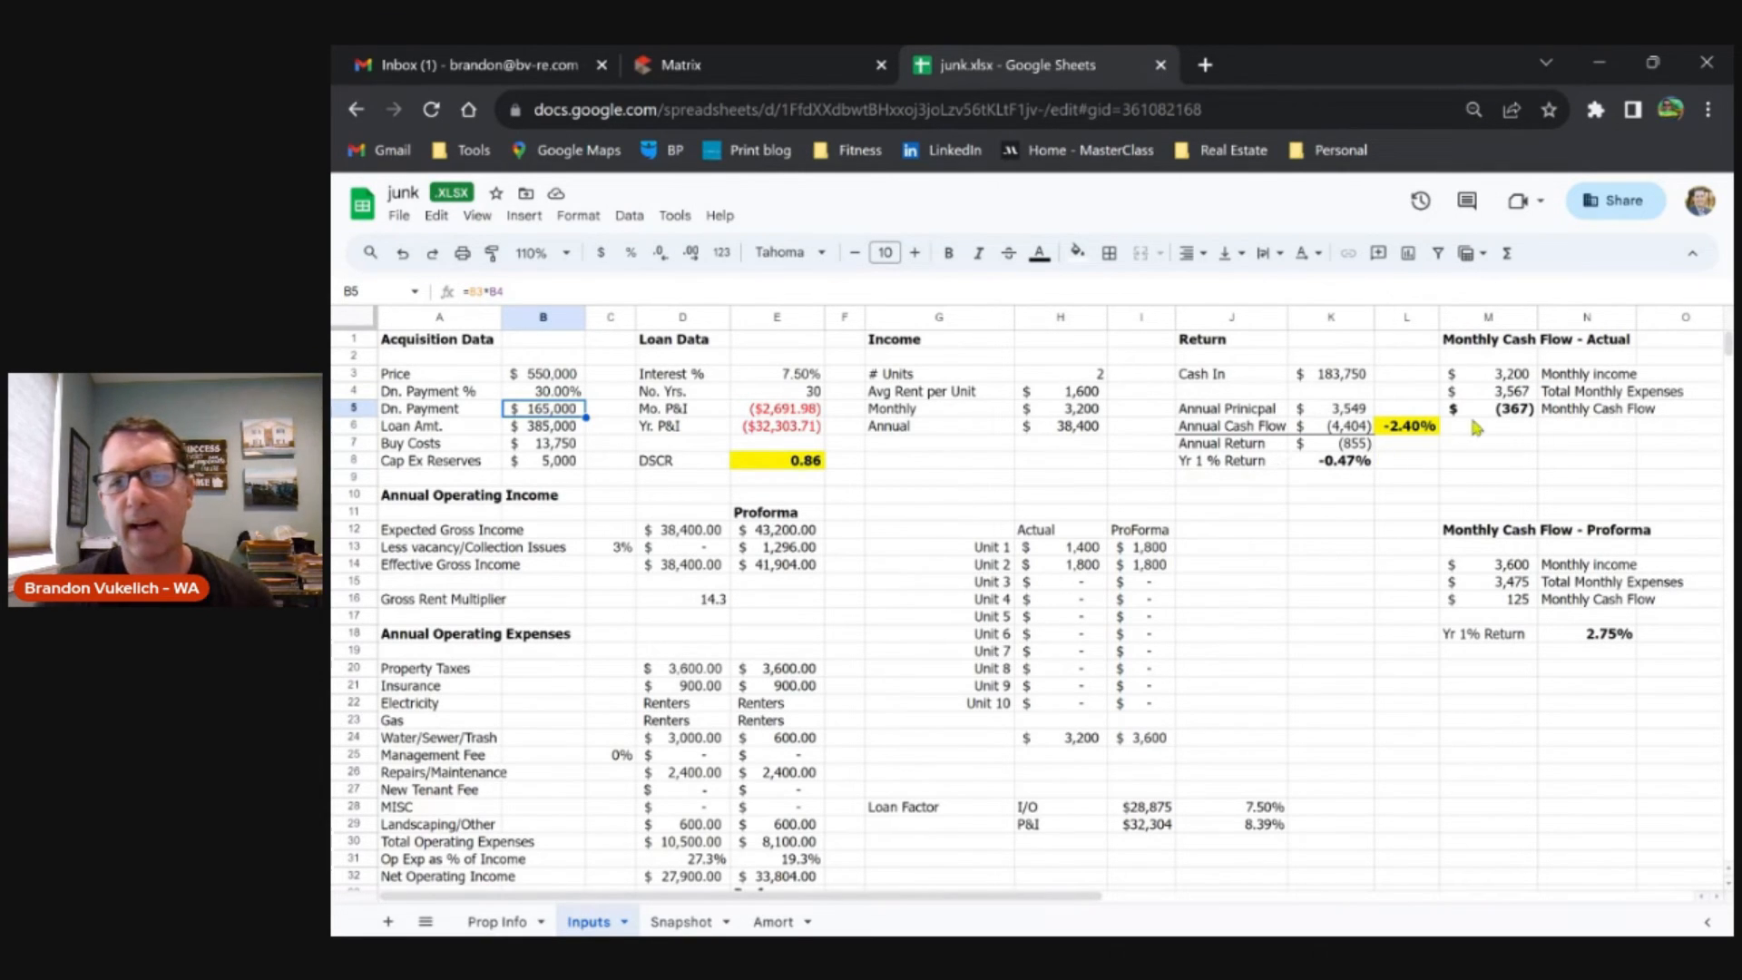
{"action": "mouse_move", "coordinate": [1433, 431]}
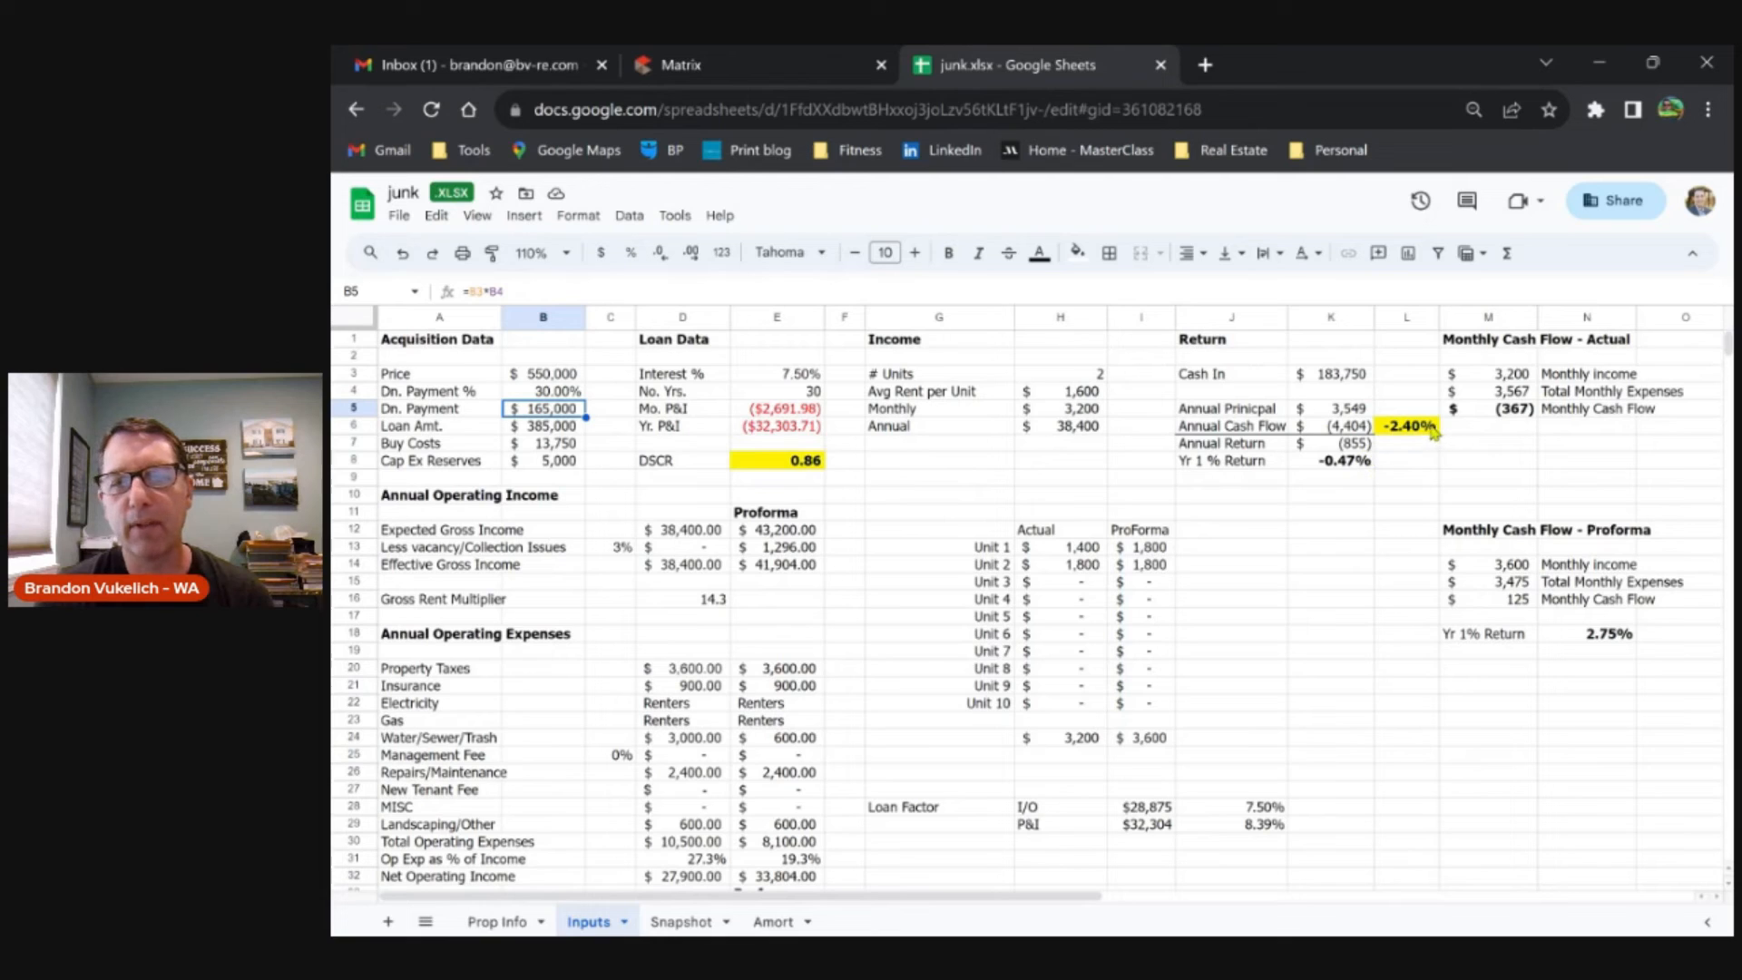
{"action": "left_click", "coordinate": [1406, 425]}
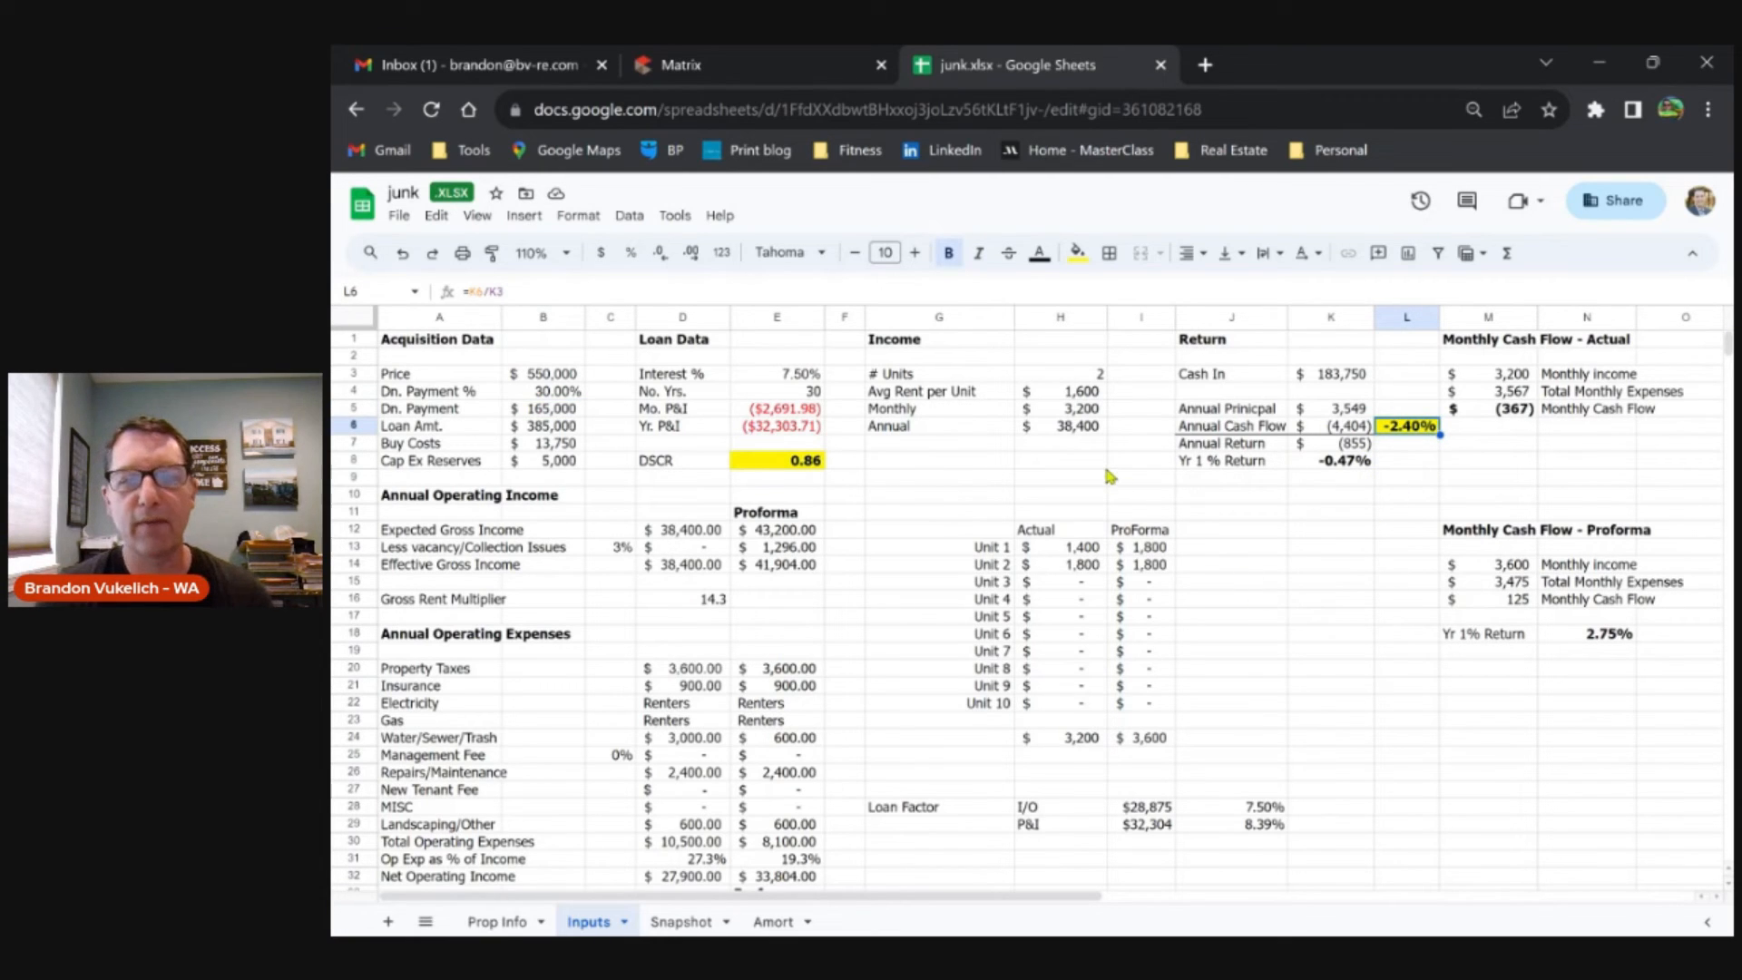
{"action": "mouse_move", "coordinate": [909, 488]}
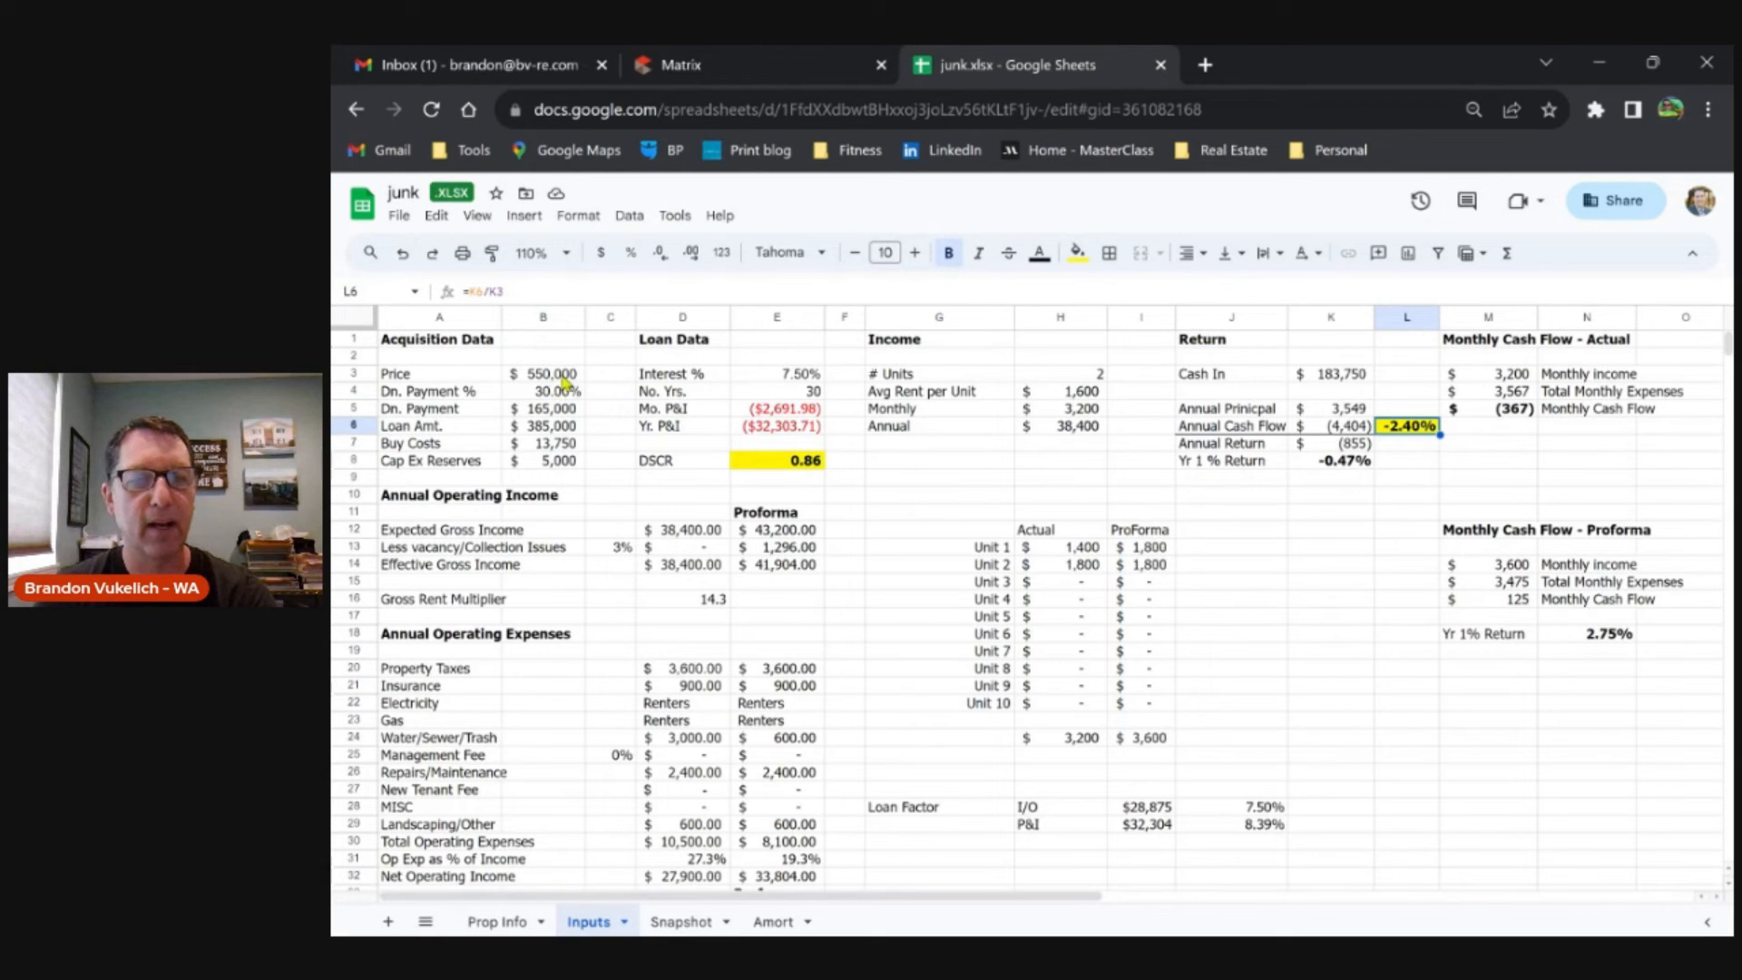
{"action": "mouse_move", "coordinate": [572, 445]}
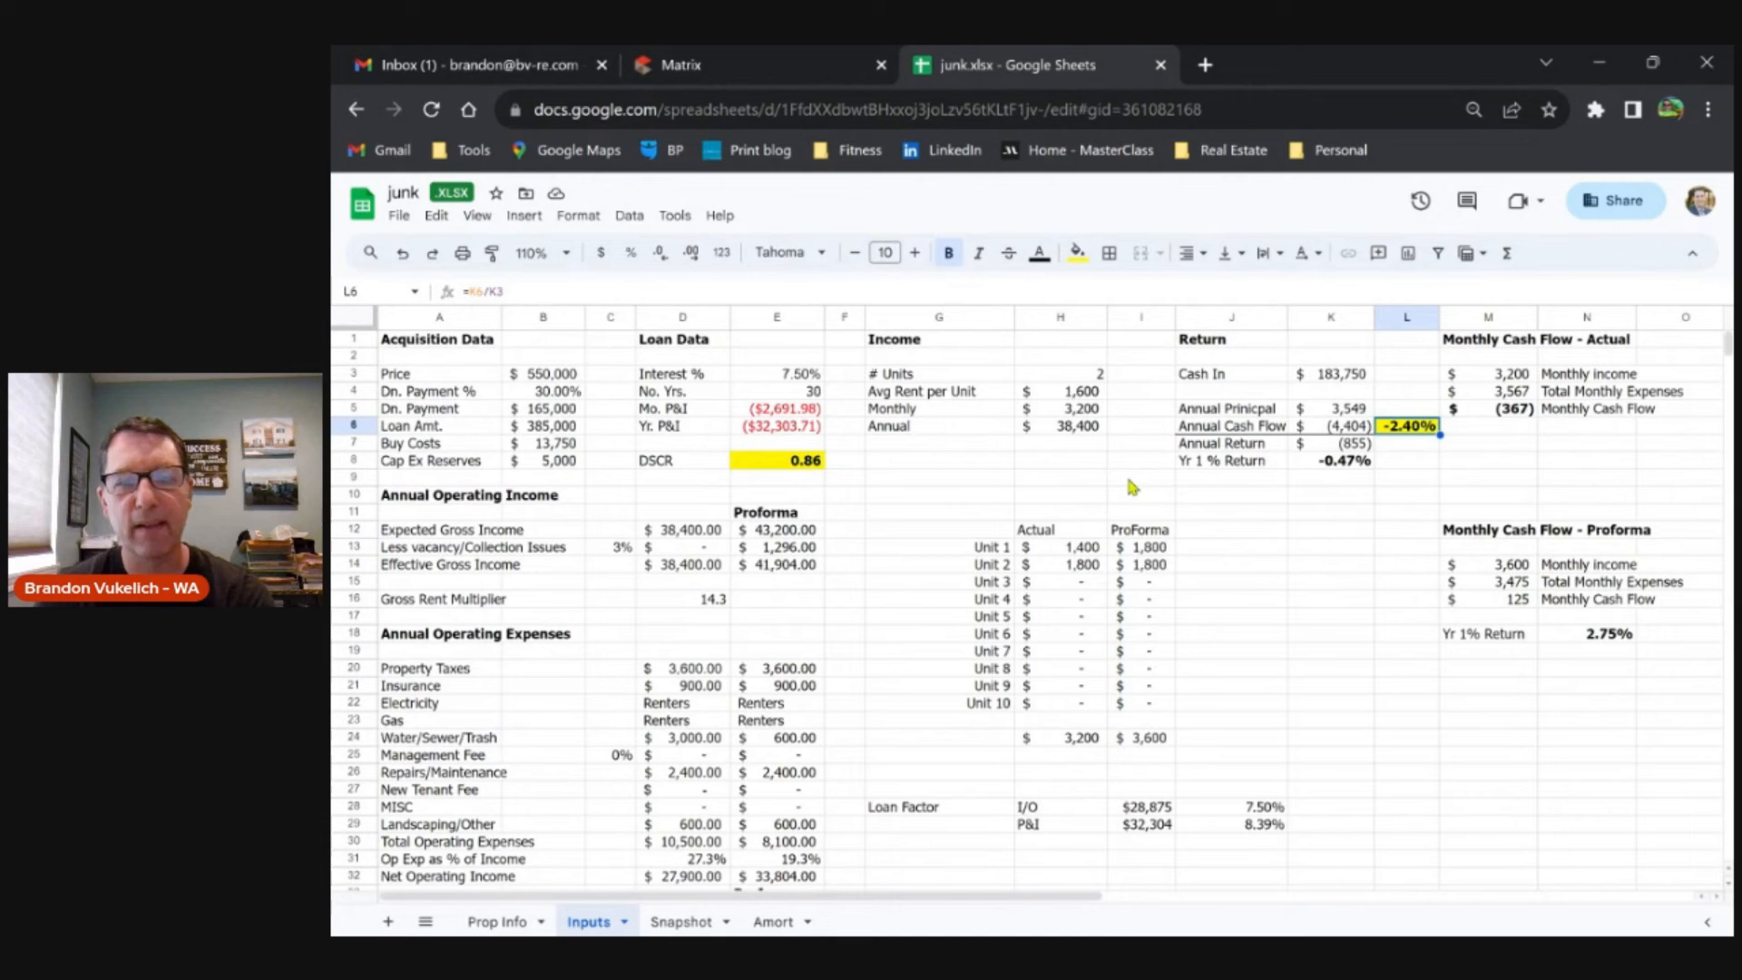
{"action": "mouse_move", "coordinate": [920, 497]}
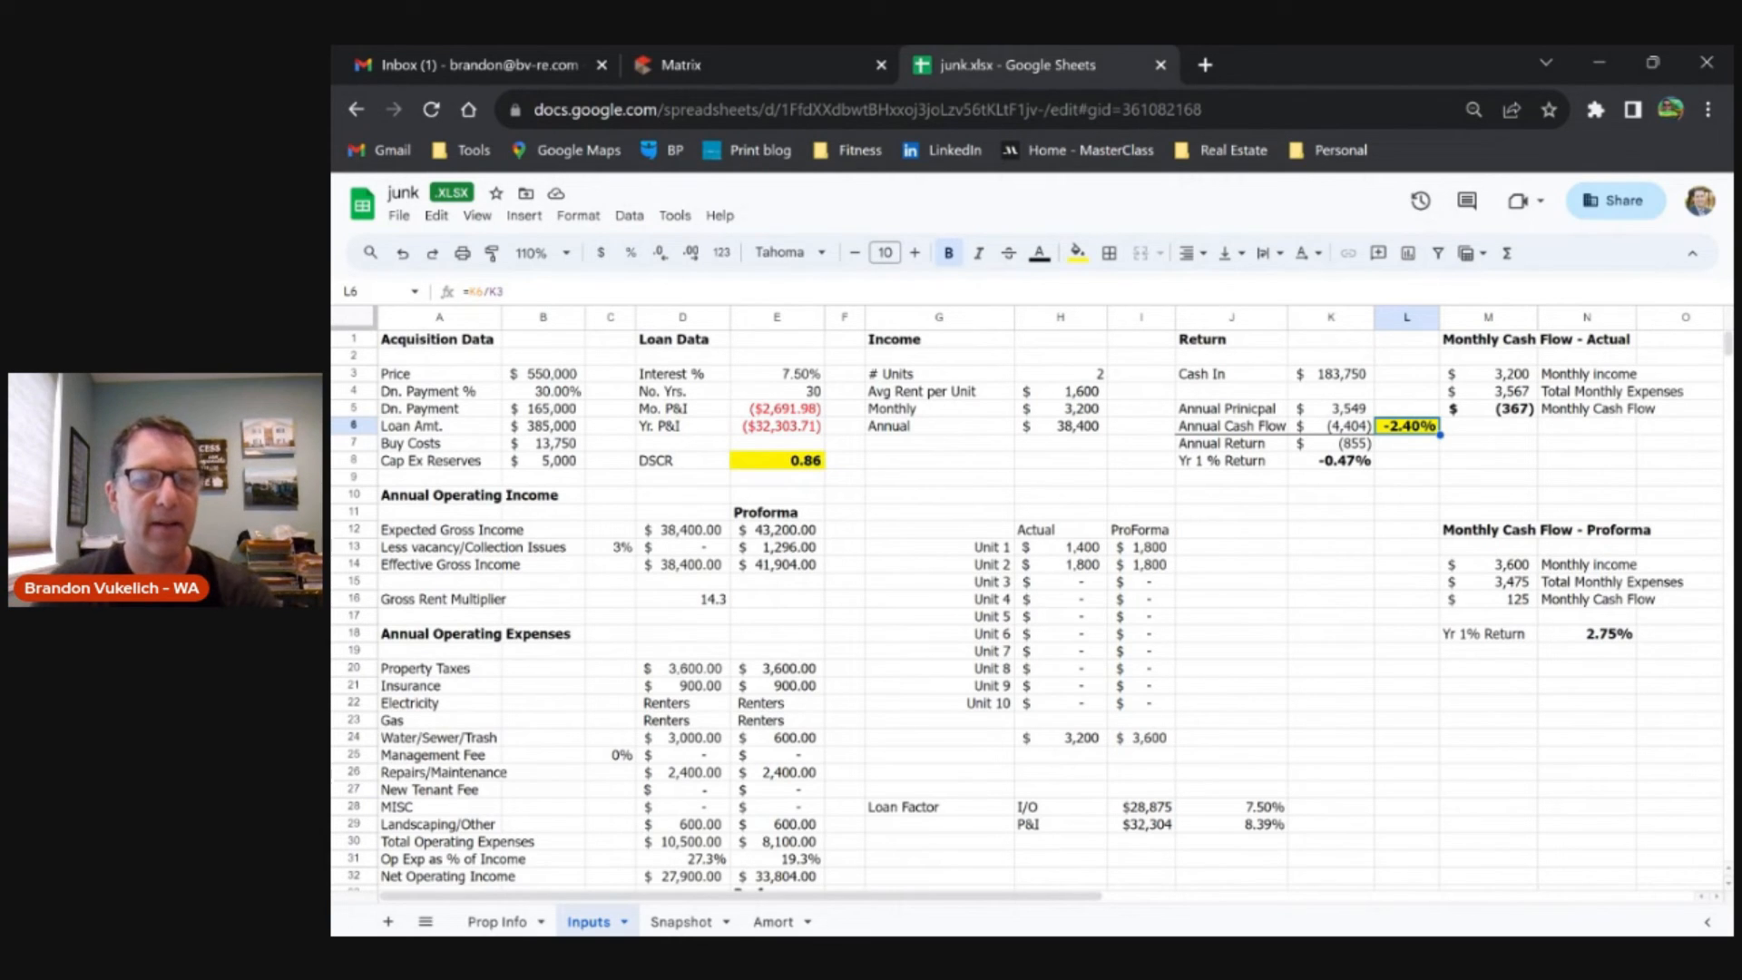
{"action": "mouse_move", "coordinate": [1288, 550]}
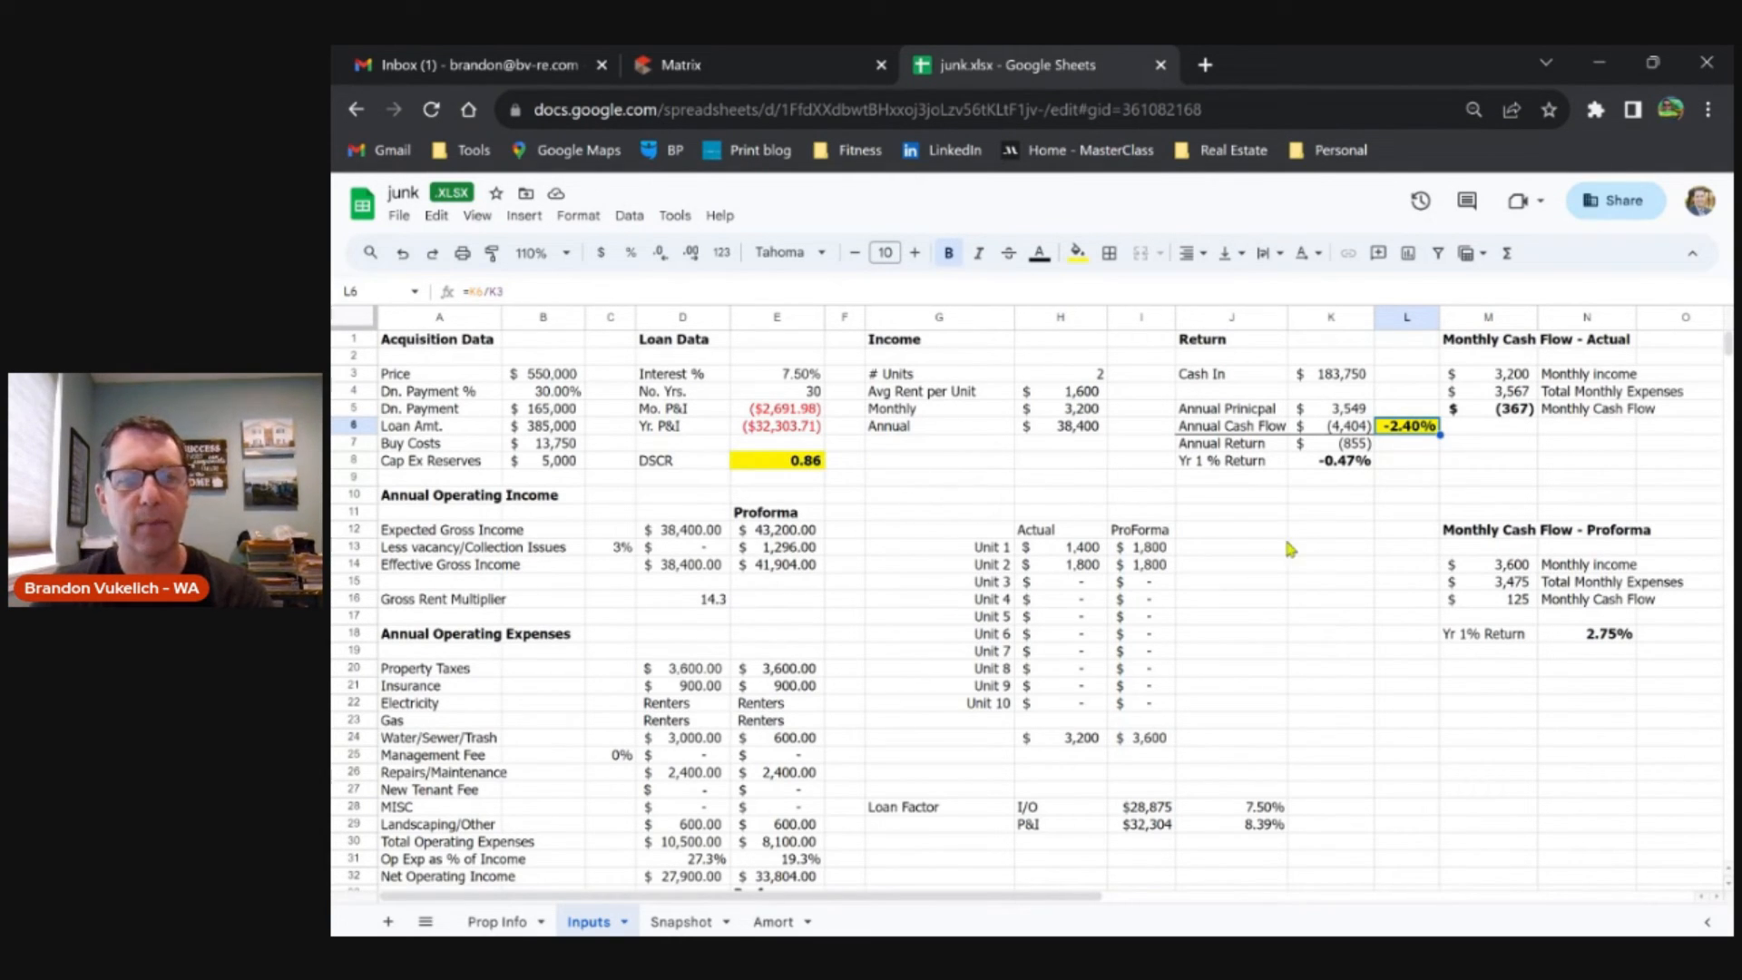
{"action": "scroll", "scroll_direction": "down", "scroll_amount": 3}
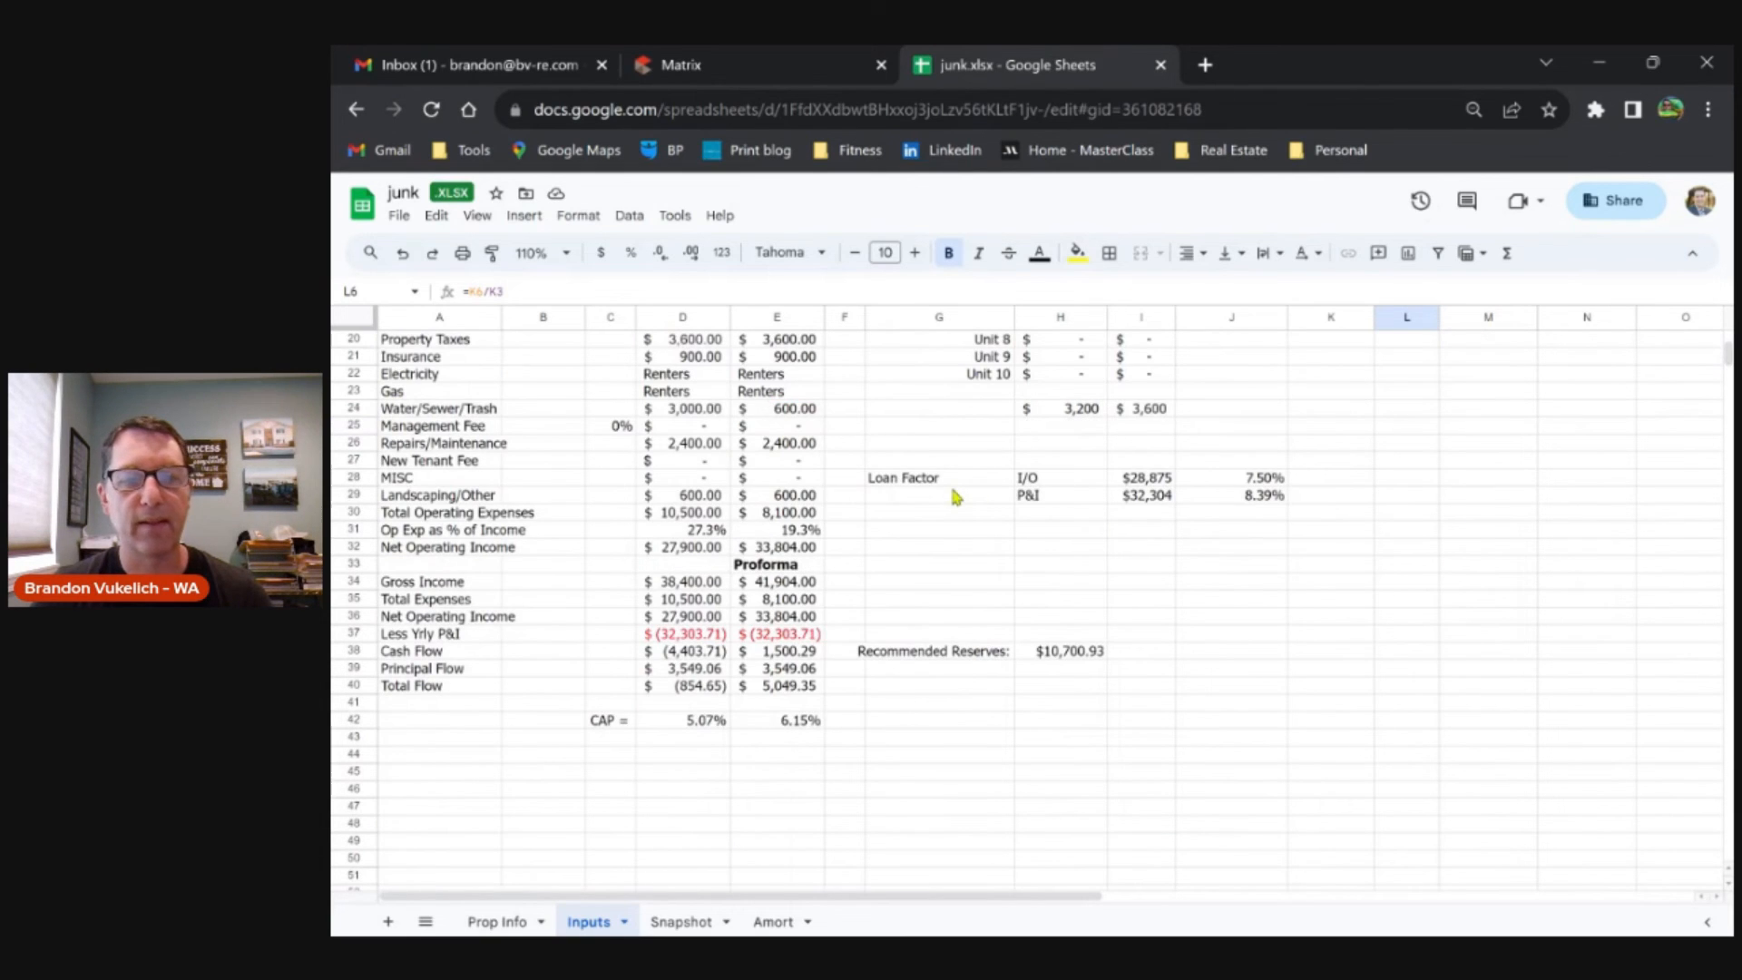
{"action": "scroll", "scroll_direction": "up", "scroll_amount": 3}
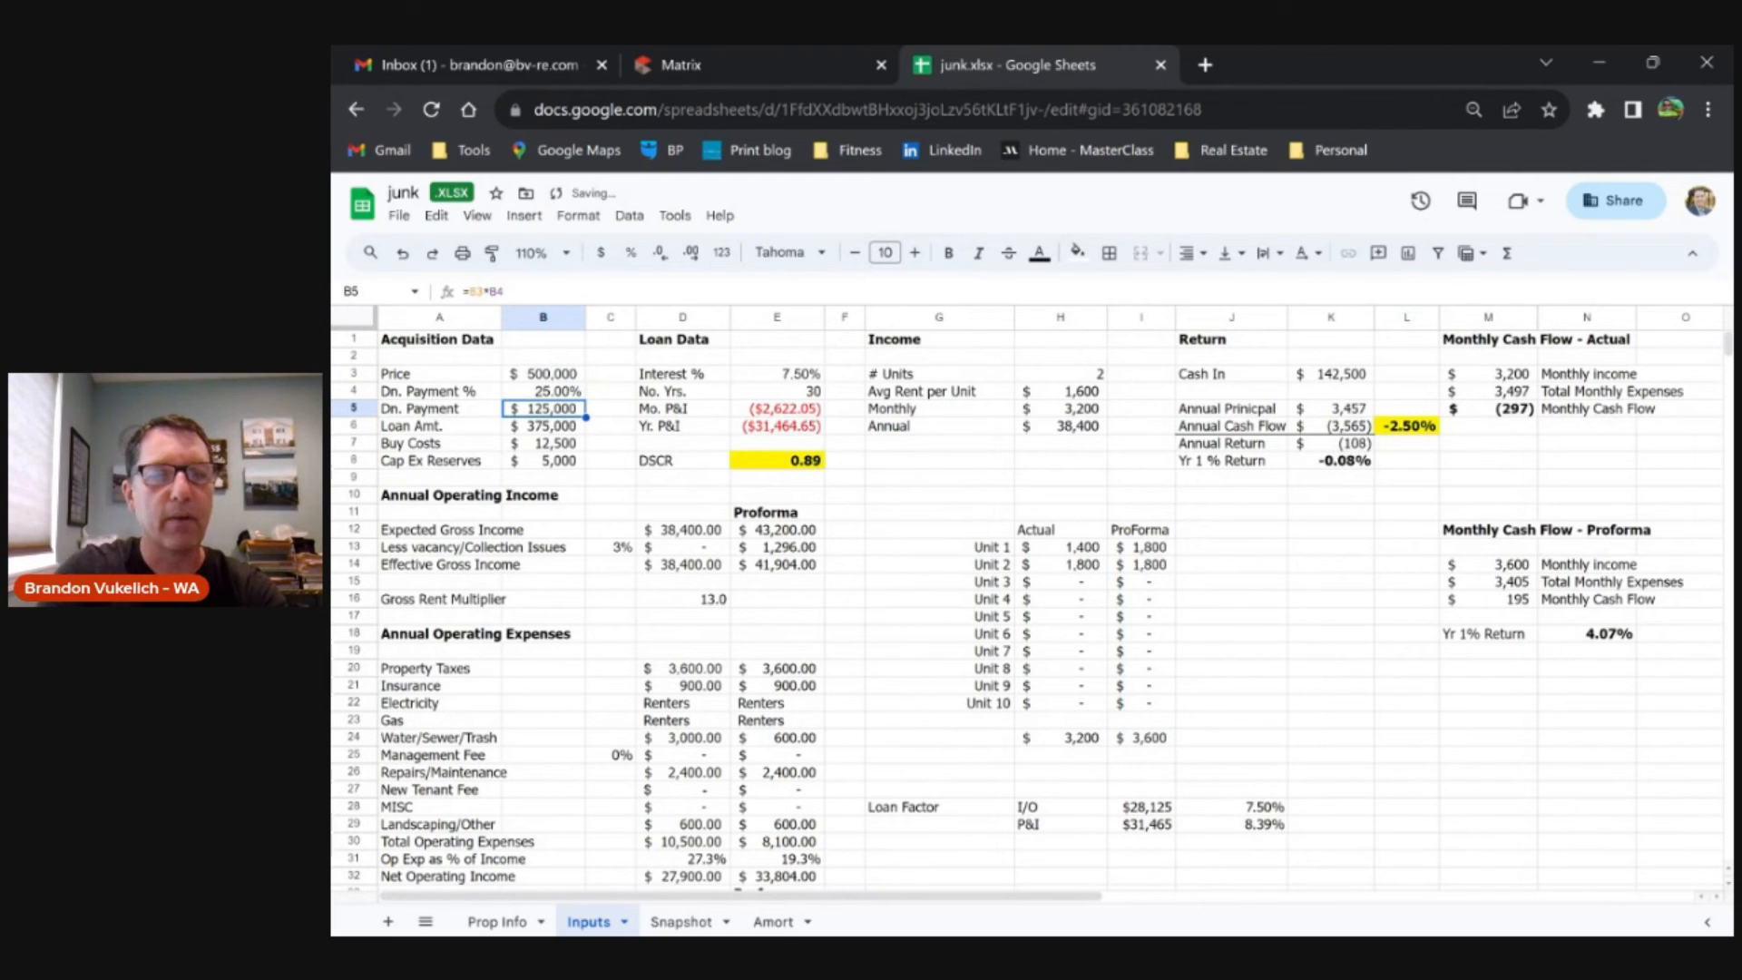
{"action": "mouse_move", "coordinate": [1486, 621]}
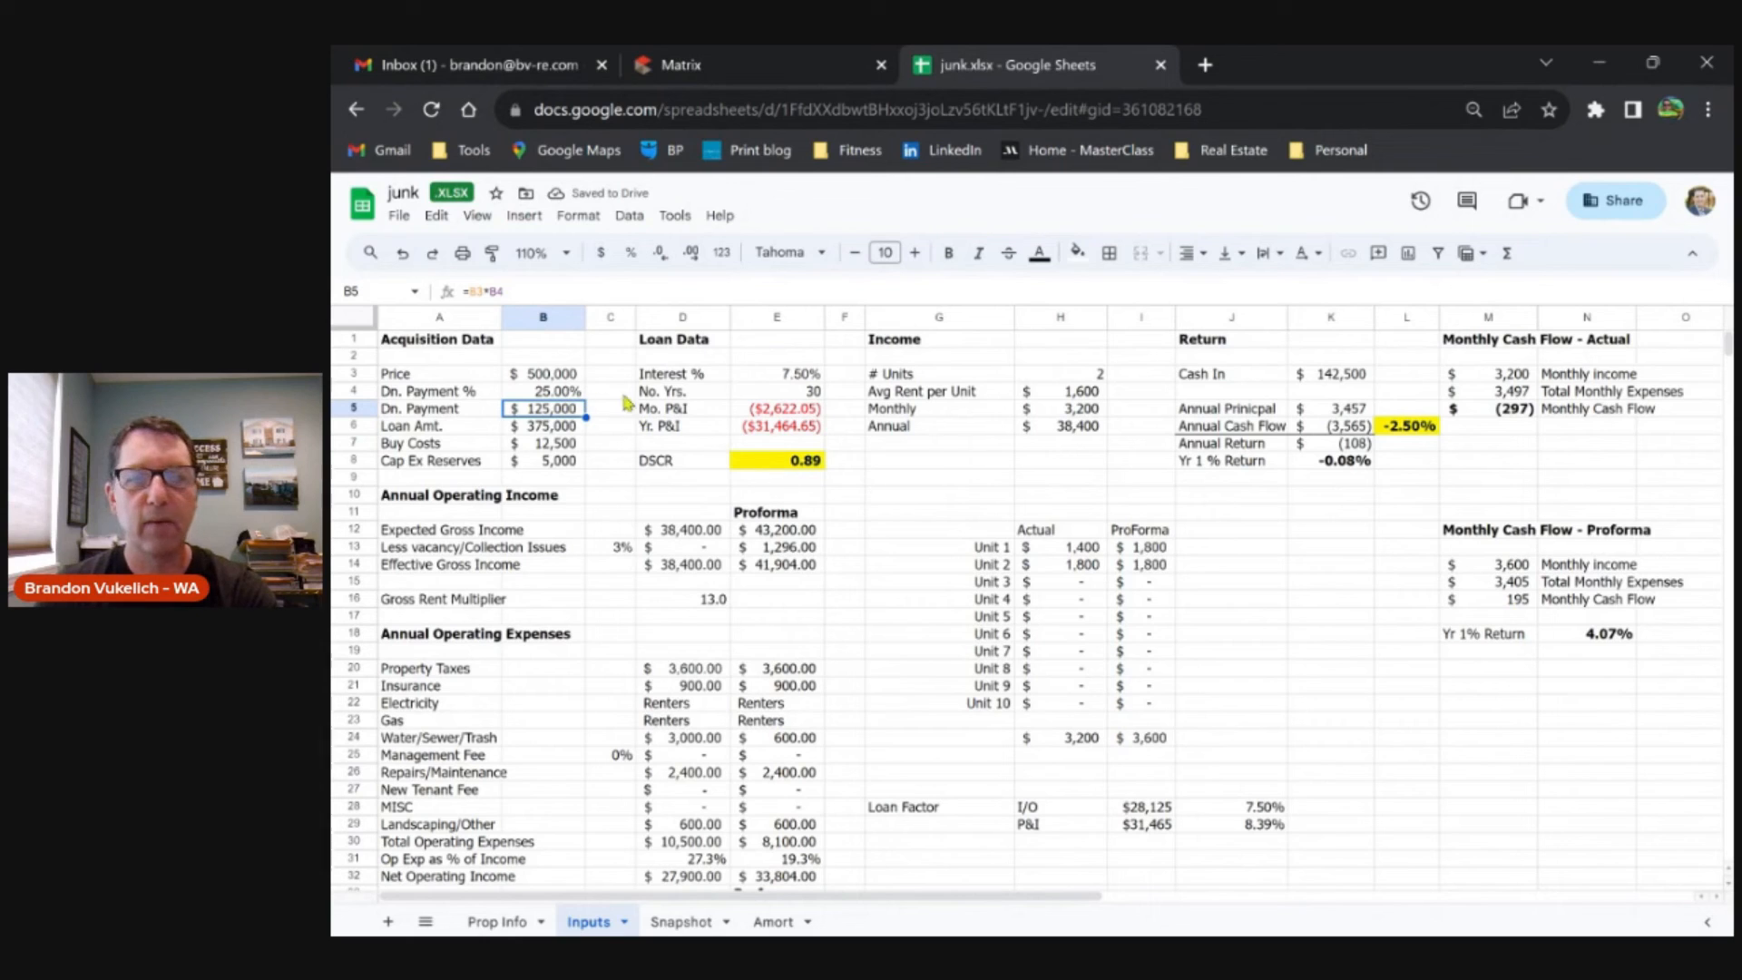
{"action": "mouse_move", "coordinate": [1349, 385]}
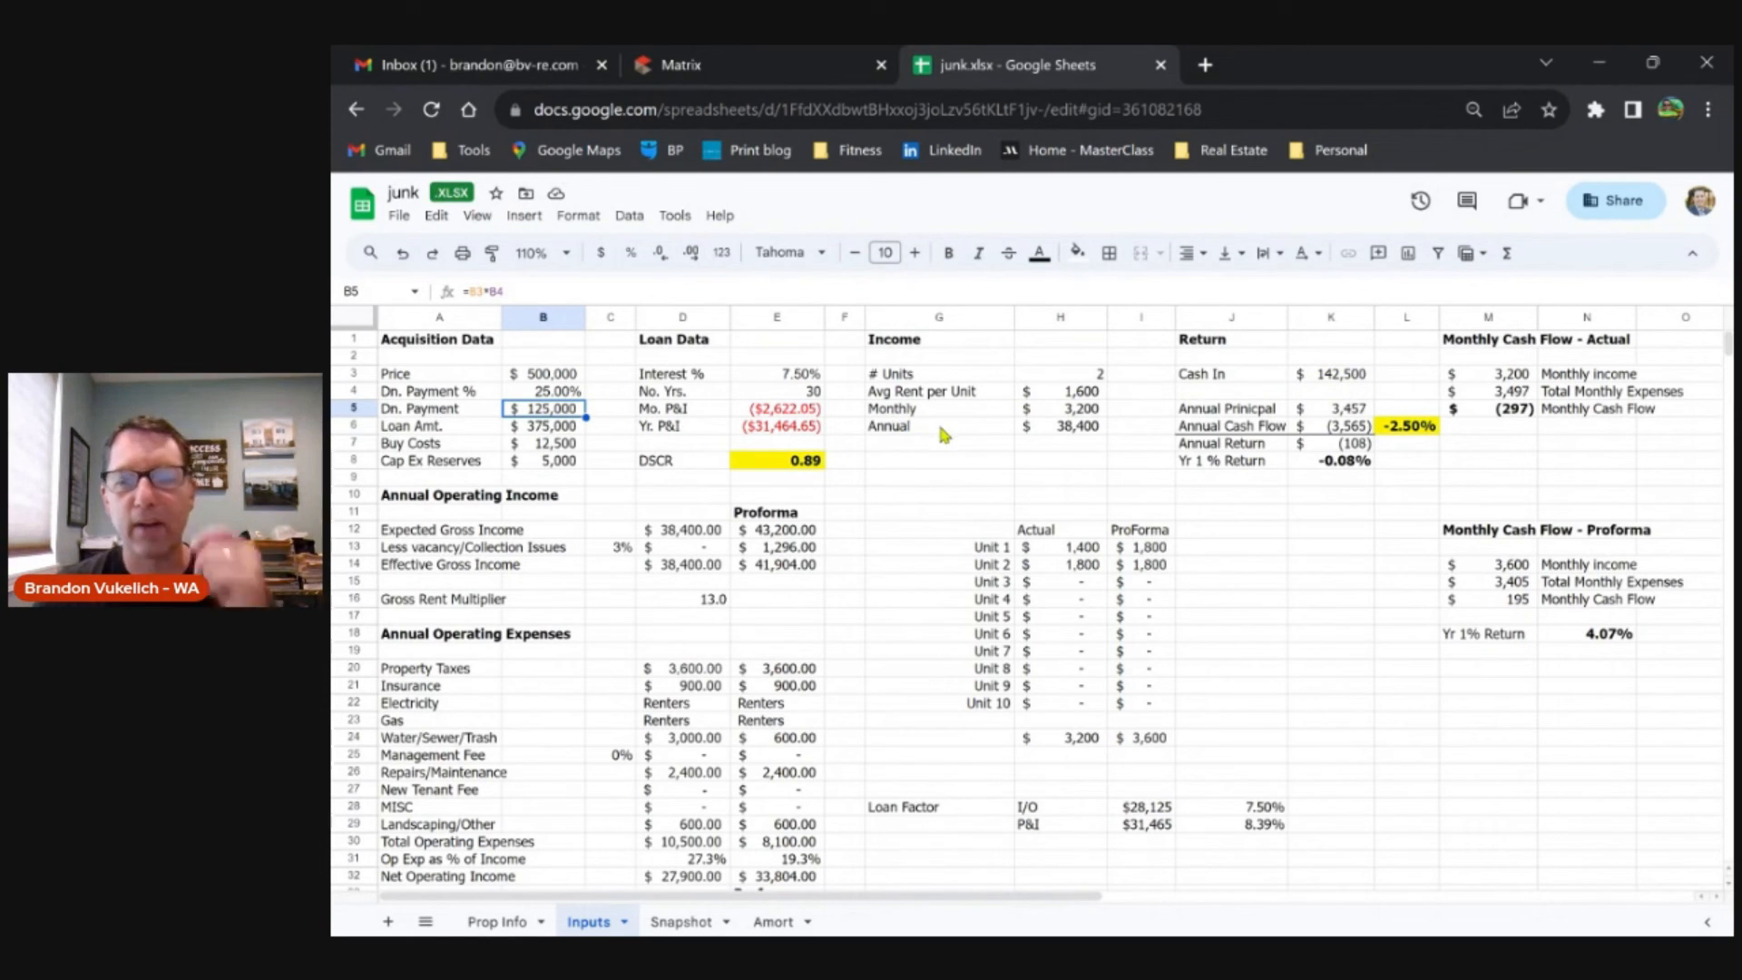
{"action": "mouse_move", "coordinate": [733, 439]}
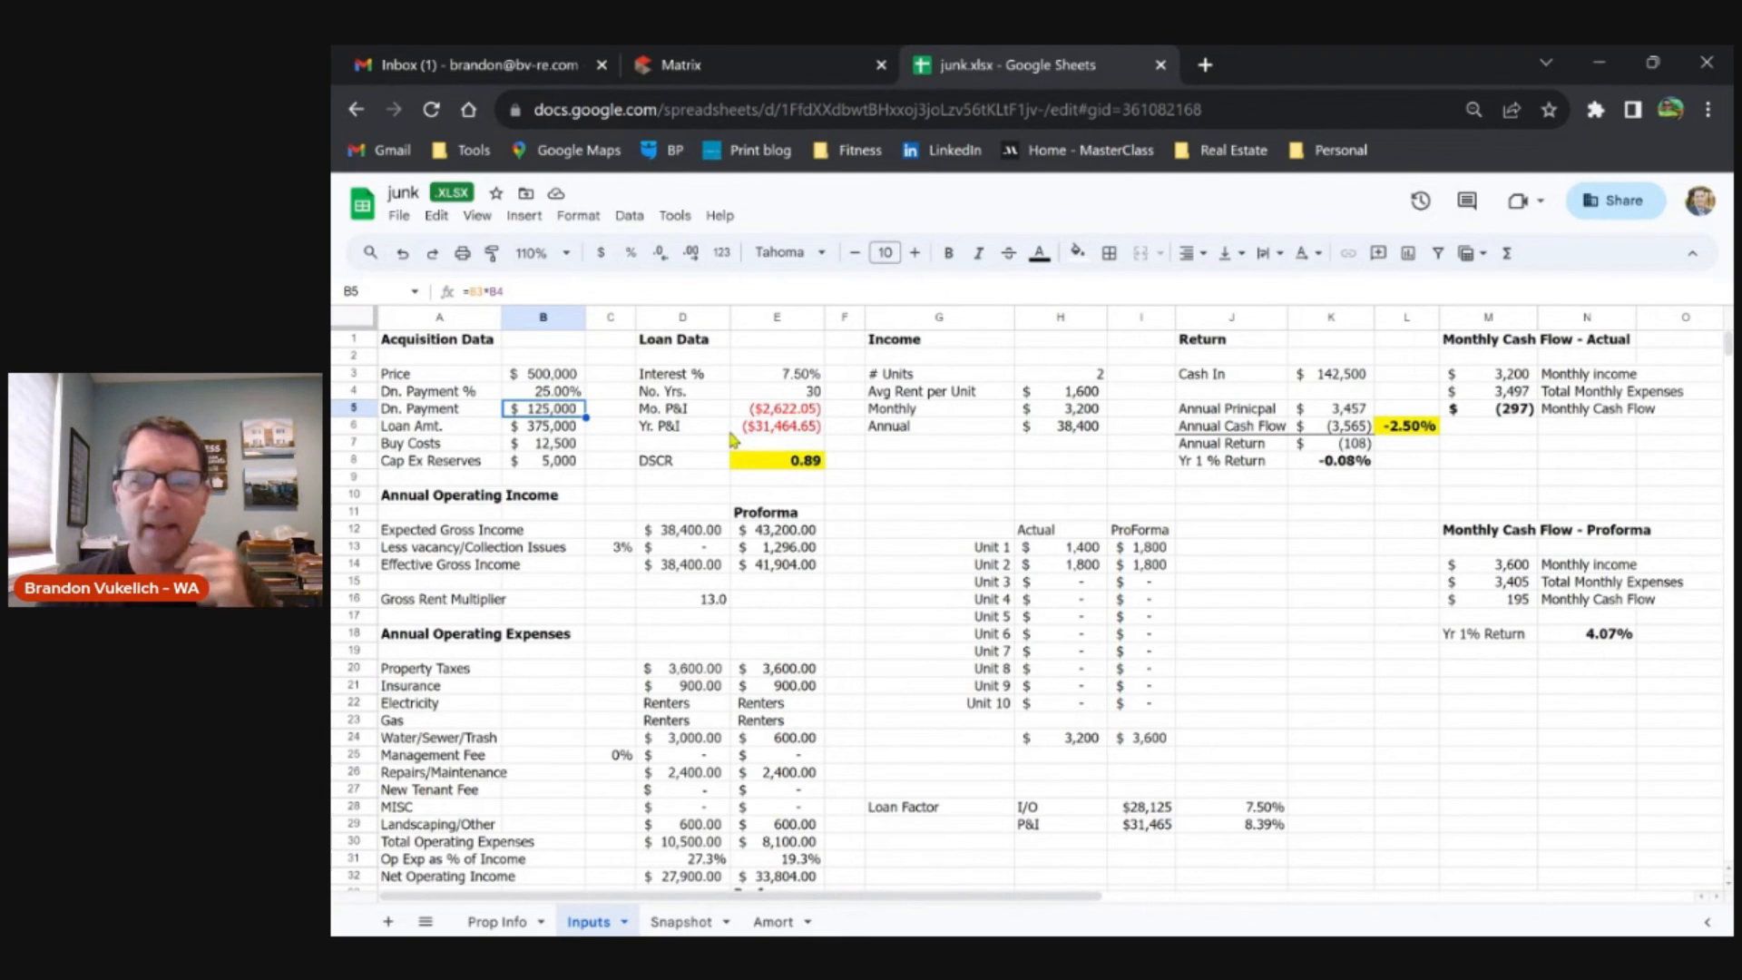
{"action": "mouse_move", "coordinate": [560, 392]}
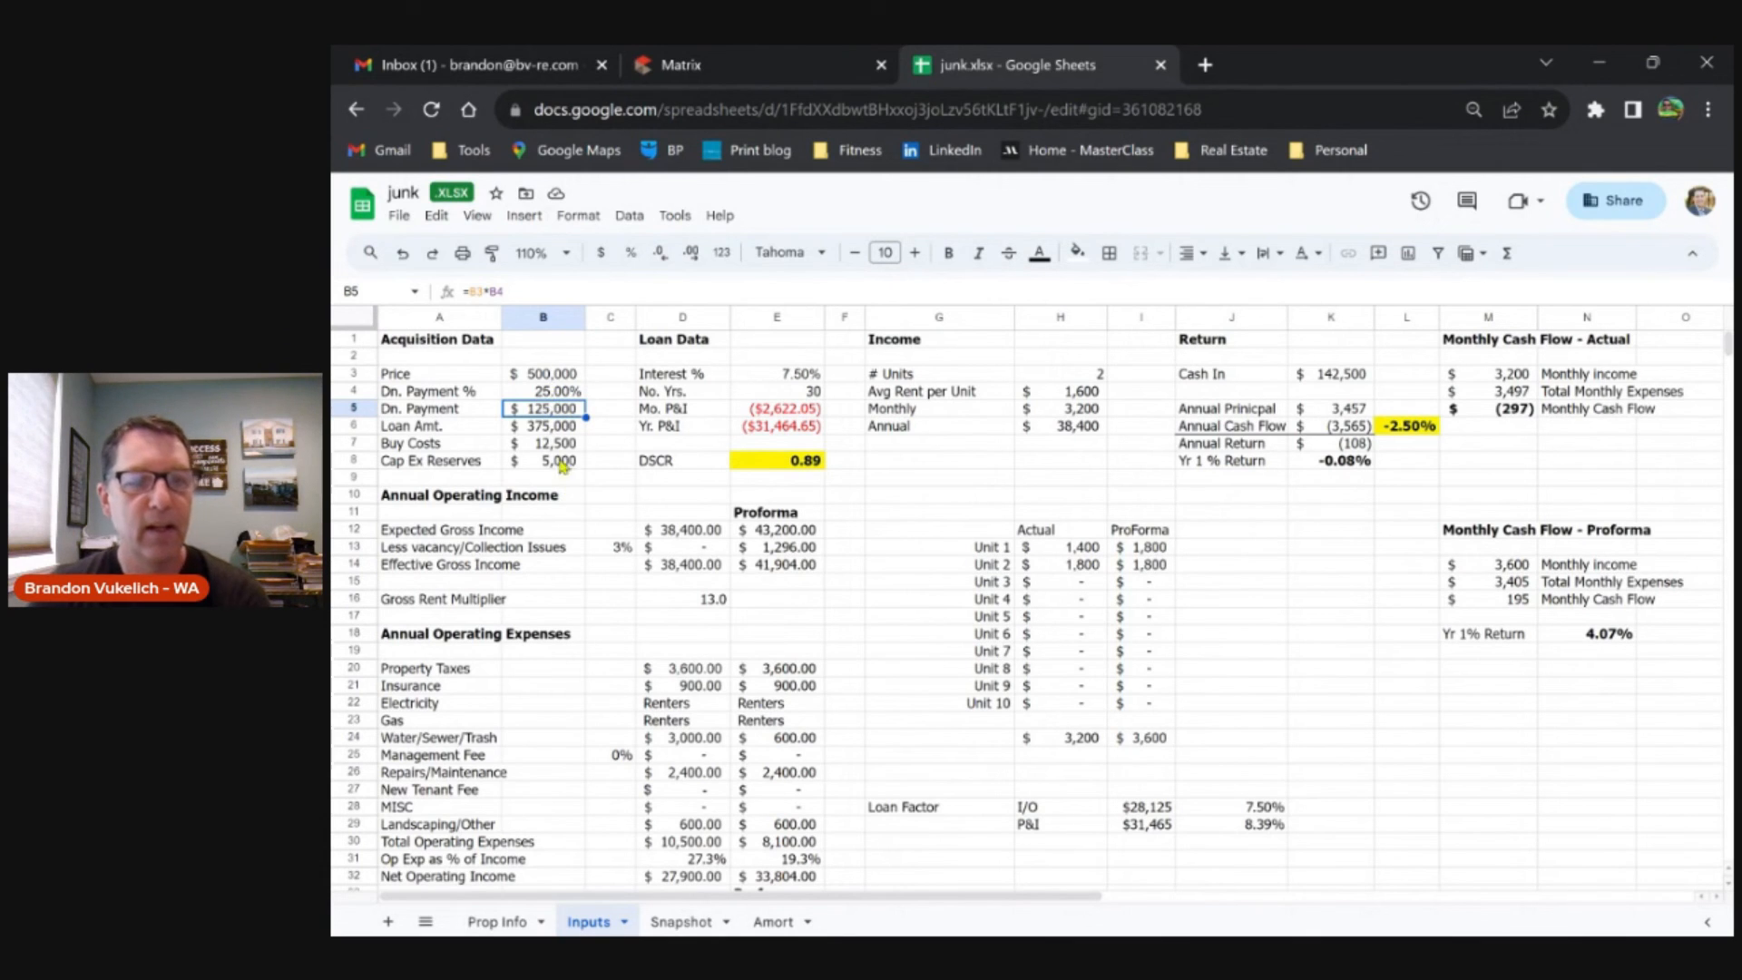
{"action": "mouse_move", "coordinate": [1183, 577]}
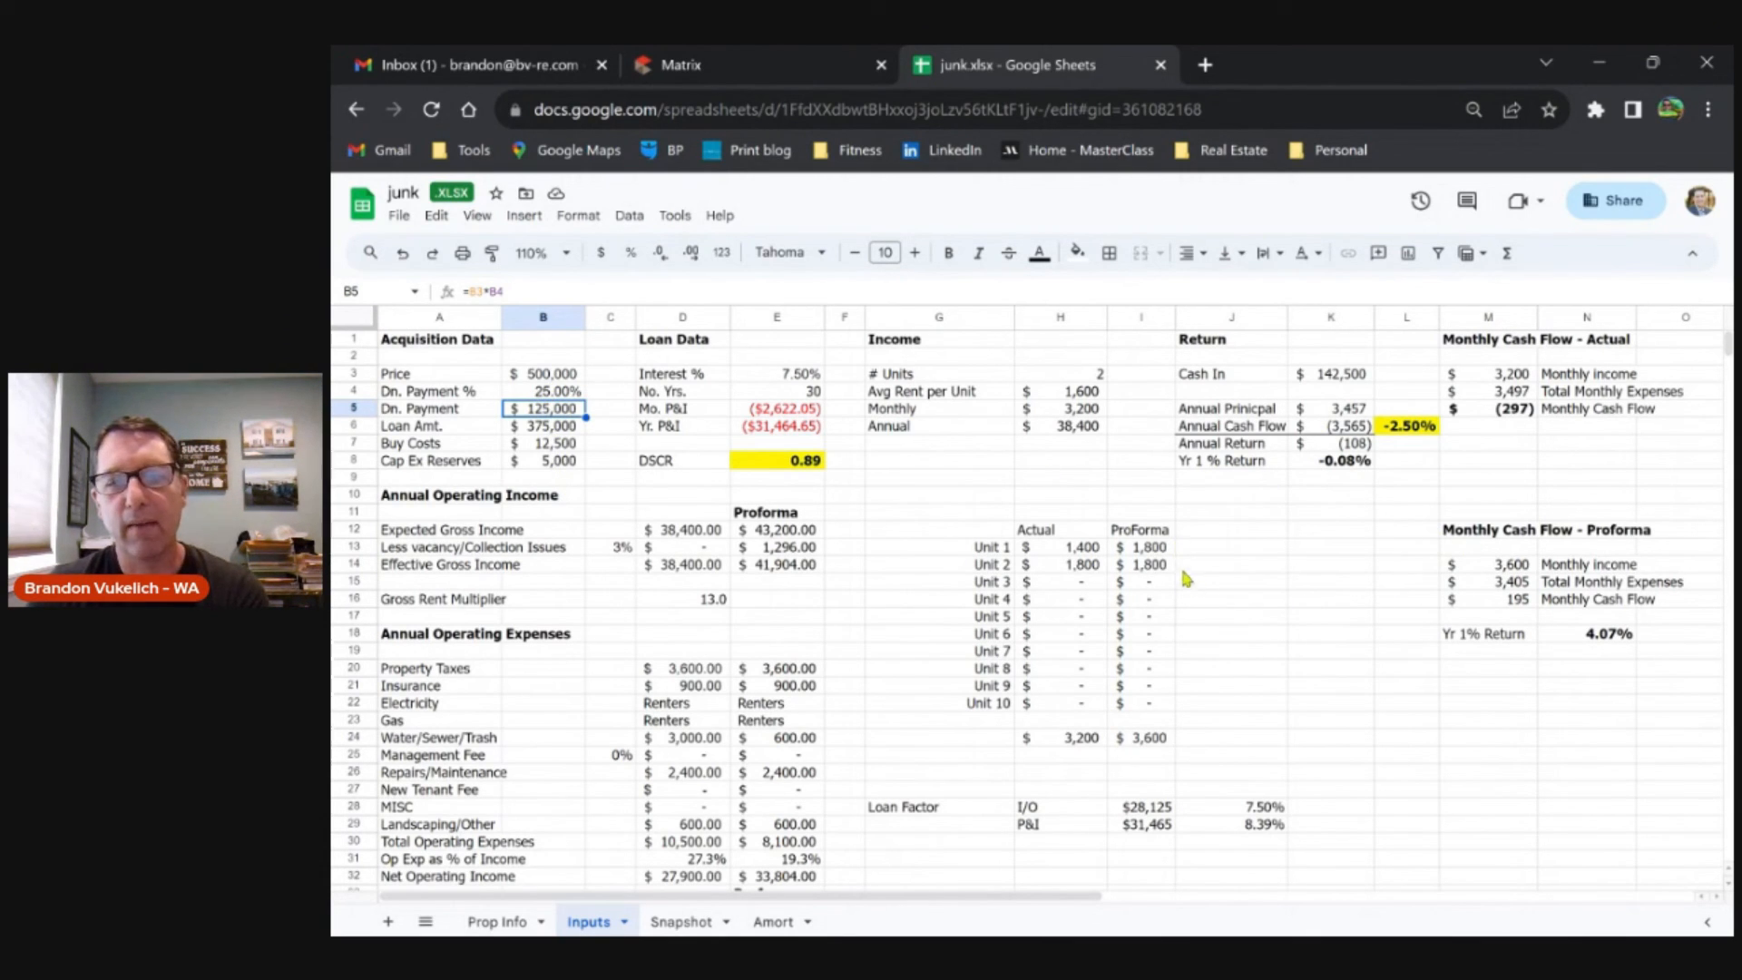
{"action": "mouse_move", "coordinate": [1145, 544]}
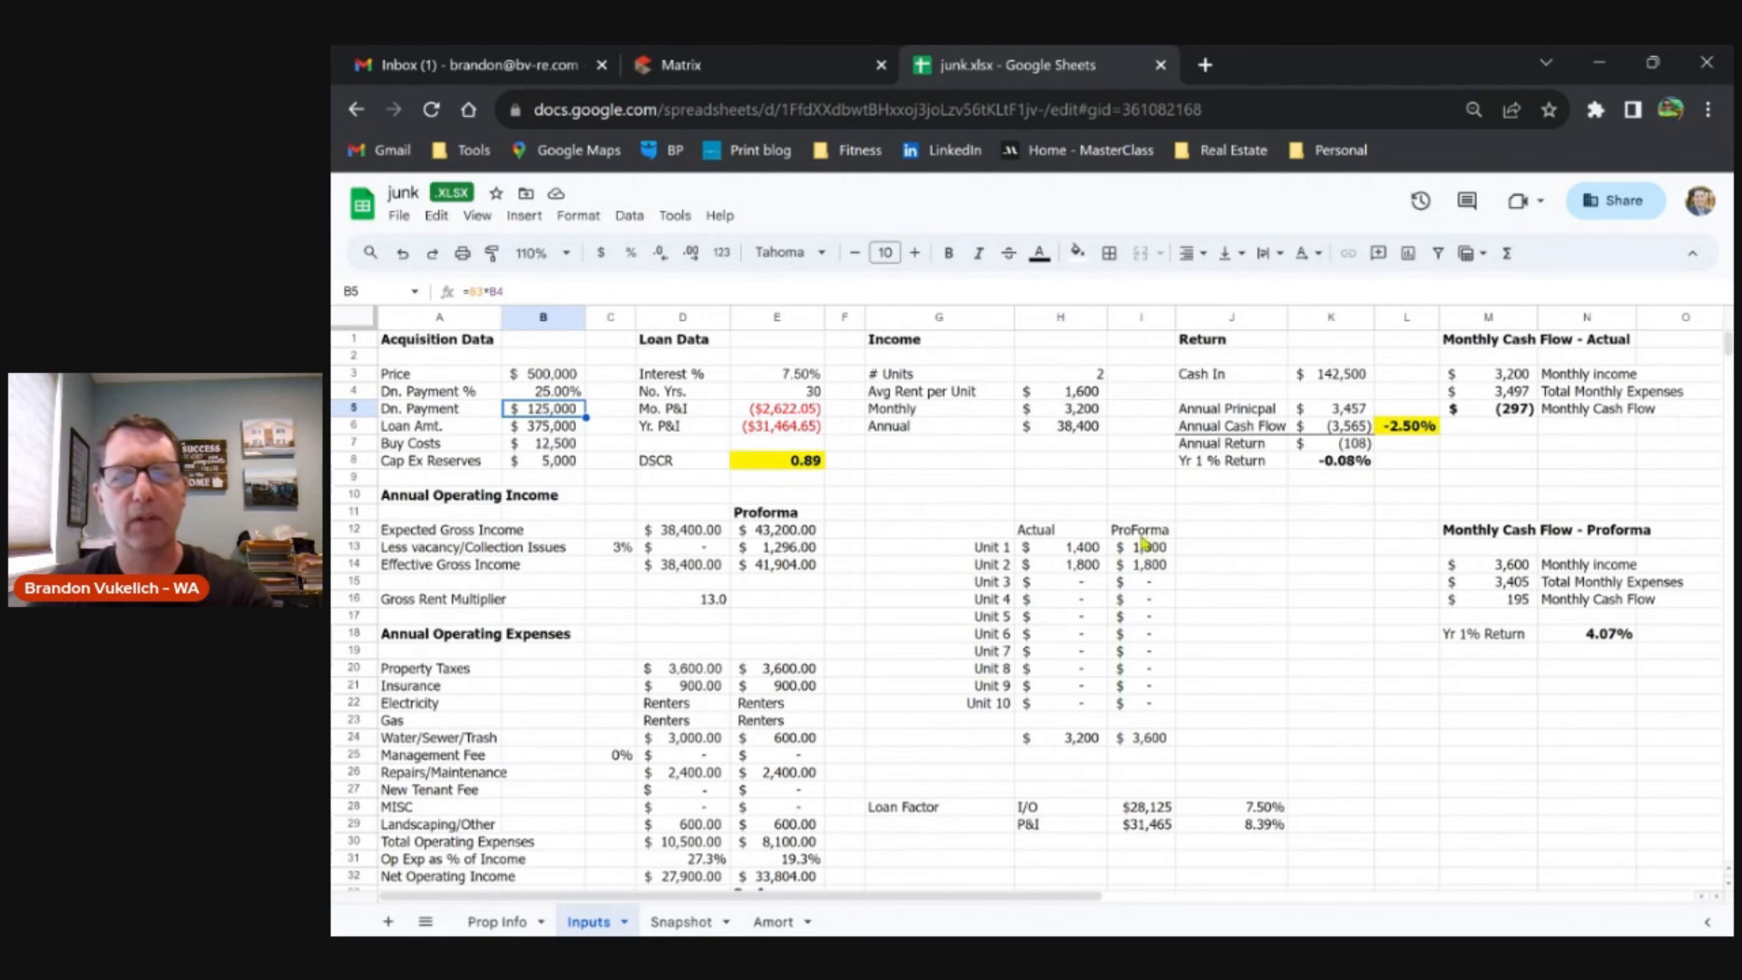
{"action": "mouse_move", "coordinate": [1149, 715]}
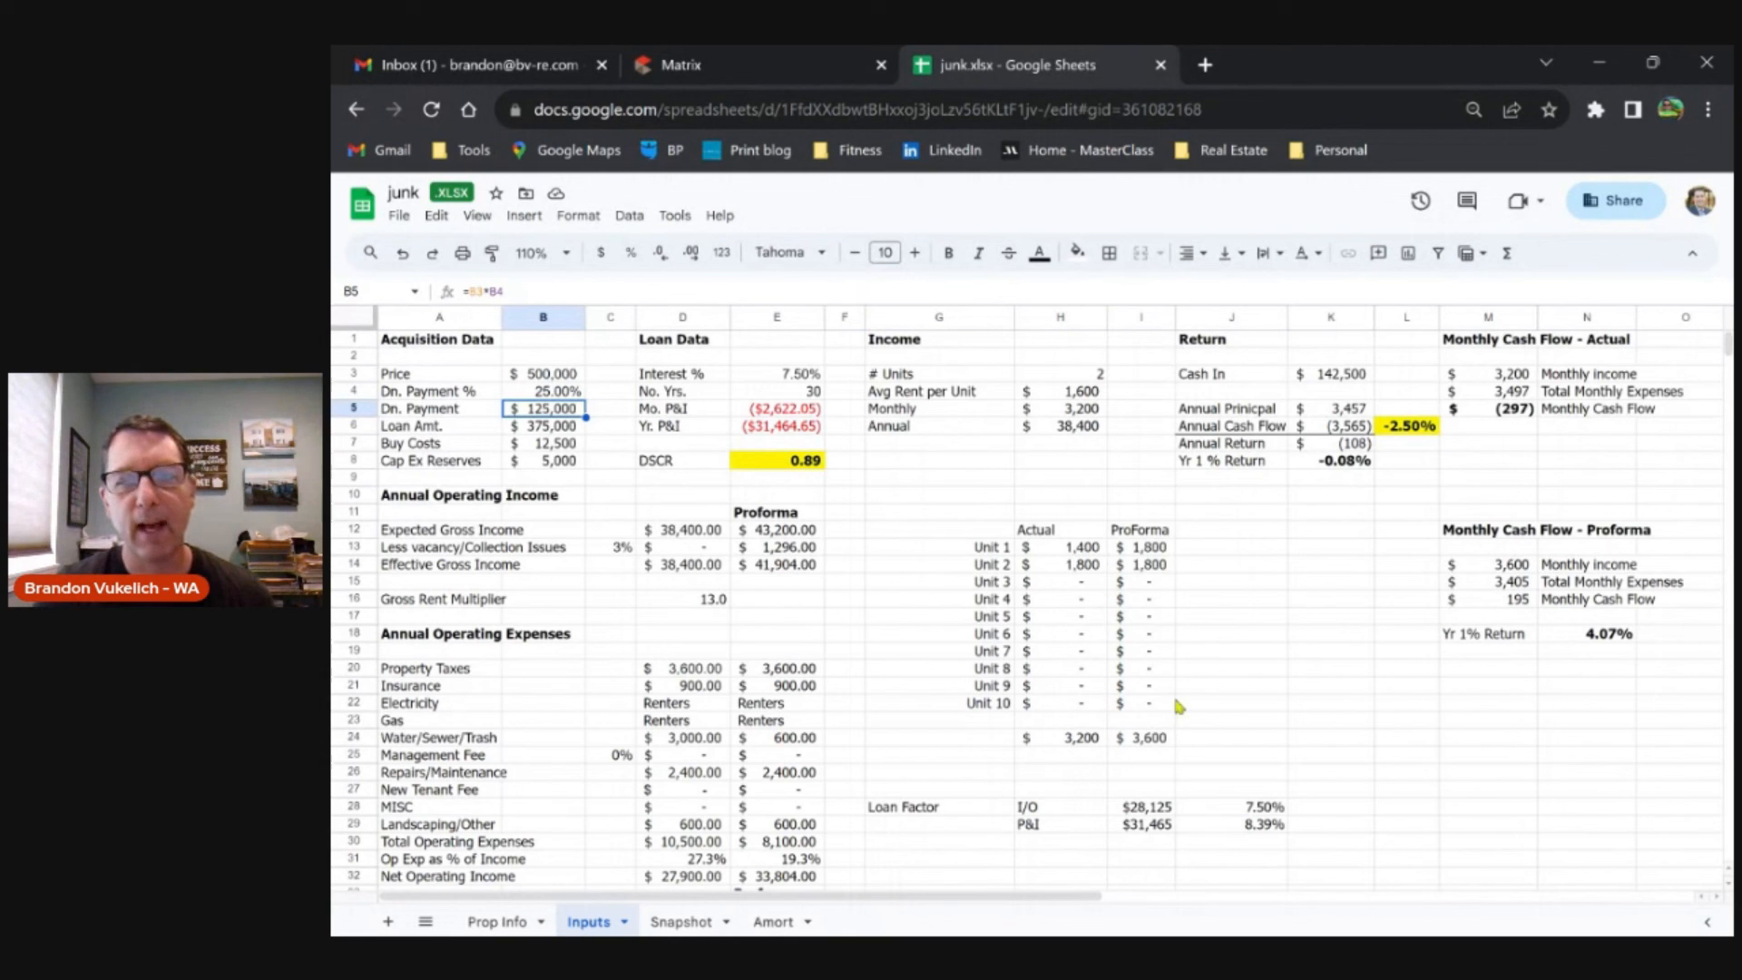
{"action": "left_click", "coordinate": [1487, 408]}
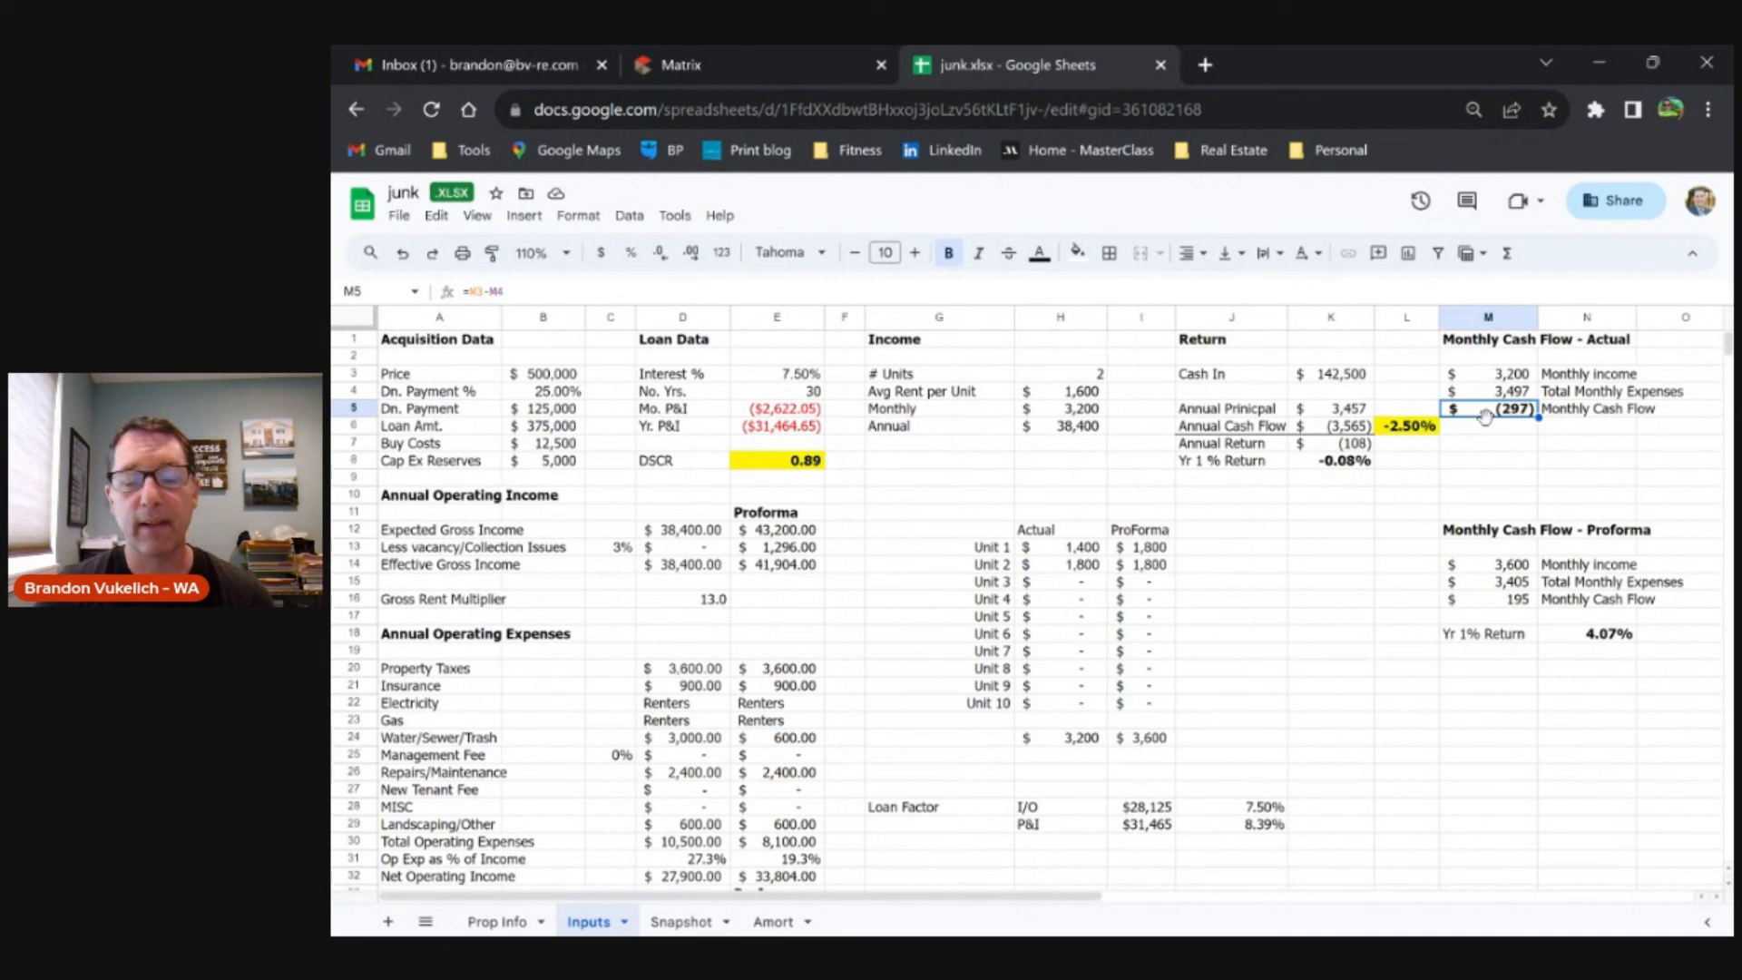
{"action": "mouse_move", "coordinate": [1493, 434]}
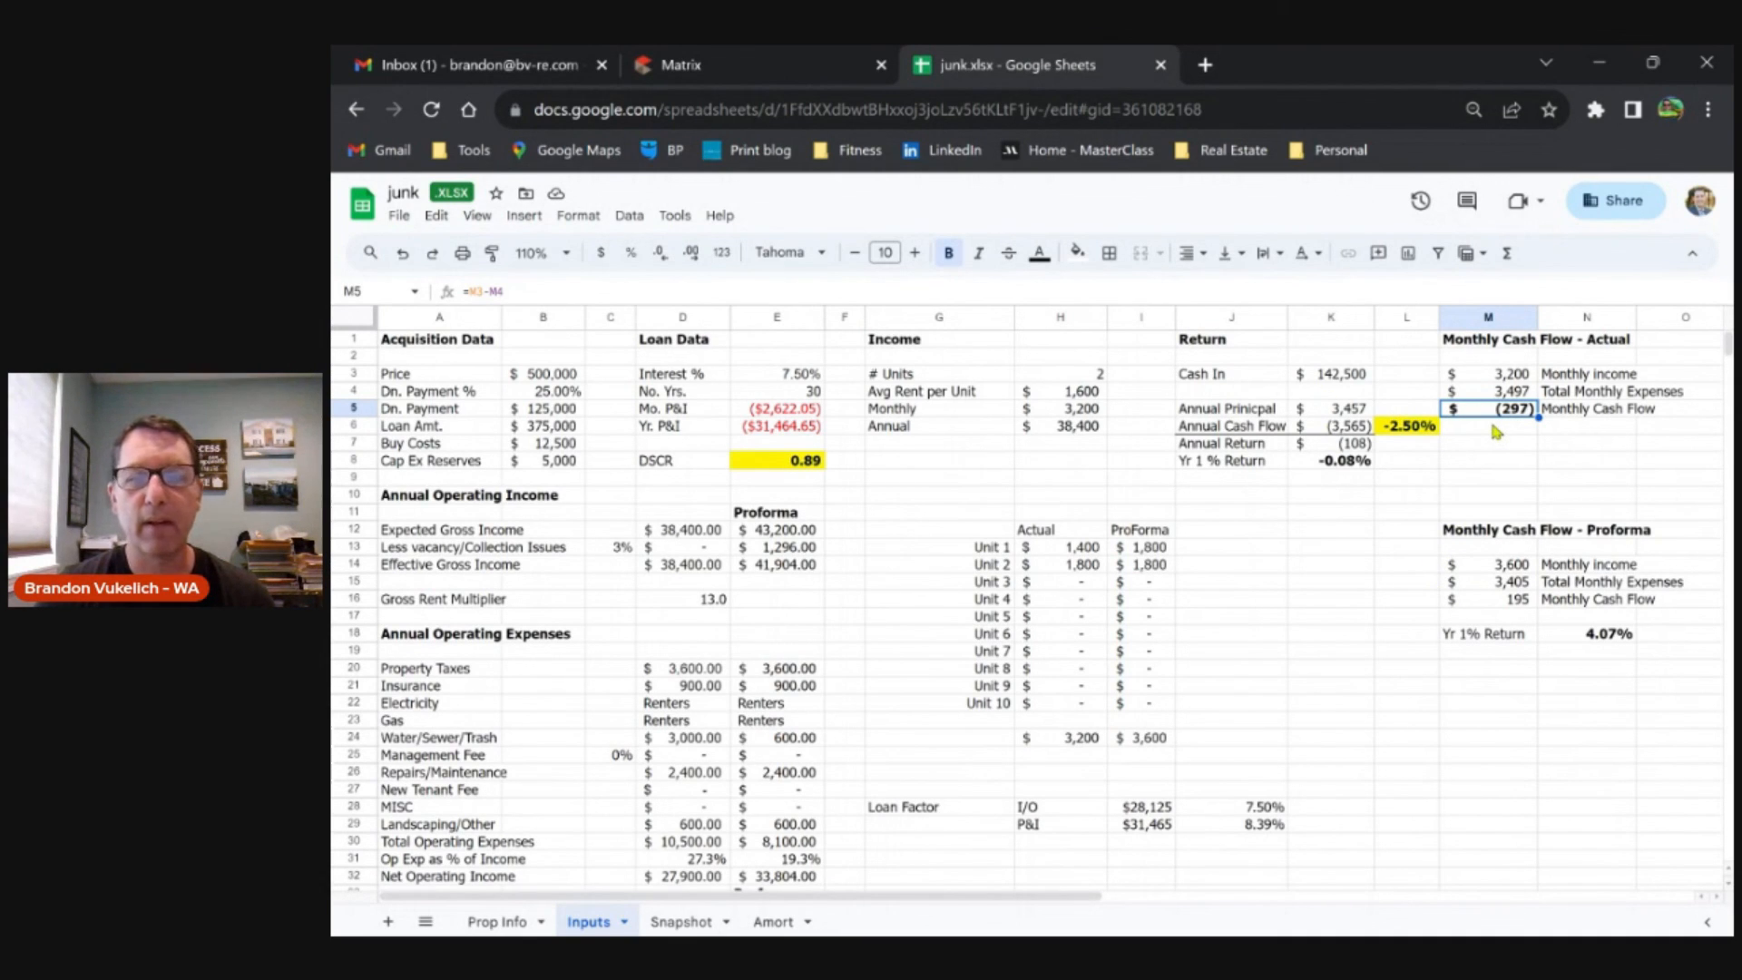